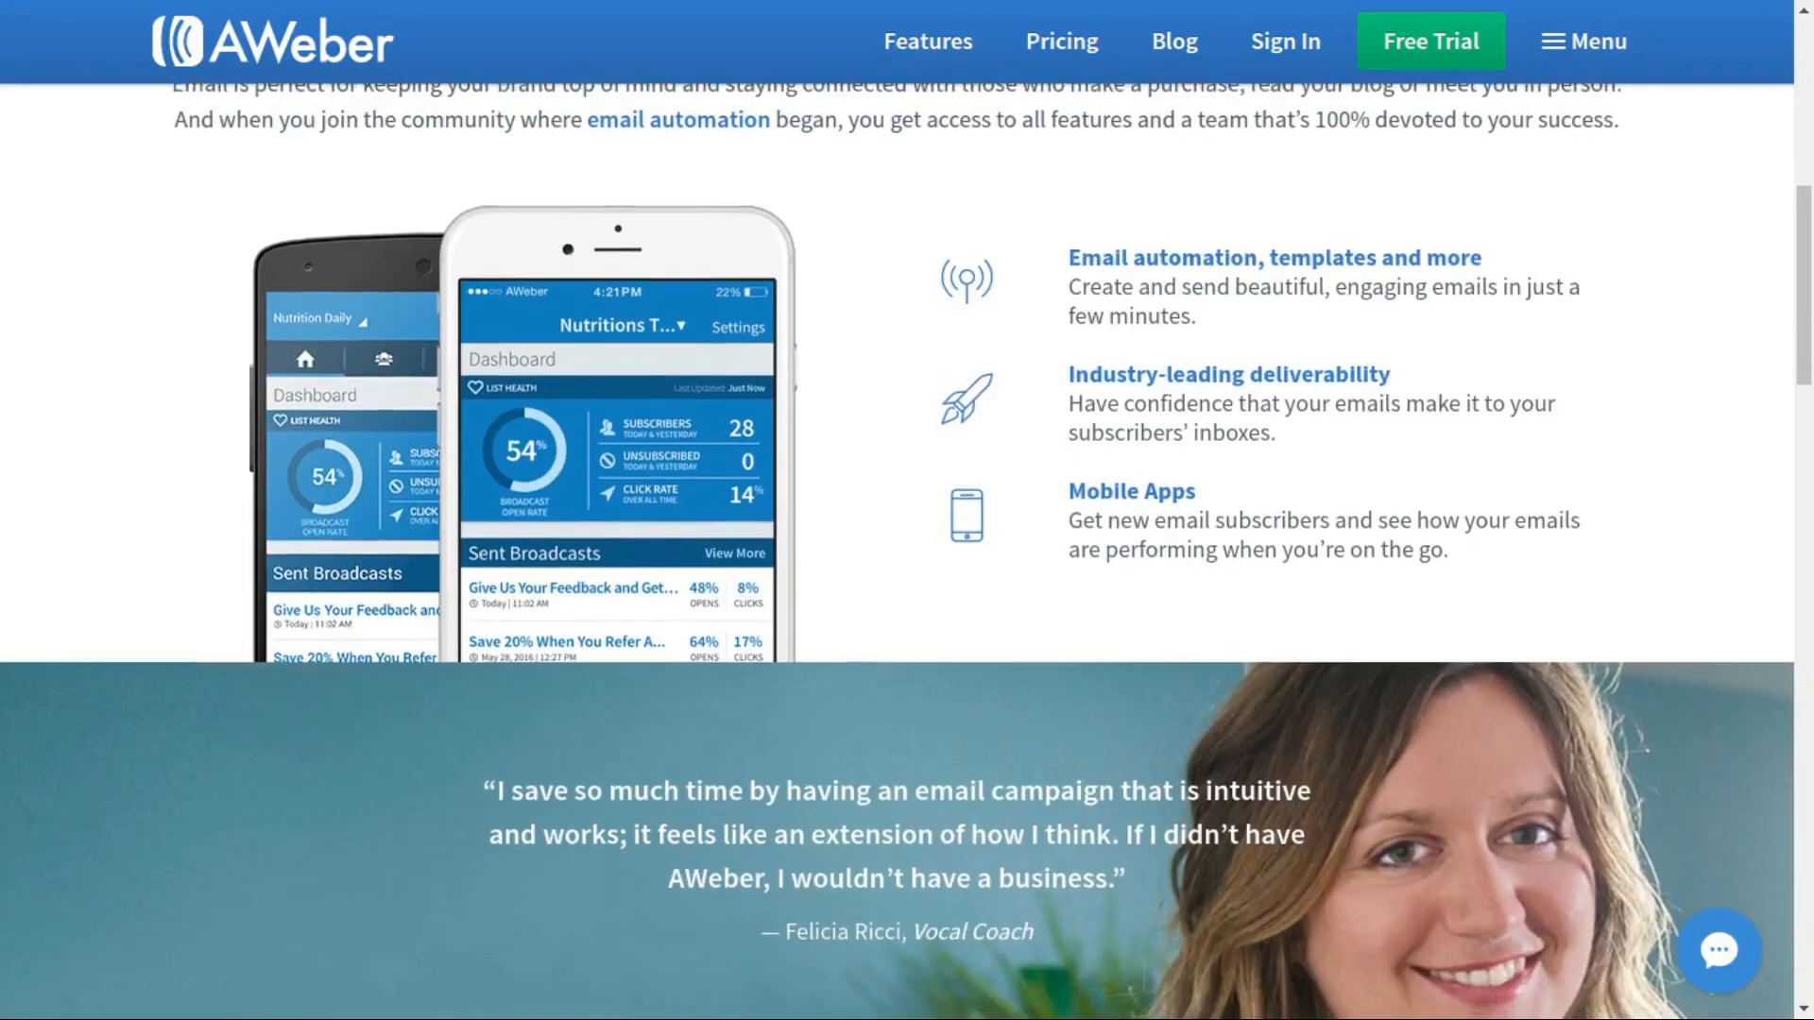
- Scroll the AWeber homepage past the testimonial to 'Connect with your favorite apps' and customer support
{"action": "scroll", "scroll_direction": "down", "scroll_amount": 3}
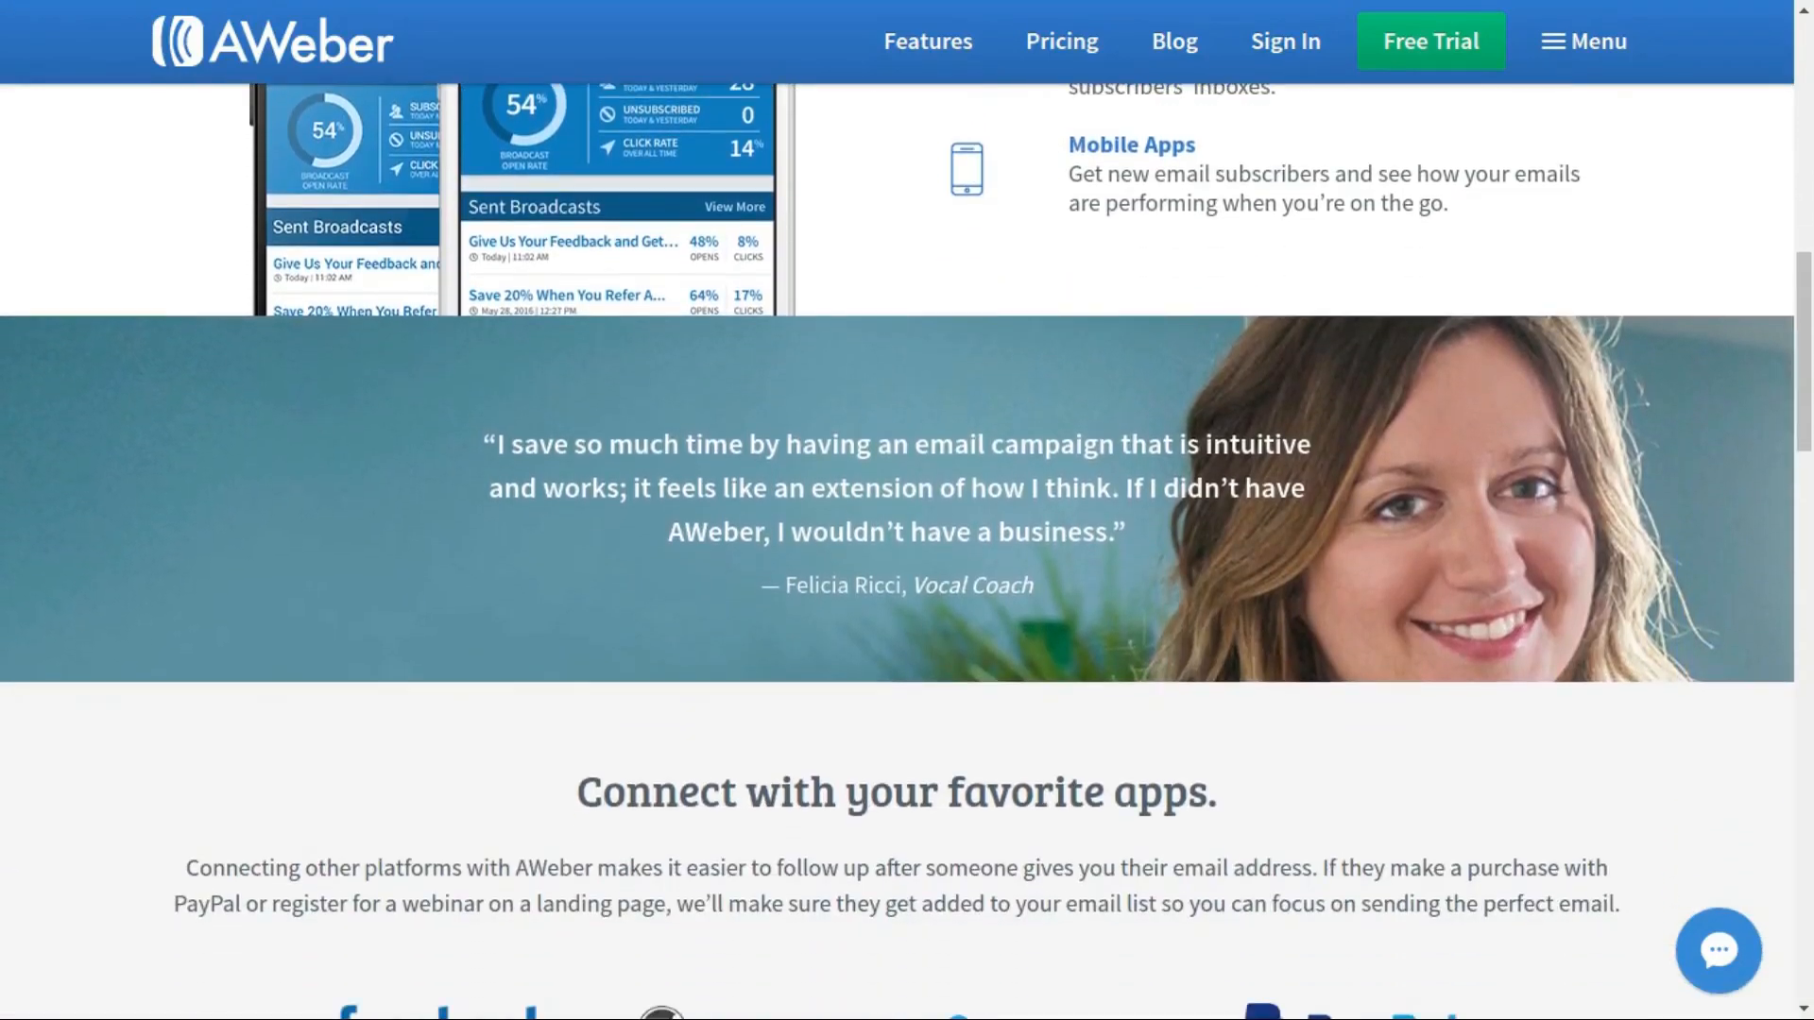
{"action": "scroll", "scroll_direction": "down", "scroll_amount": 3}
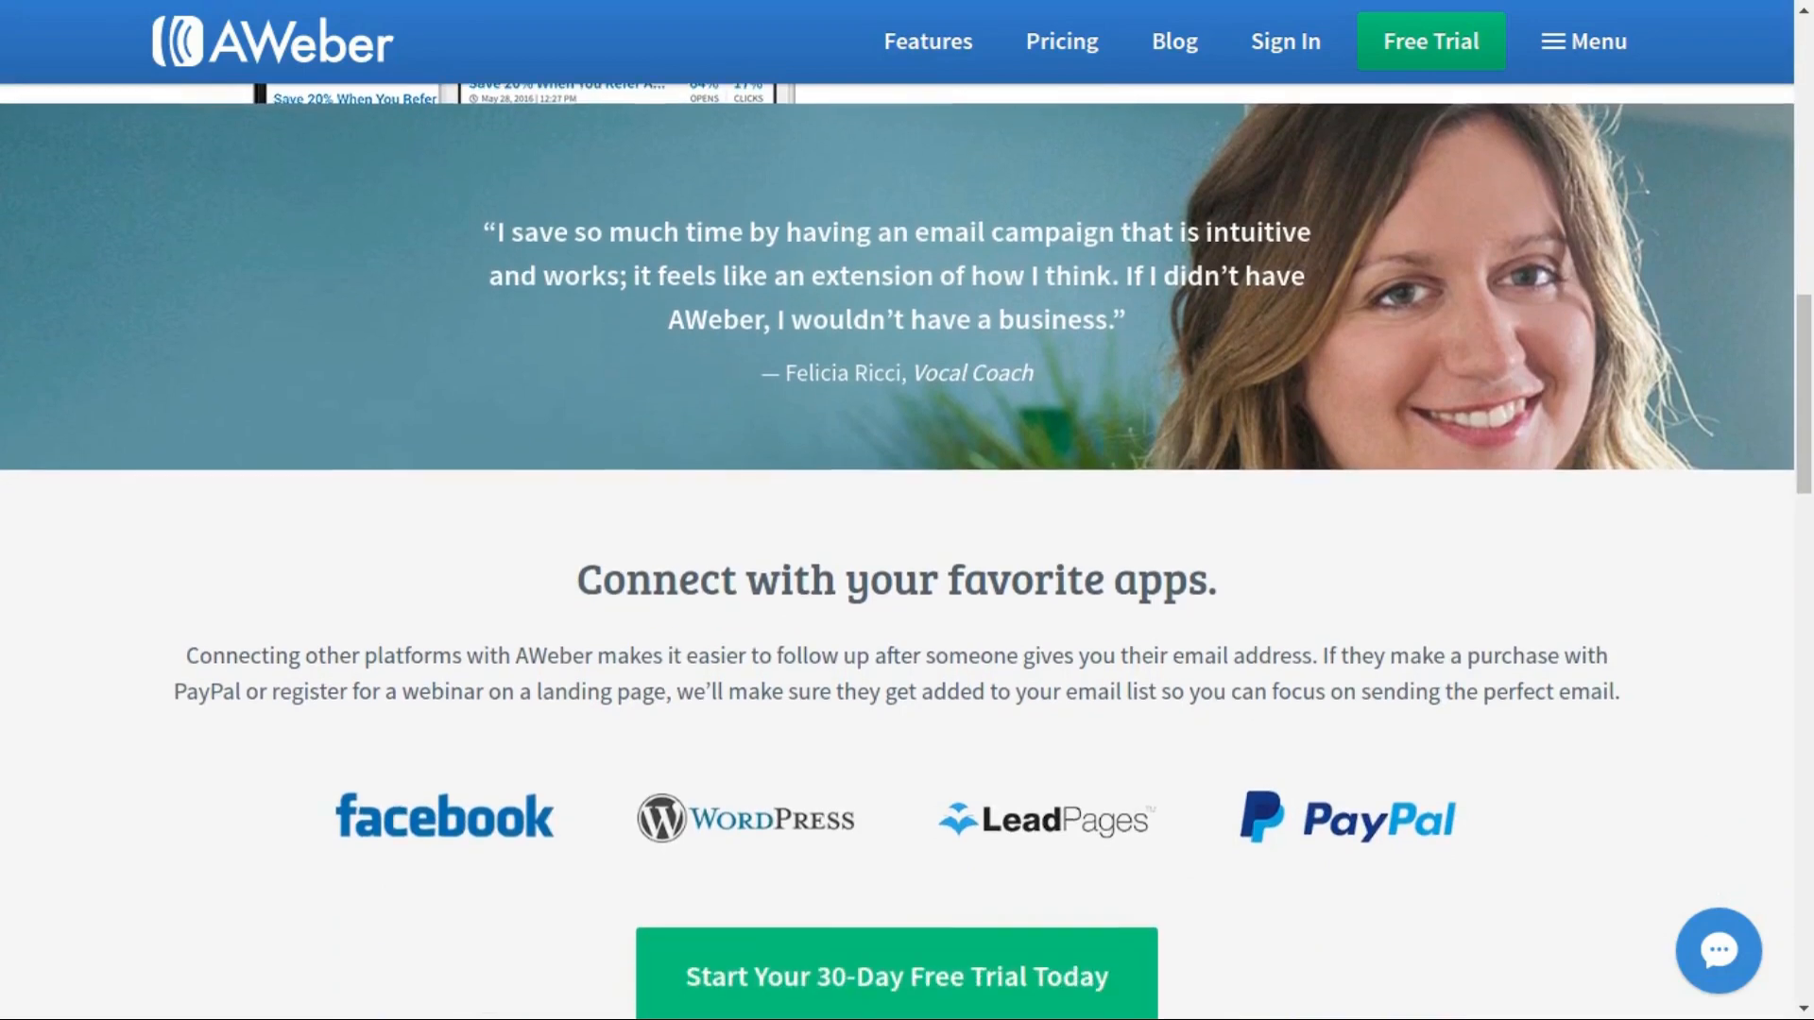
{"action": "scroll", "scroll_direction": "down", "scroll_amount": 3}
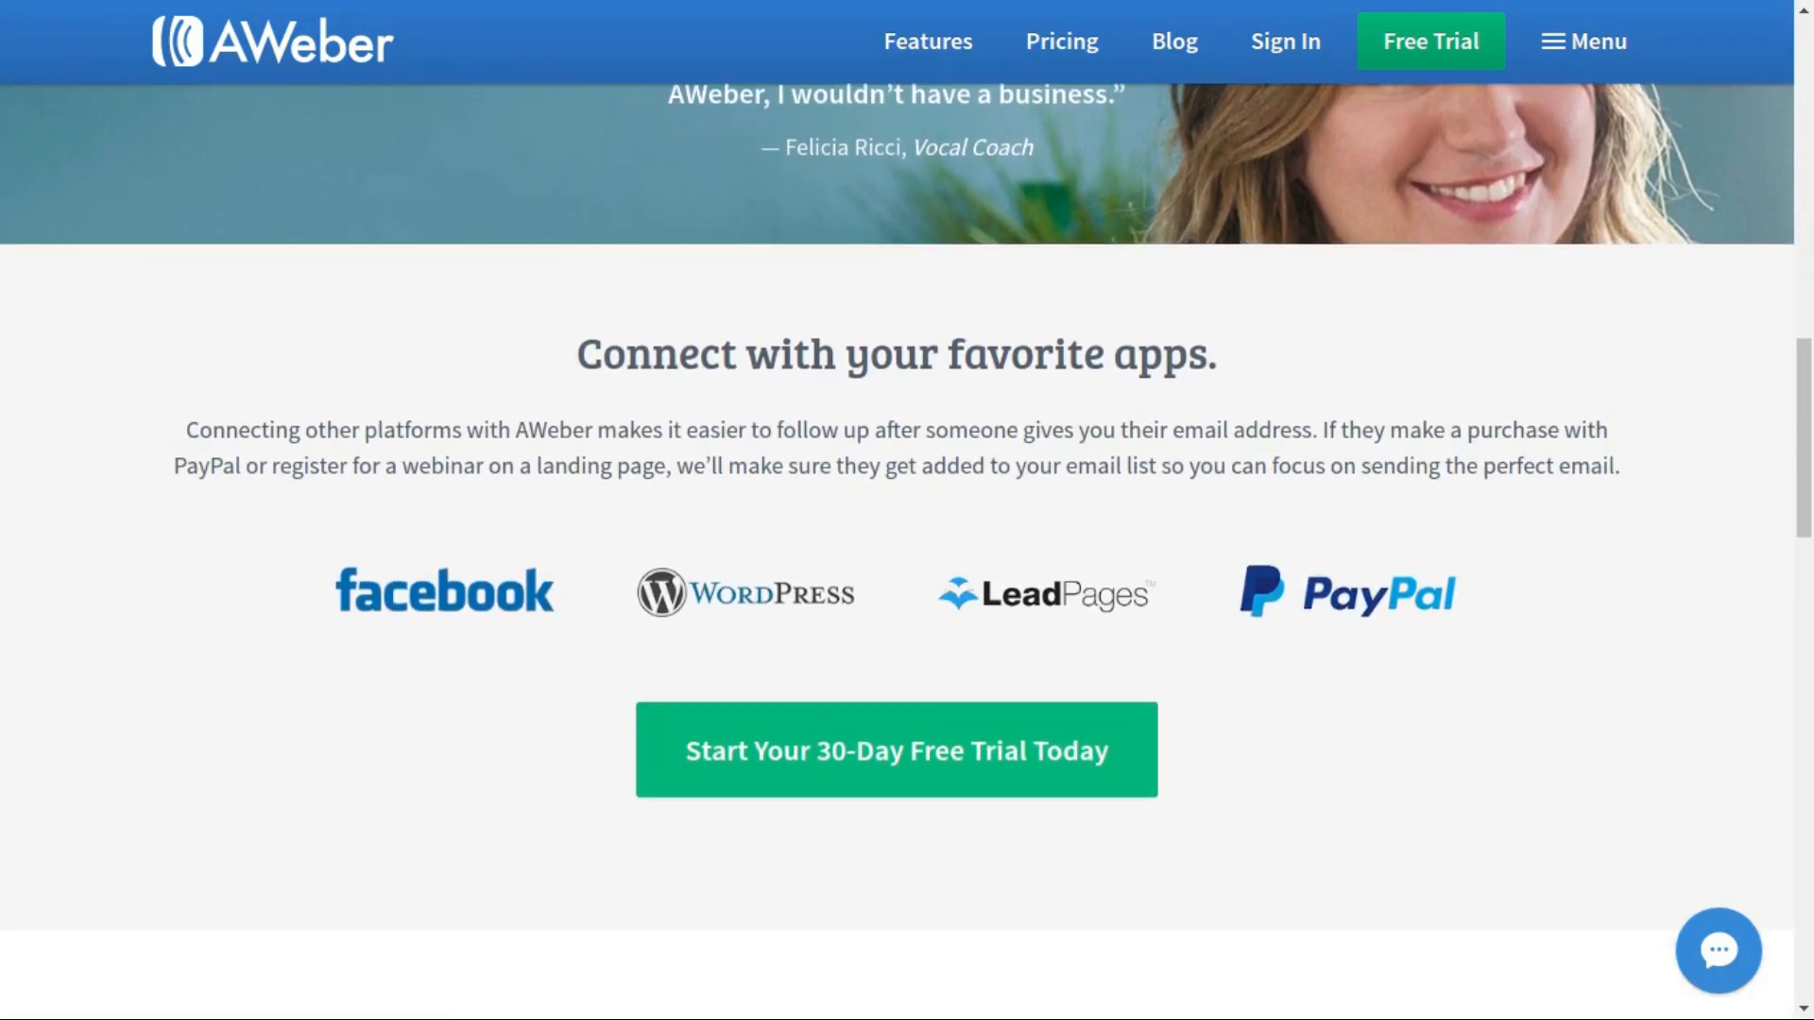
{"action": "scroll", "scroll_direction": "down", "scroll_amount": 3}
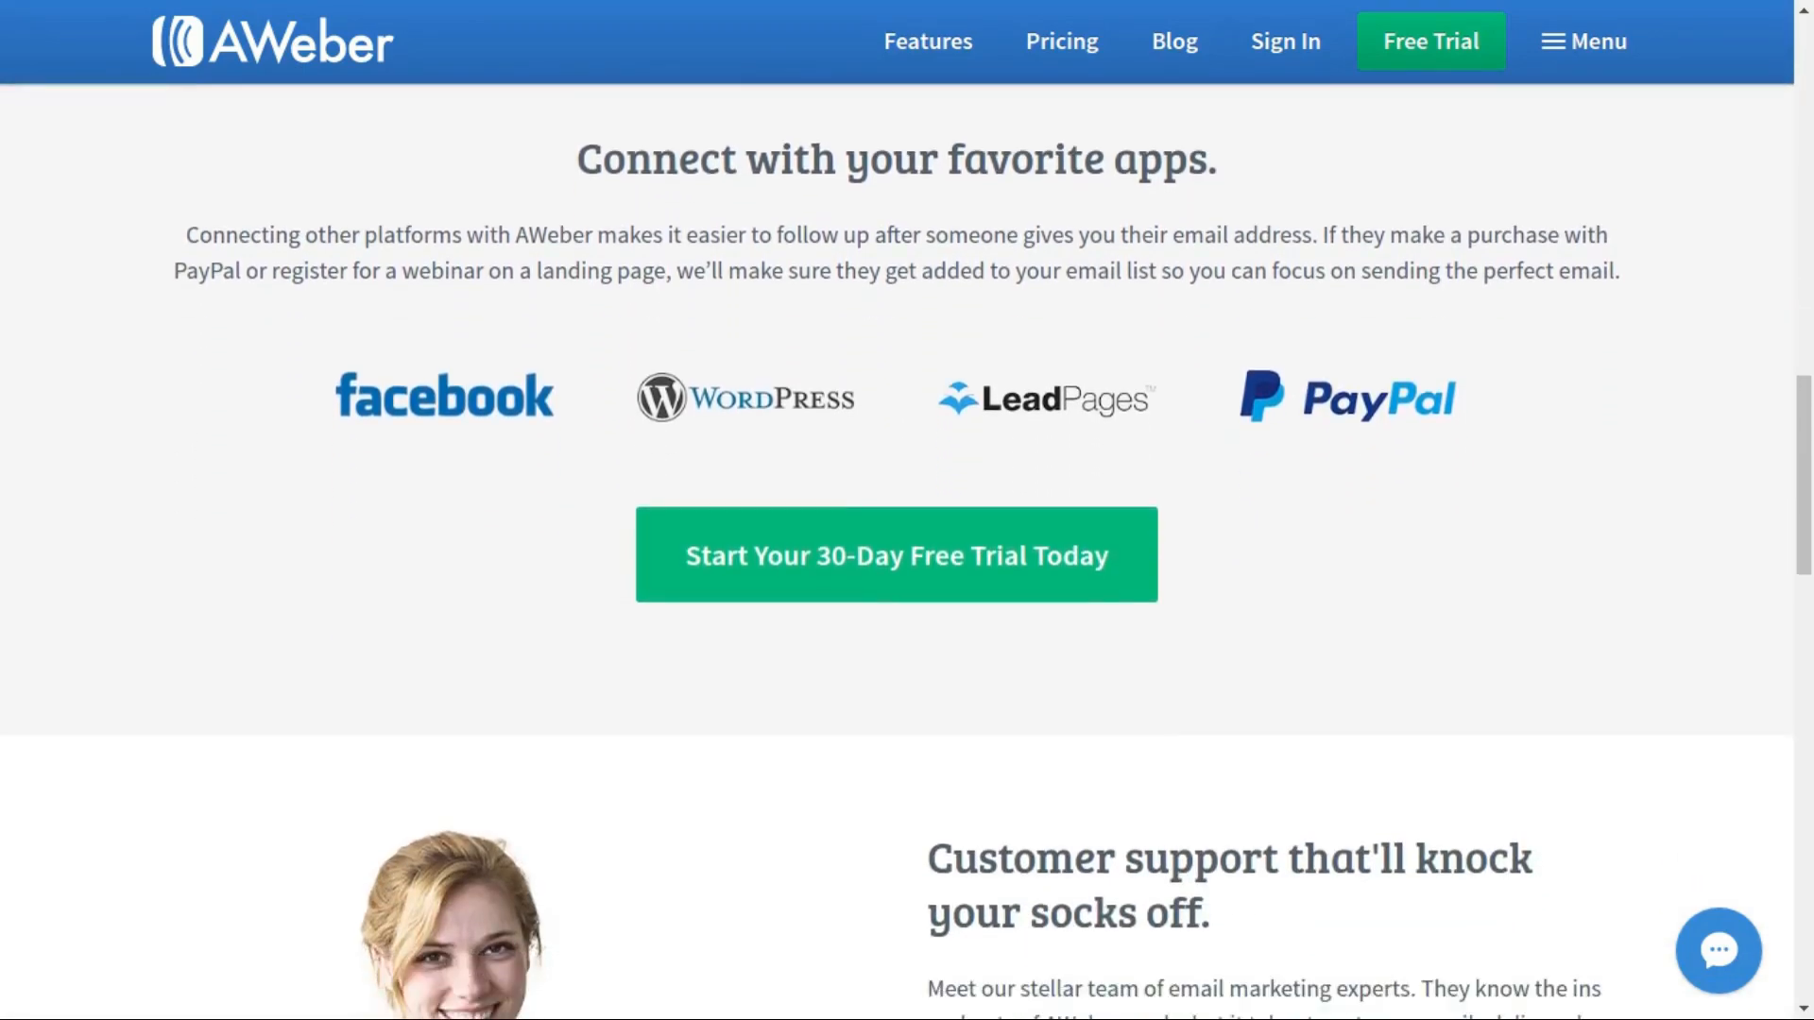
{"action": "scroll", "scroll_direction": "down", "scroll_amount": 3}
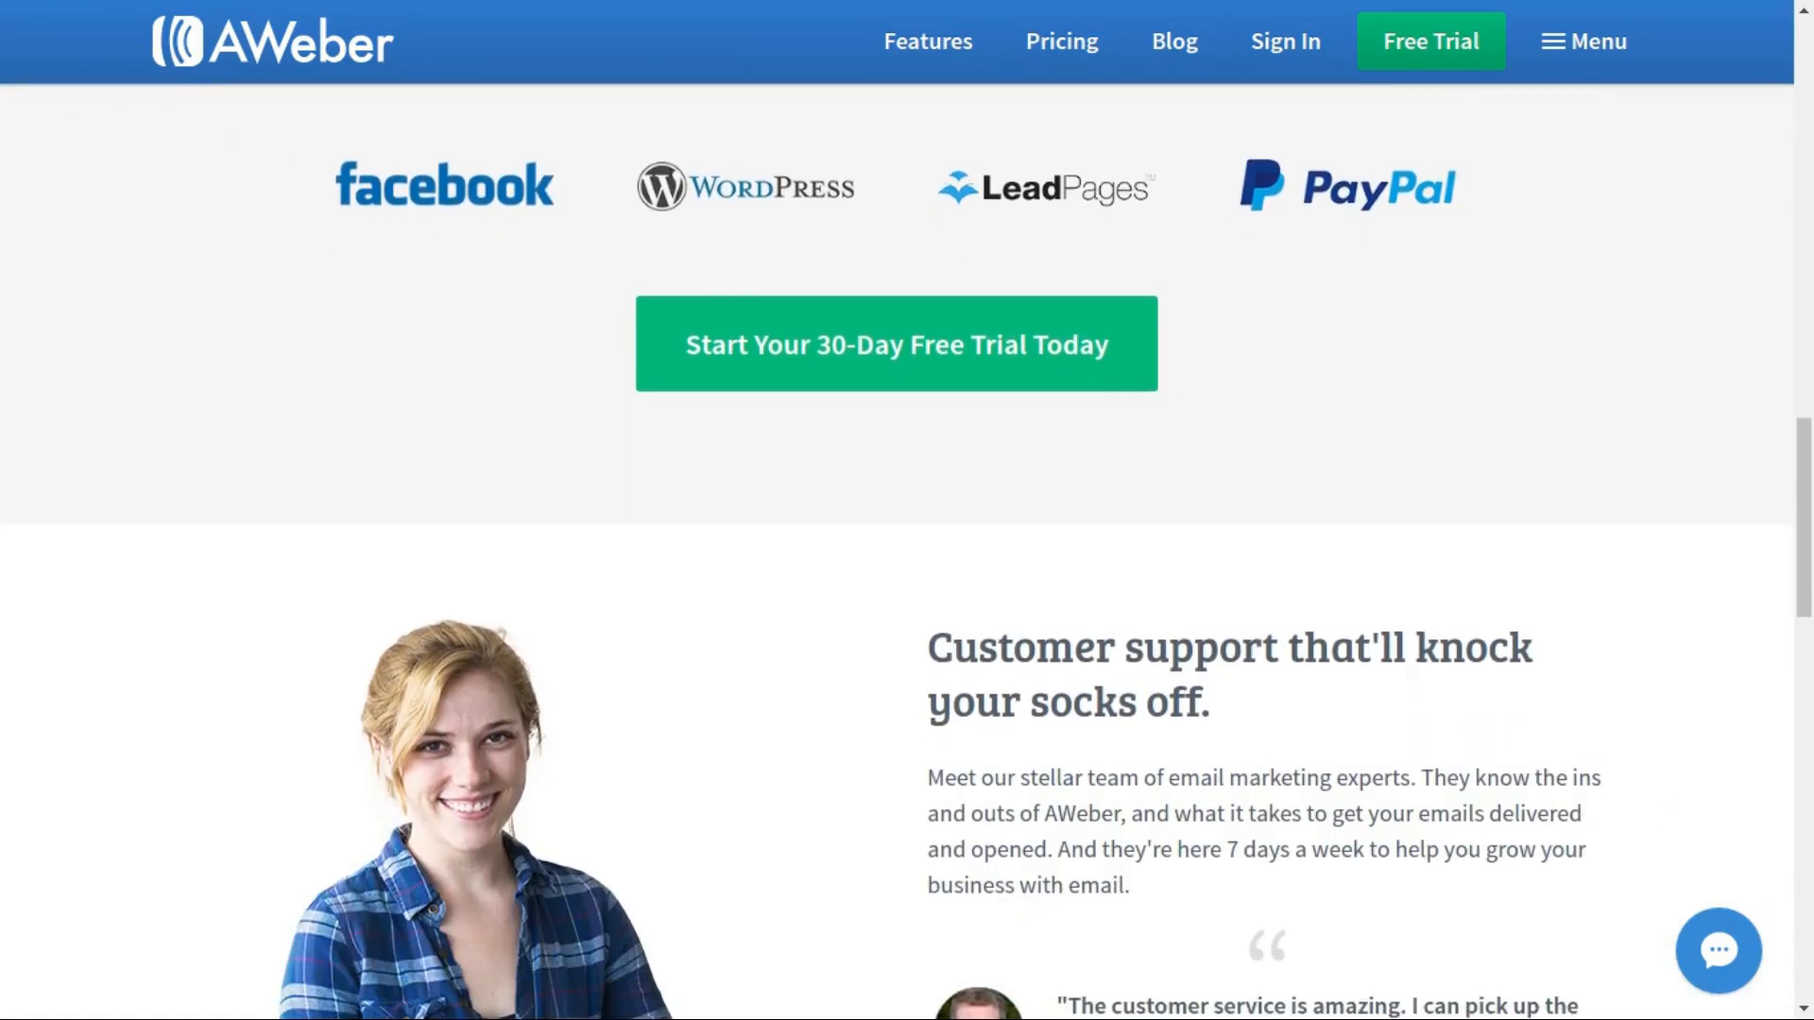
{"action": "scroll", "scroll_direction": "down", "scroll_amount": 3}
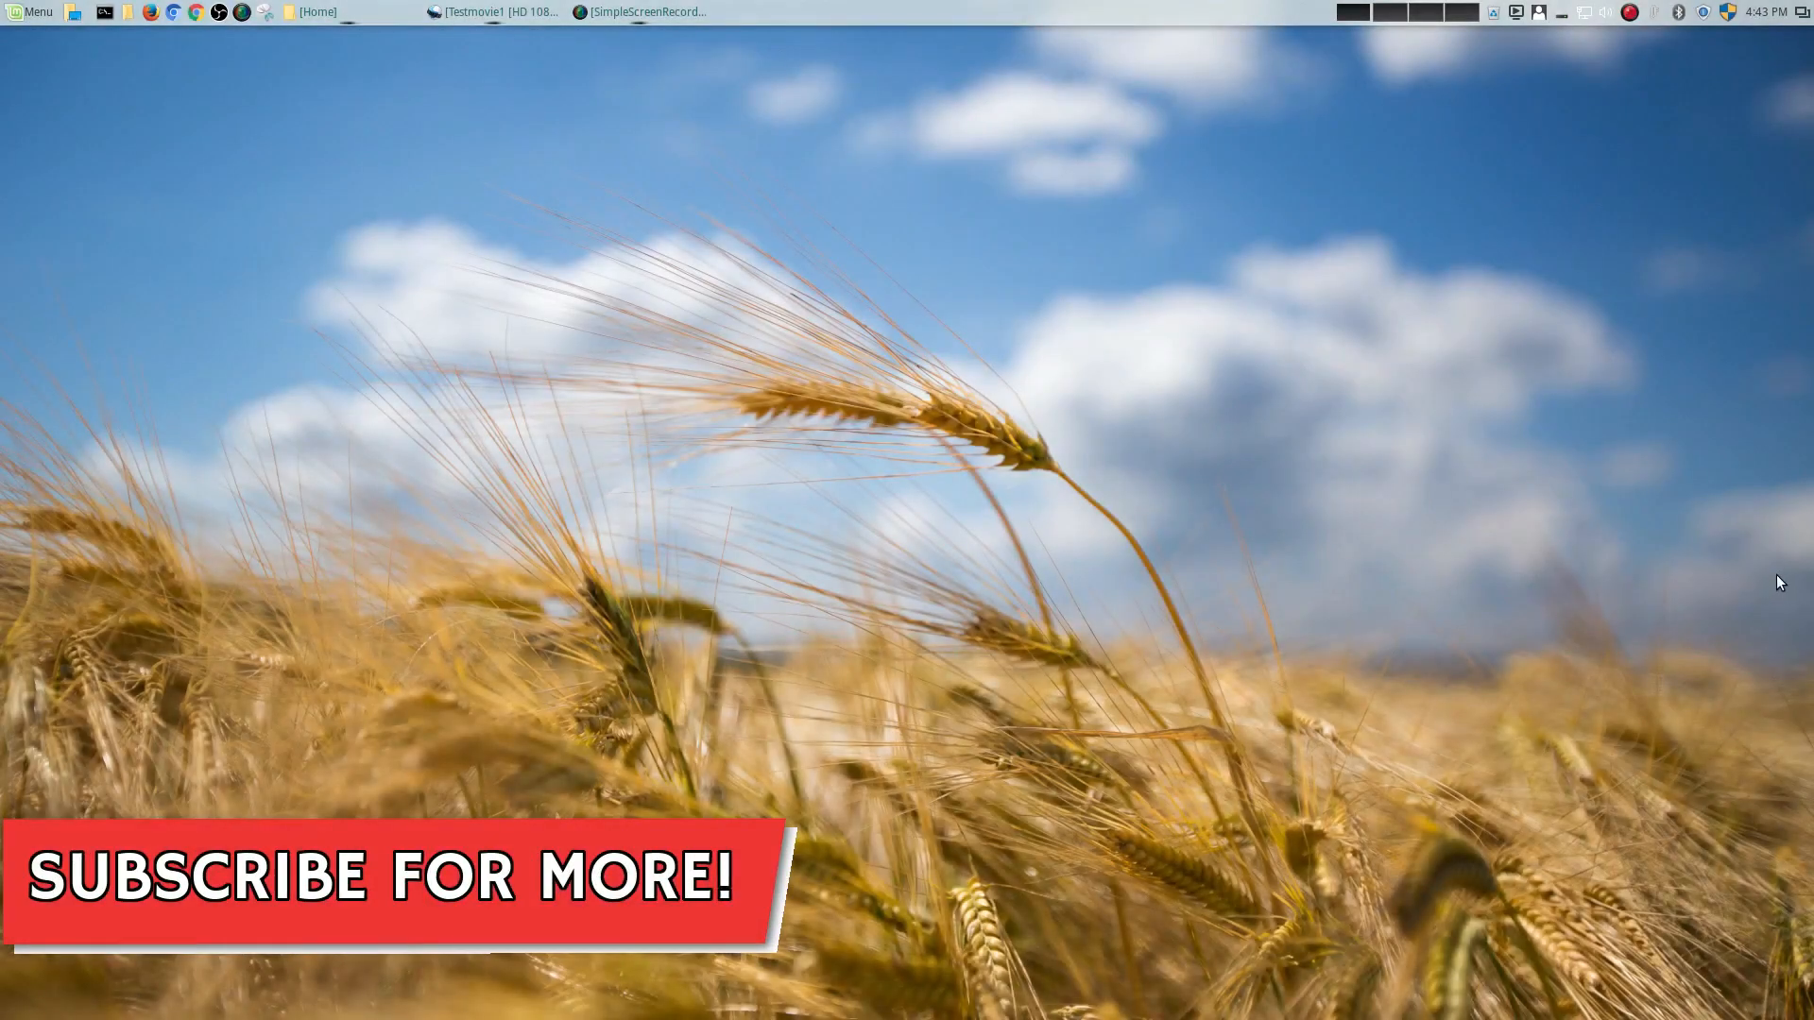
{"action": "left_click", "coordinate": [485, 12]}
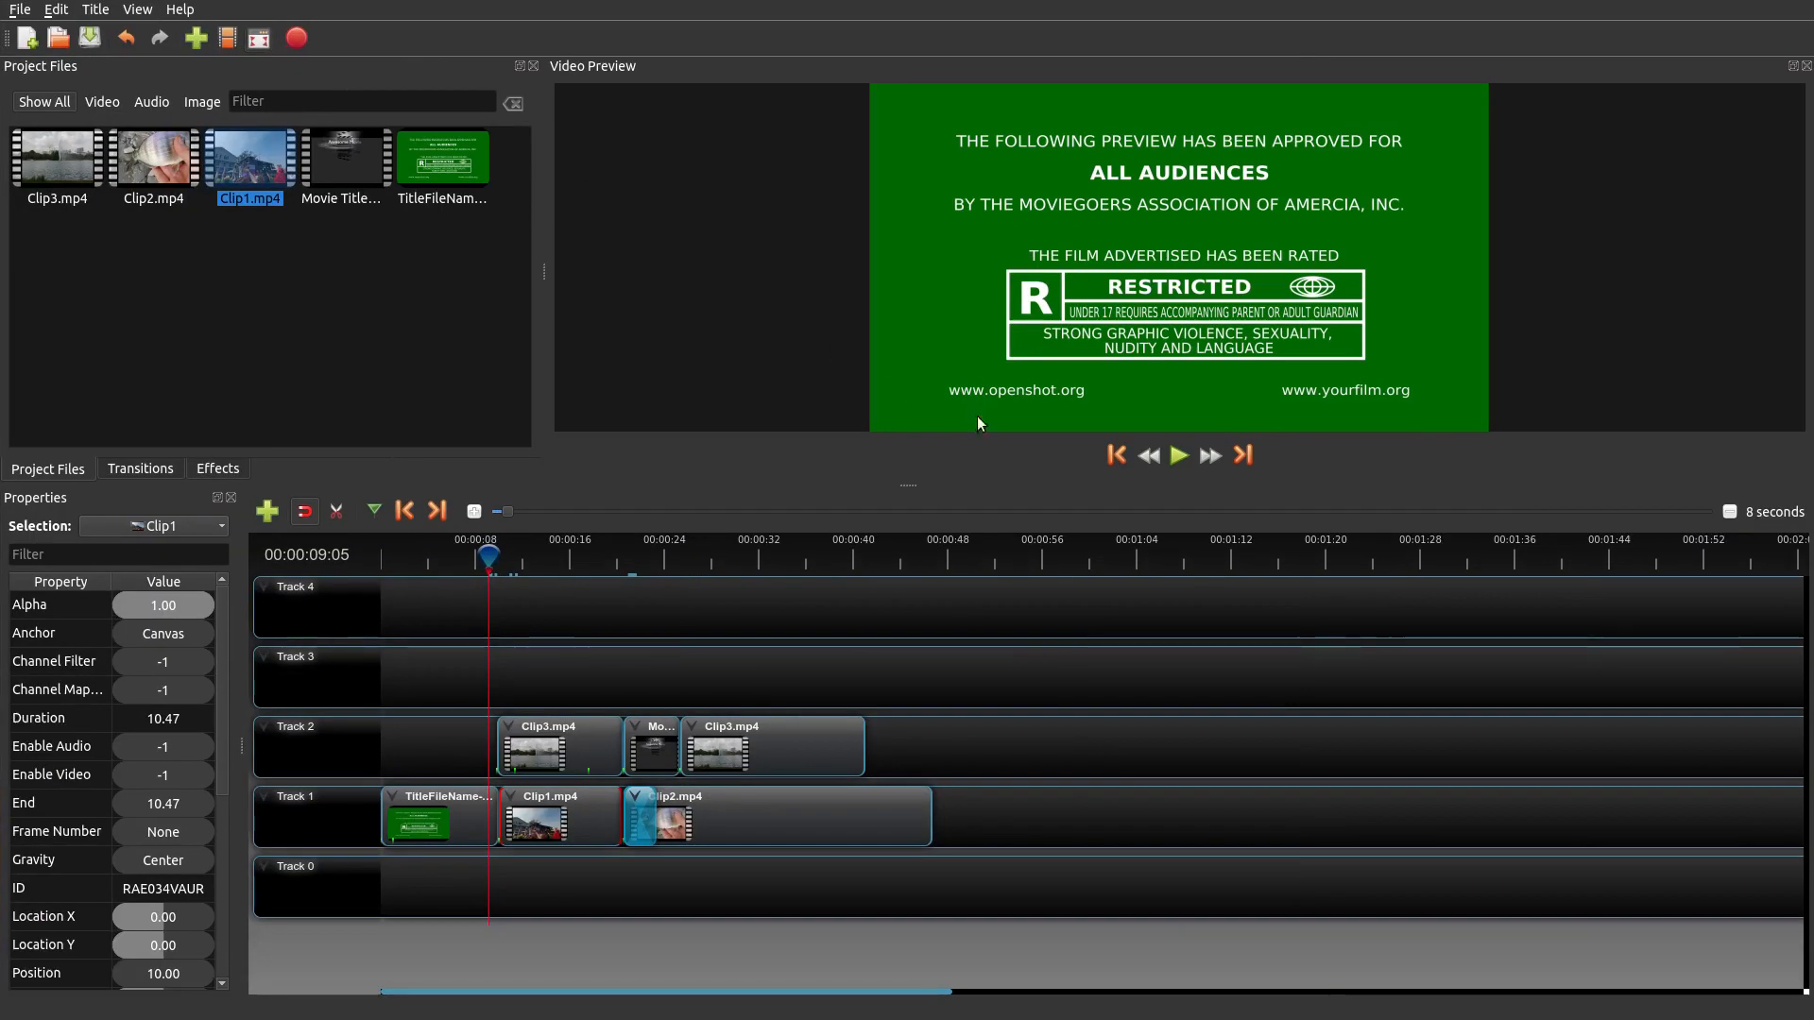
{"action": "mouse_move", "coordinate": [1205, 706]}
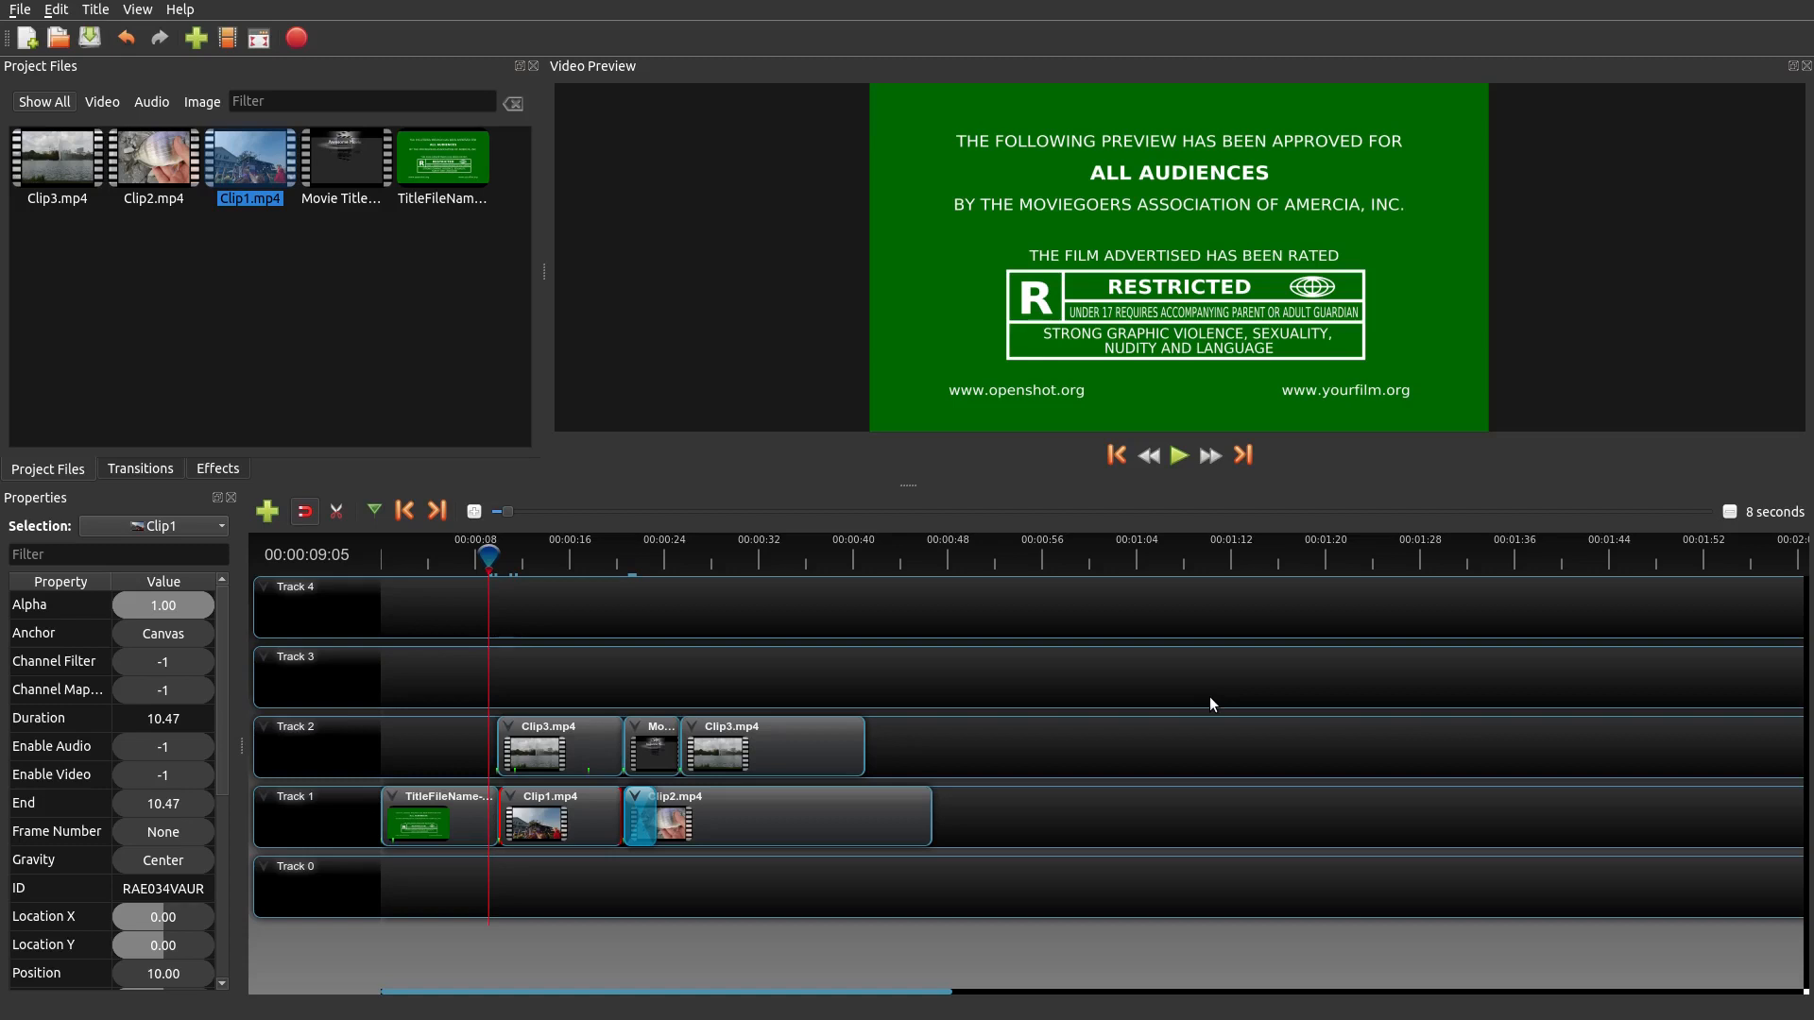
{"action": "mouse_move", "coordinate": [863, 611]}
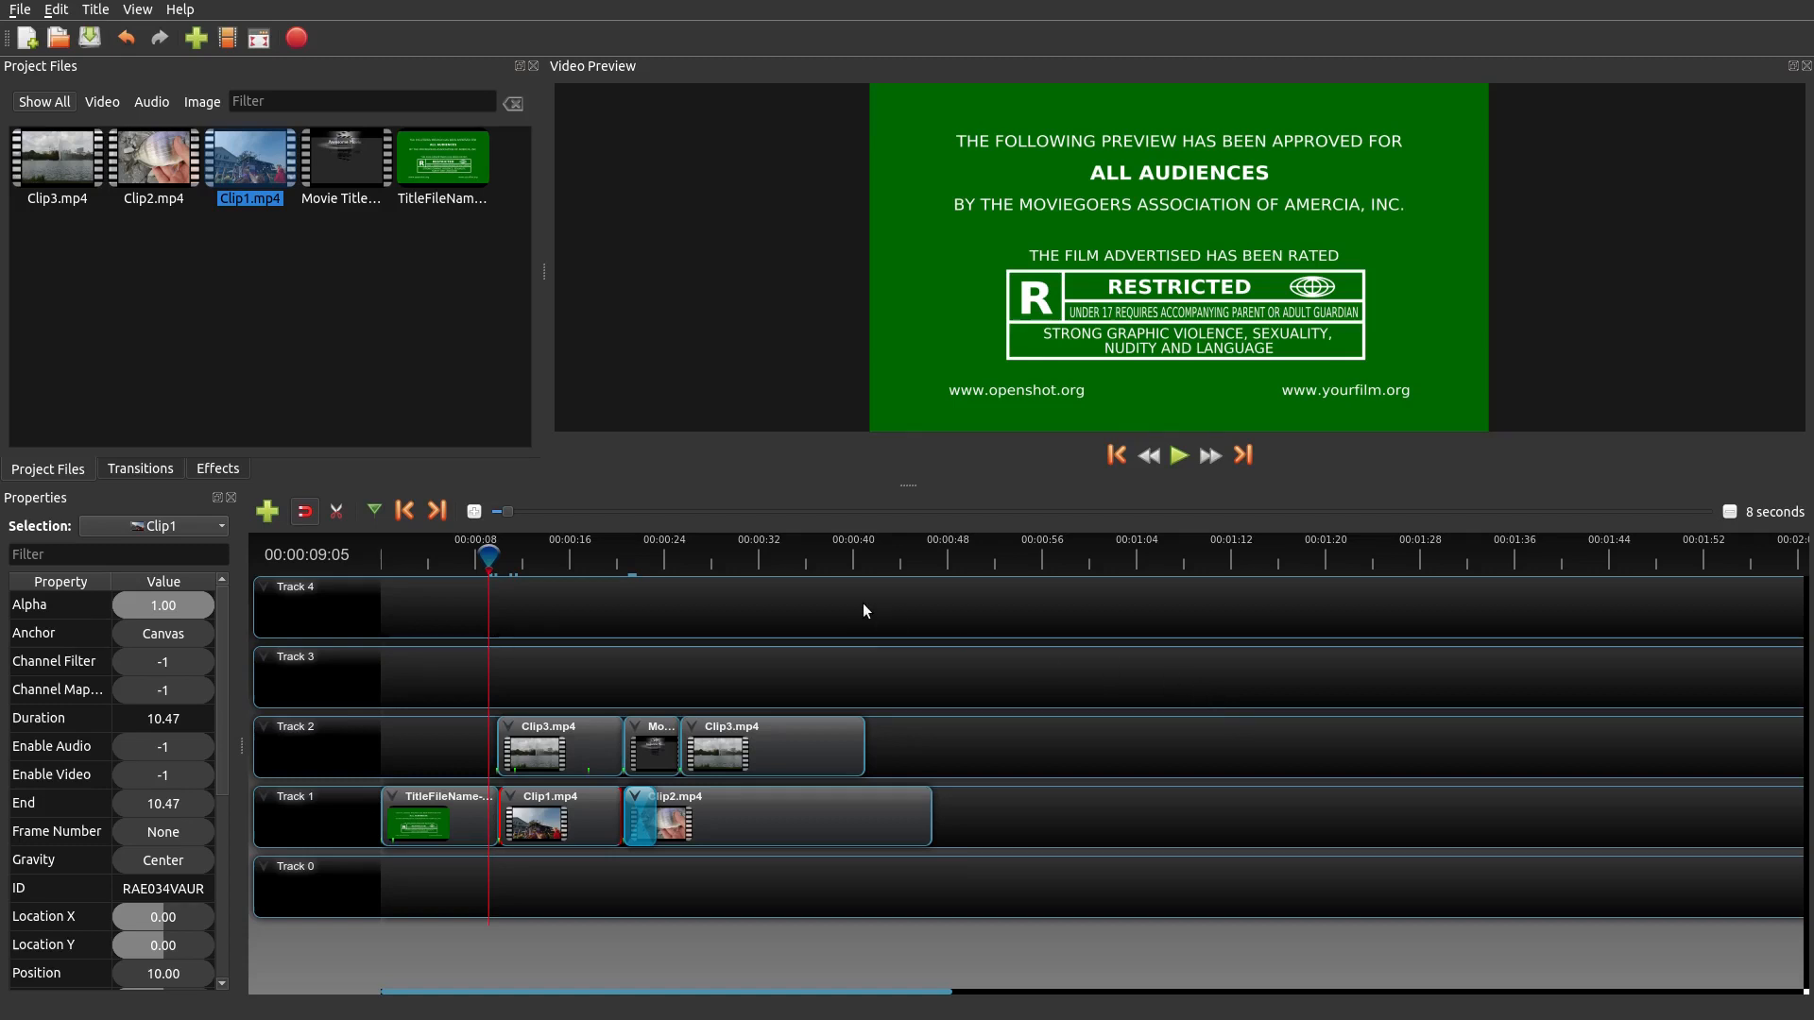
{"action": "mouse_move", "coordinate": [593, 570]}
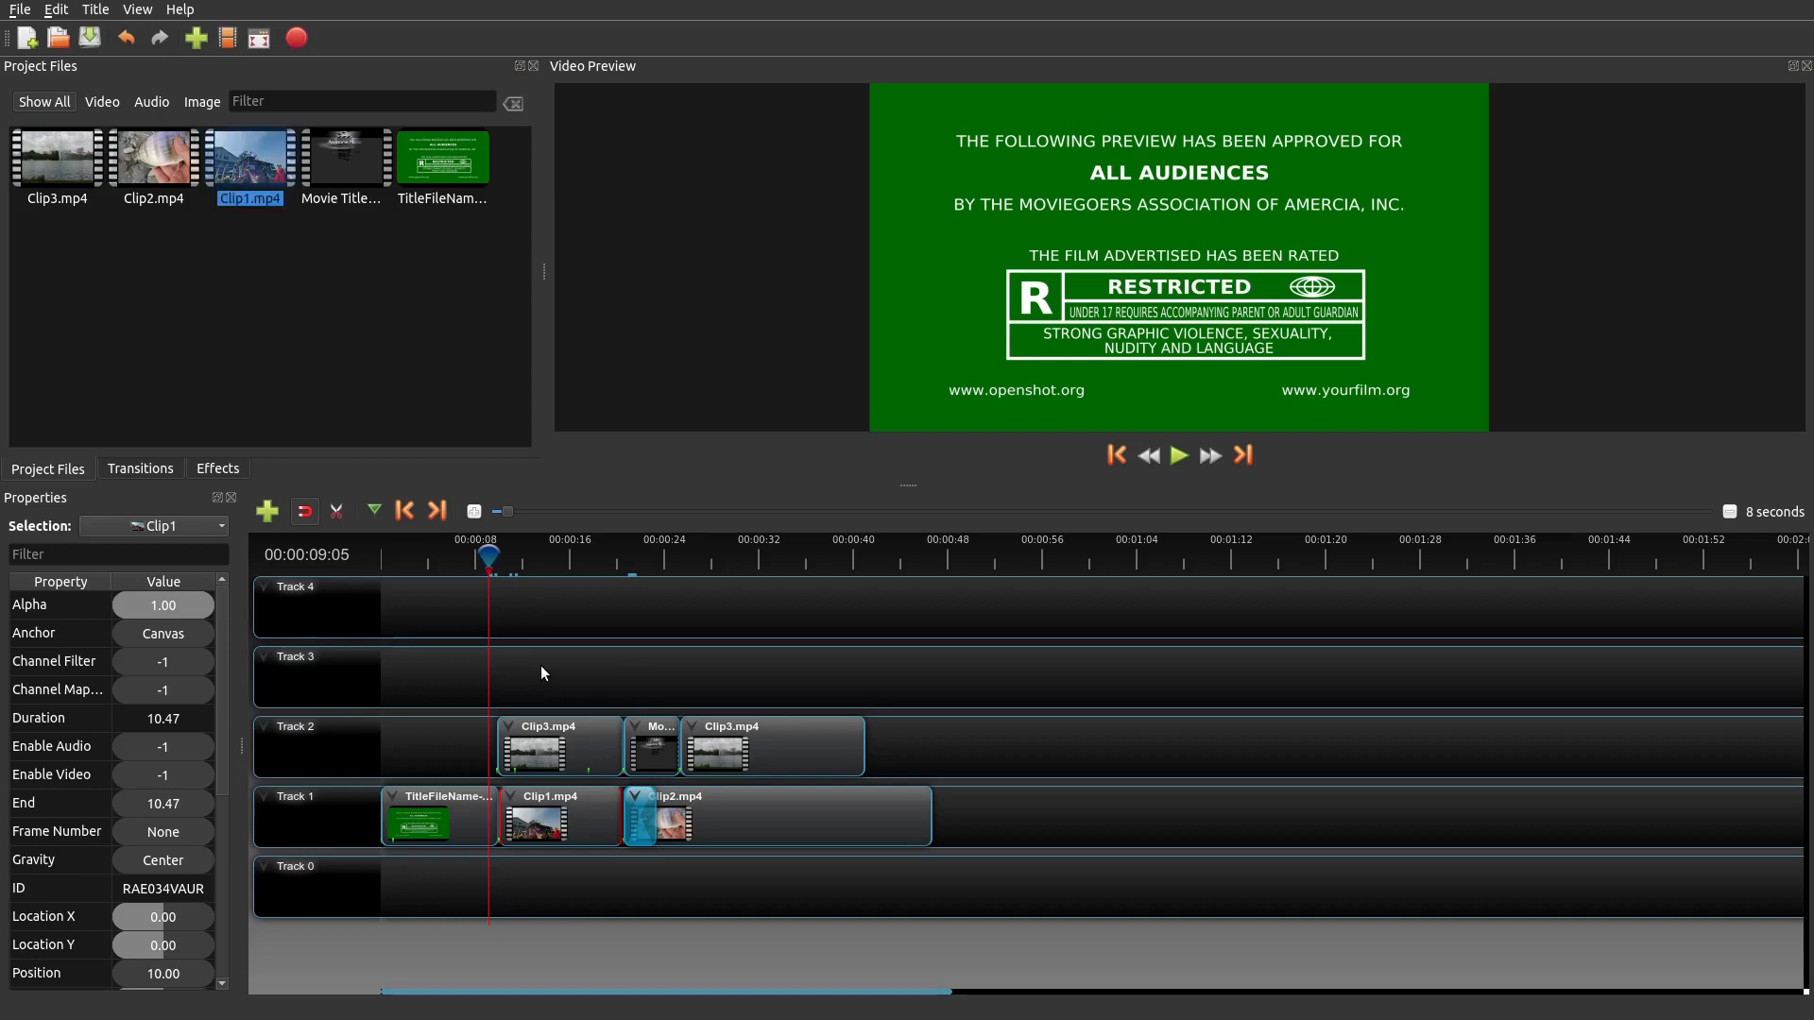
- Preview playback until about 9 seconds, then select the first Clip3.mp4 on Track 2
{"action": "left_click", "coordinate": [1178, 454]}
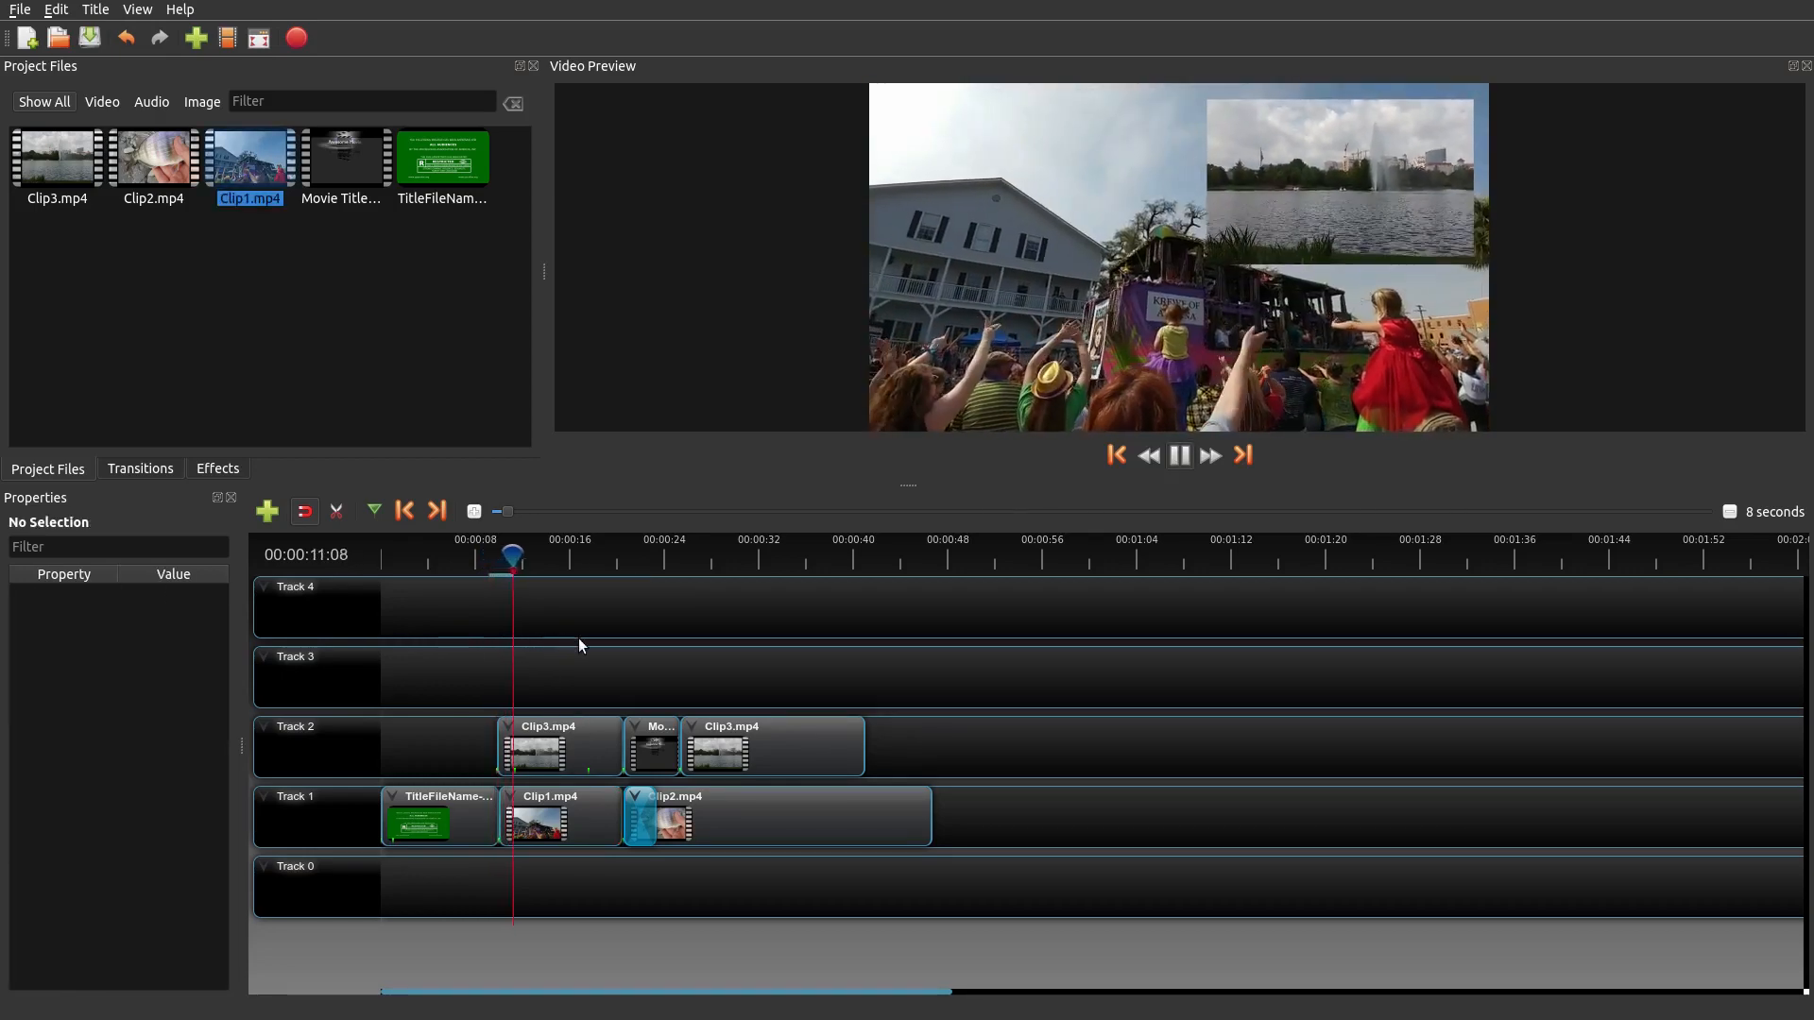
{"action": "left_click", "coordinate": [1179, 455]}
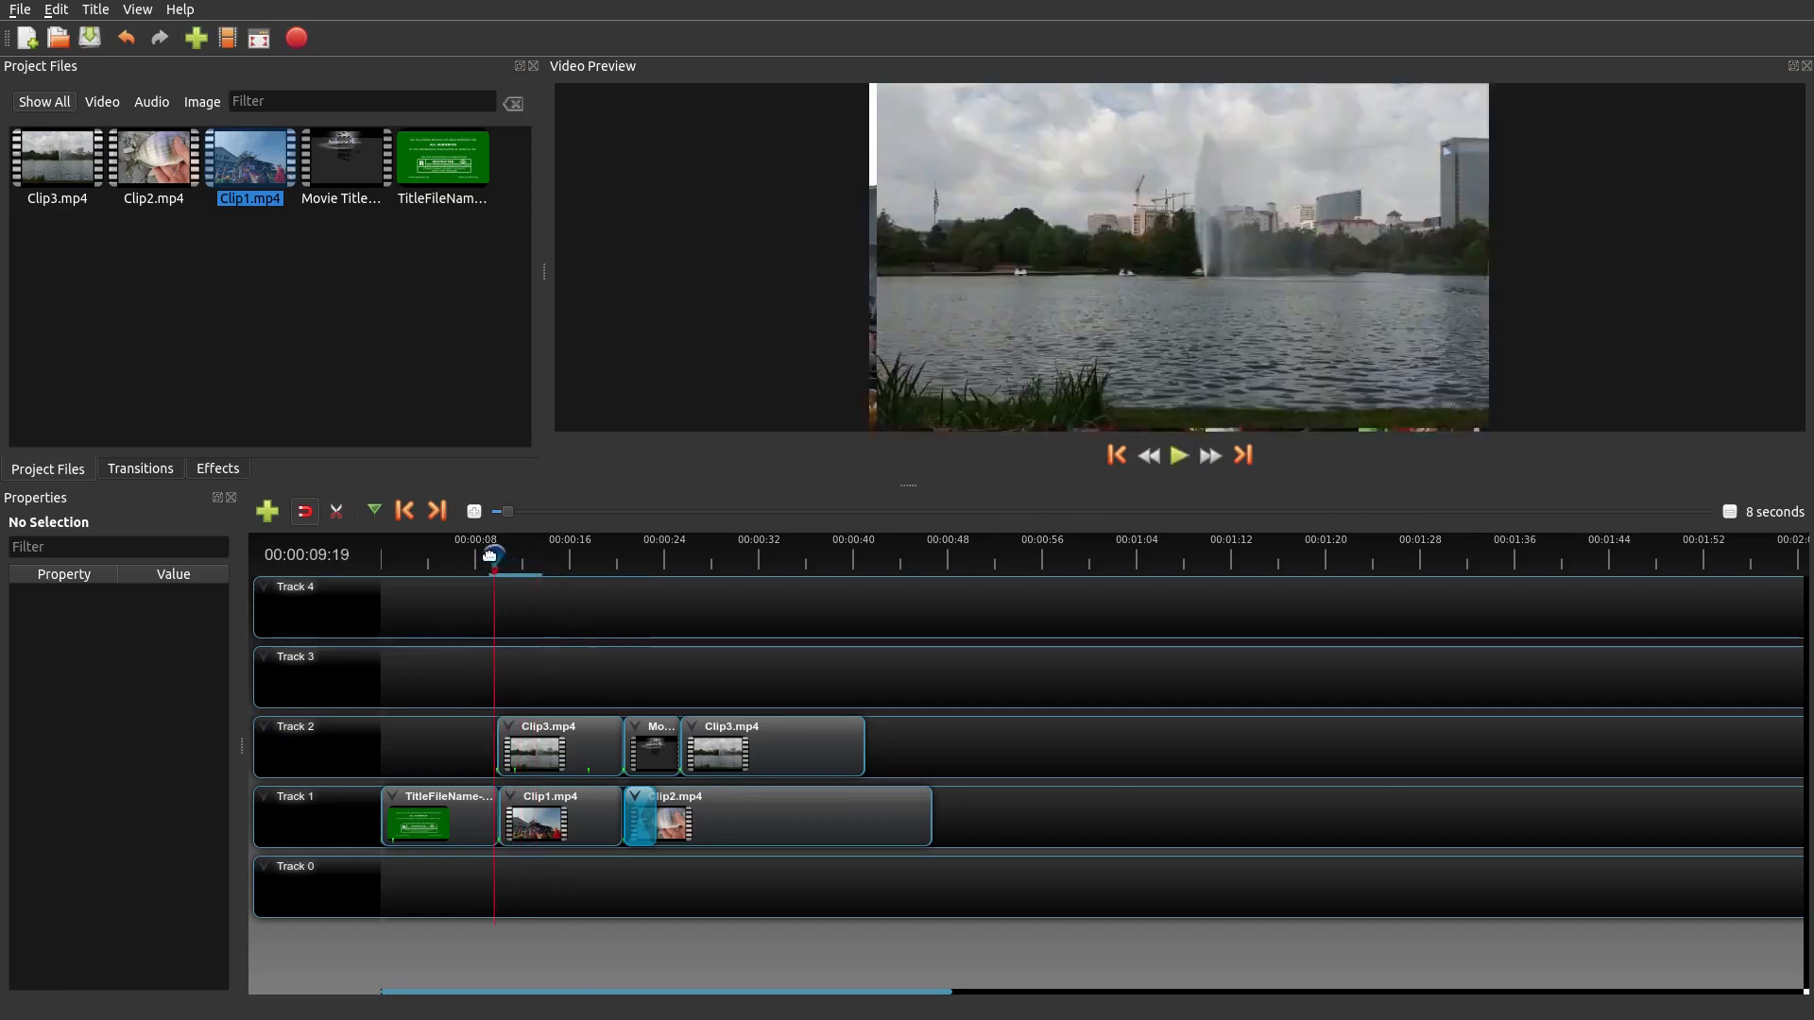
{"action": "left_click", "coordinate": [558, 746]}
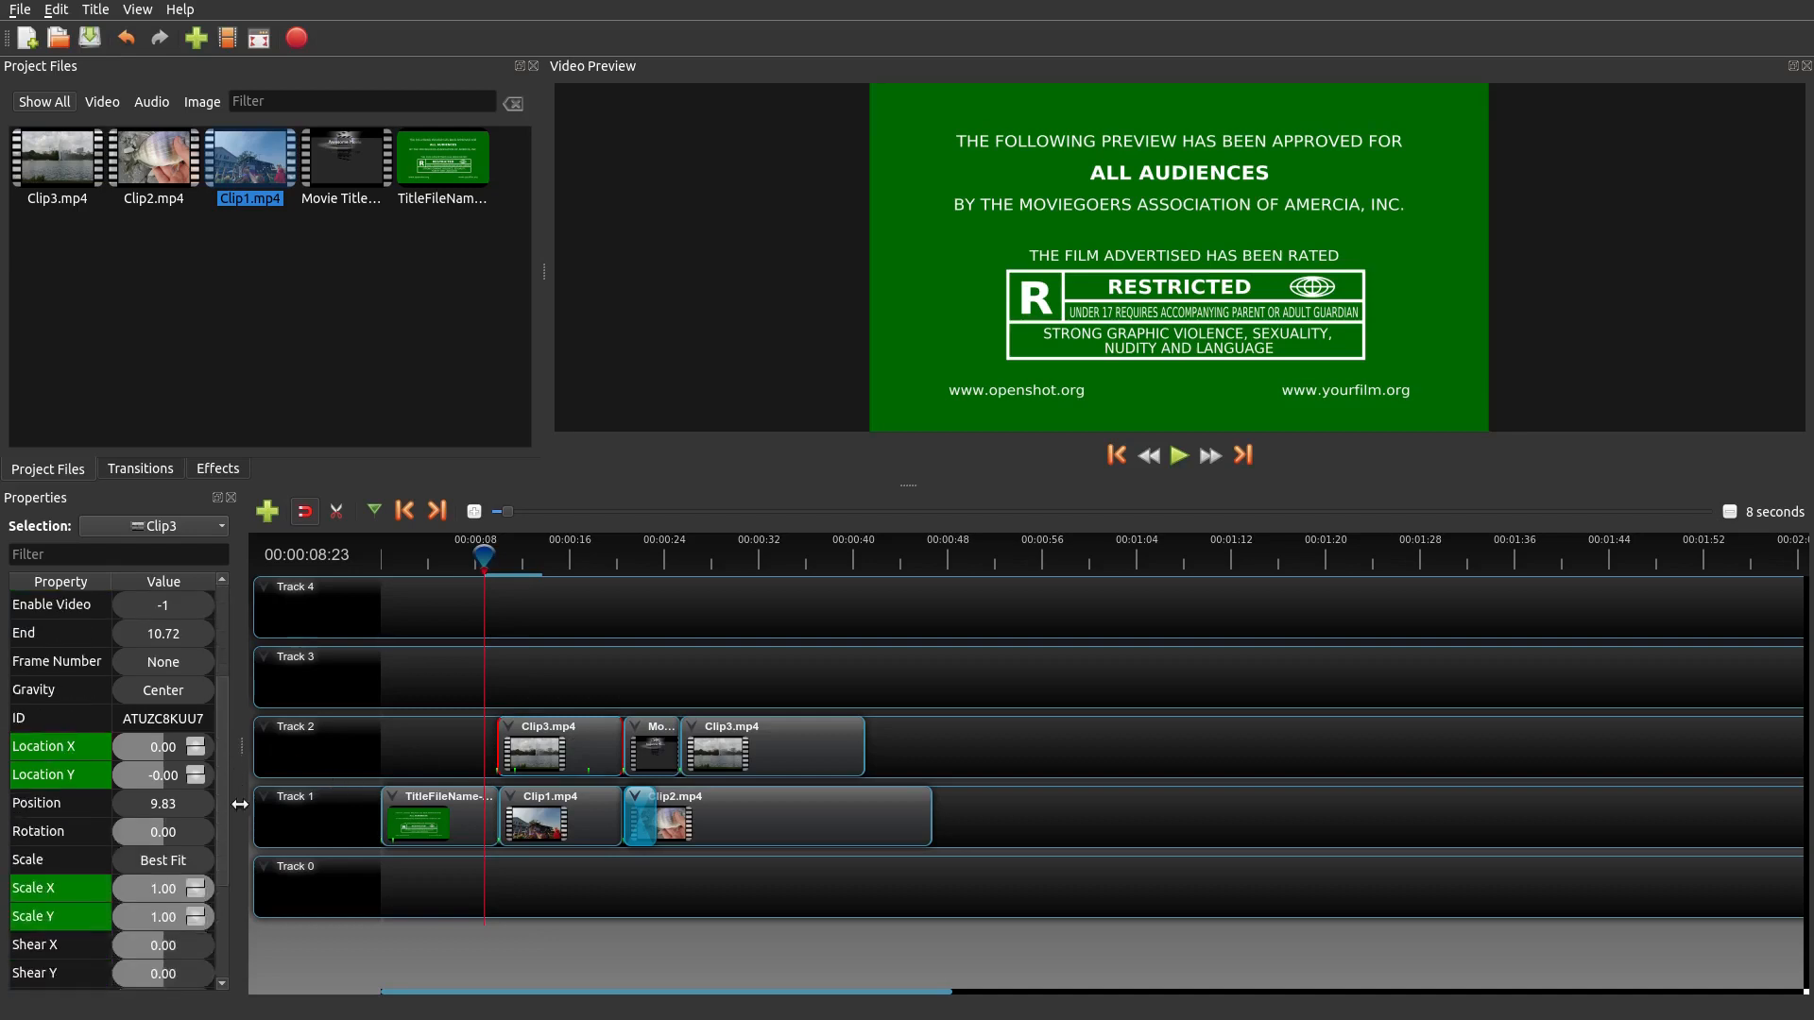
- Select Clip1.mp4 on Track 1 and scroll its properties down to Volume 0.00
{"action": "scroll", "scroll_direction": "down", "scroll_amount": 3}
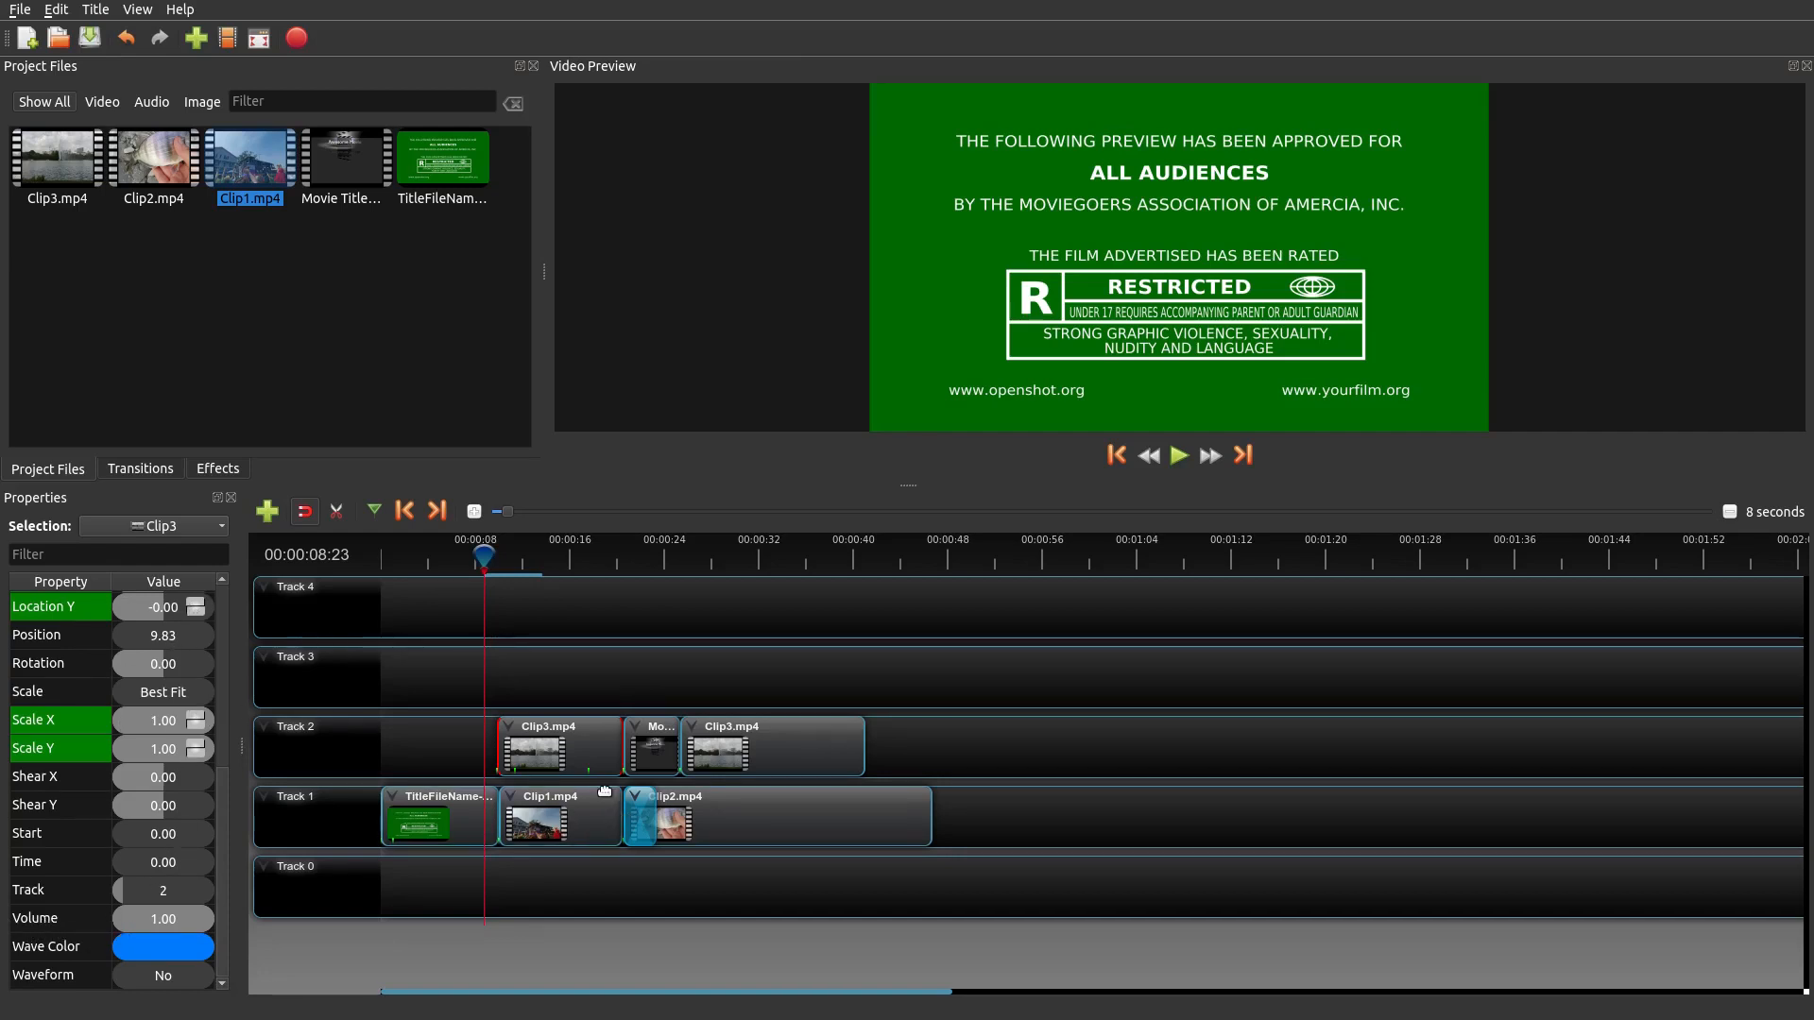
{"action": "left_click", "coordinate": [558, 815]}
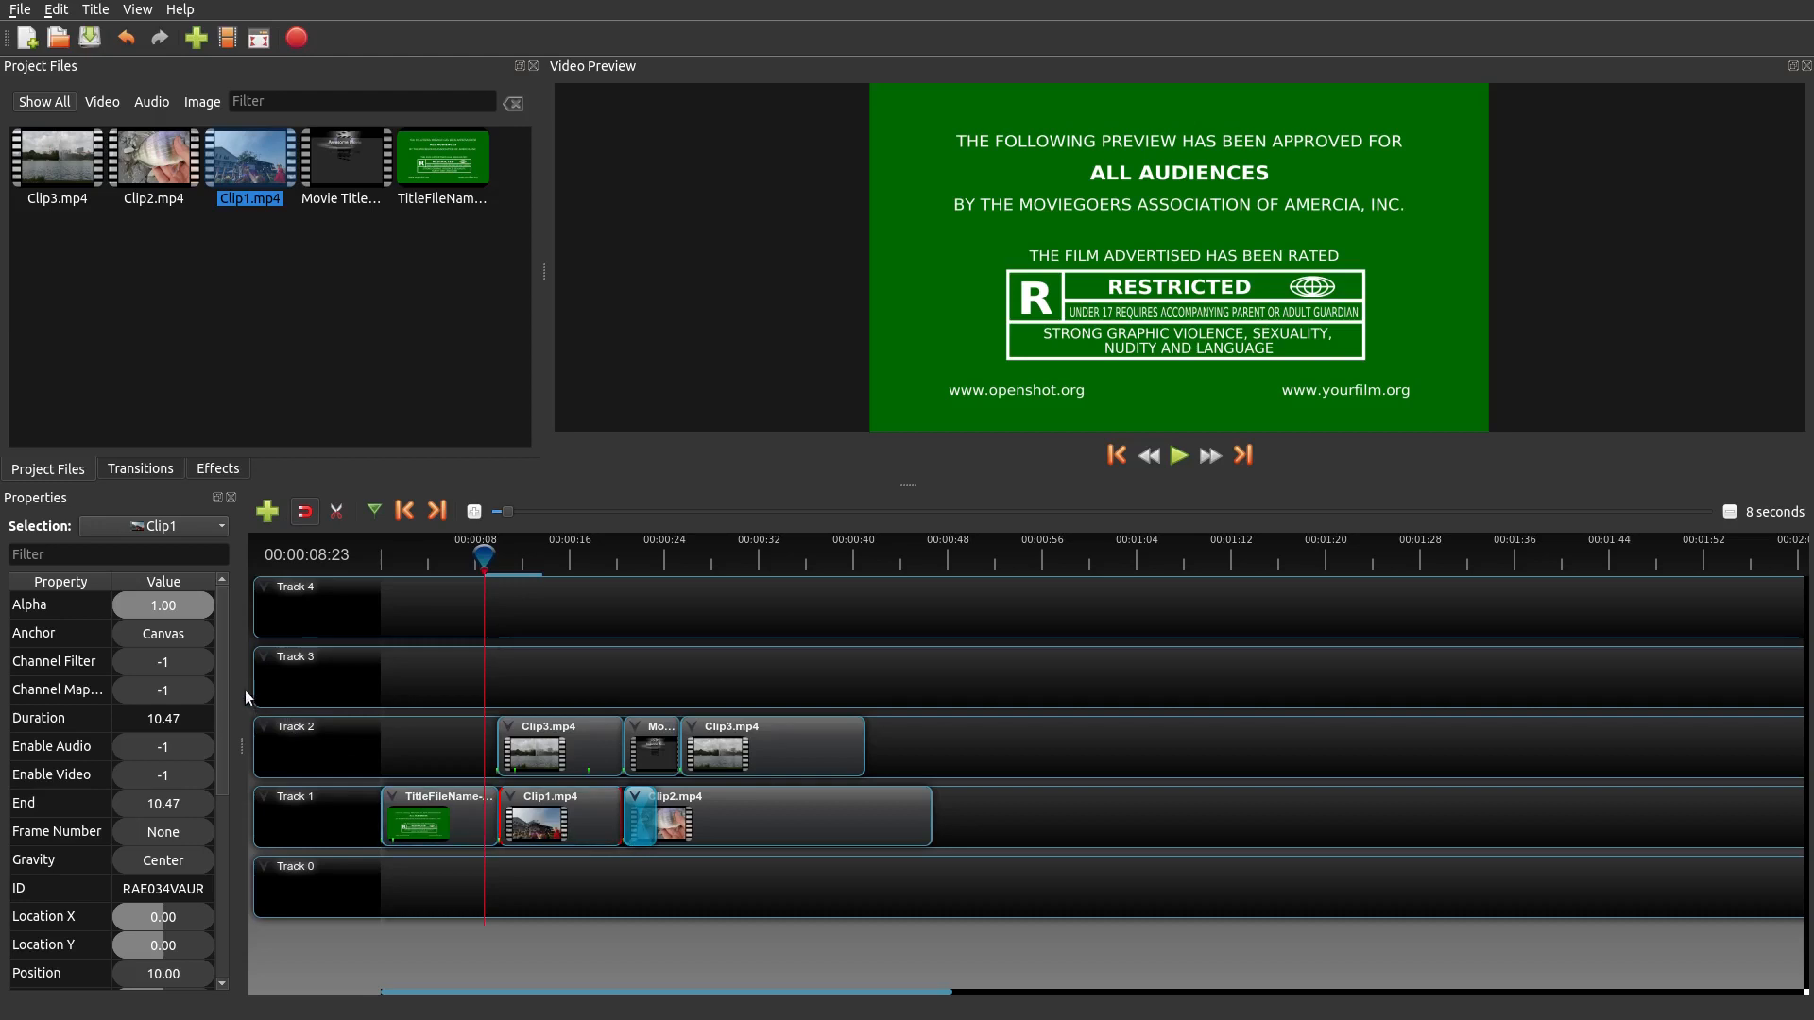
{"action": "scroll", "scroll_direction": "down", "scroll_amount": 3}
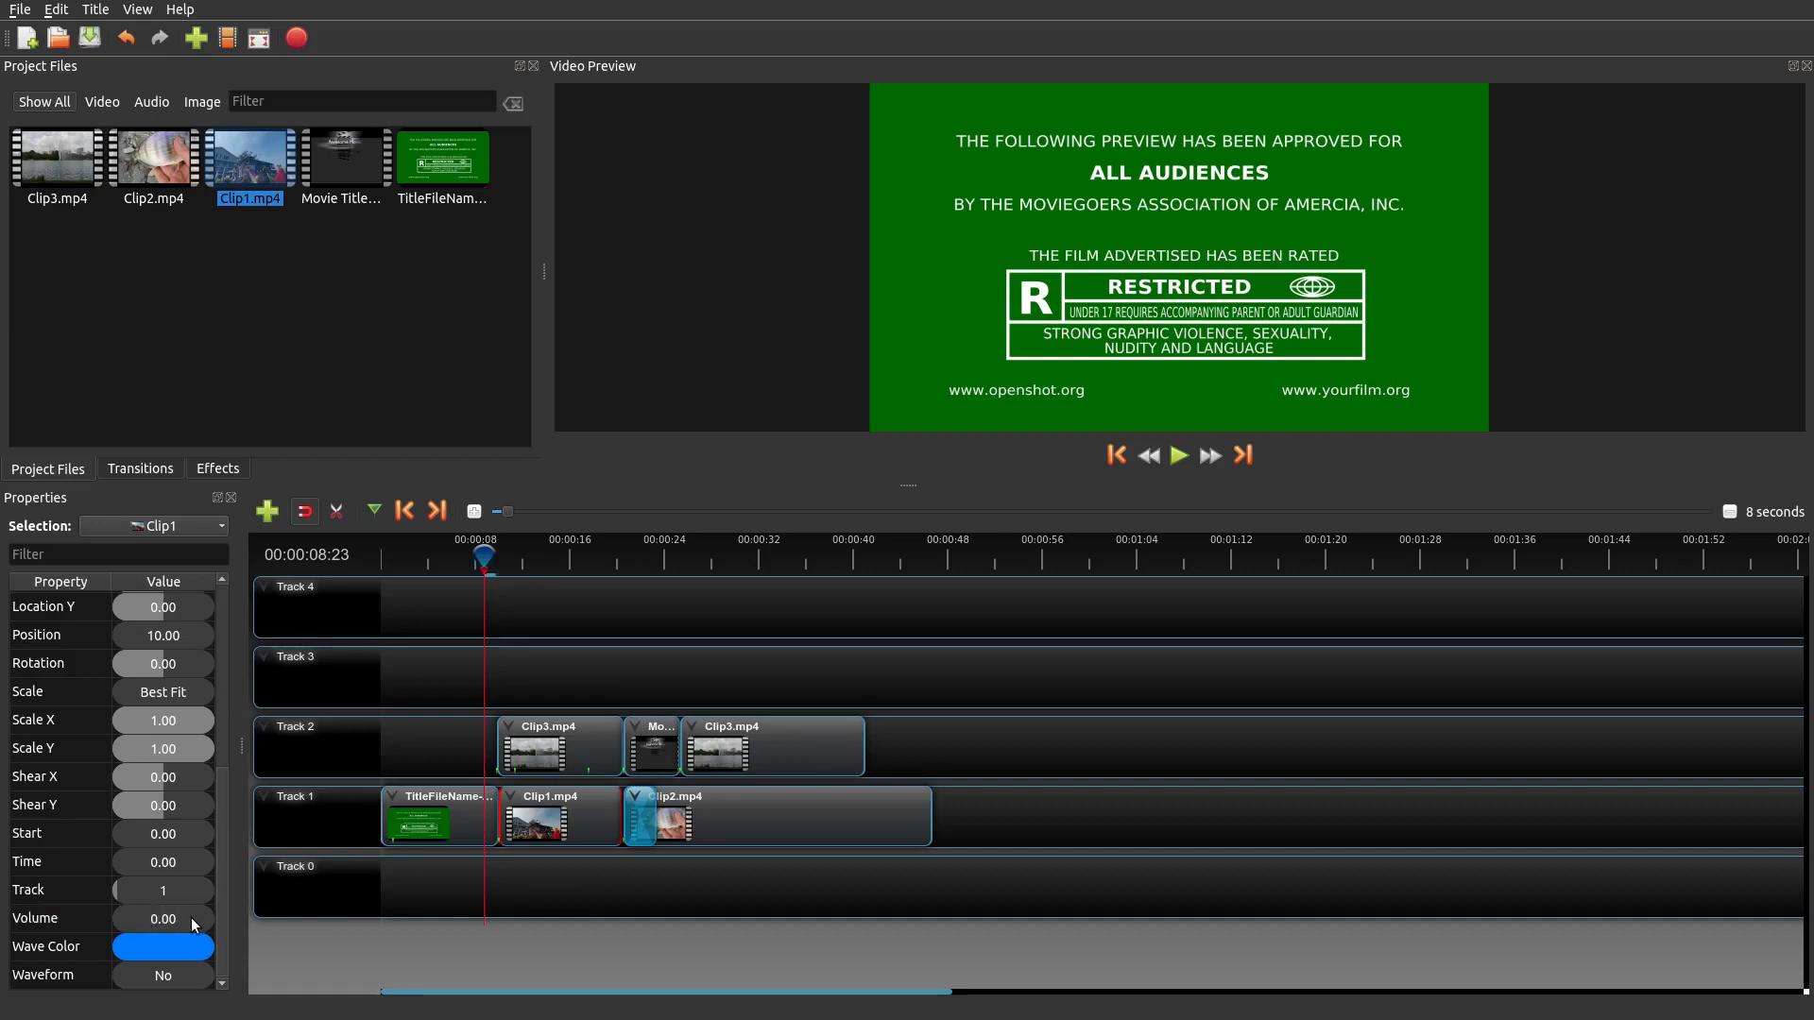
- Edit Clip1's Volume value and preview the parade footage with the Clip3 fountain overlay
{"action": "double_click", "coordinate": [162, 917]}
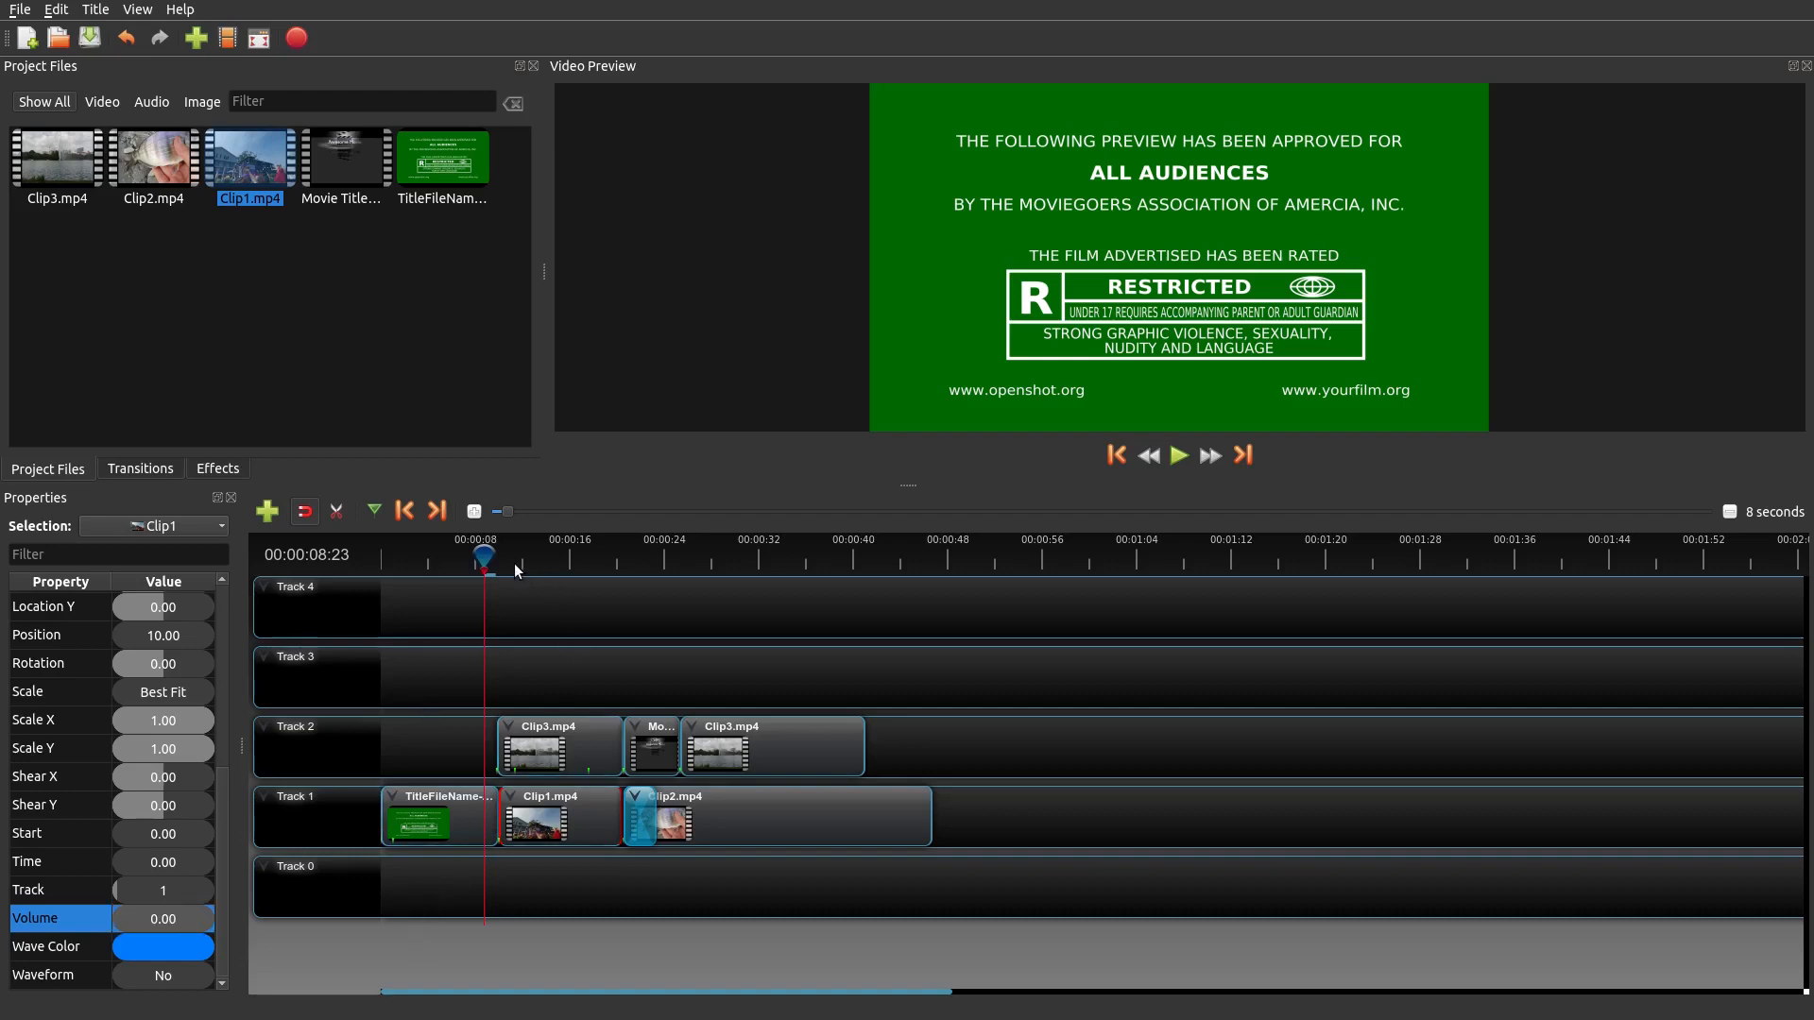
{"action": "left_click", "coordinate": [1178, 454]}
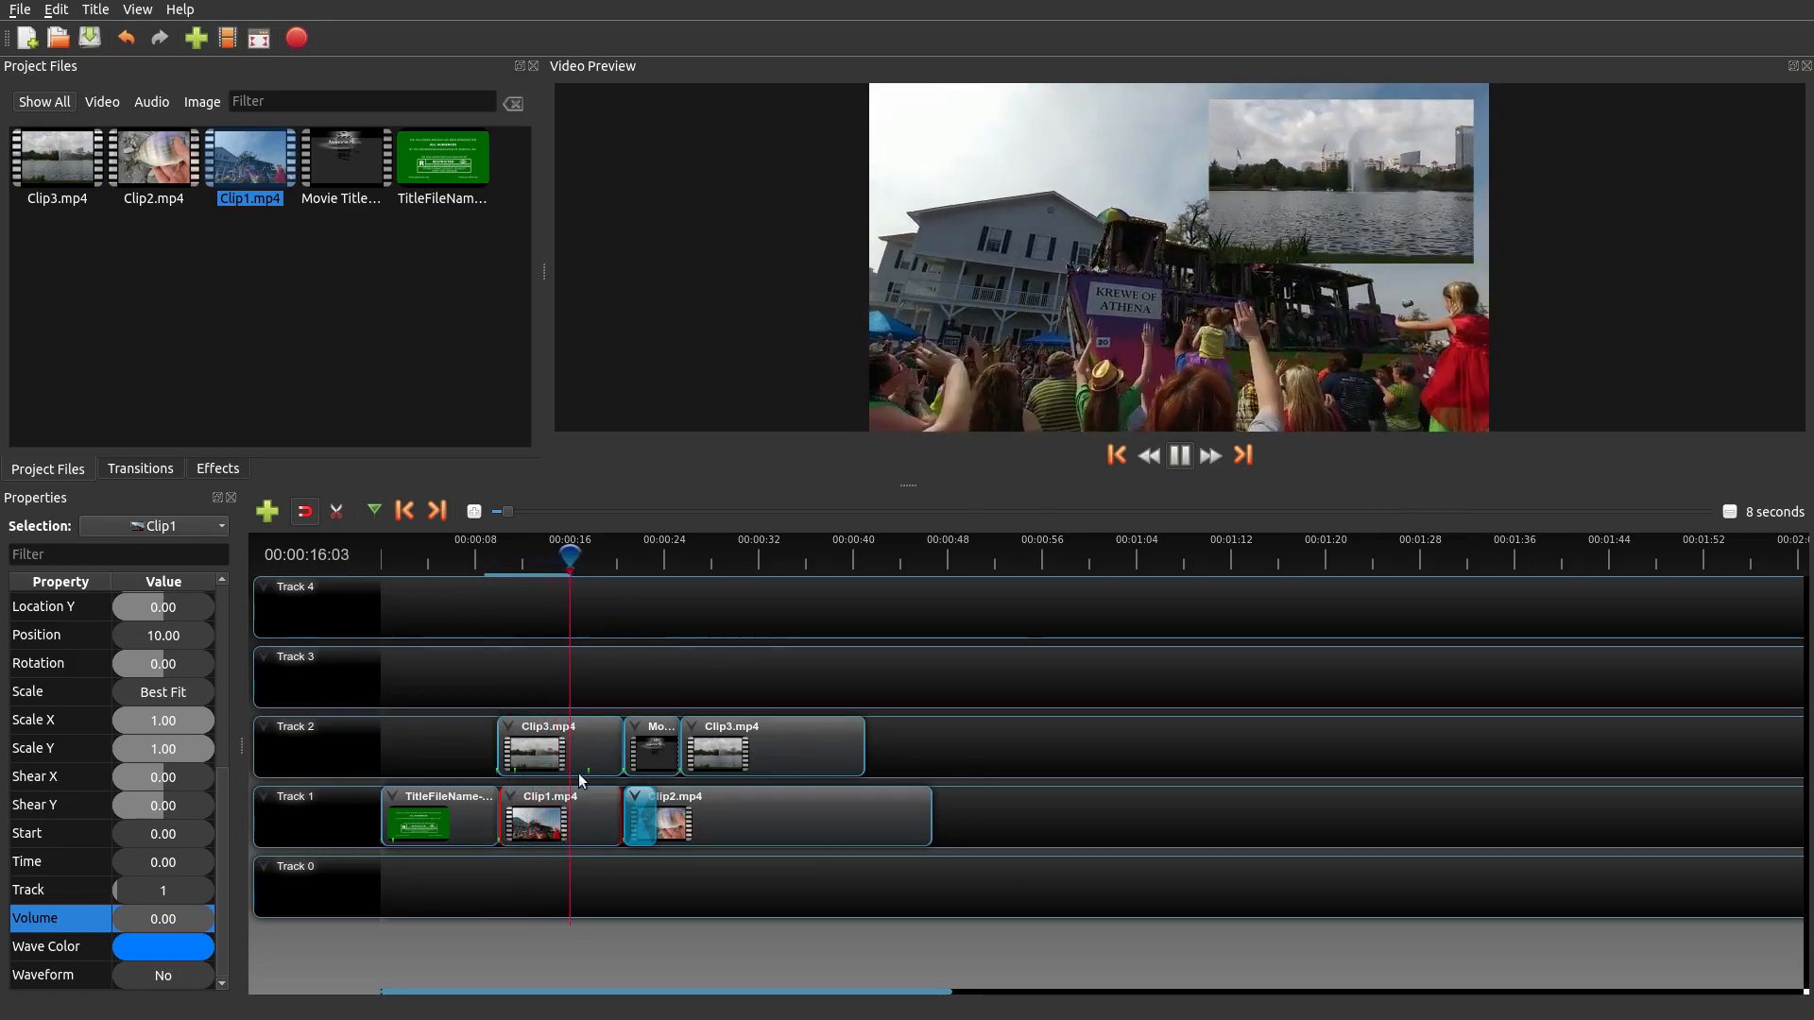
{"action": "left_click", "coordinate": [1178, 455]}
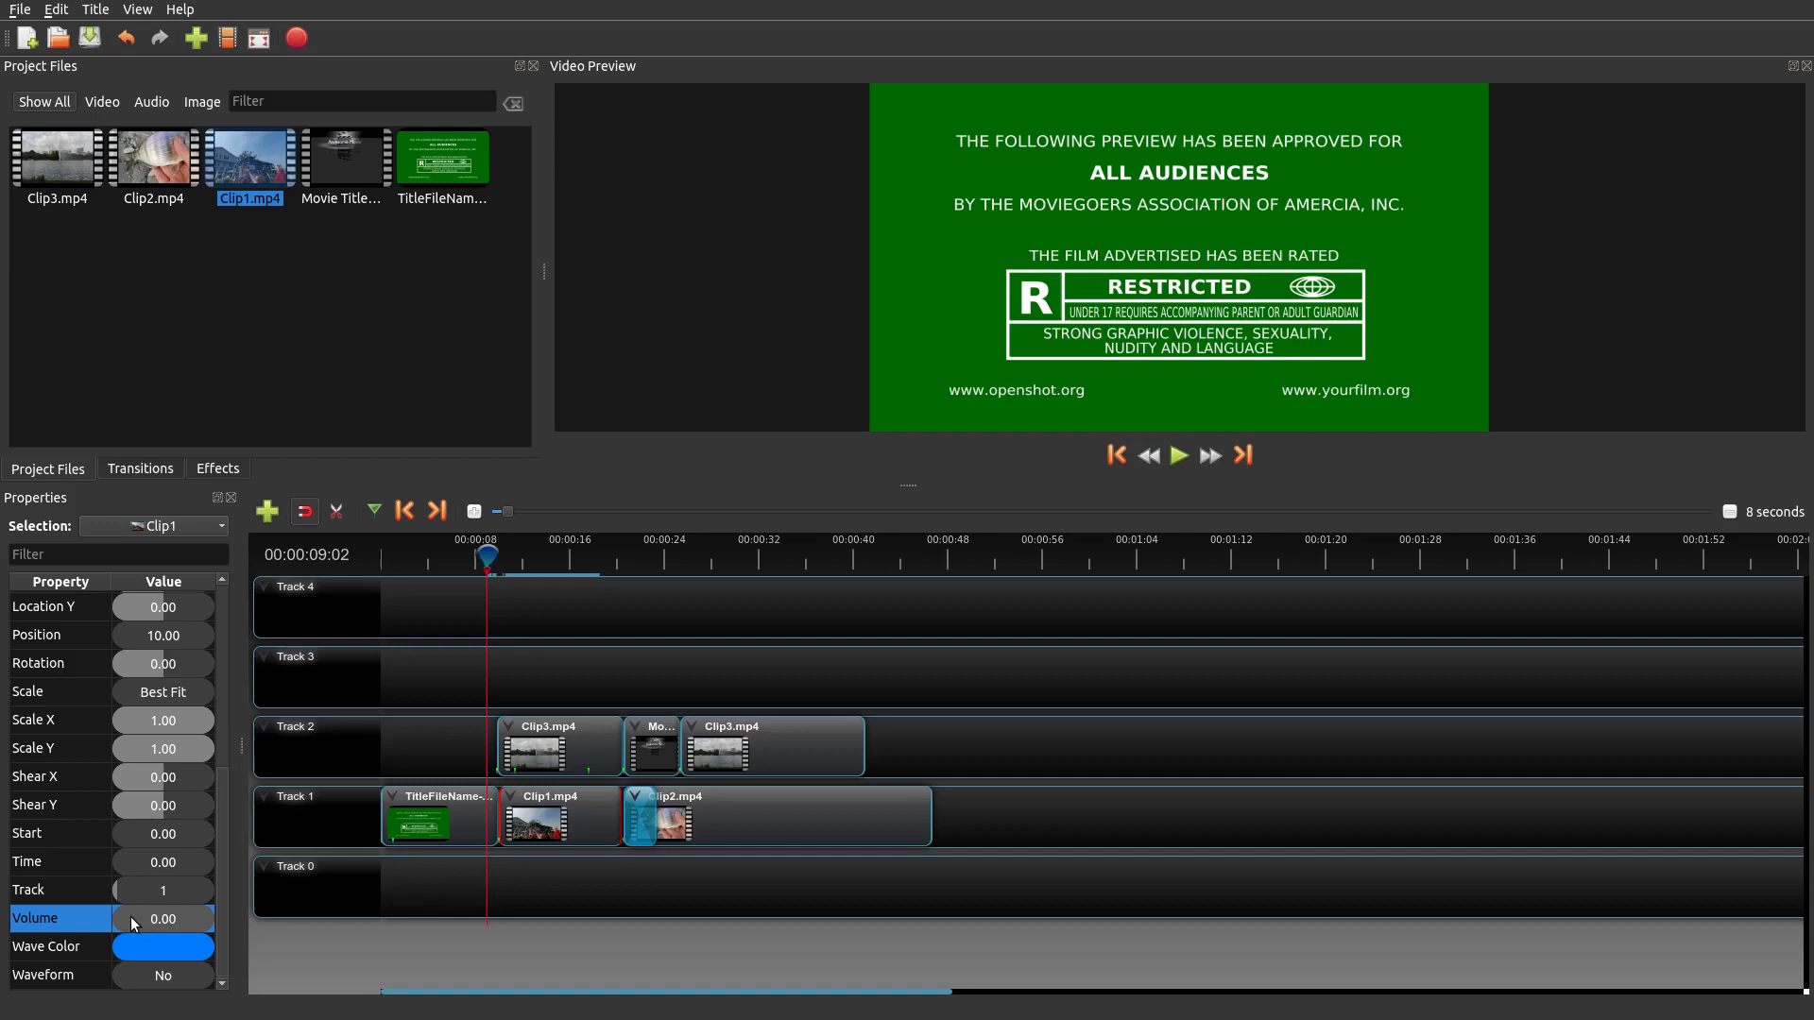
{"action": "left_click", "coordinate": [162, 918]}
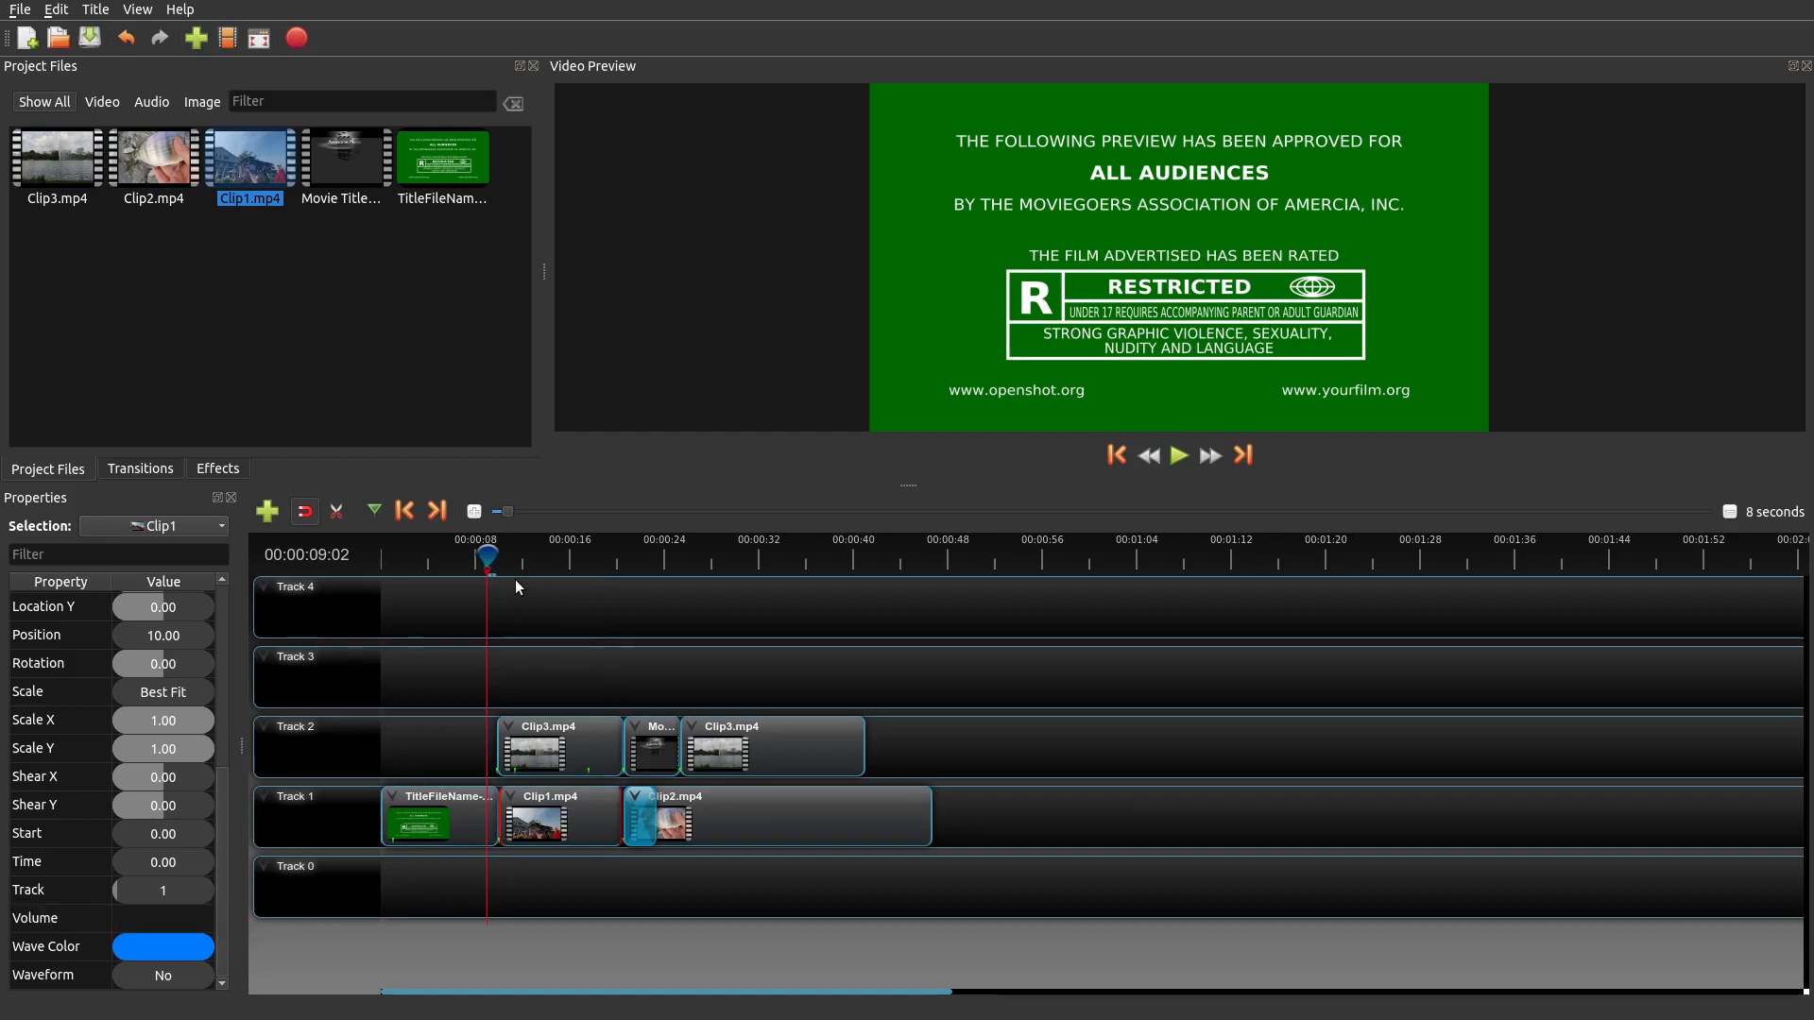
{"action": "left_click", "coordinate": [1178, 454]}
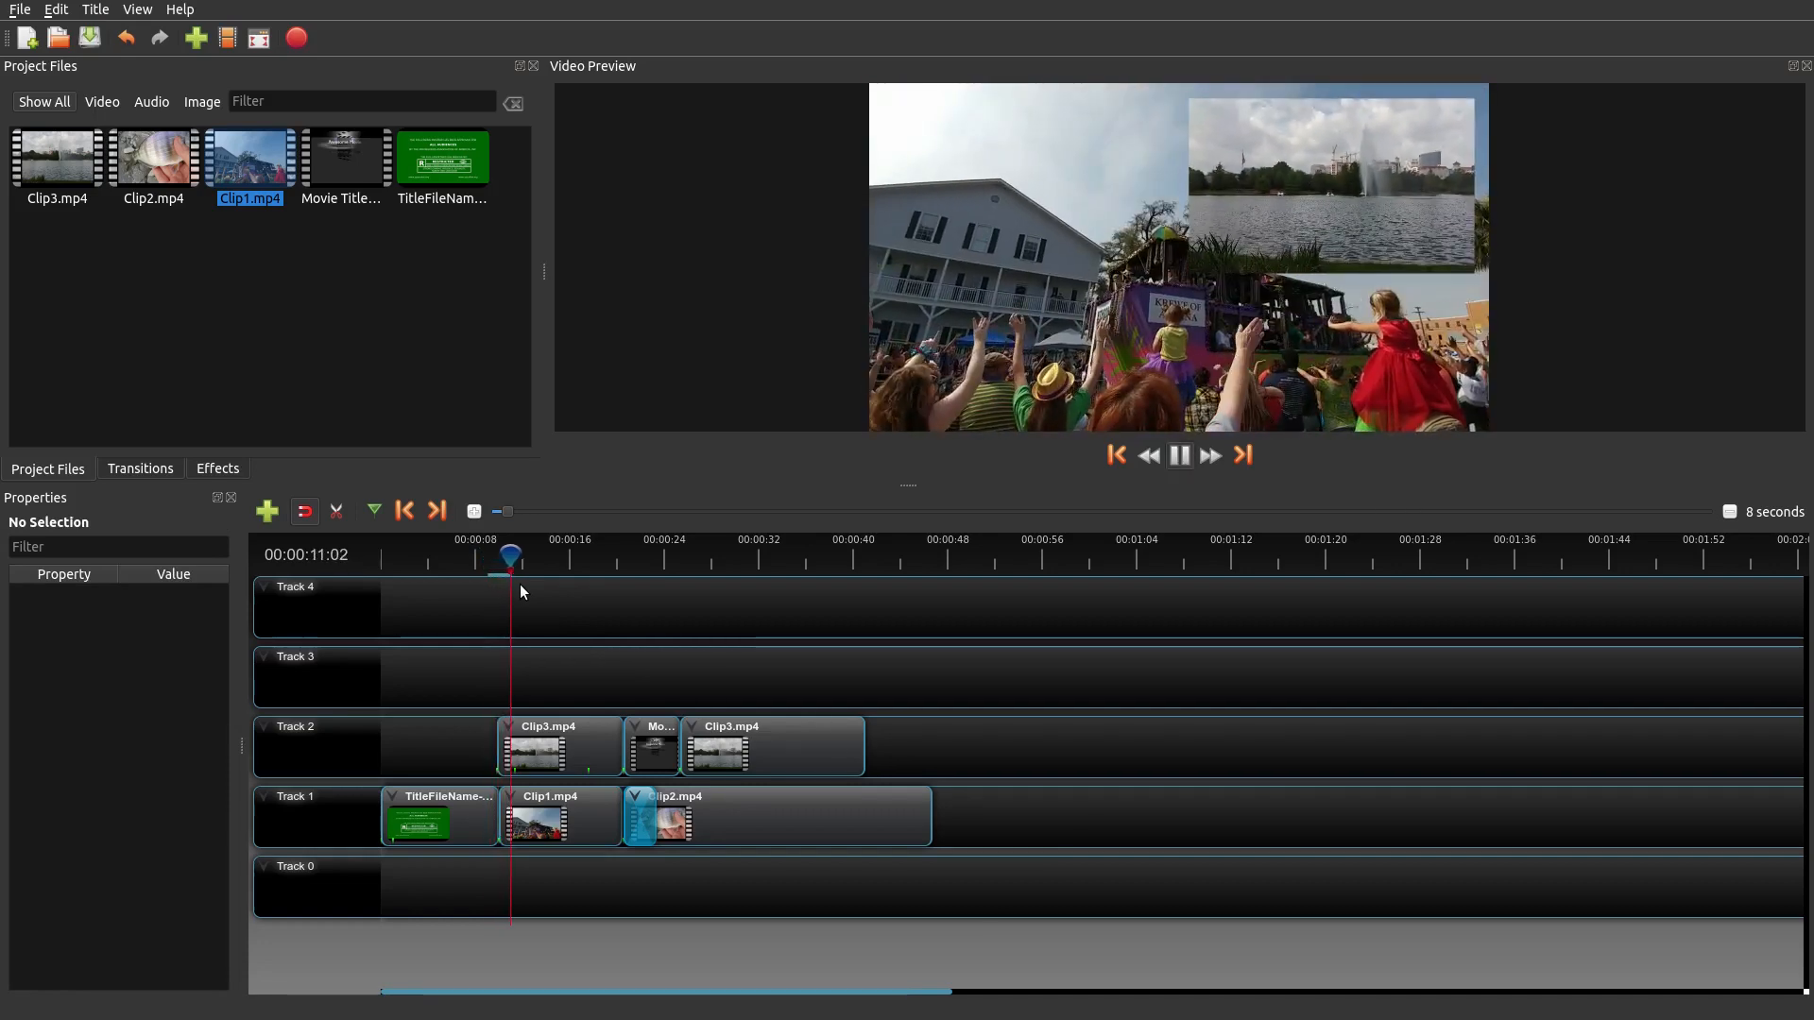
- Pause playback, review Clip1's properties, and rewind to about ten seconds
{"action": "left_click", "coordinate": [1180, 454]}
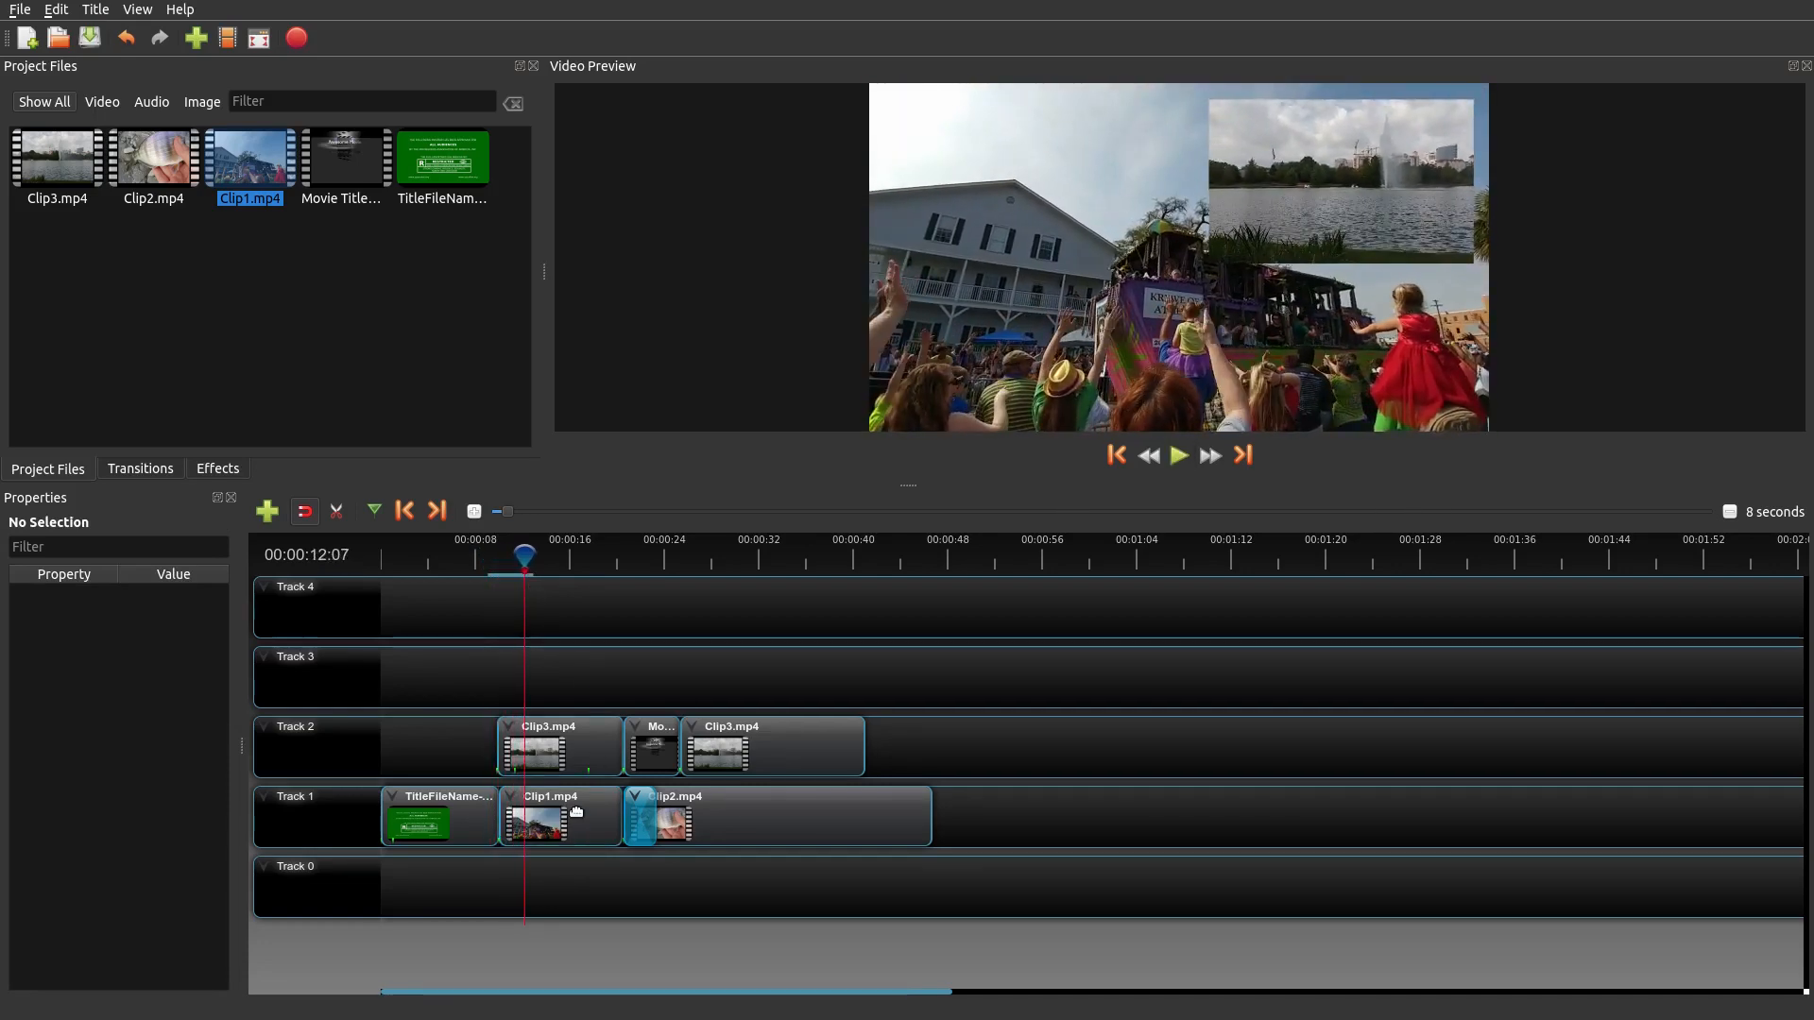
{"action": "left_click", "coordinate": [558, 815]}
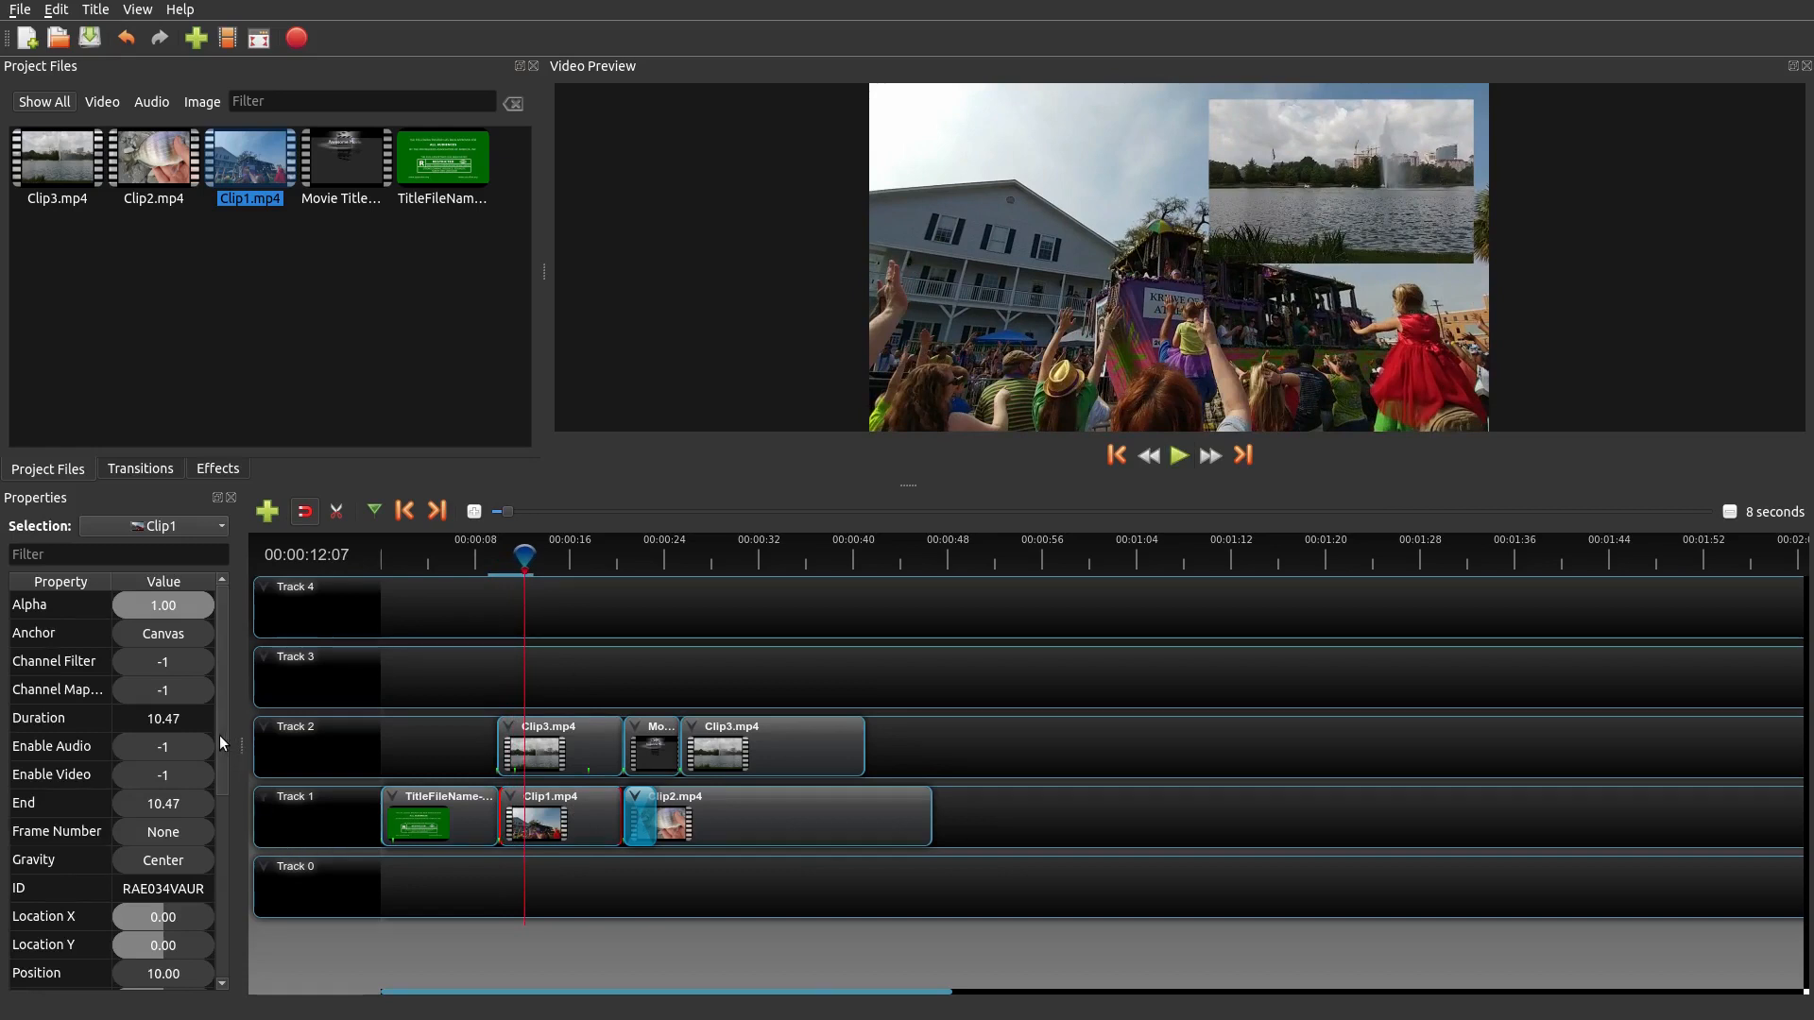
{"action": "scroll", "scroll_direction": "down", "scroll_amount": 3}
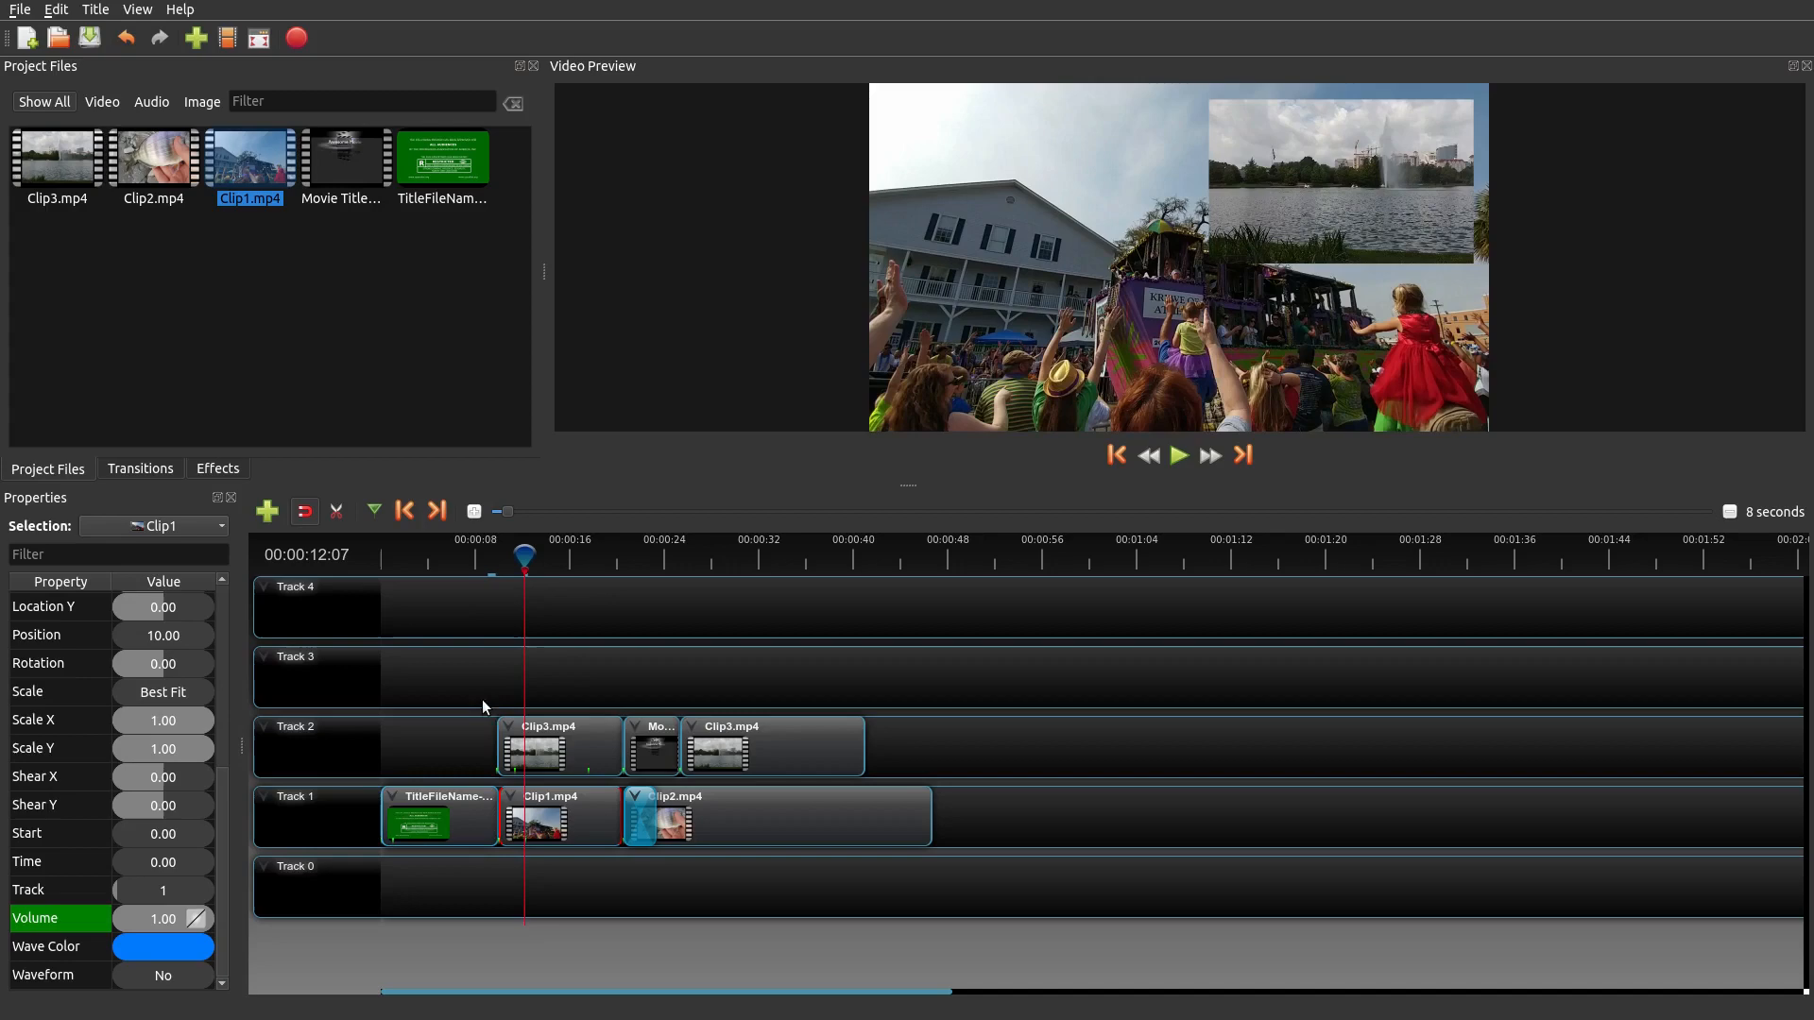
{"action": "left_click", "coordinate": [501, 673]}
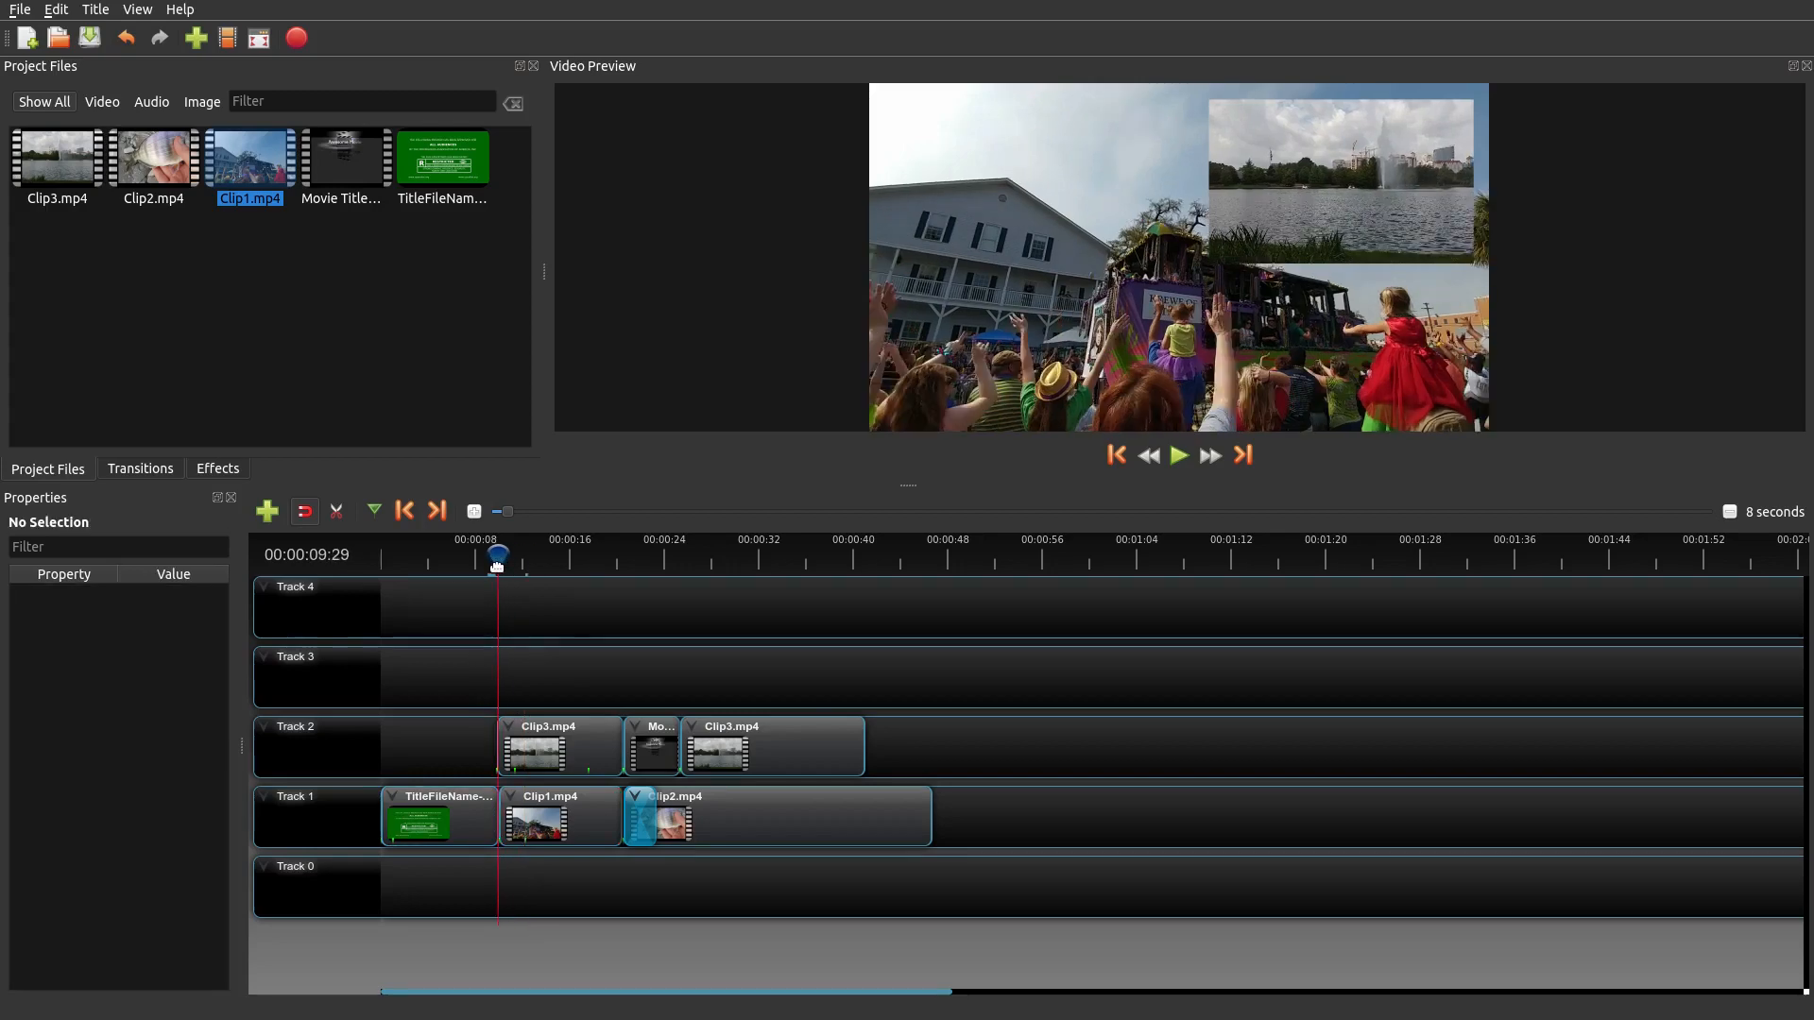
- Replay, stop near 13 seconds, and scroll Clip1's properties showing volume 1.00
{"action": "left_click", "coordinate": [1178, 454]}
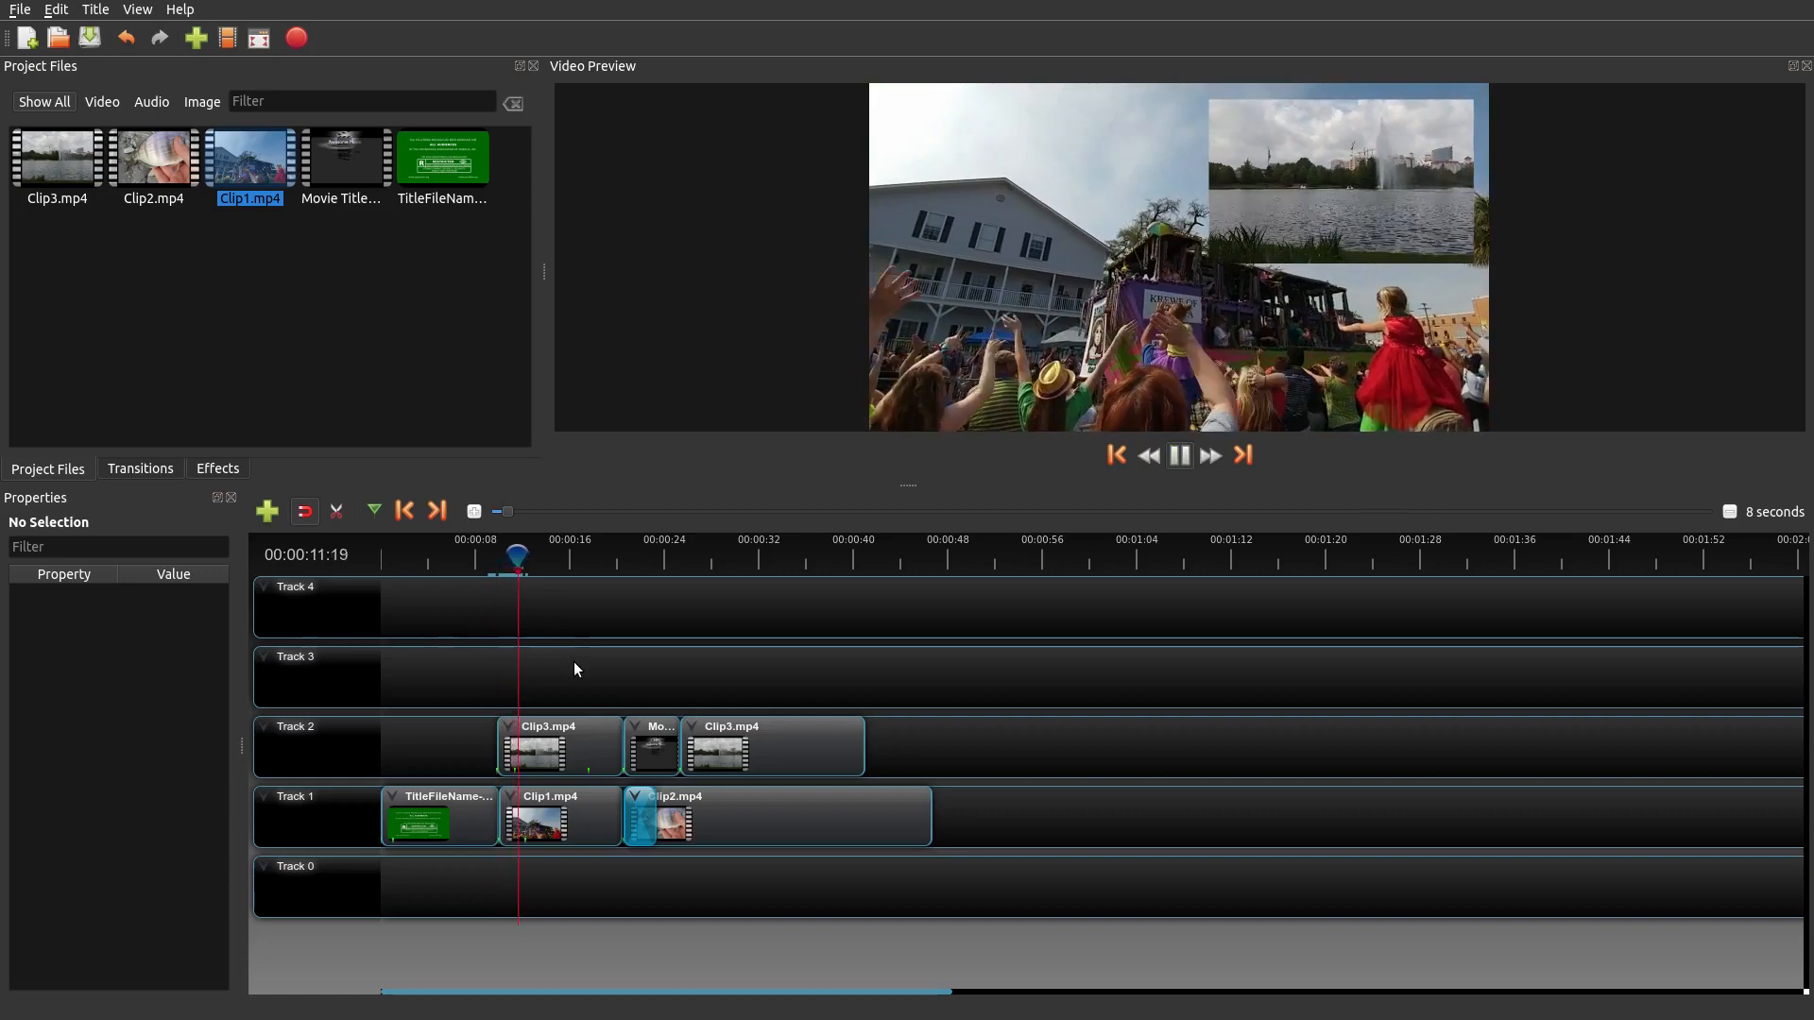
{"action": "left_click", "coordinate": [1178, 455]}
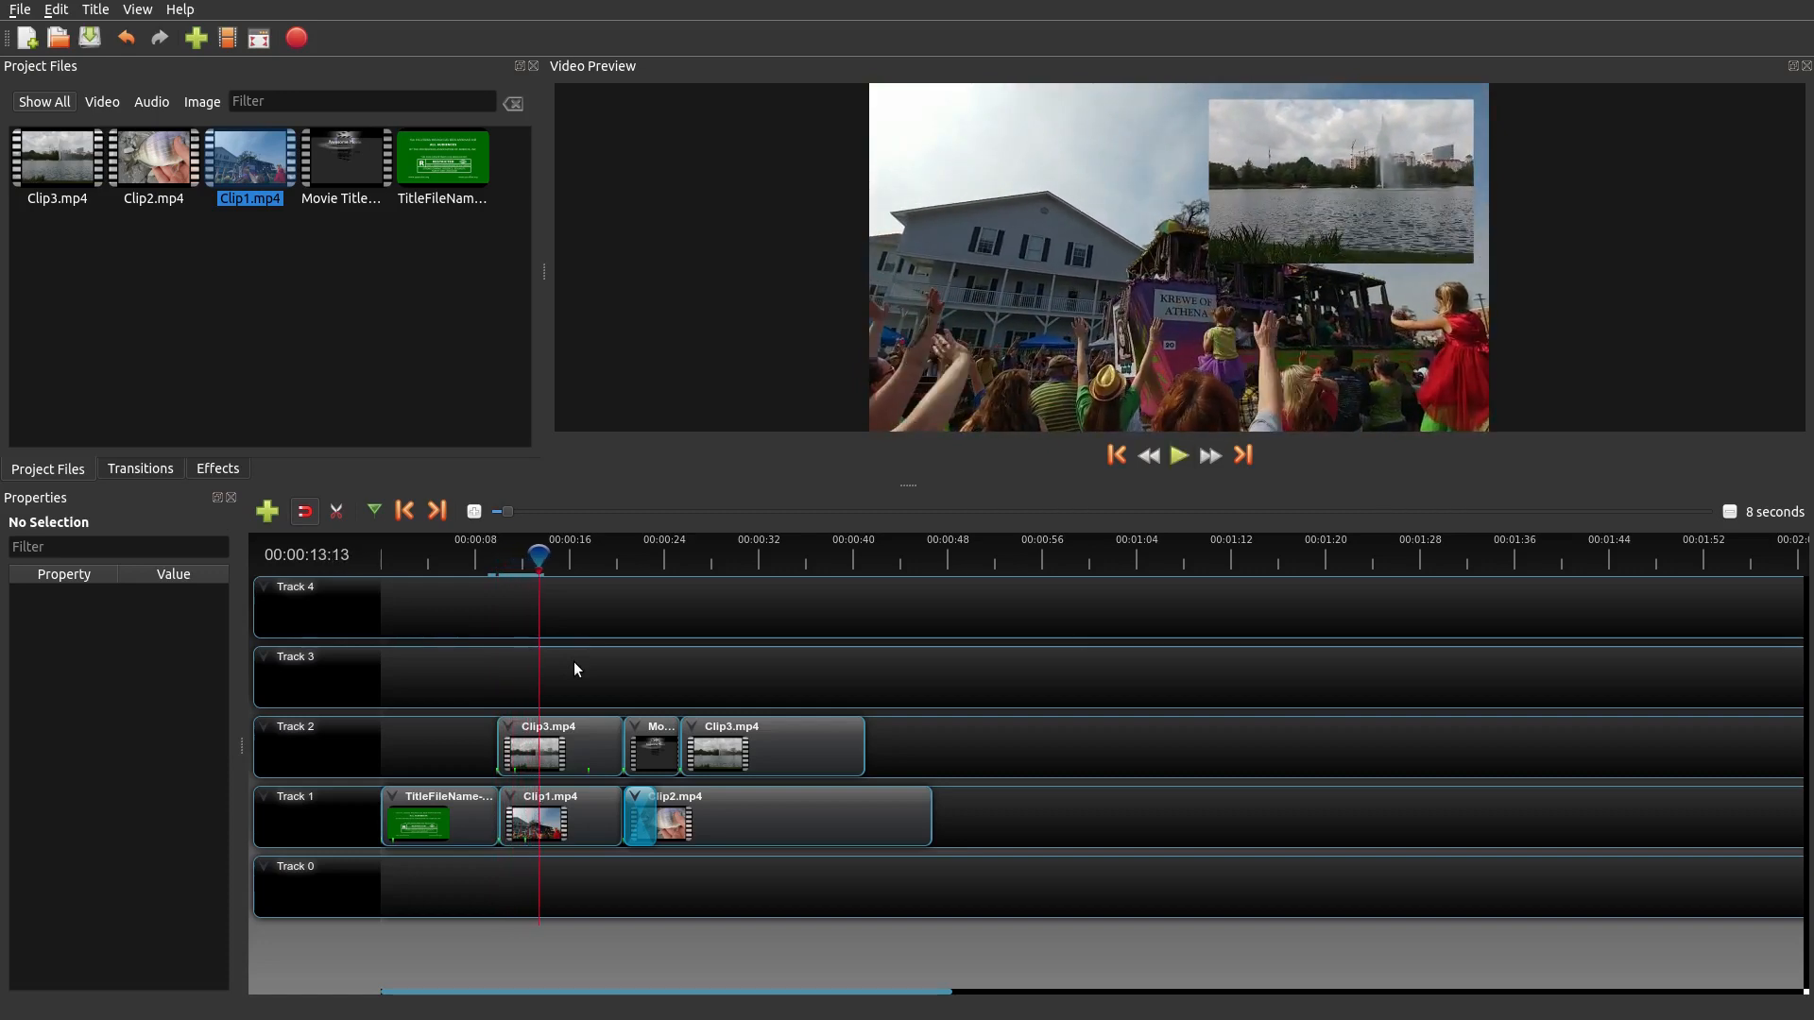
{"action": "mouse_move", "coordinate": [527, 567]}
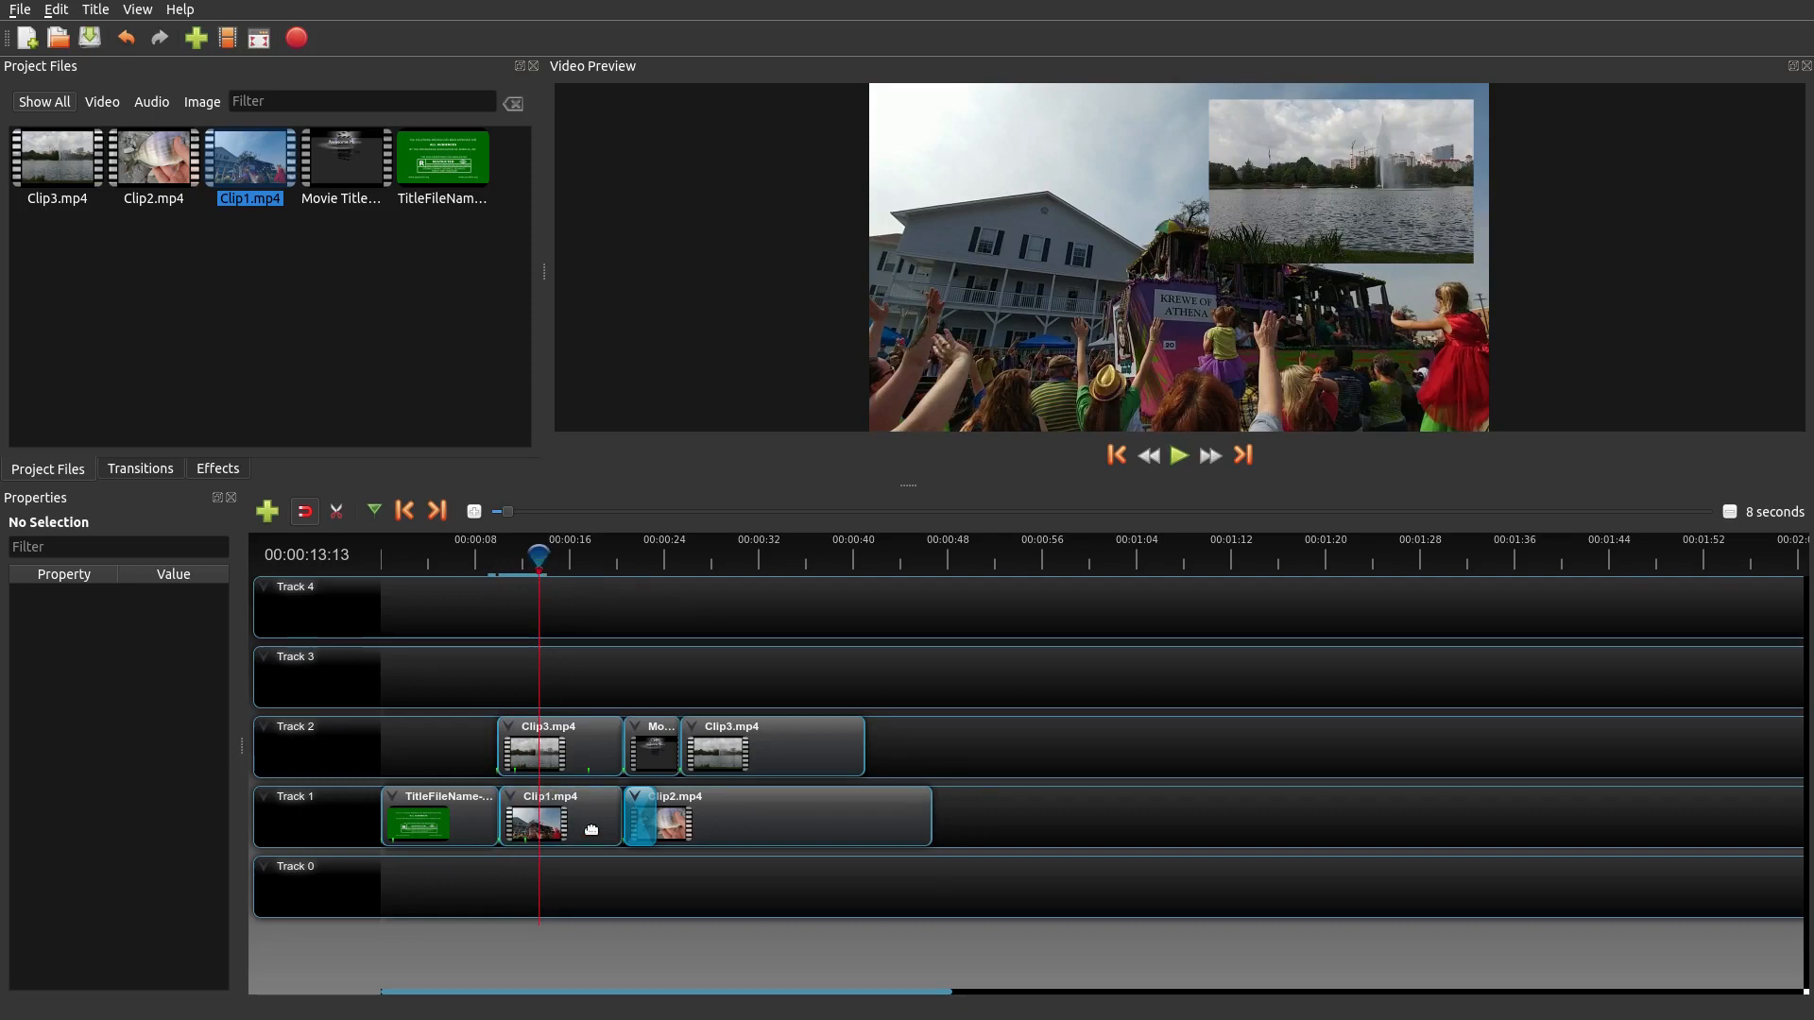
{"action": "left_click", "coordinate": [535, 816]}
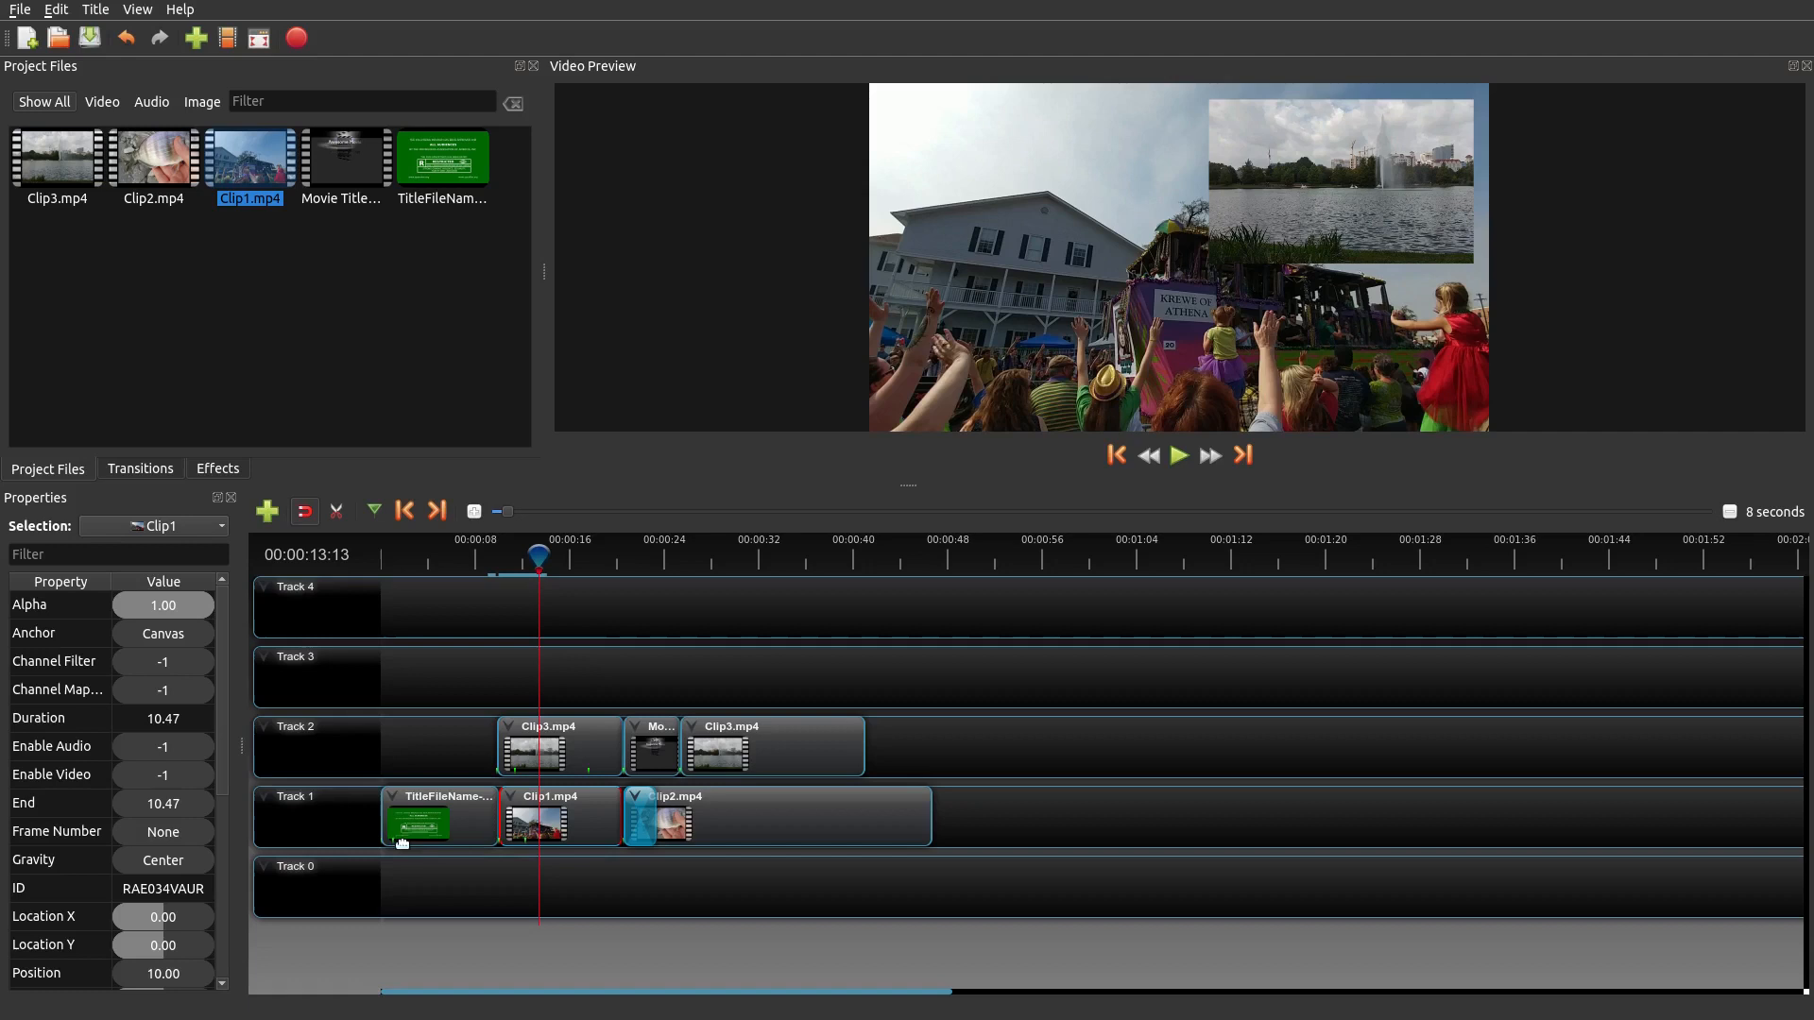
{"action": "scroll", "scroll_direction": "down", "scroll_amount": 3}
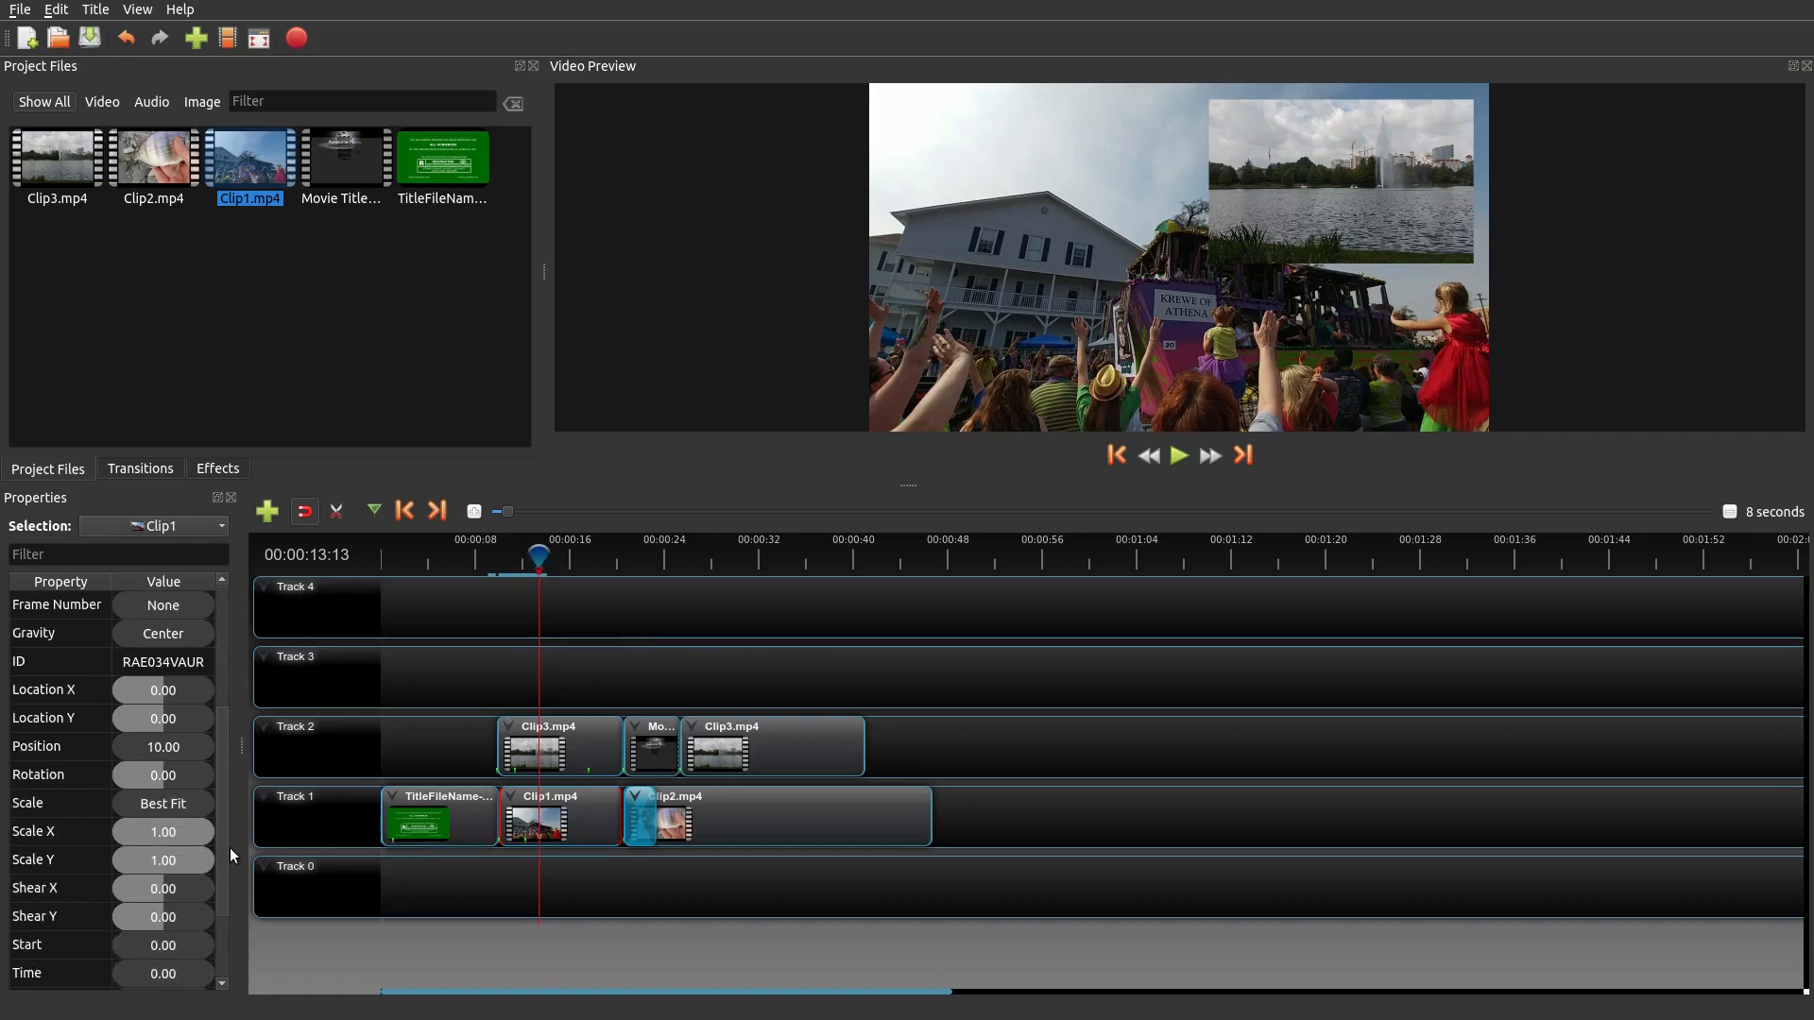
{"action": "scroll", "scroll_direction": "down", "scroll_amount": 3}
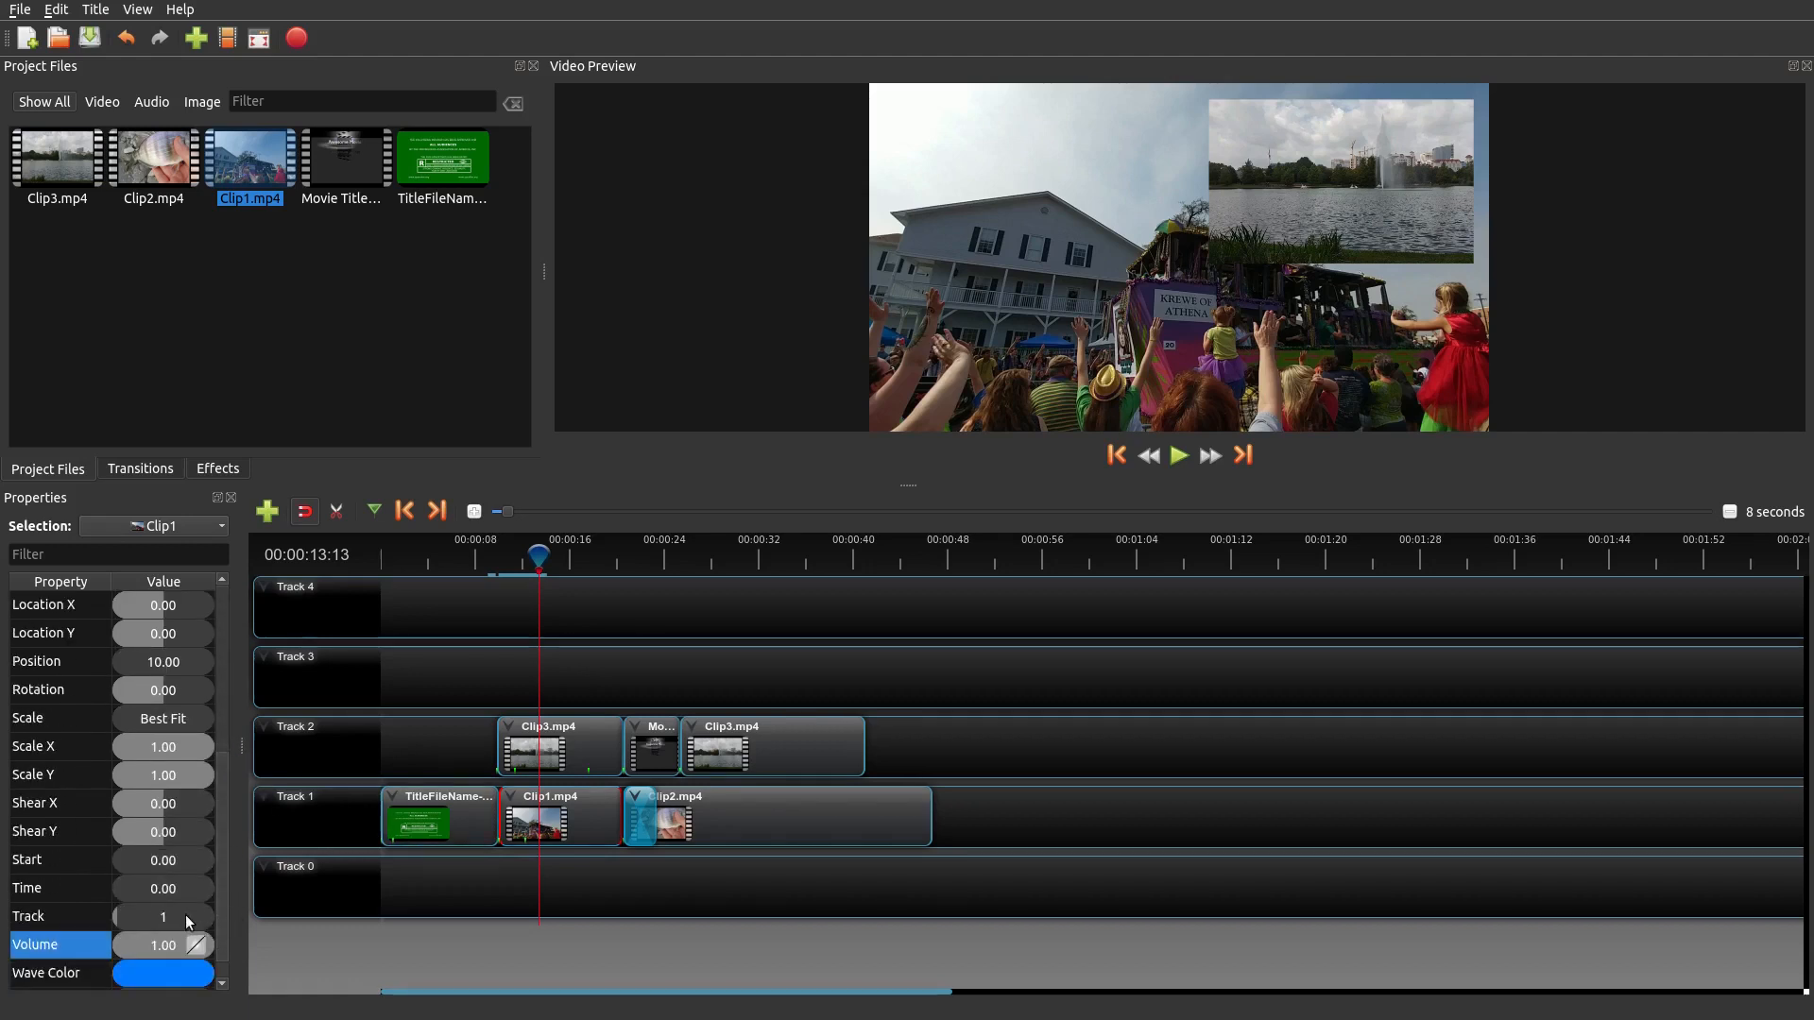
{"action": "mouse_move", "coordinate": [208, 954]}
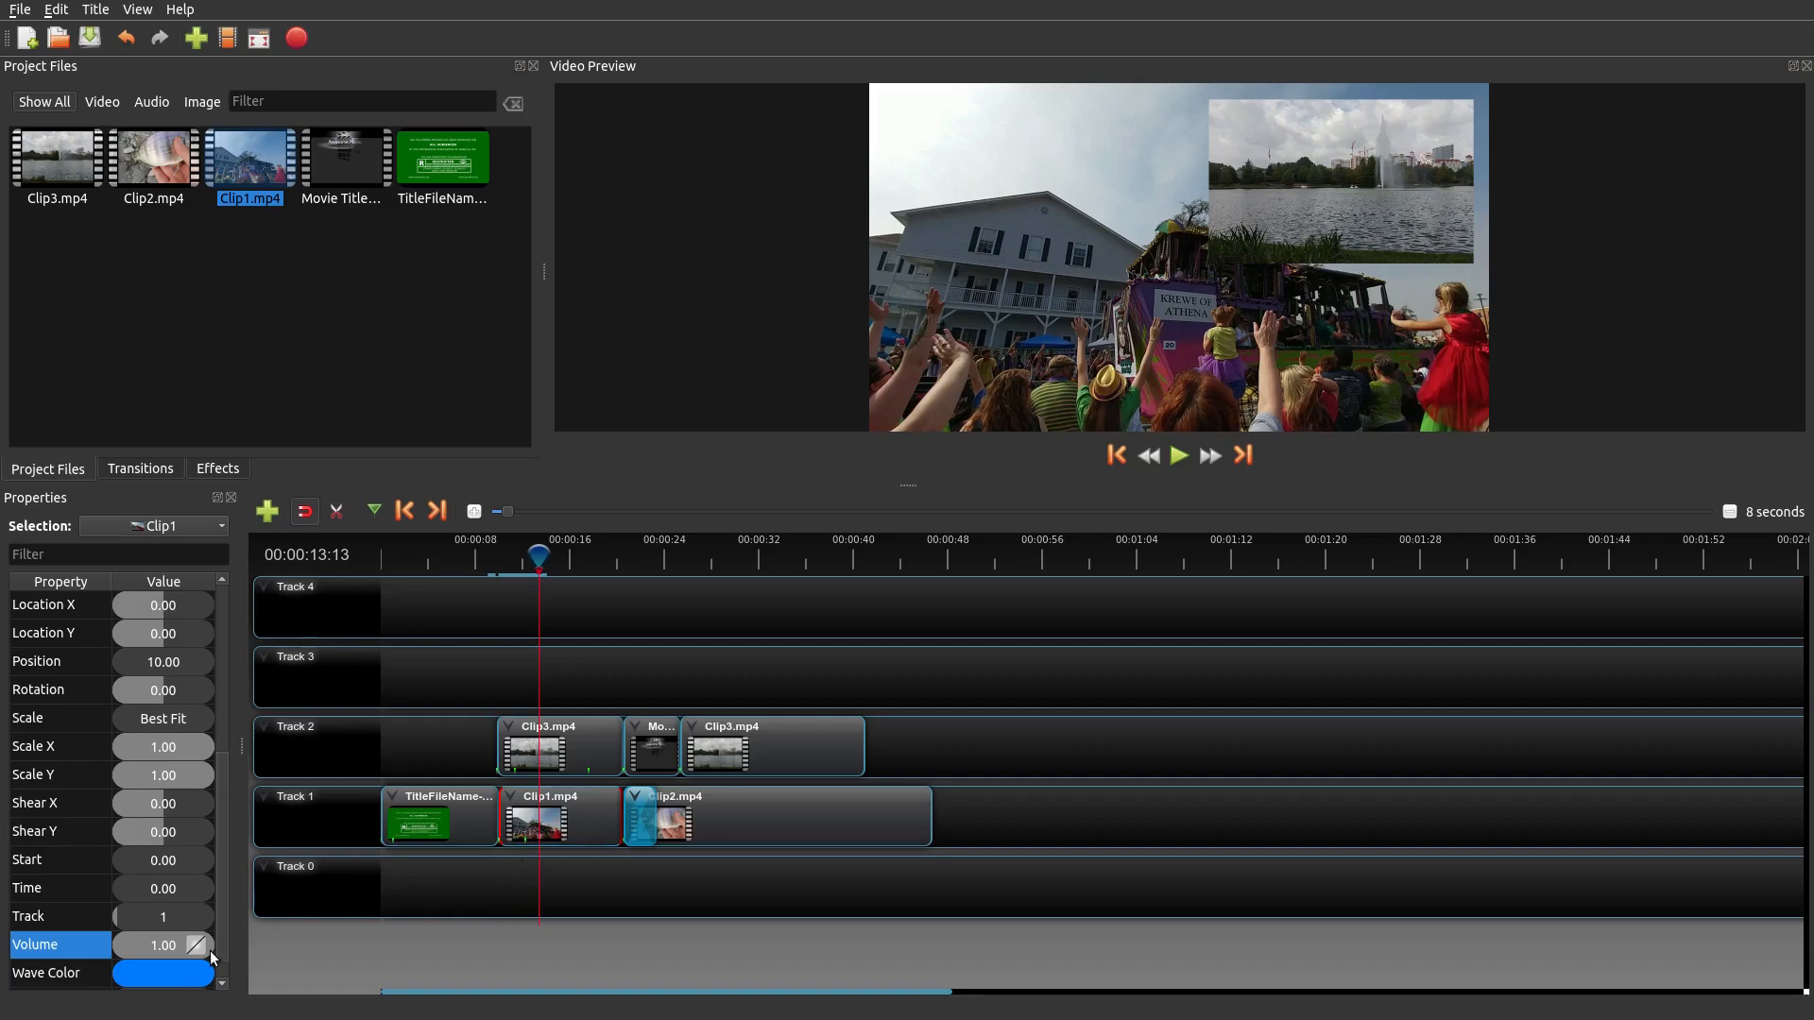
{"action": "mouse_move", "coordinate": [562, 662]}
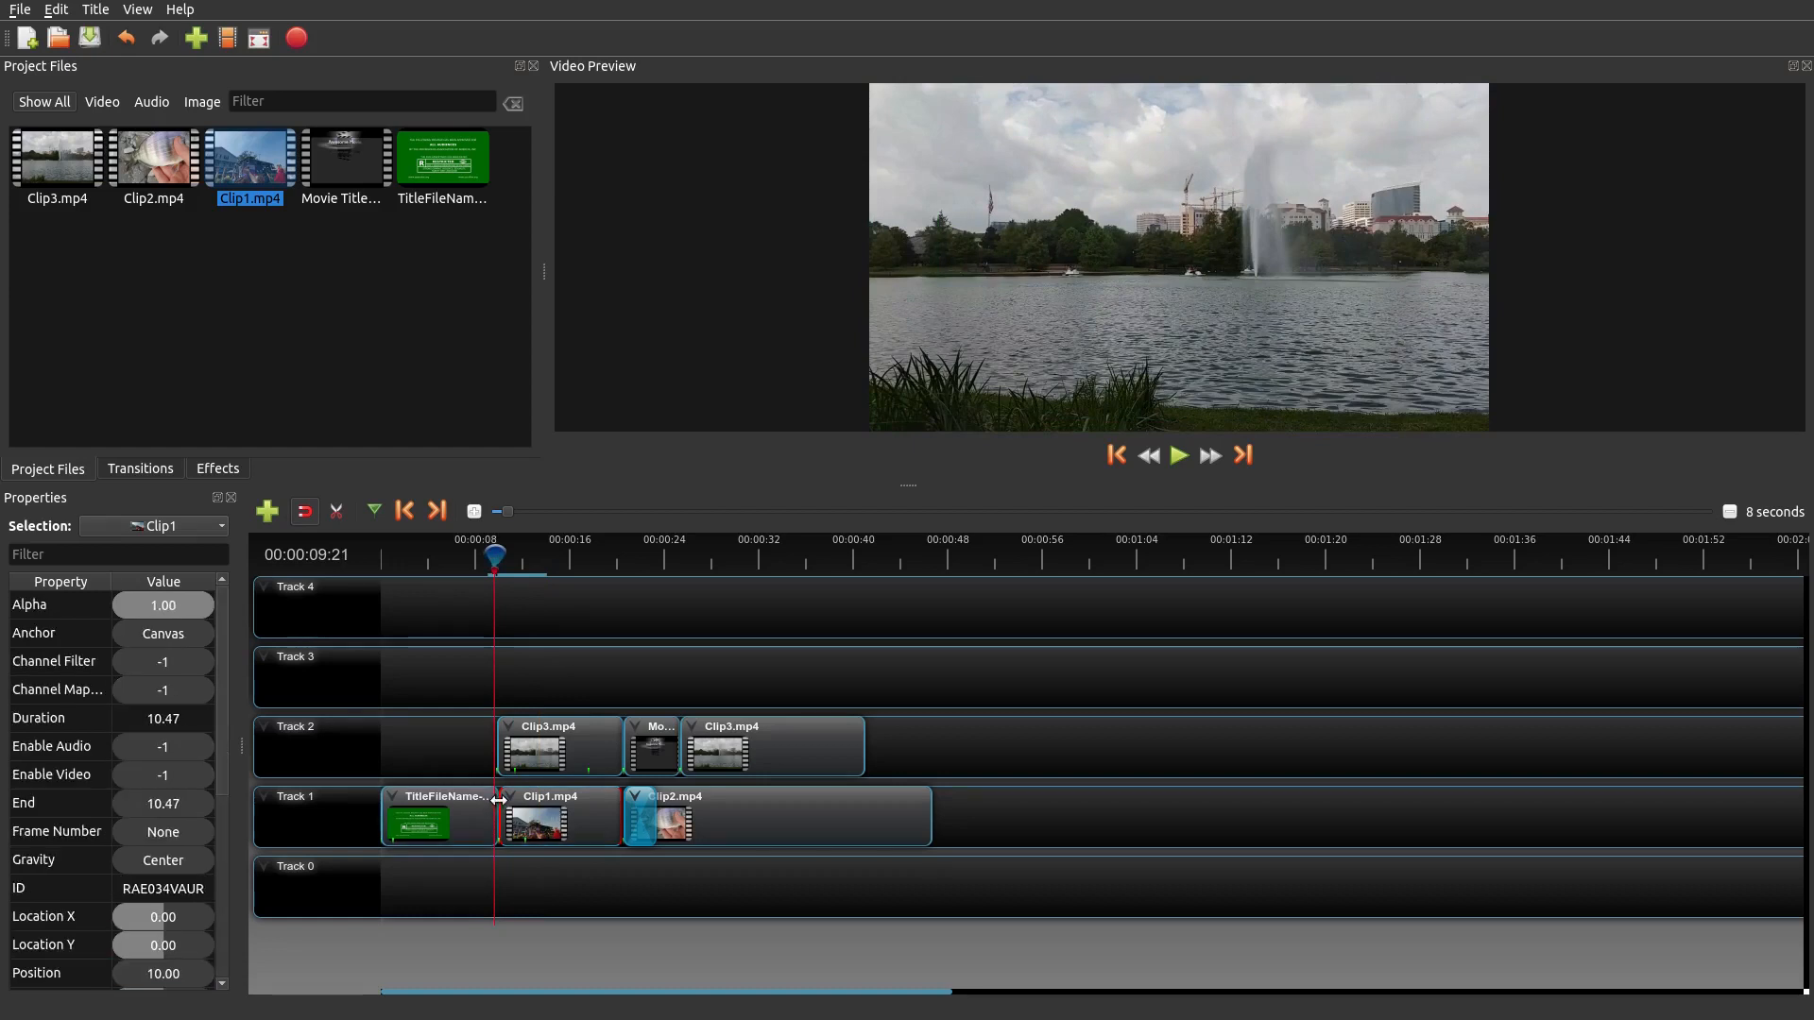
{"action": "mouse_move", "coordinate": [556, 794]}
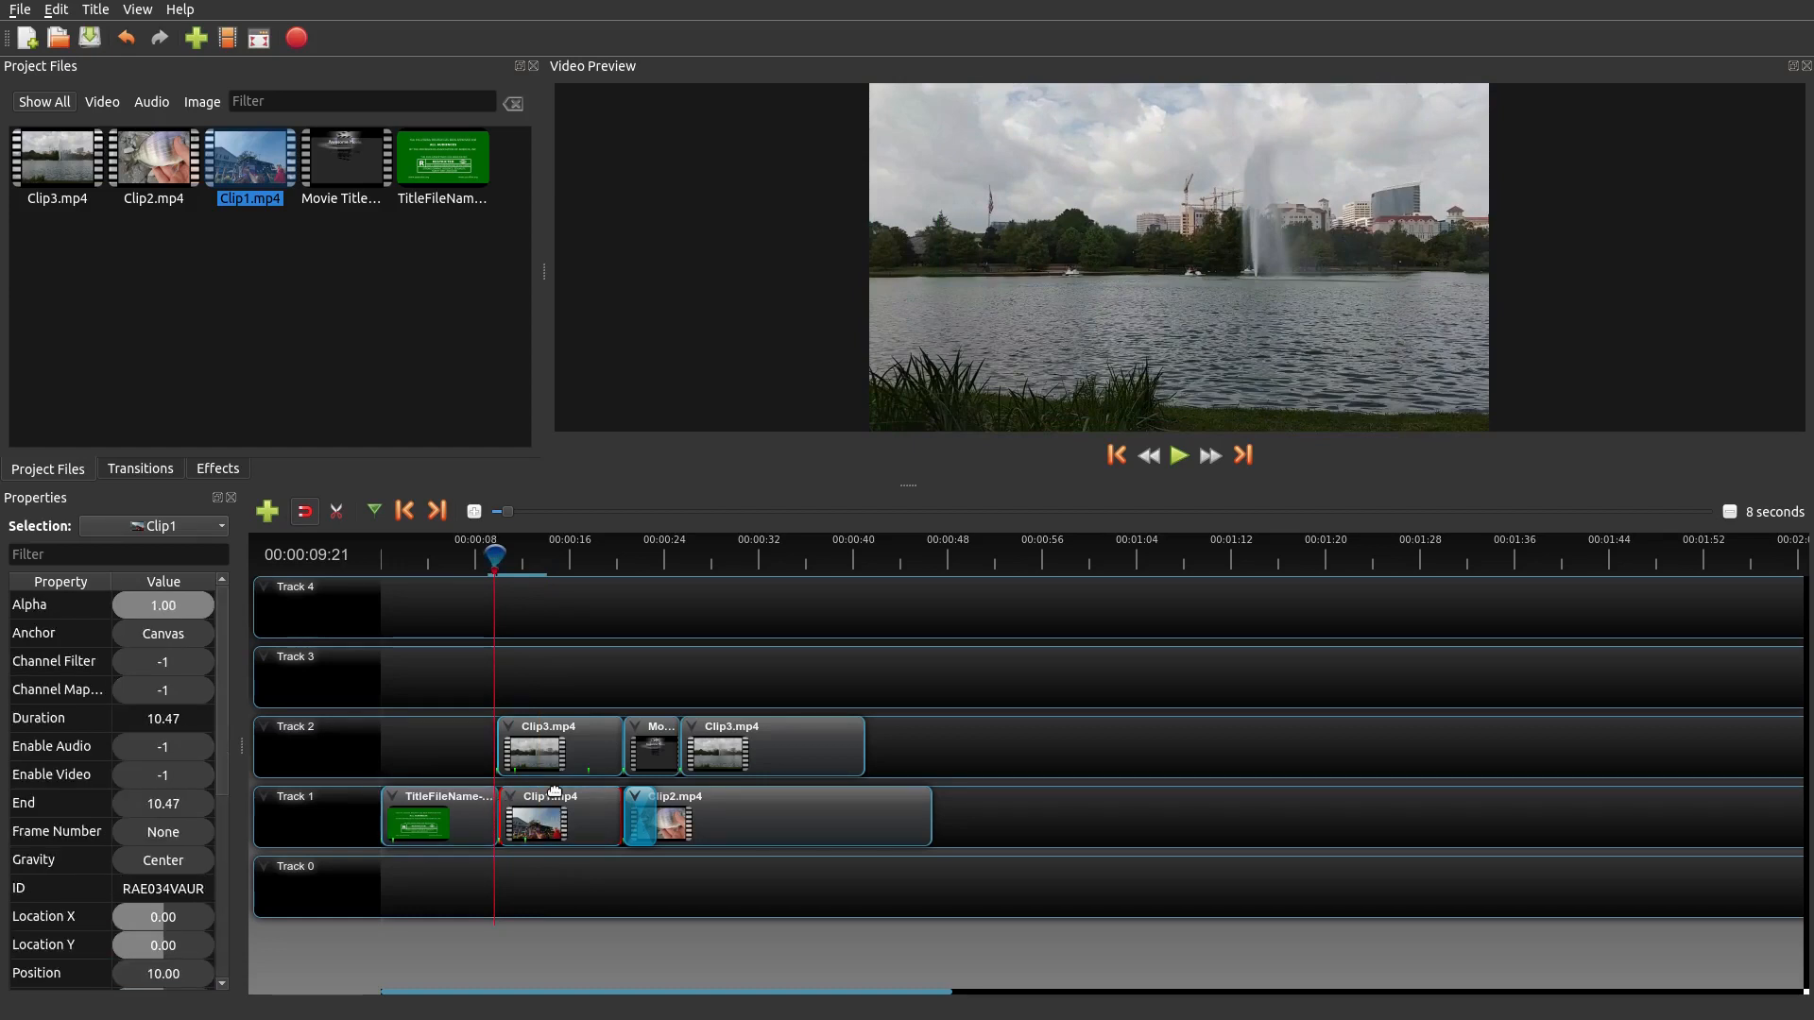
- Set a Clip1 volume keyframe of 0.00, then deselect and preview to about 14 seconds
{"action": "scroll", "scroll_direction": "down", "scroll_amount": 3}
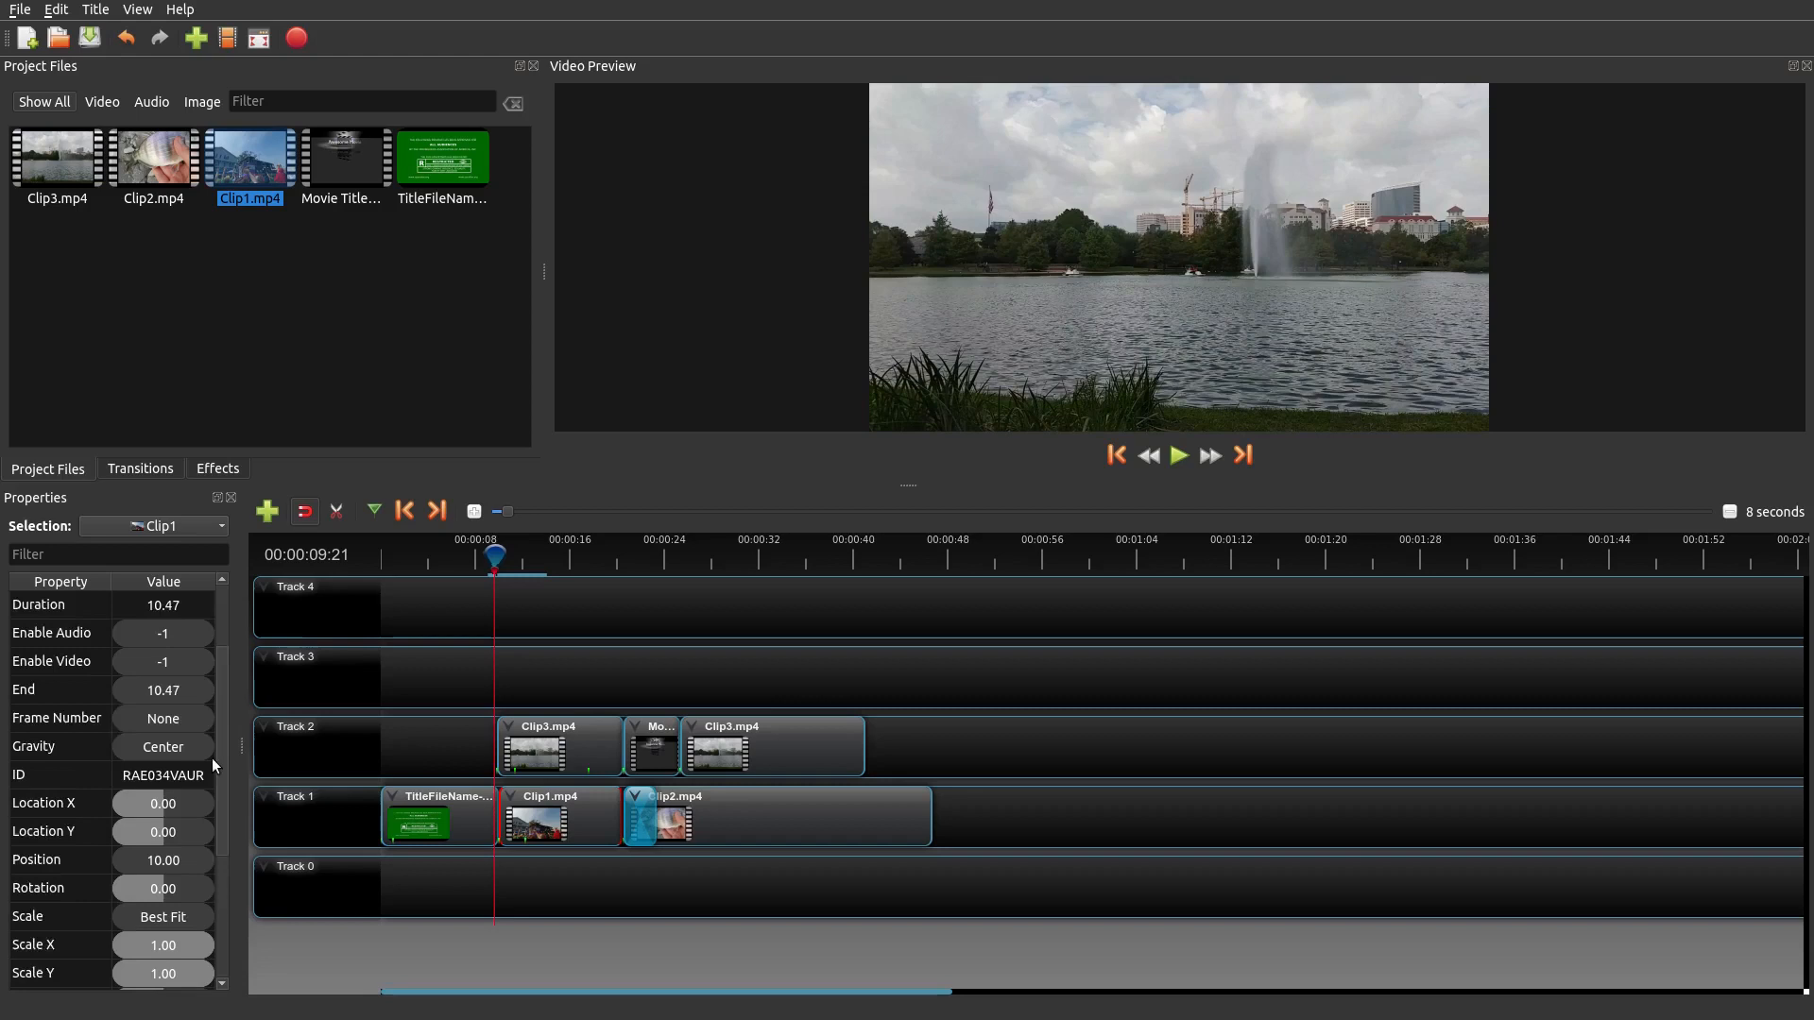
{"action": "scroll", "scroll_direction": "down", "scroll_amount": 3}
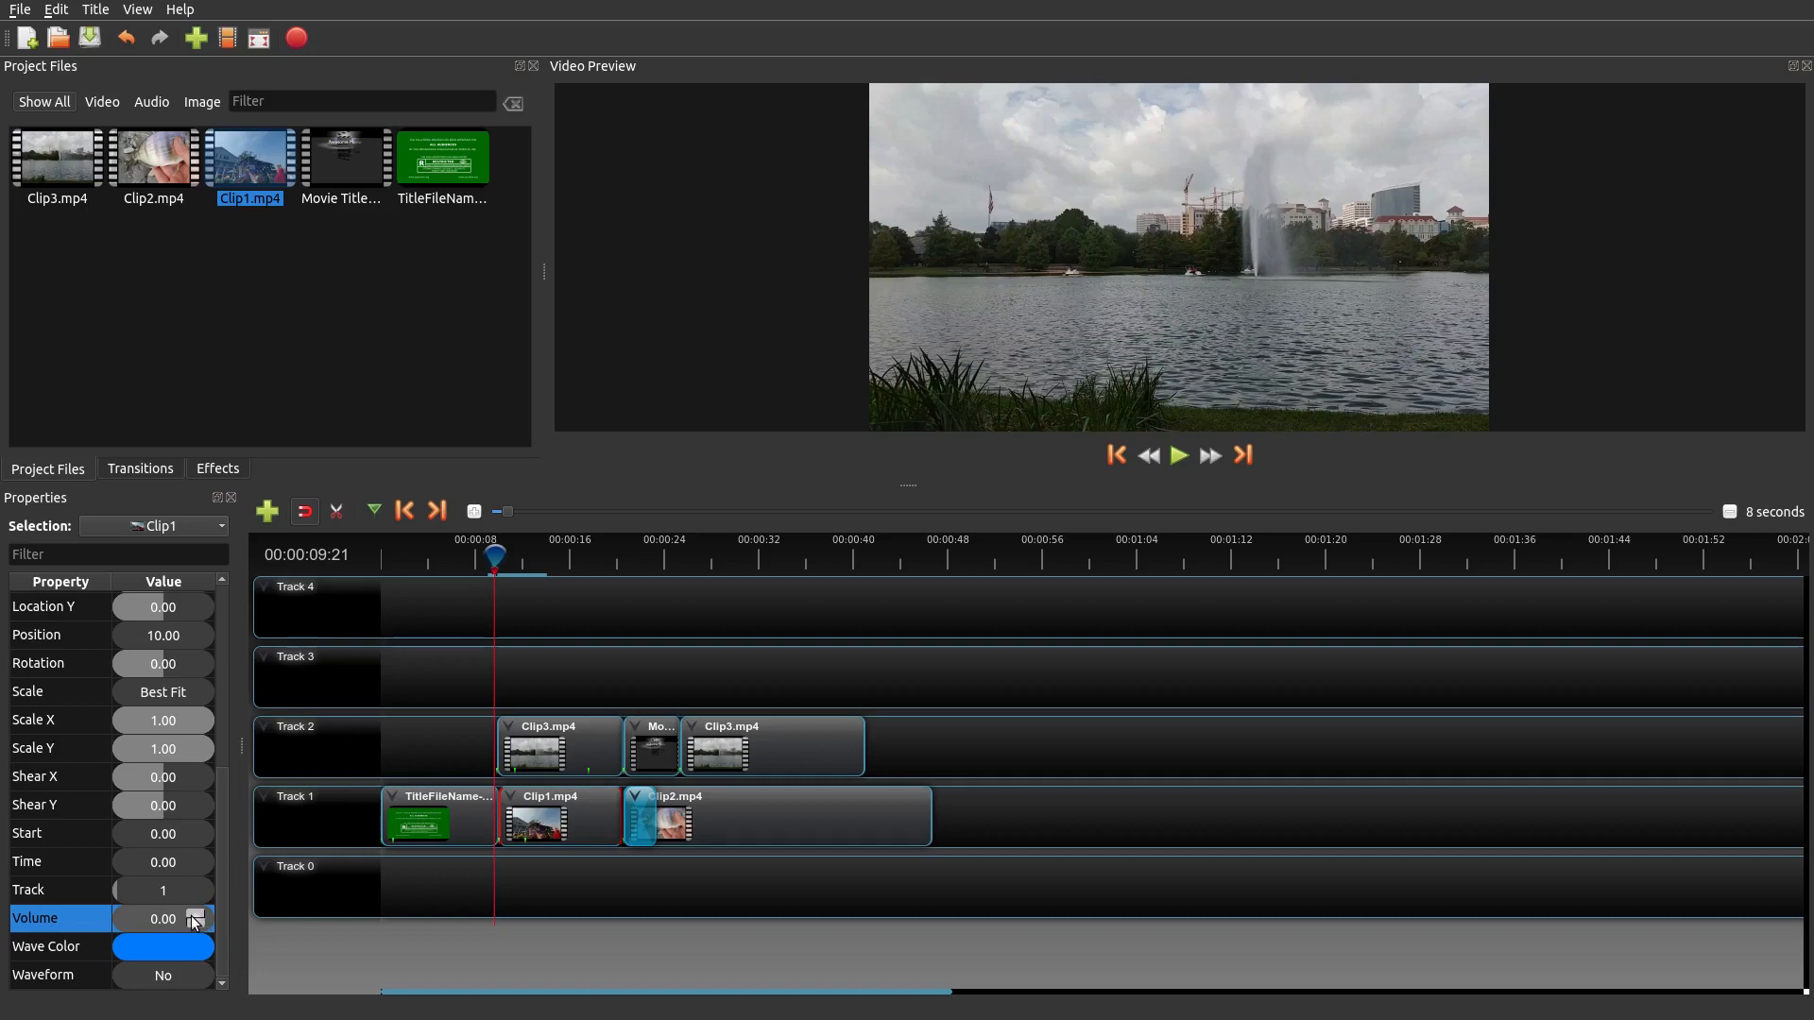
{"action": "left_click", "coordinate": [196, 918]}
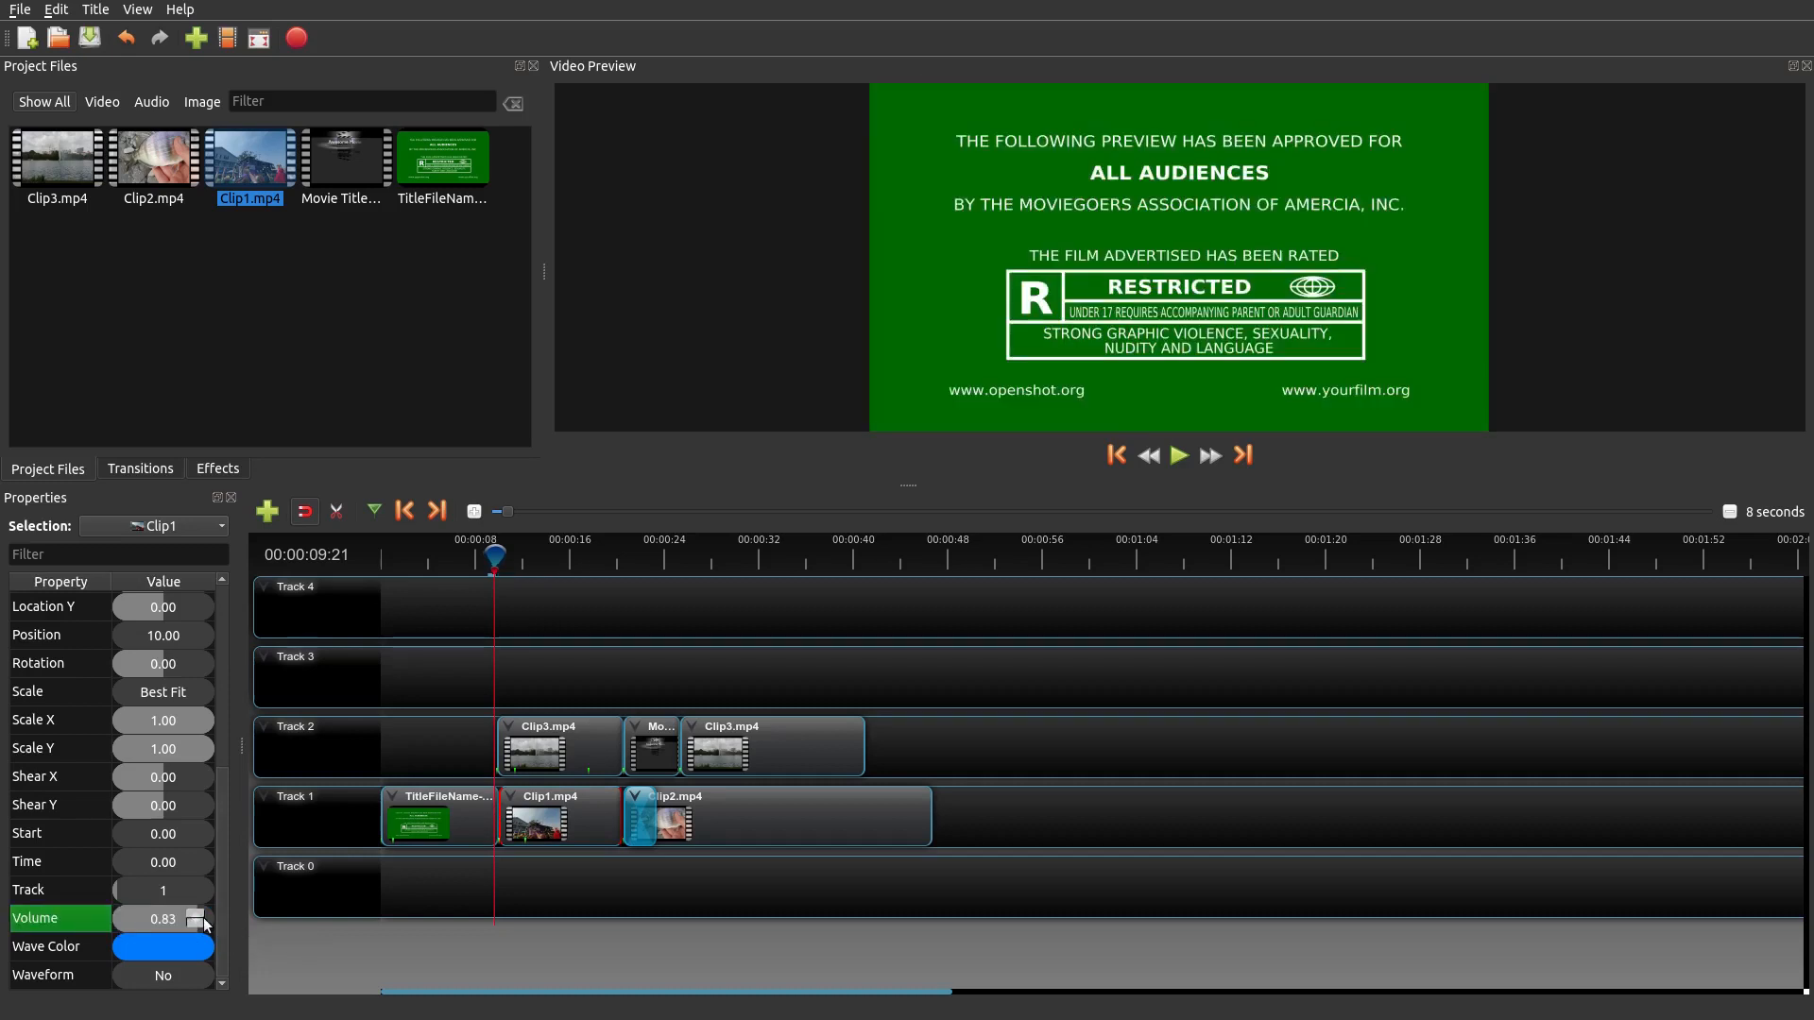
{"action": "left_click", "coordinate": [195, 917]}
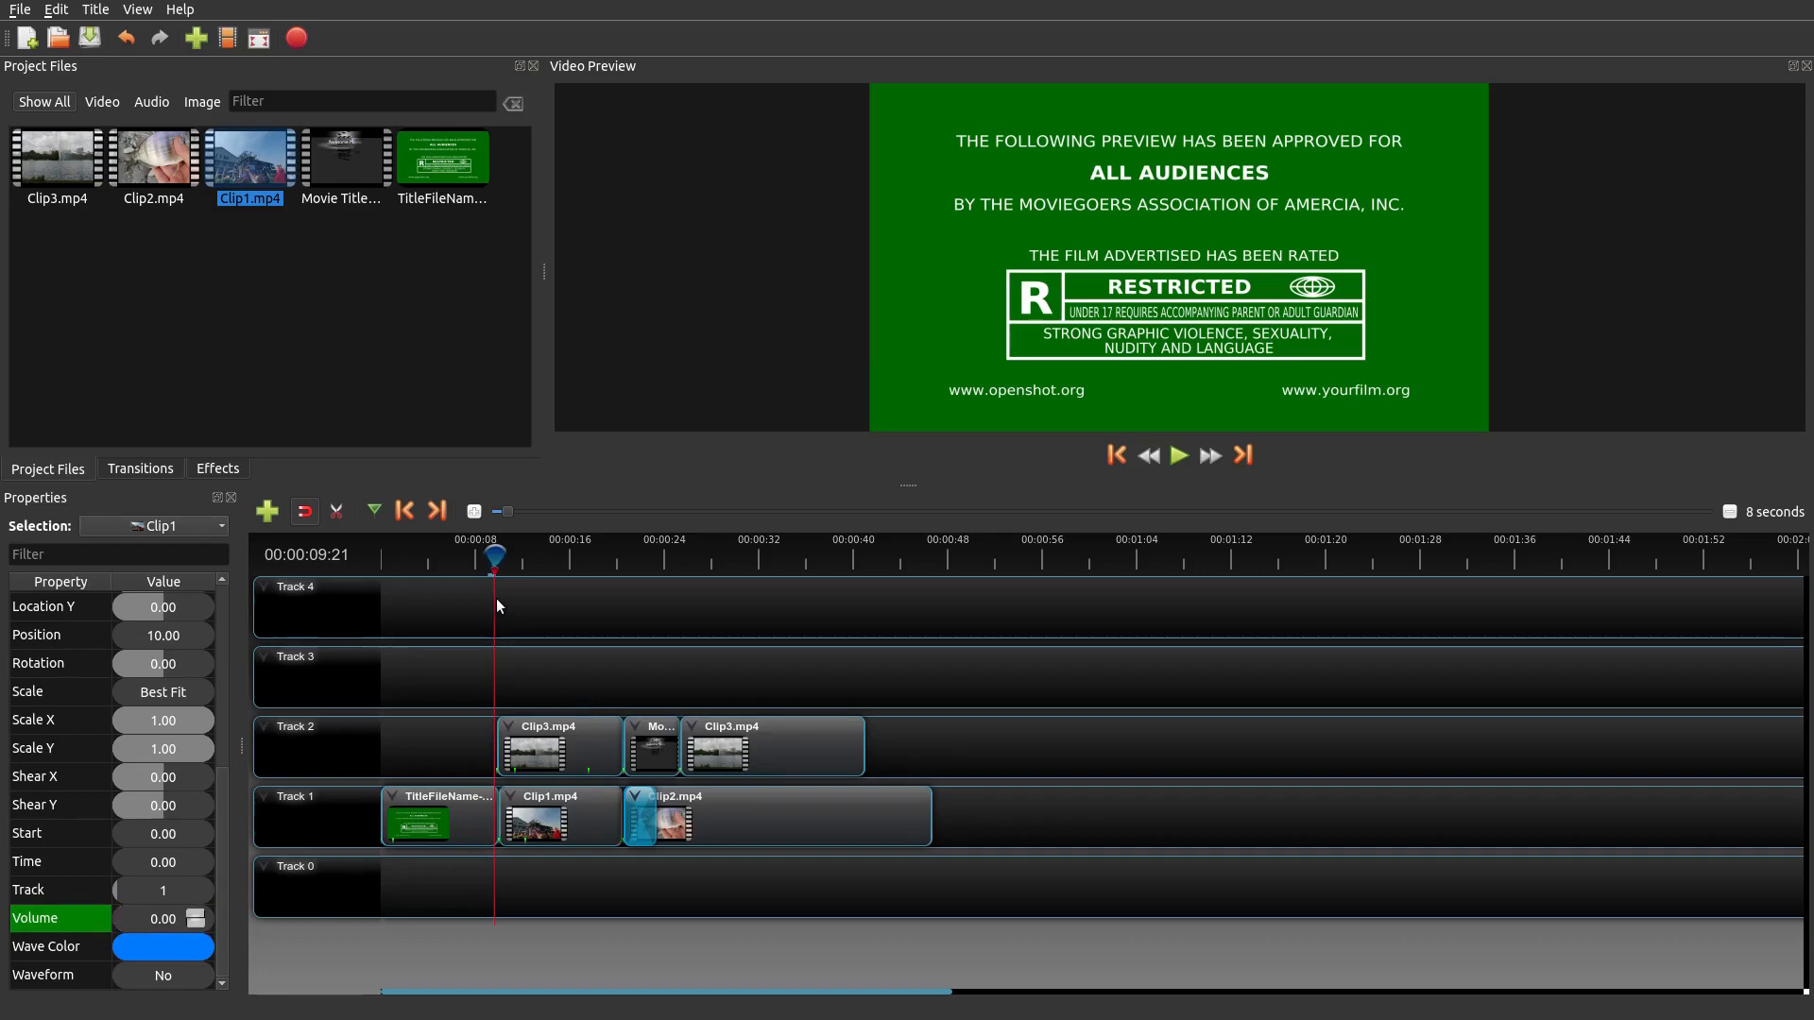
{"action": "left_click", "coordinate": [1178, 455]}
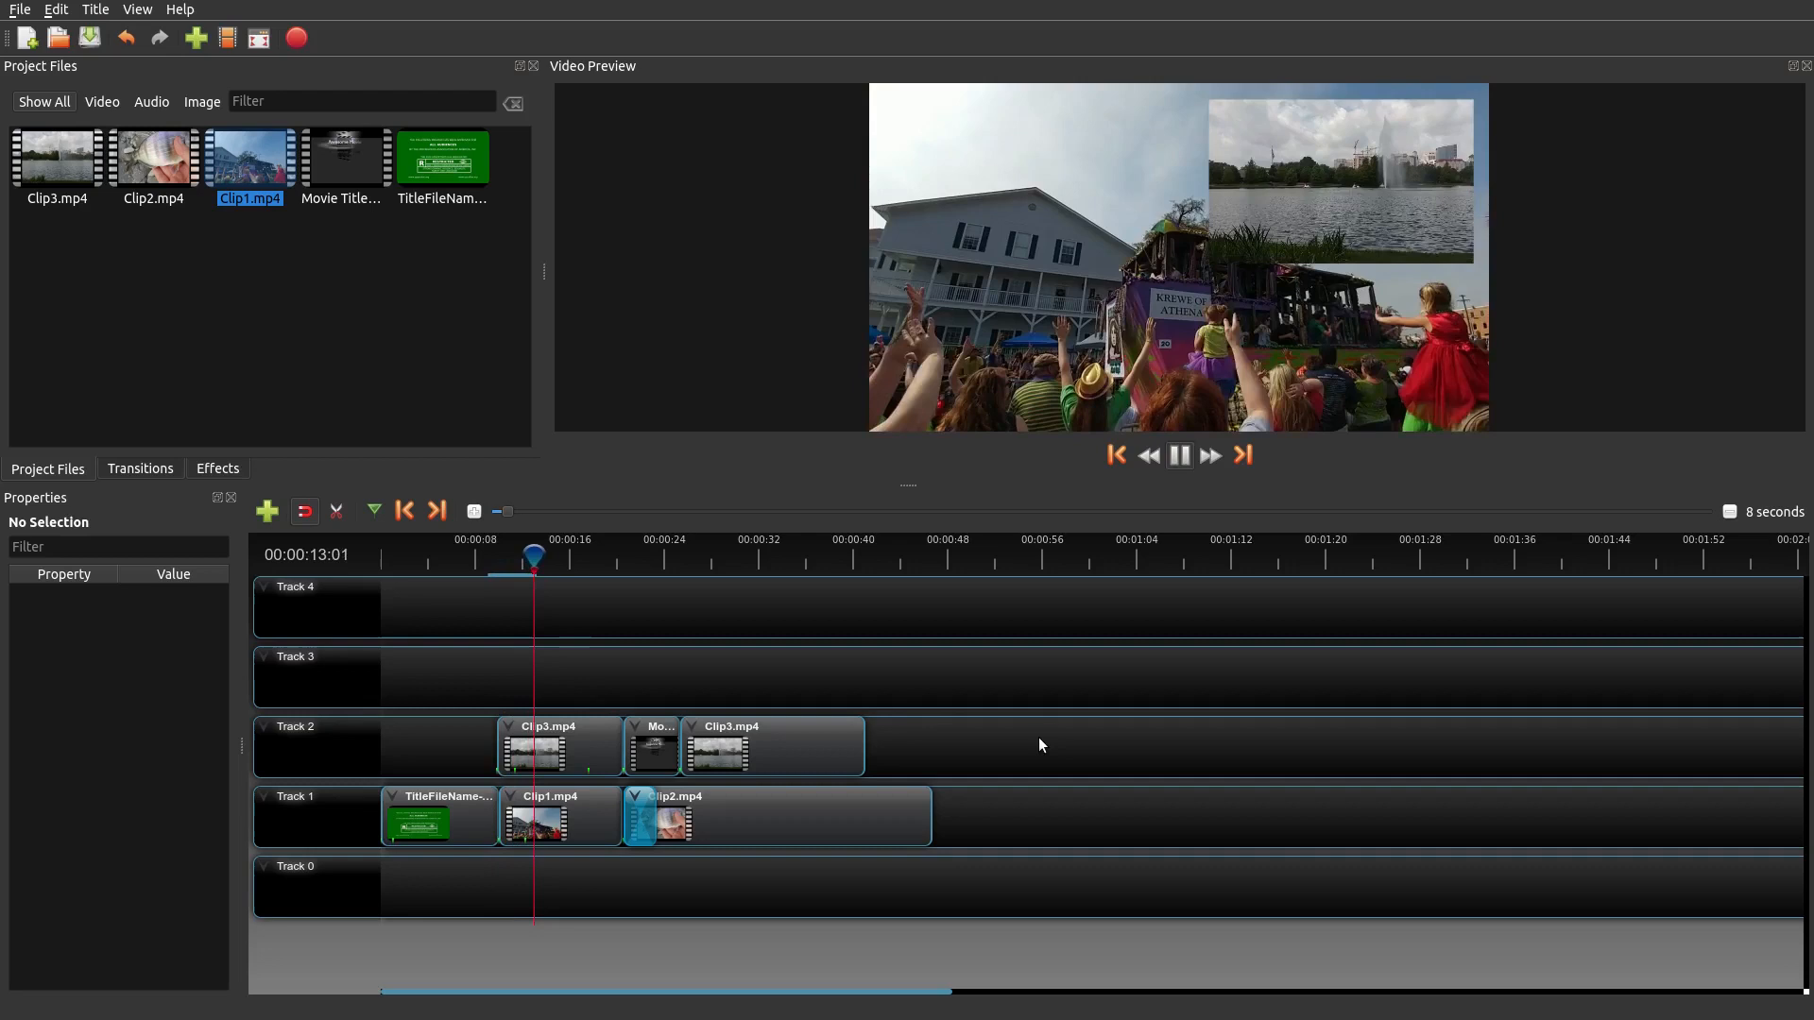
{"action": "left_click", "coordinate": [1178, 455]}
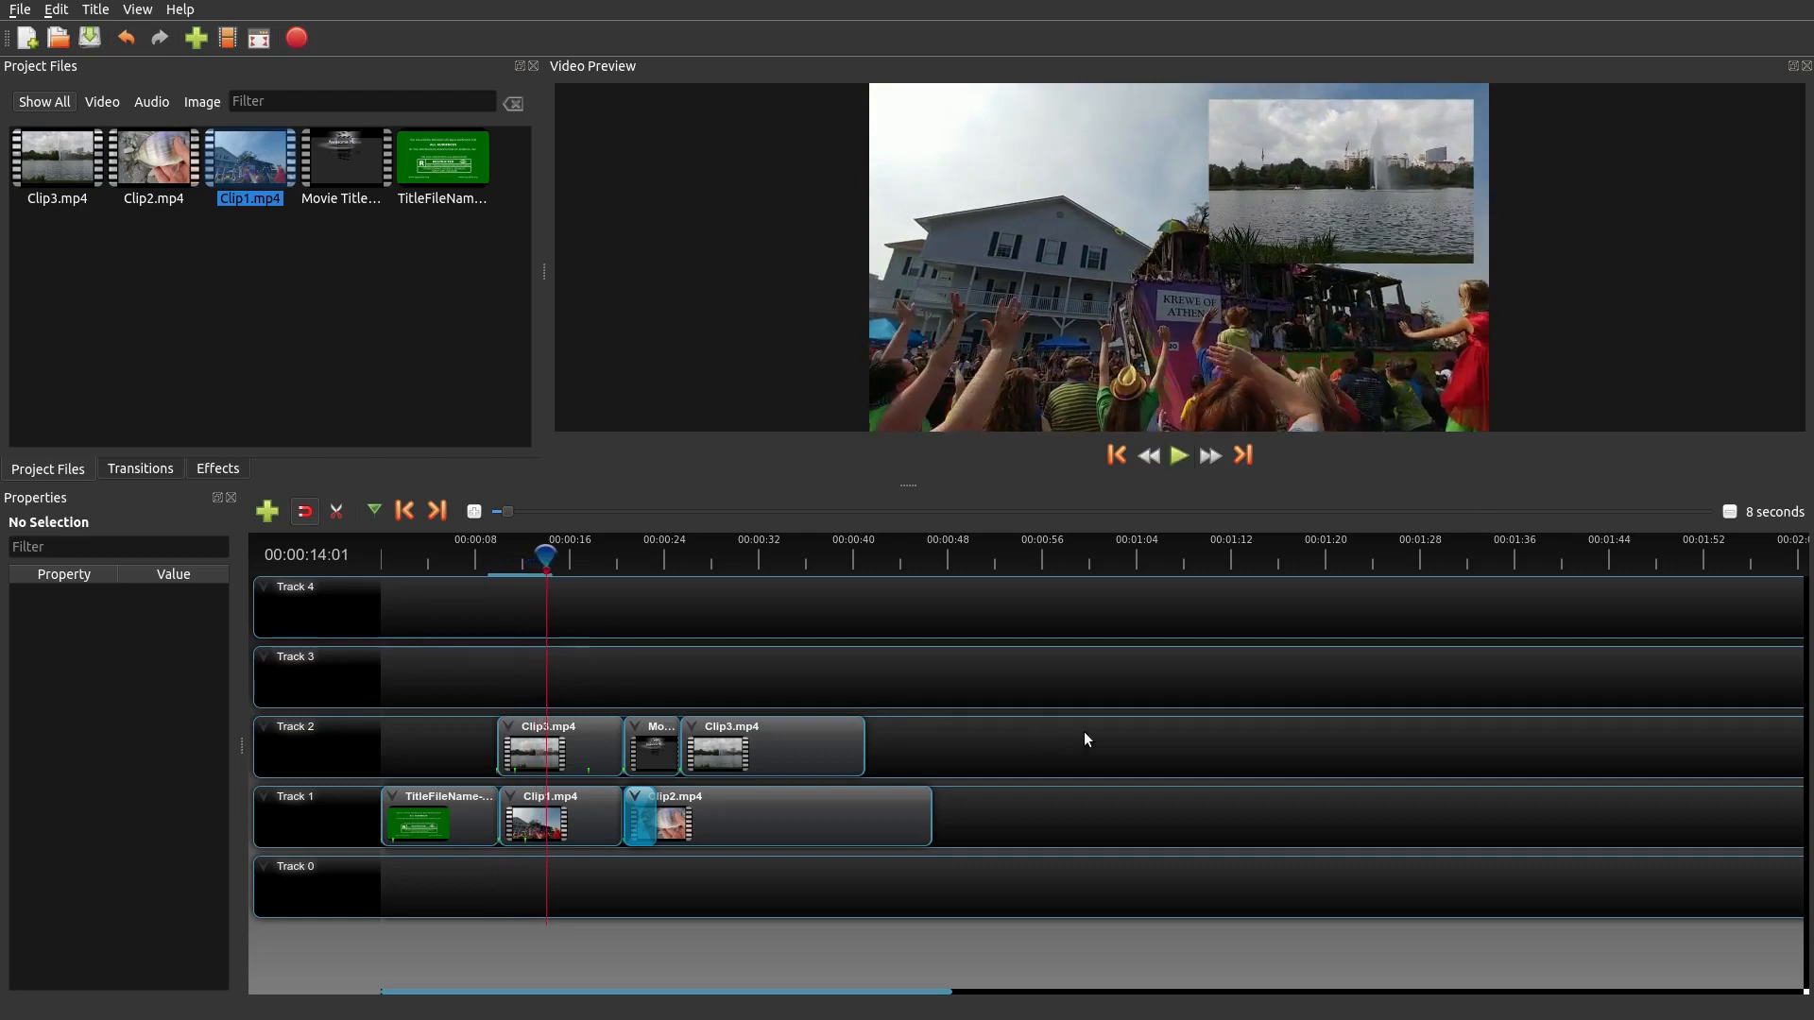
{"action": "mouse_move", "coordinate": [578, 835]}
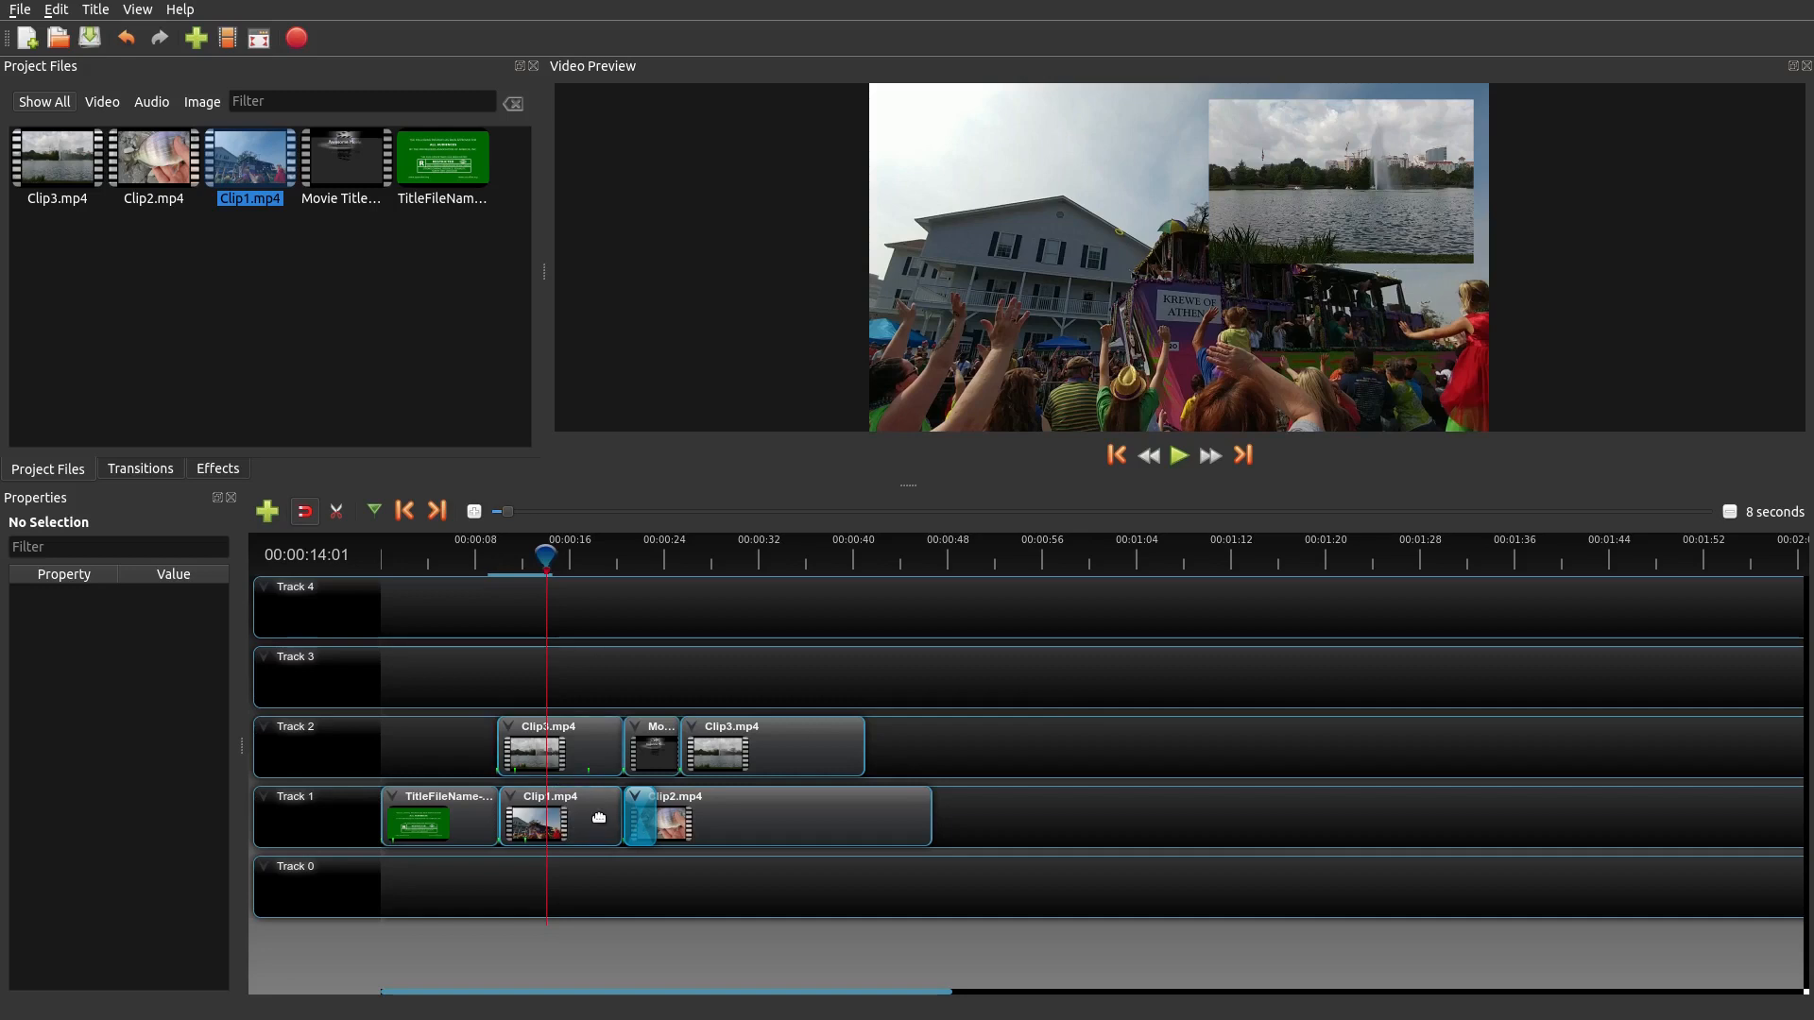
{"action": "mouse_move", "coordinate": [566, 769]}
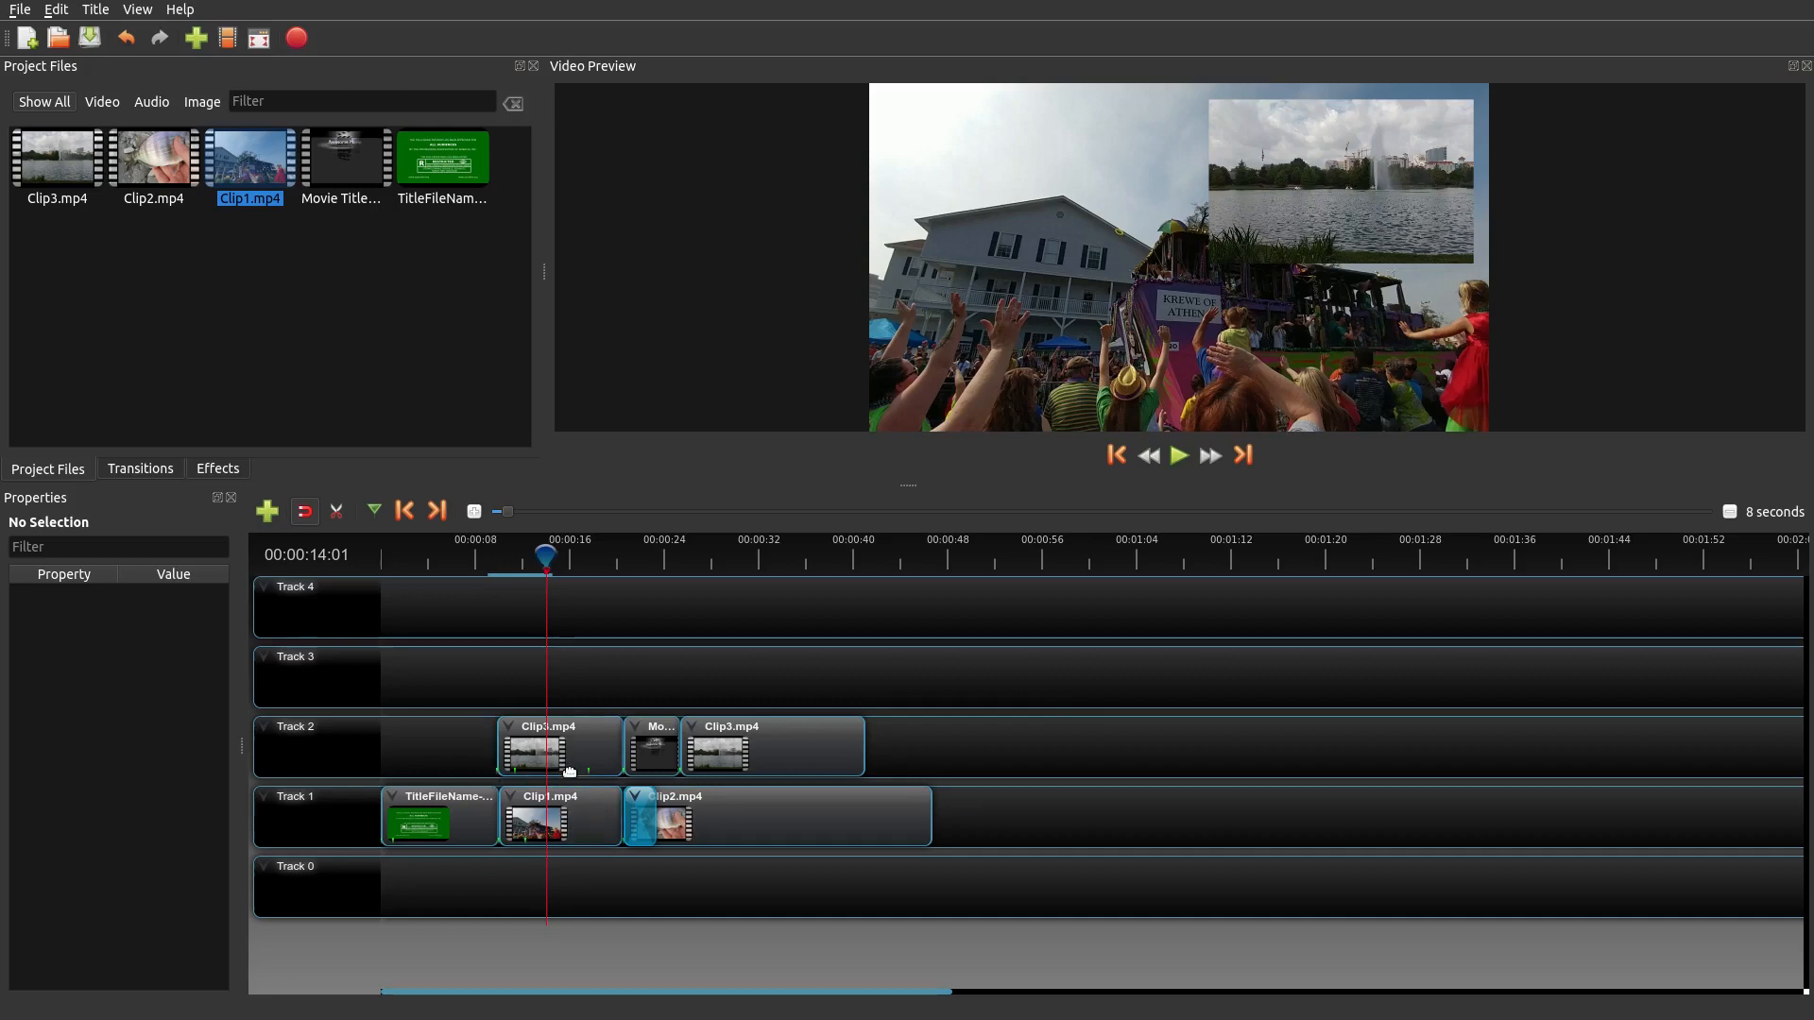
{"action": "mouse_move", "coordinate": [579, 835]}
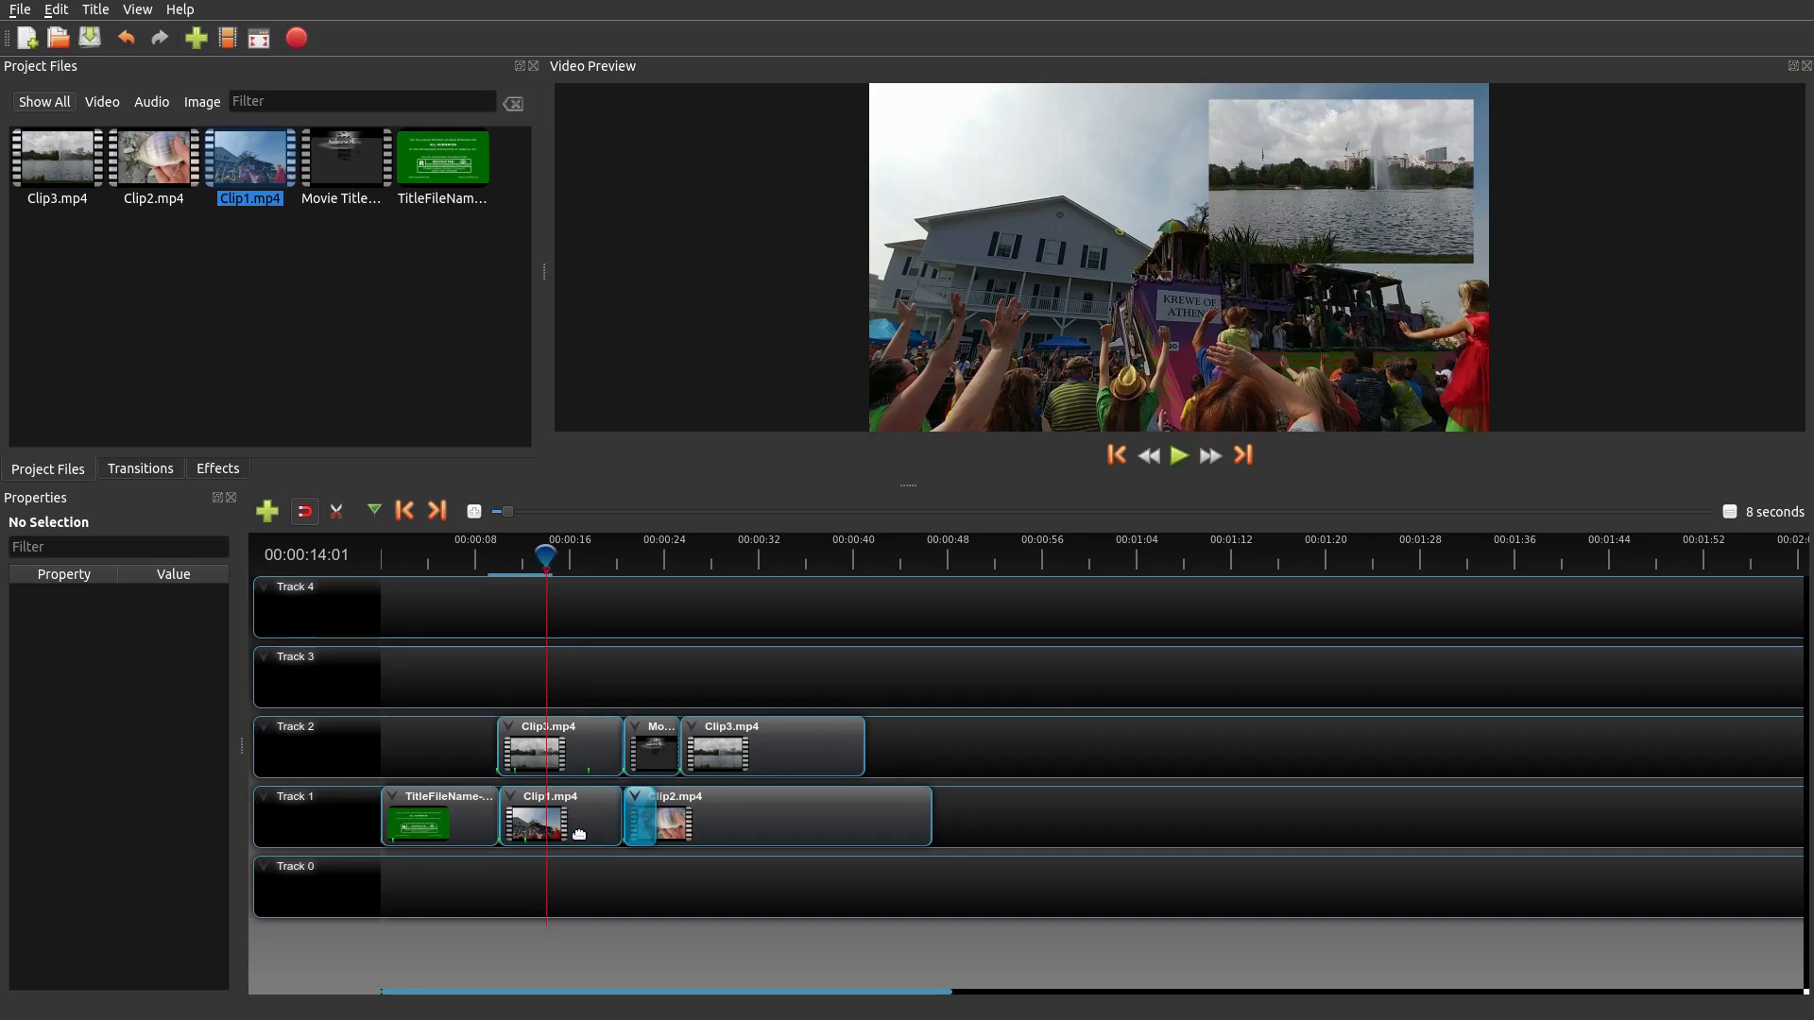
- Separate Clip1.mp4's audio into a Single Clip (all channels)
{"action": "left_click", "coordinate": [555, 816]}
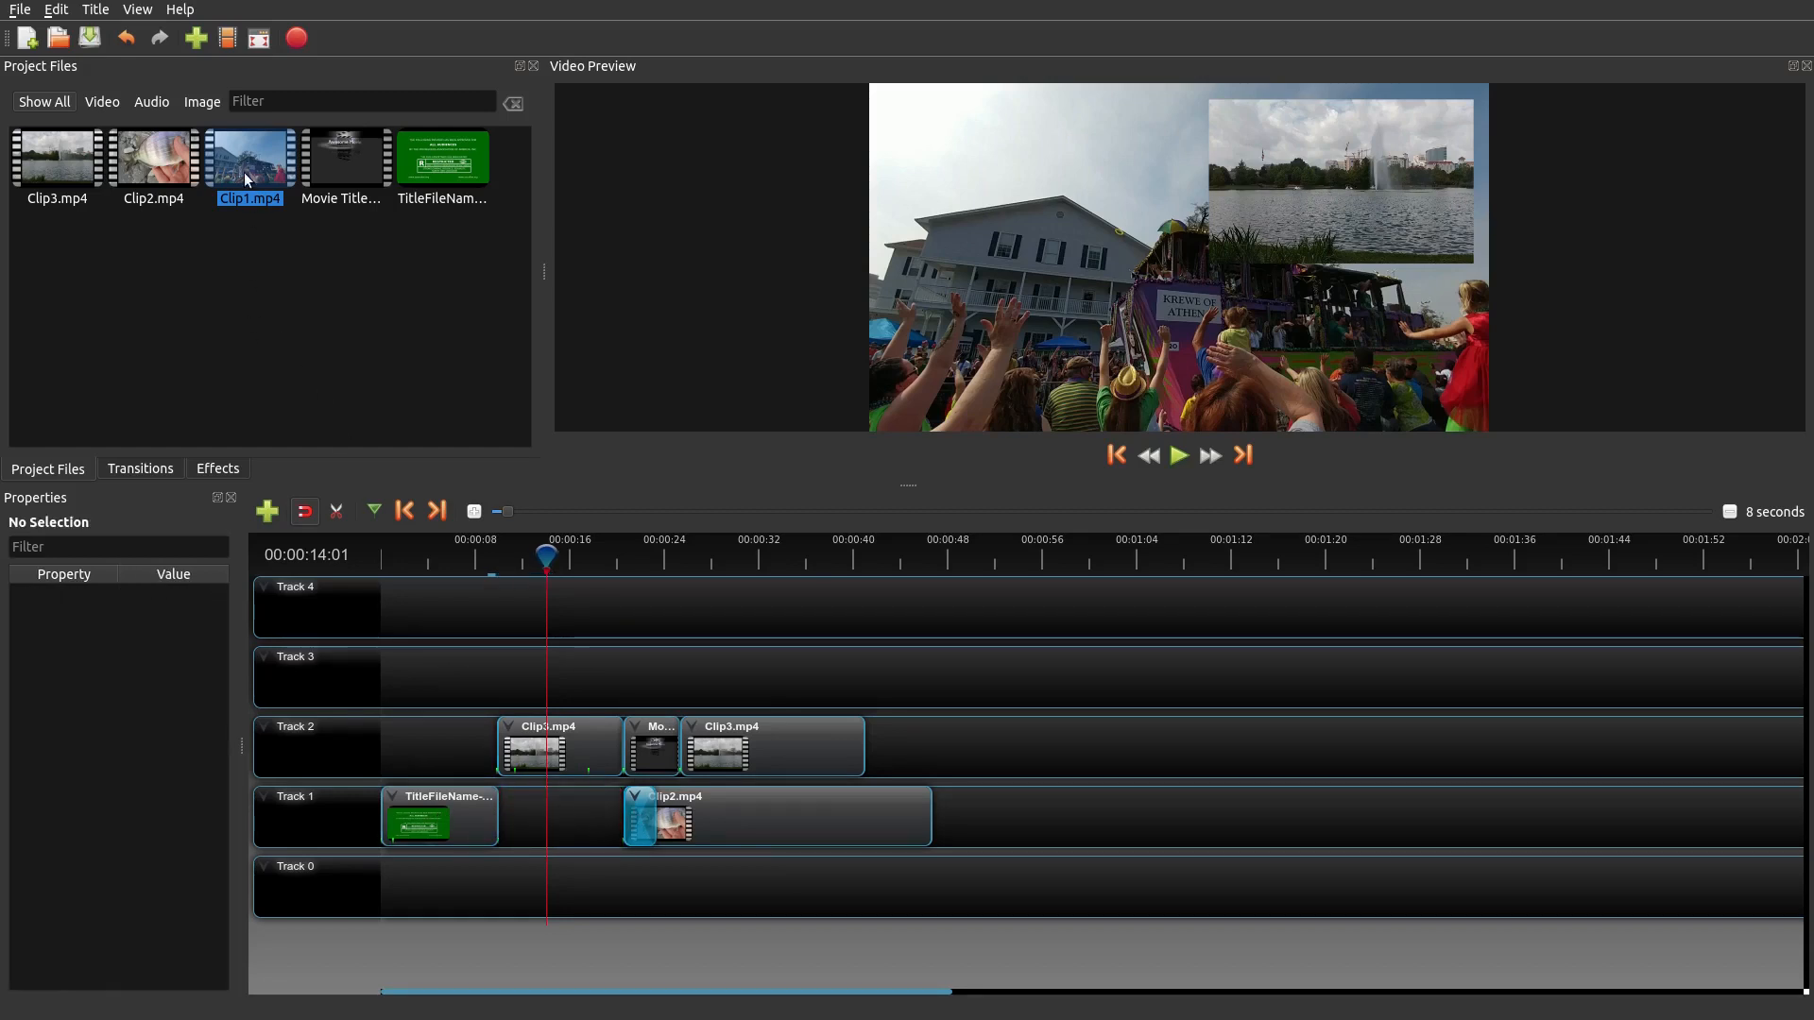
{"action": "left_click", "coordinate": [544, 816]}
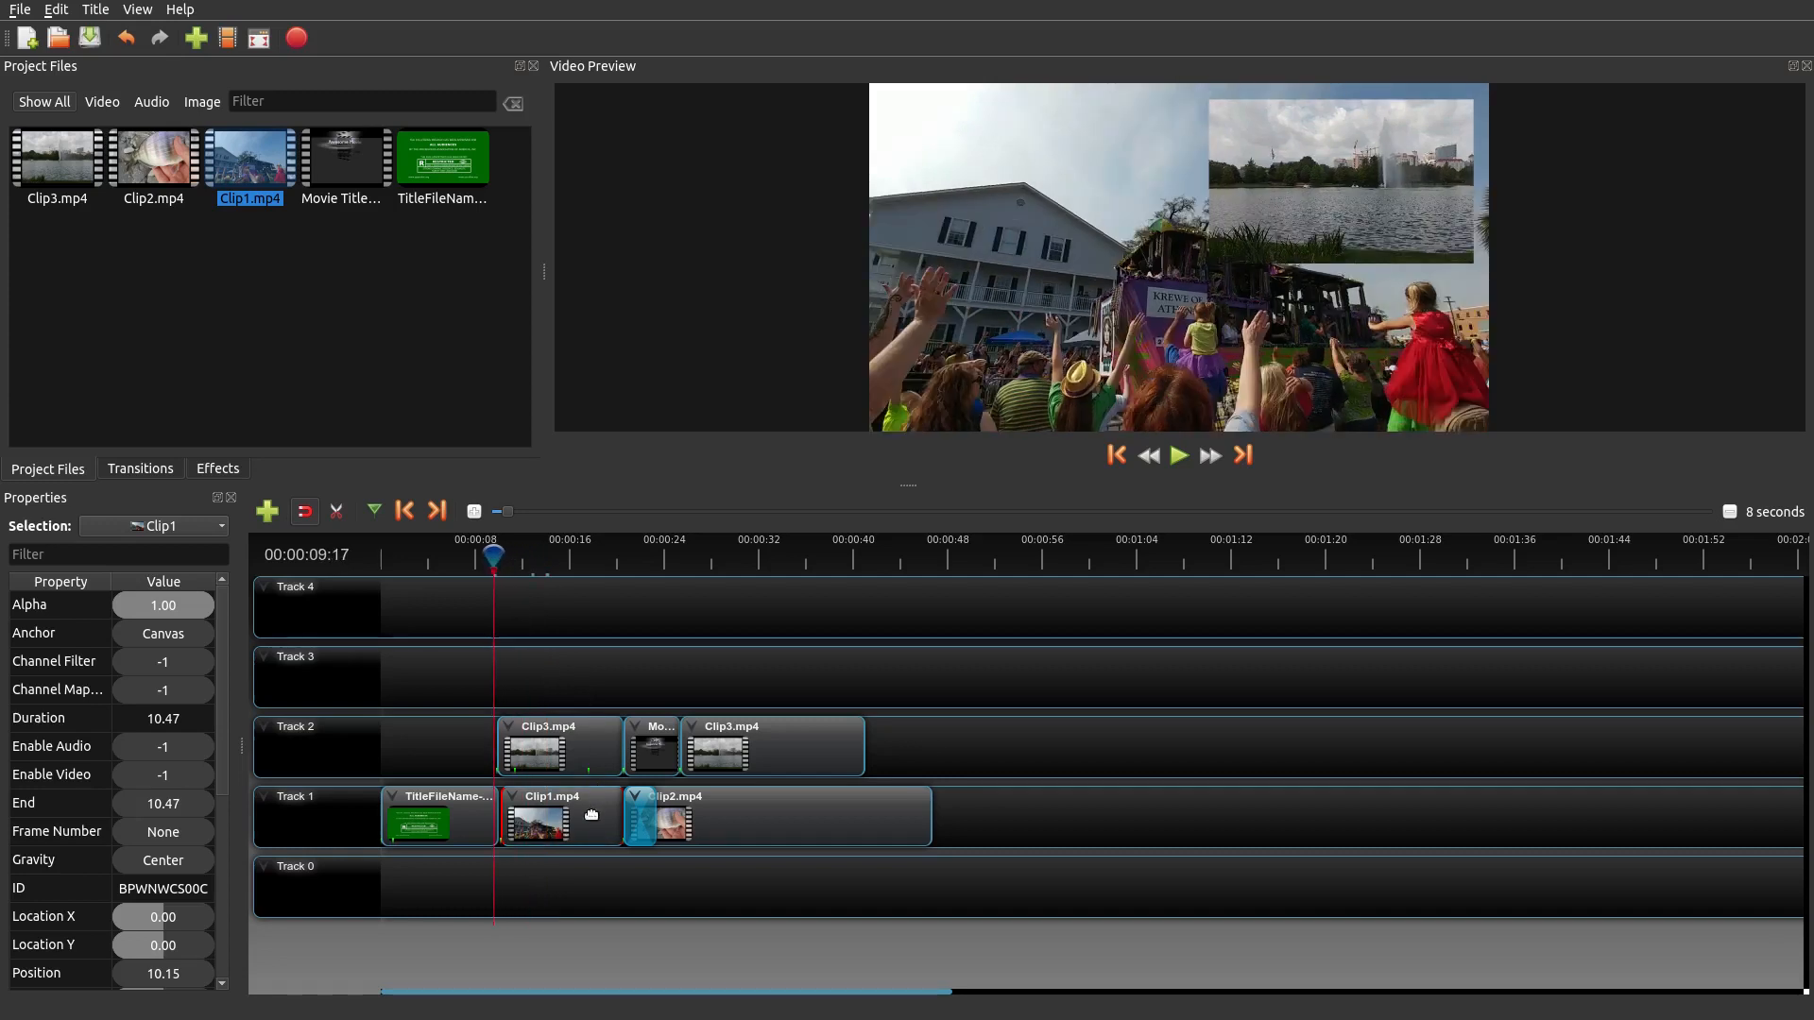
{"action": "right_click", "coordinate": [561, 819]}
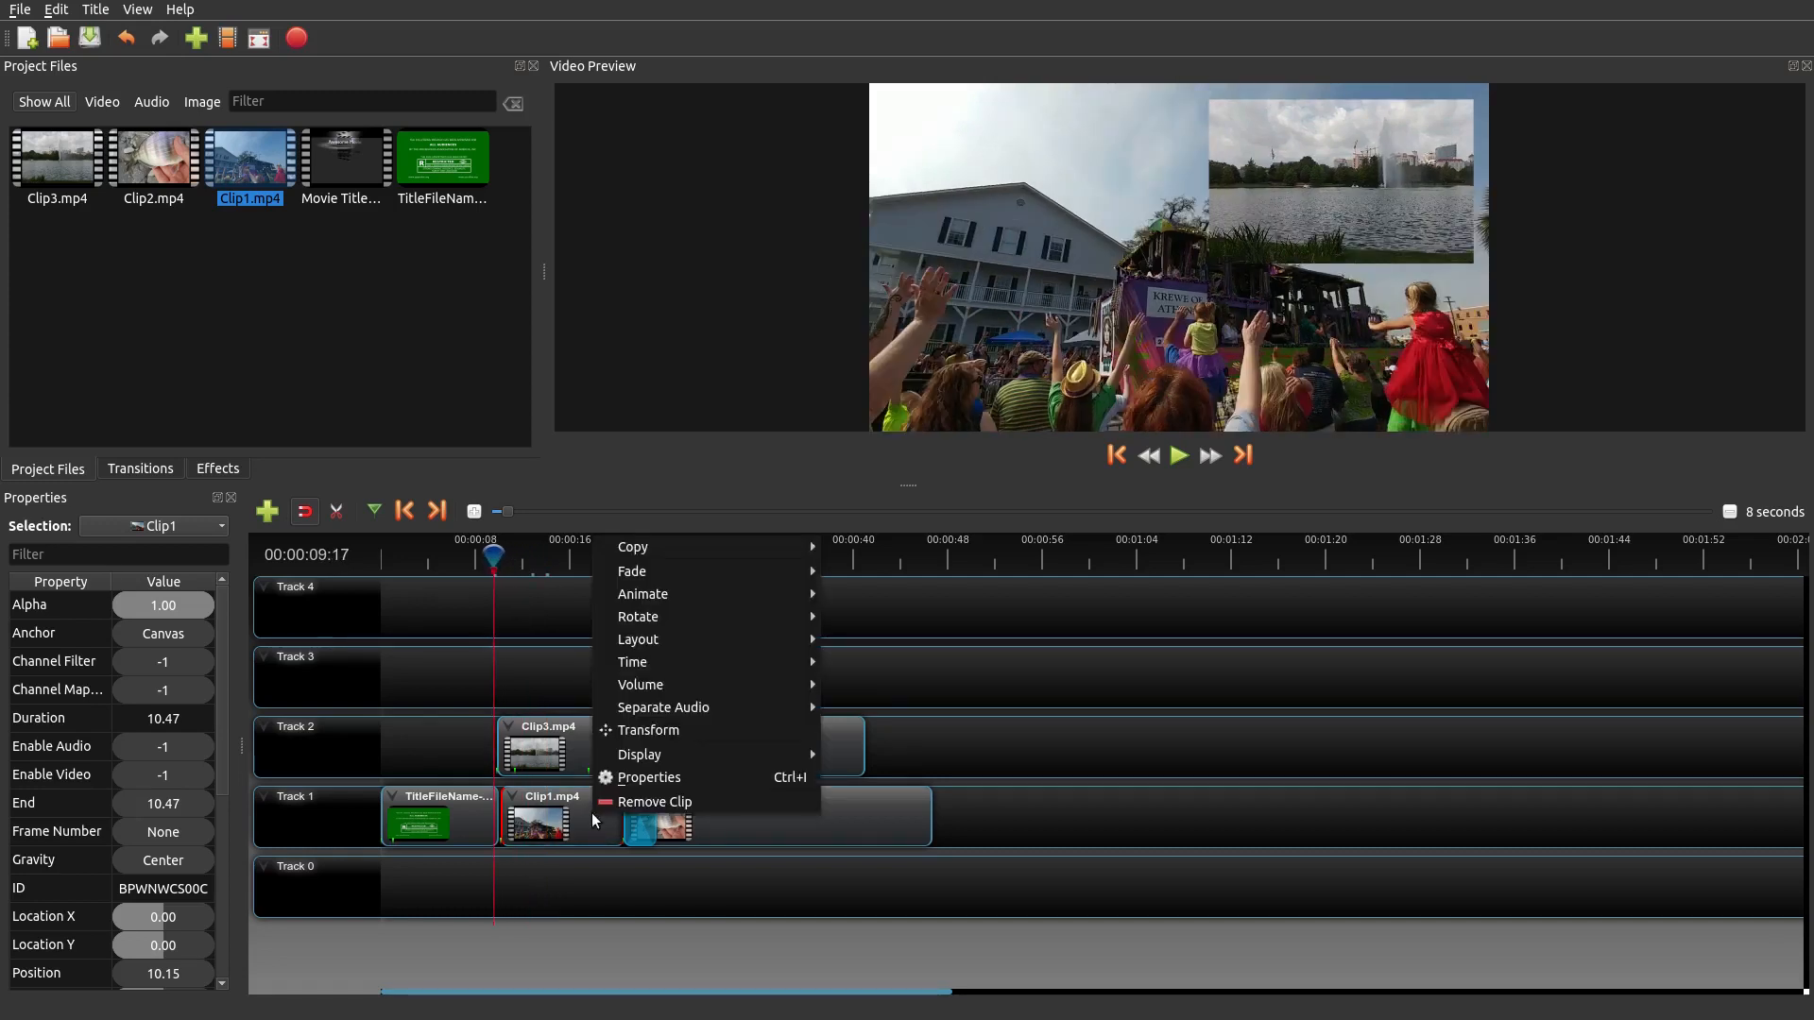
{"action": "mouse_move", "coordinate": [663, 707]}
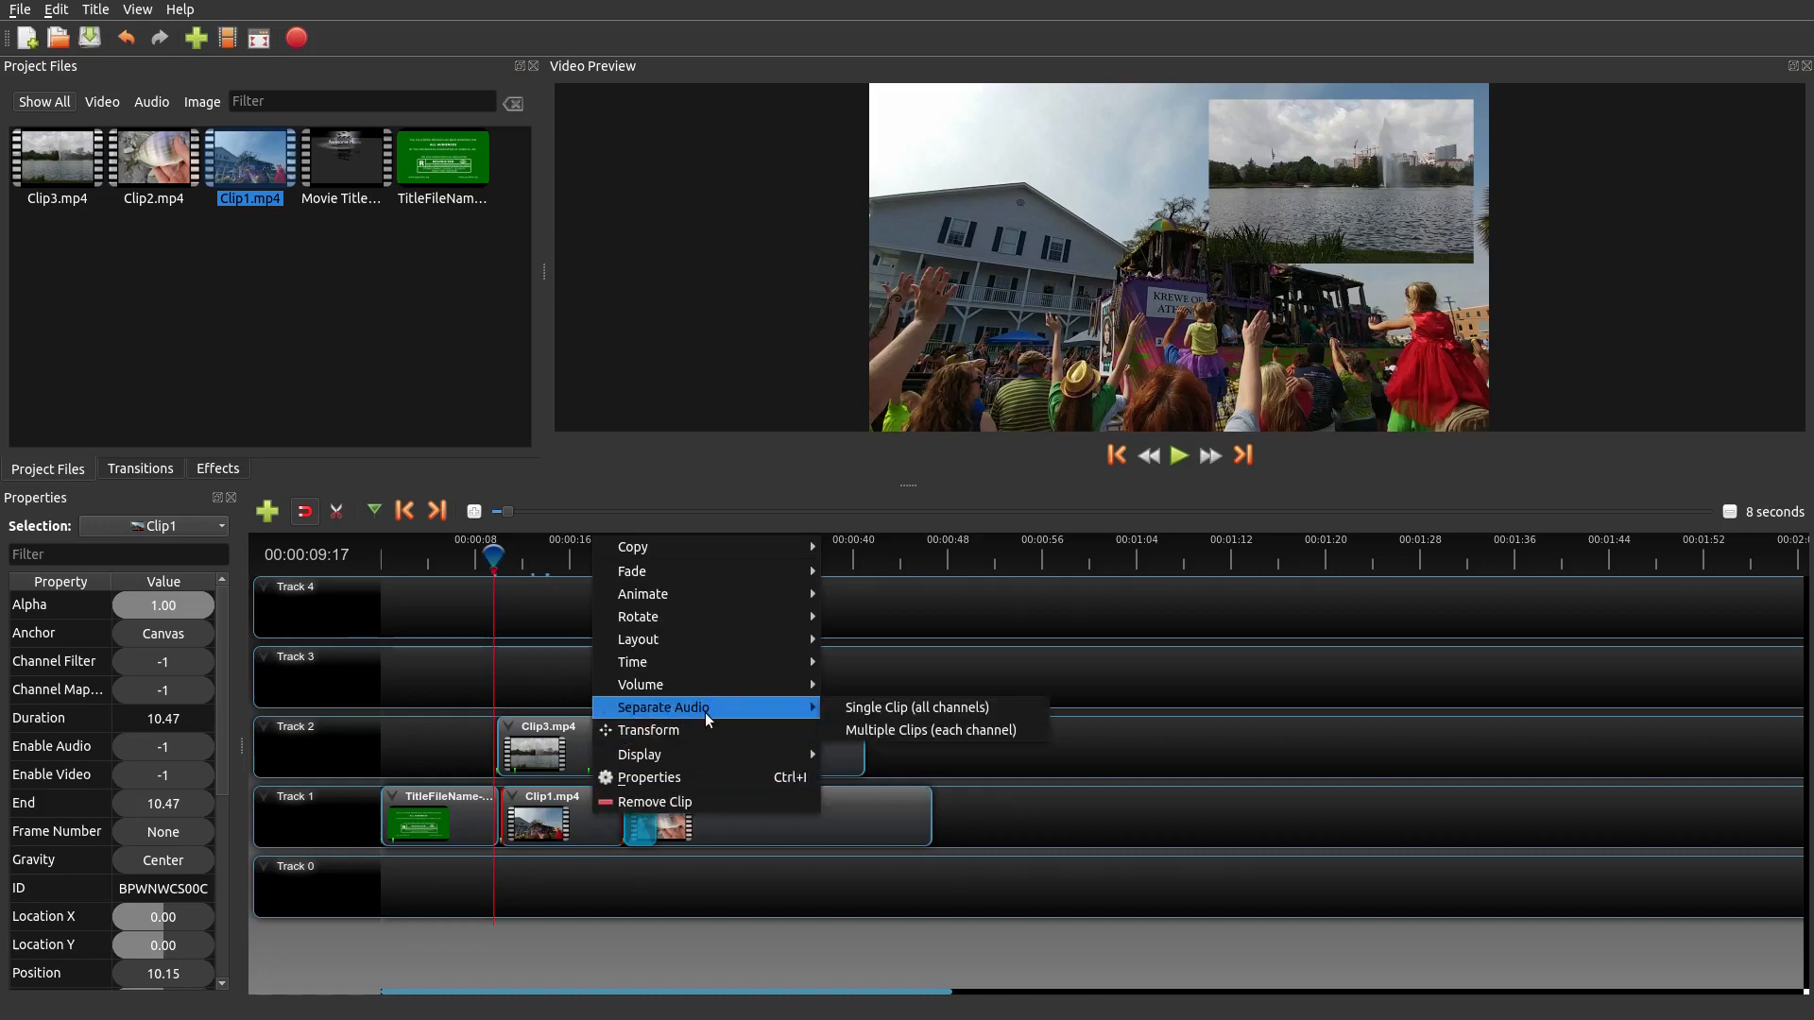
{"action": "mouse_move", "coordinate": [916, 706]}
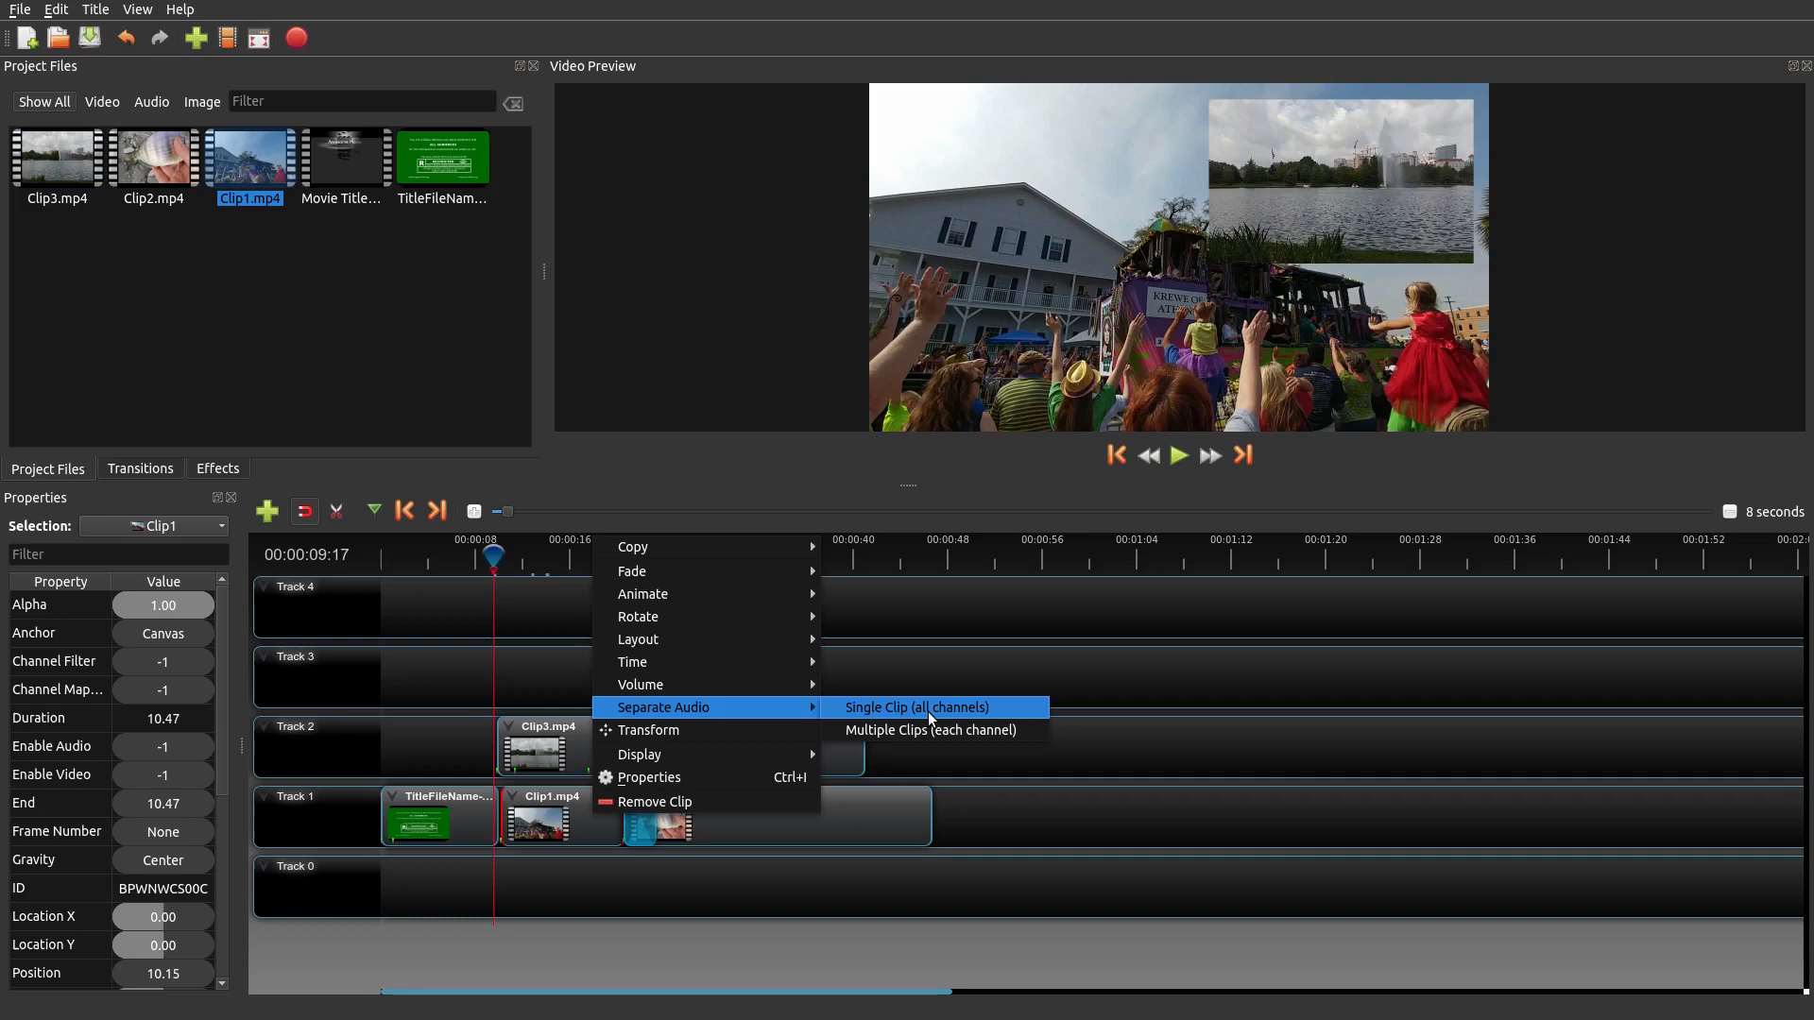
{"action": "left_click", "coordinate": [913, 707]}
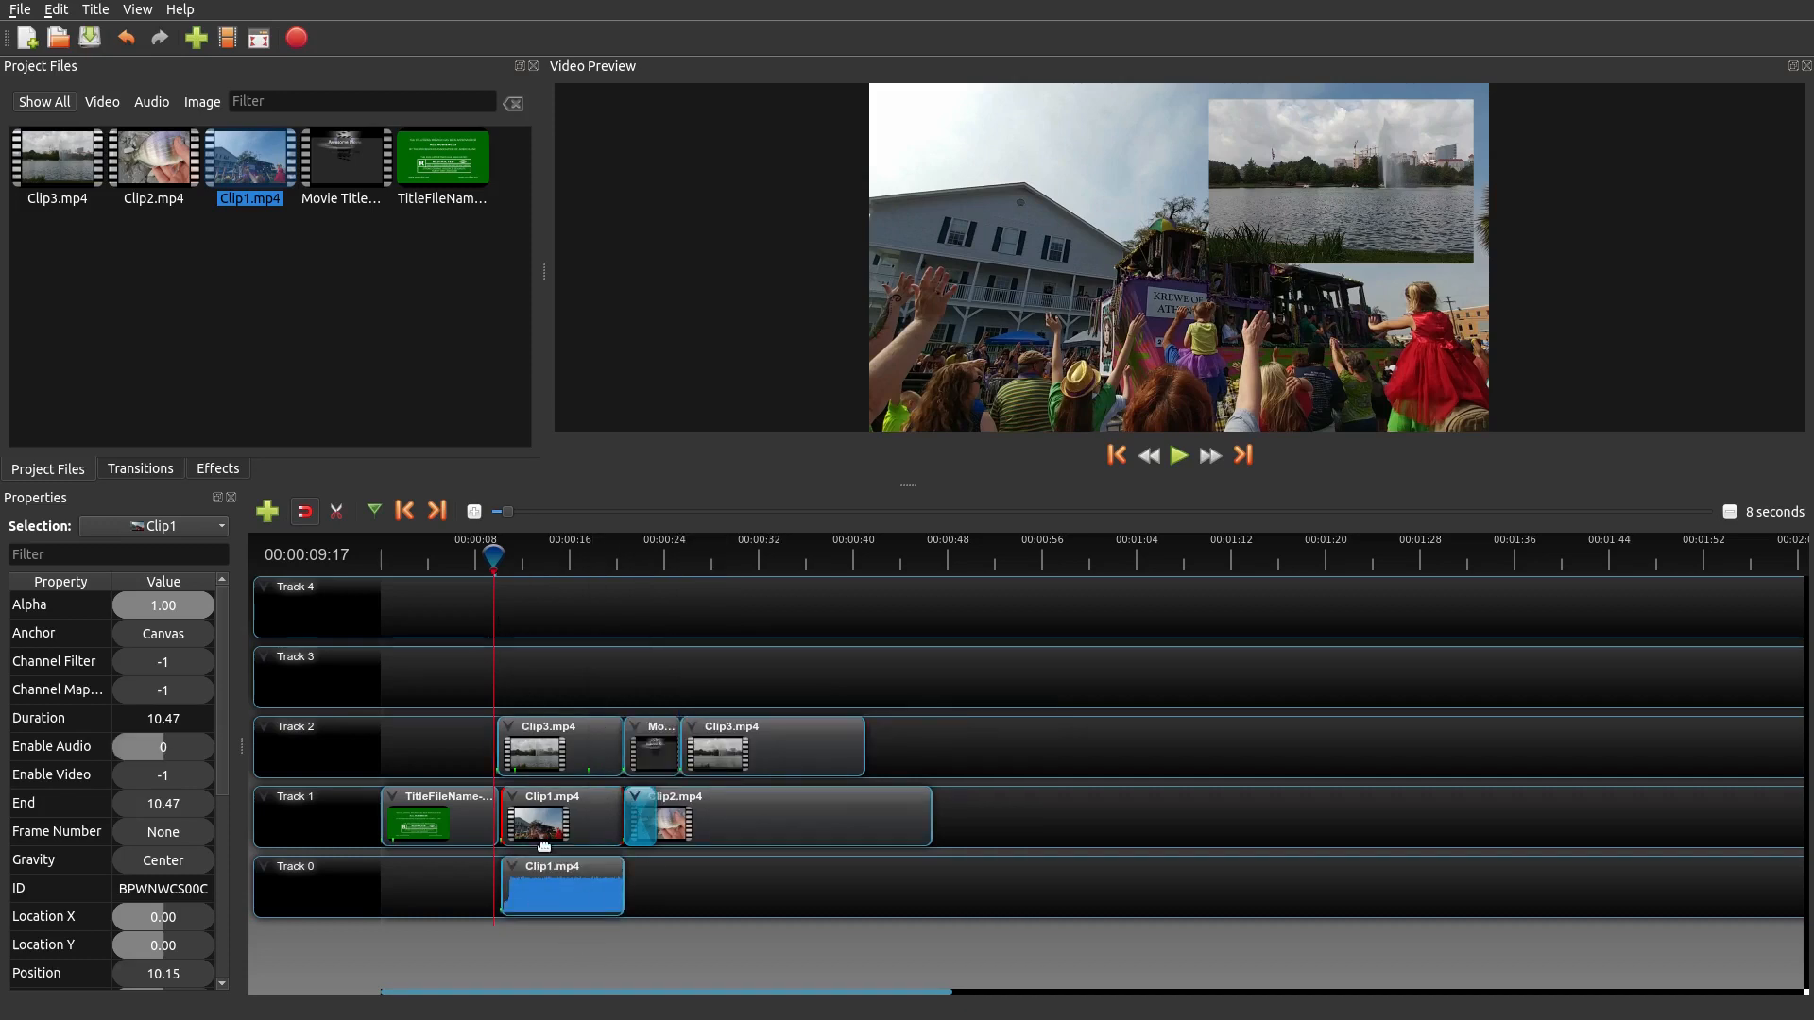
{"action": "mouse_move", "coordinate": [583, 886]}
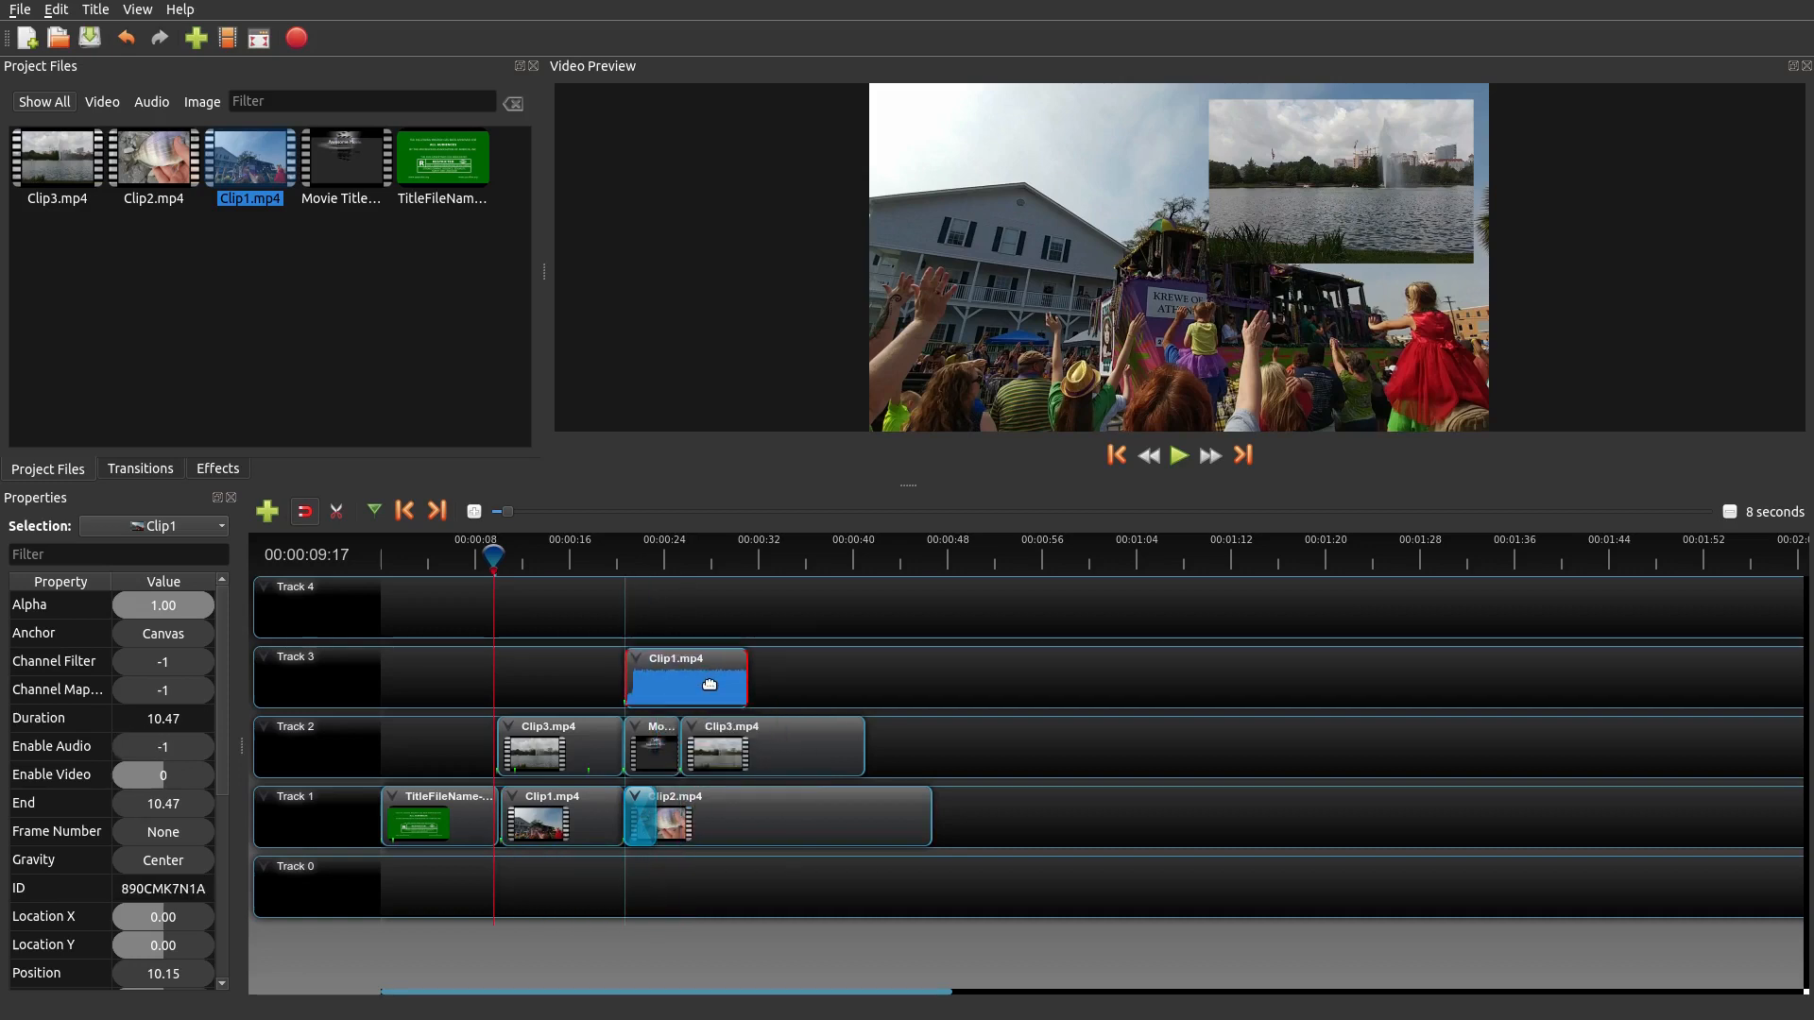
- Place the separated audio clip at the start of Track 0 and preview from the beginning
{"action": "left_click", "coordinate": [1179, 455]}
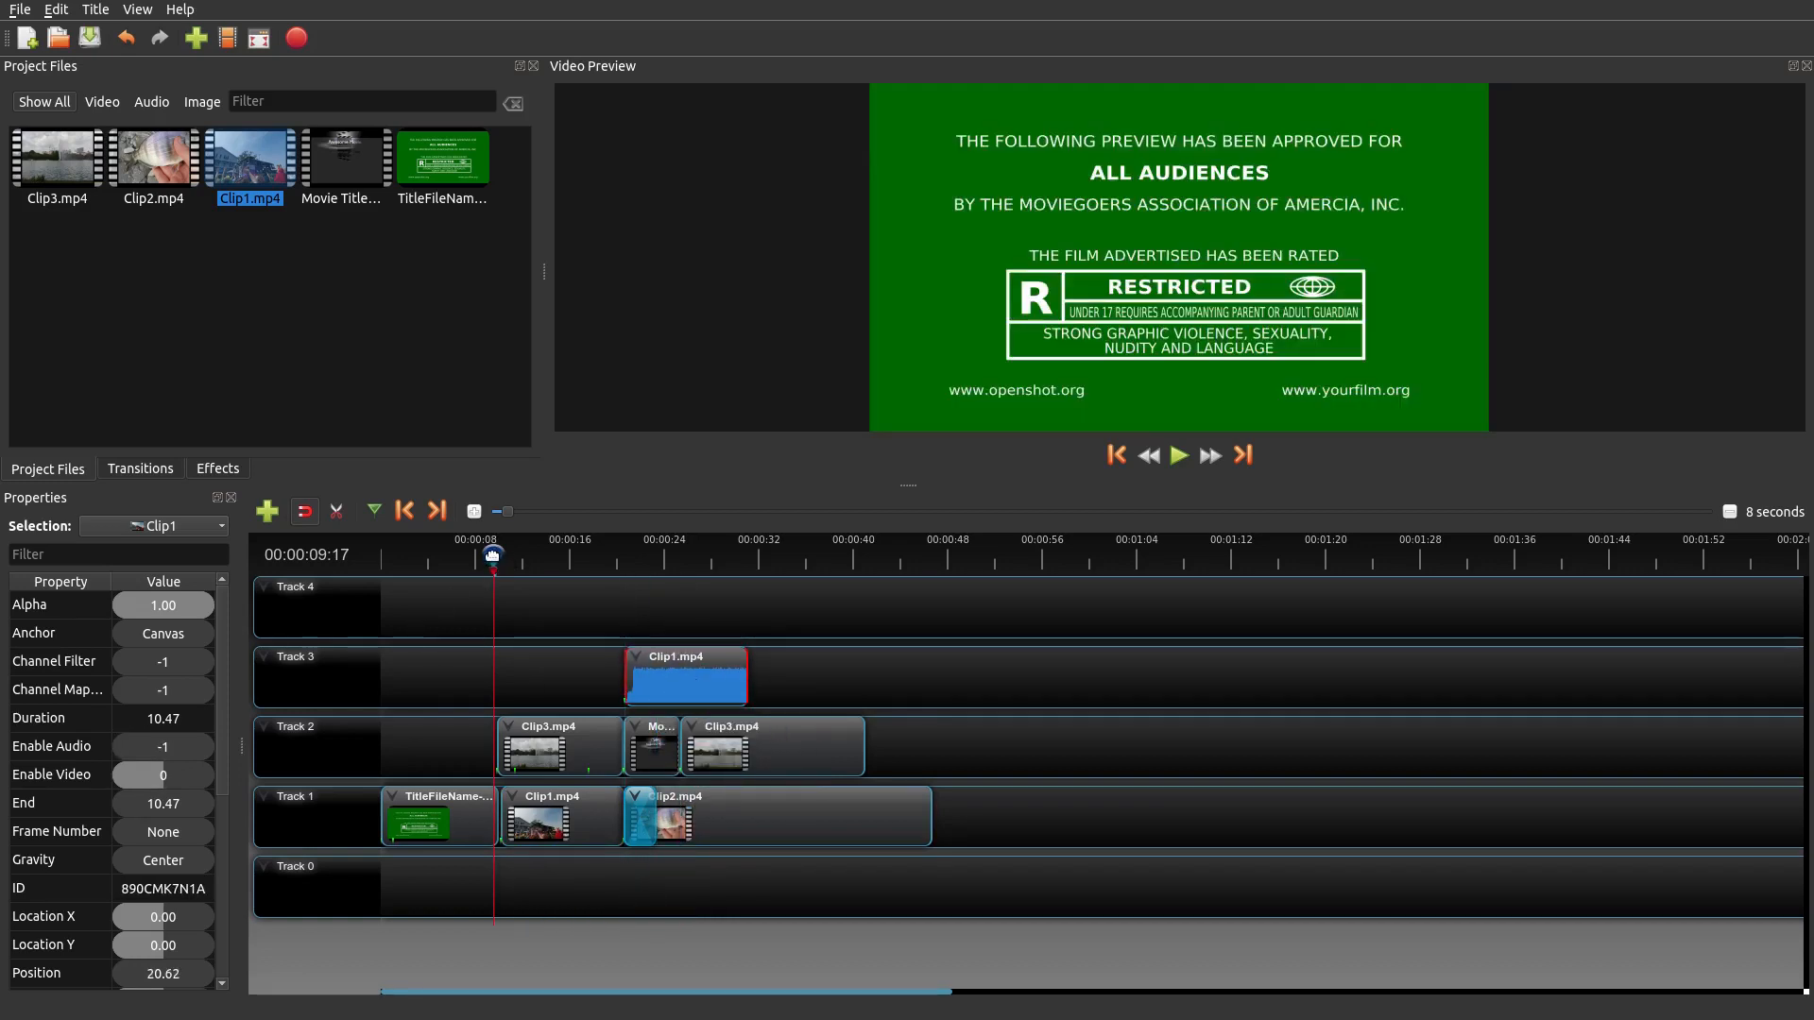
{"action": "left_click", "coordinate": [1178, 455]}
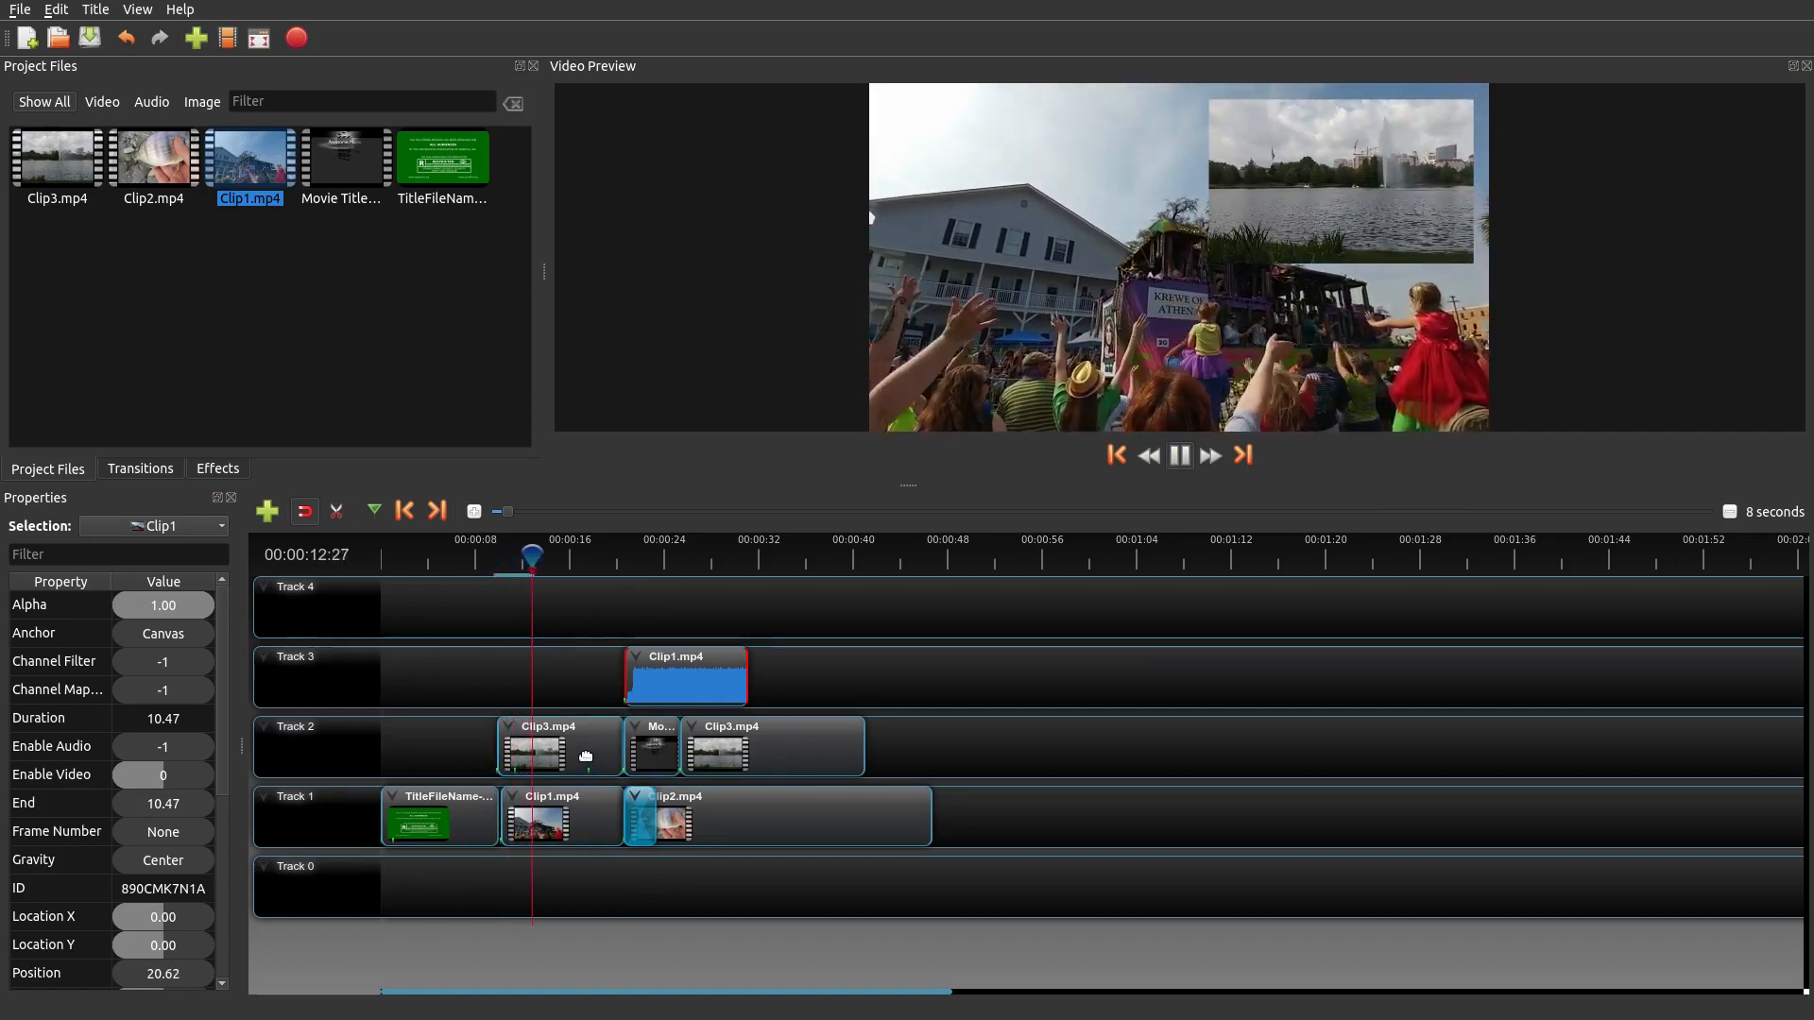
{"action": "left_click", "coordinate": [1178, 455]}
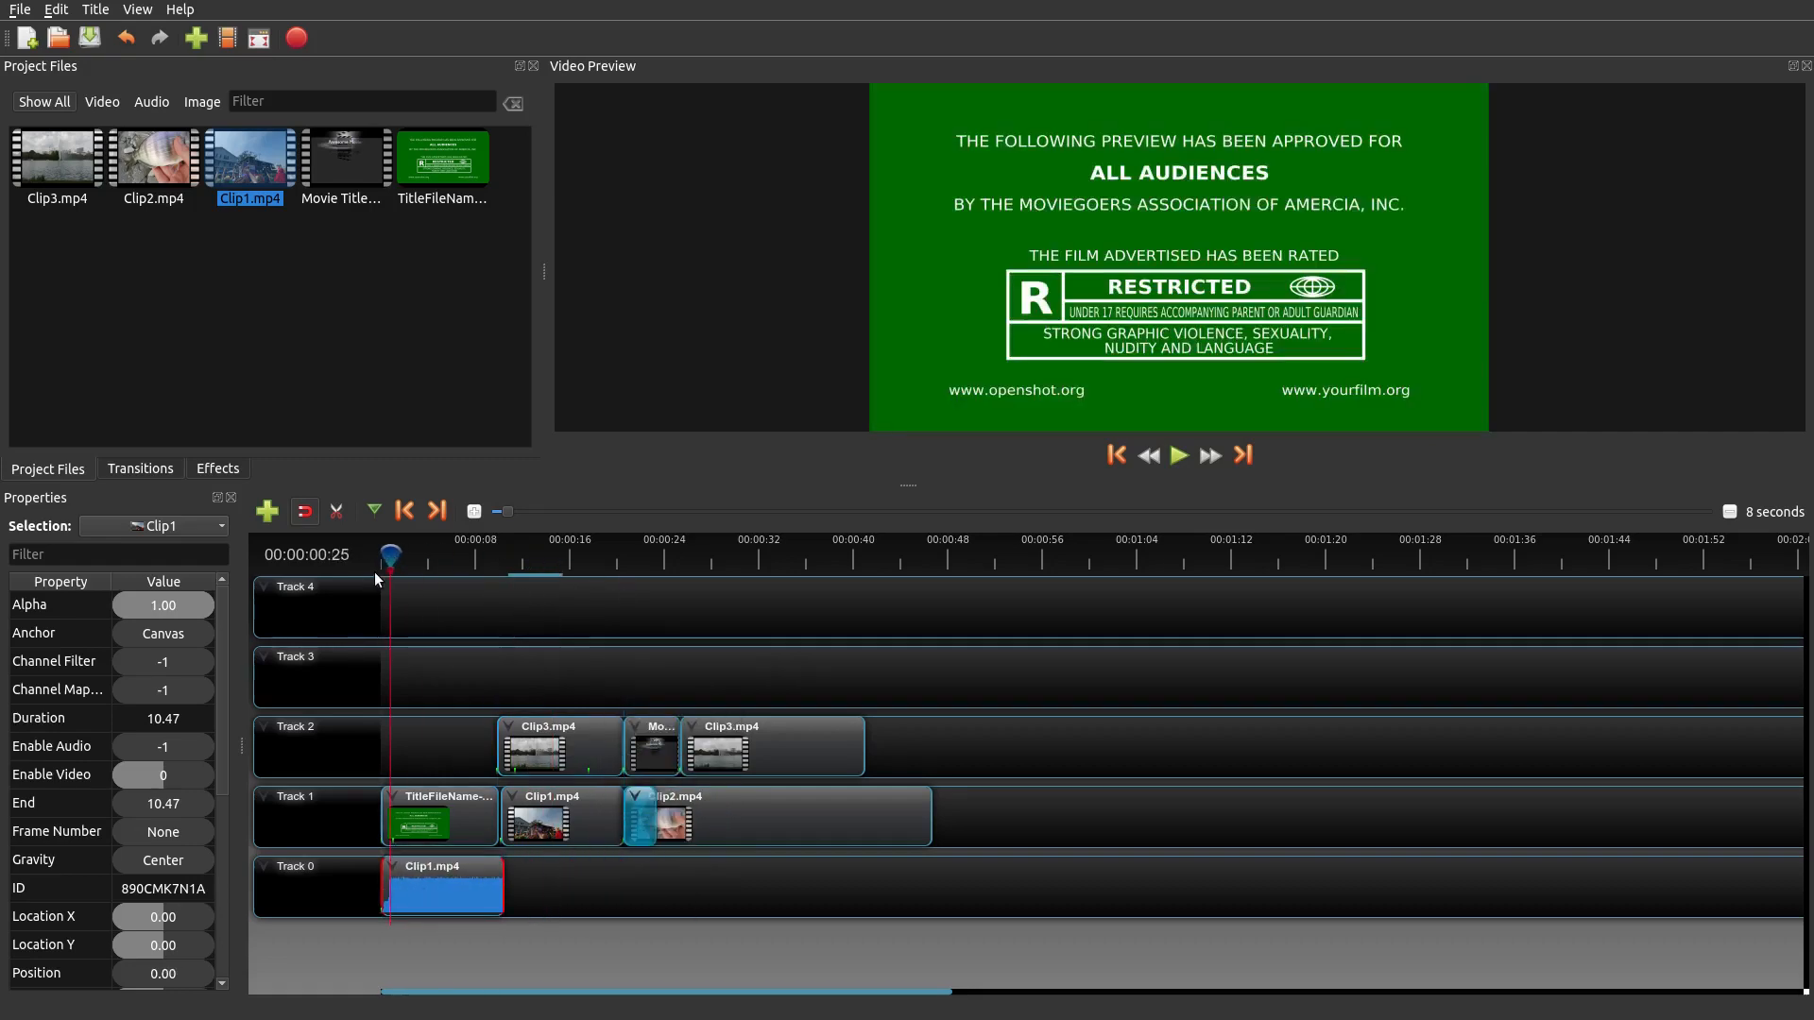
{"action": "left_click", "coordinate": [1178, 455]}
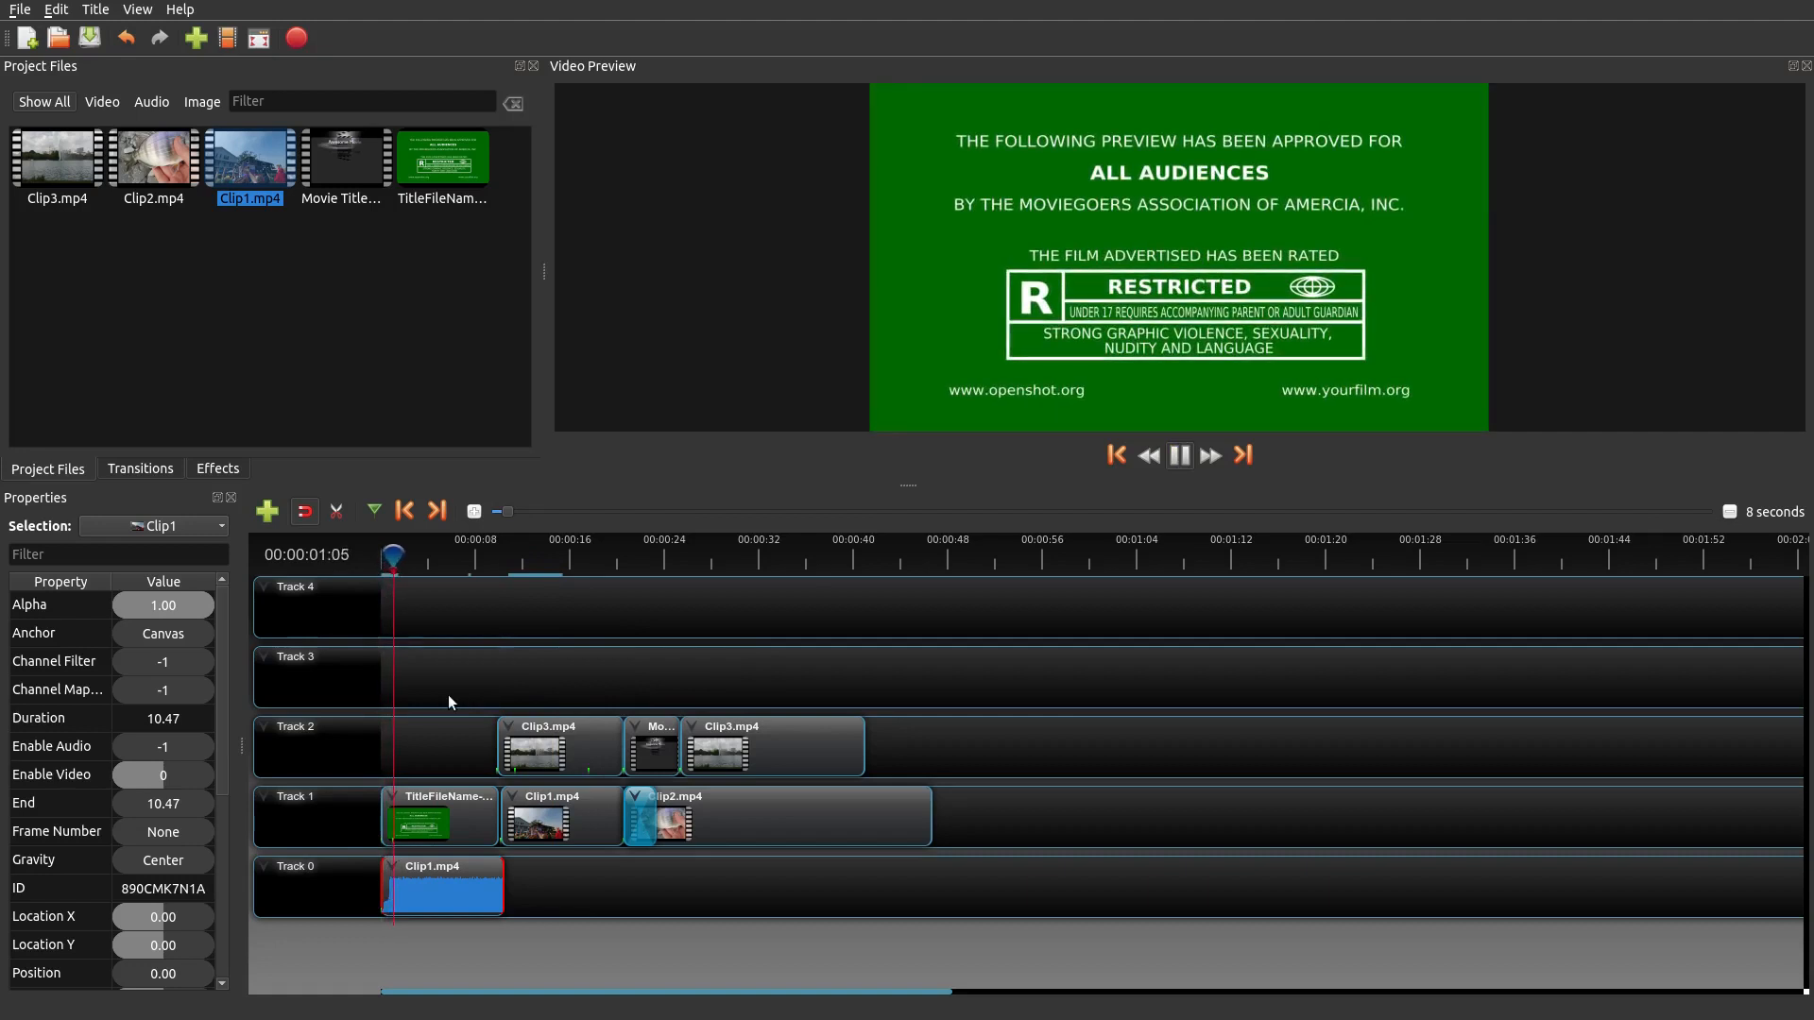
{"action": "left_click", "coordinate": [1178, 454]}
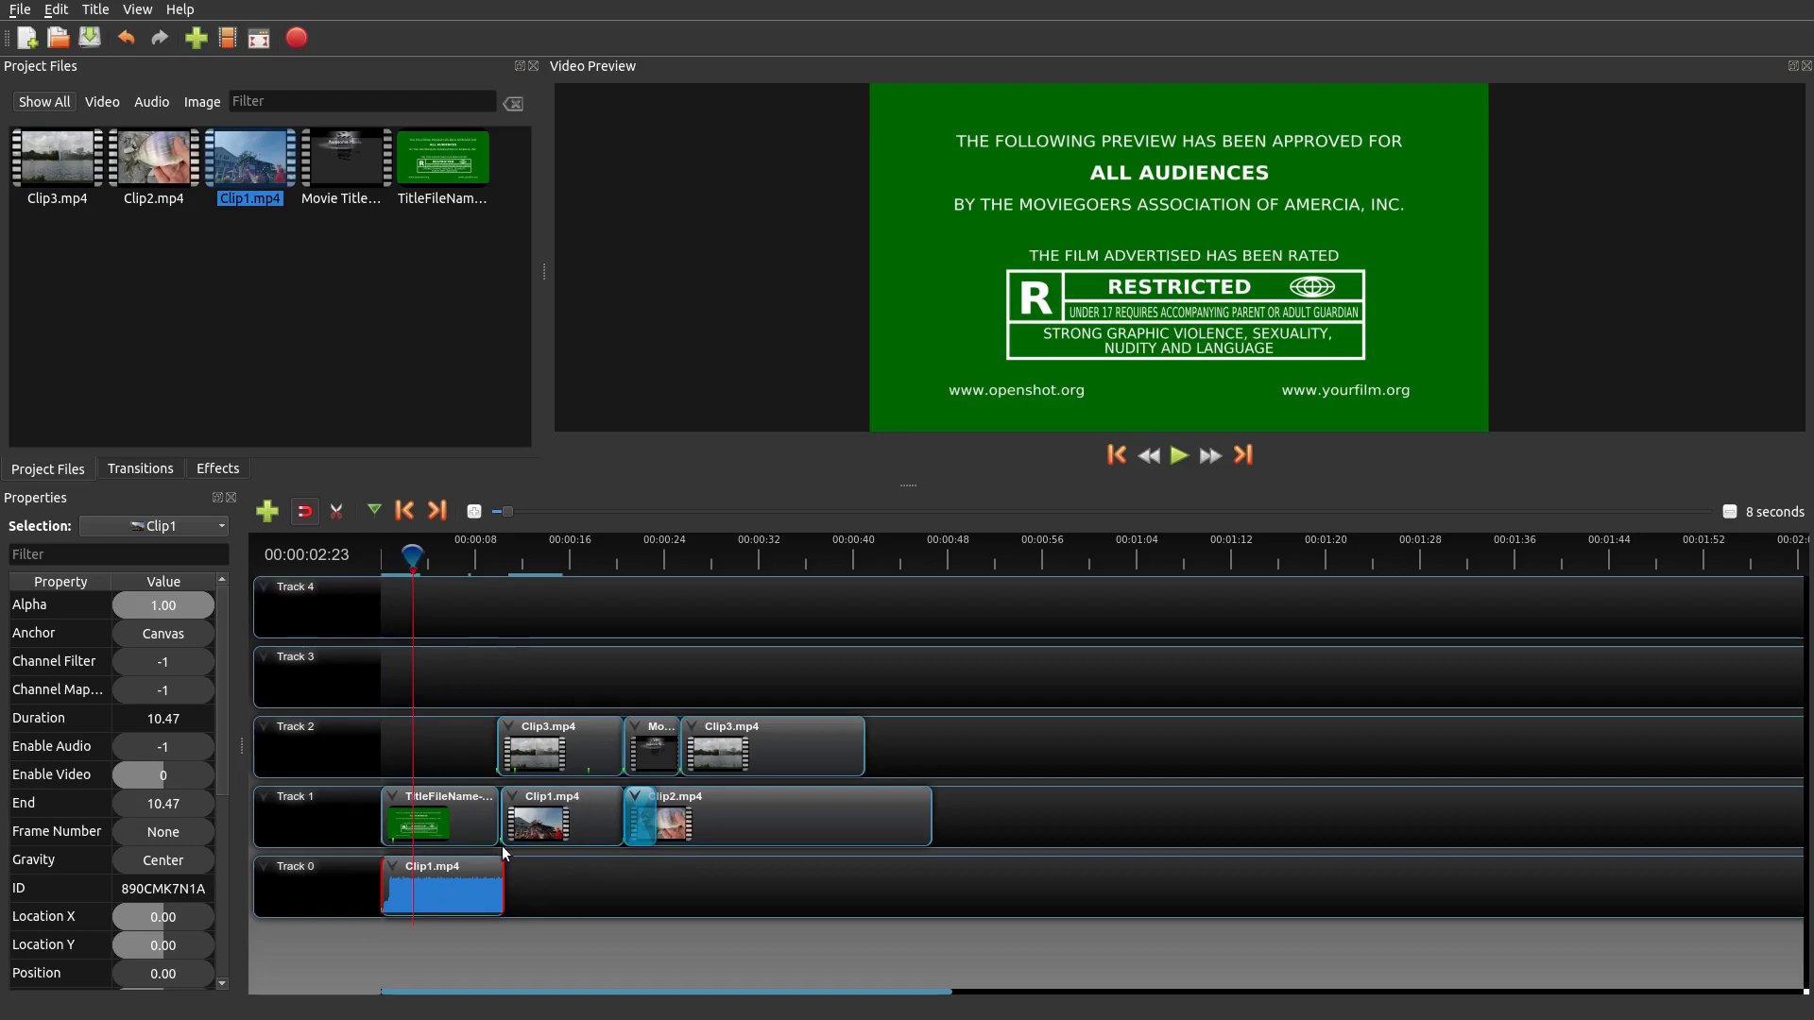
- Review the Track 0 audio clip's properties at volume 0.00, then replay from the start
{"action": "scroll", "scroll_direction": "down", "scroll_amount": 3}
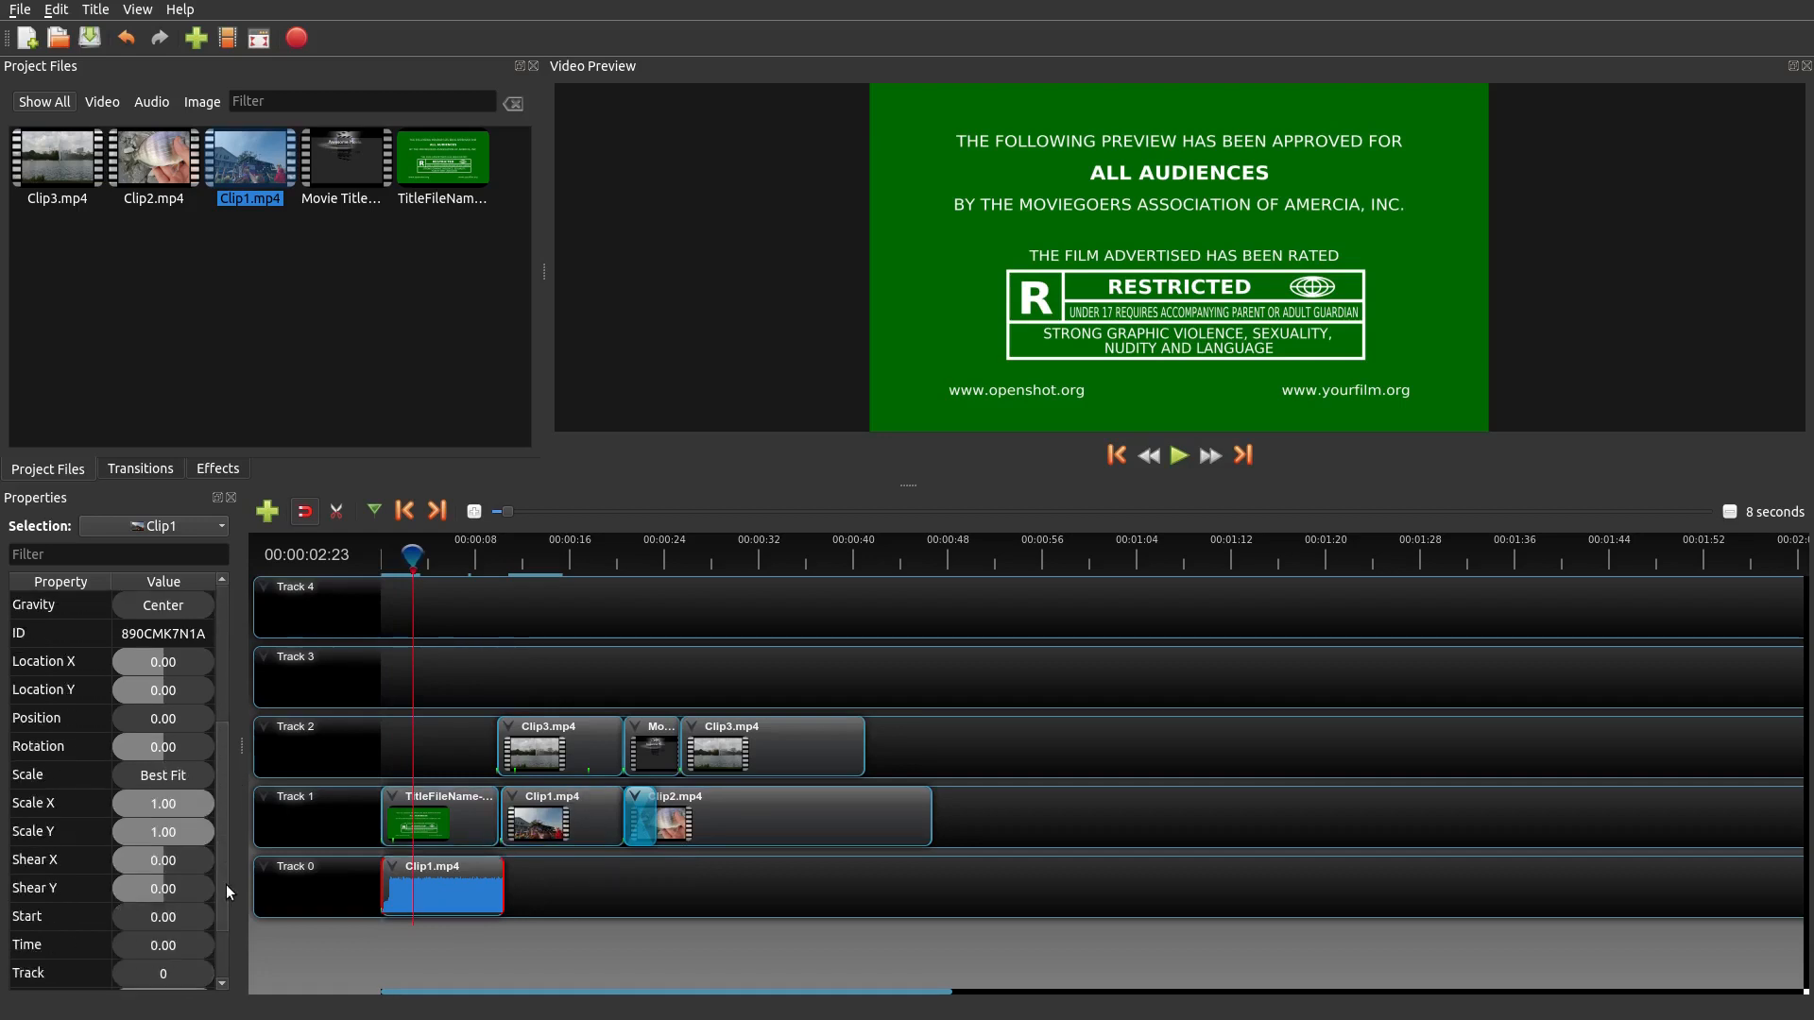
{"action": "scroll", "scroll_direction": "down", "scroll_amount": 3}
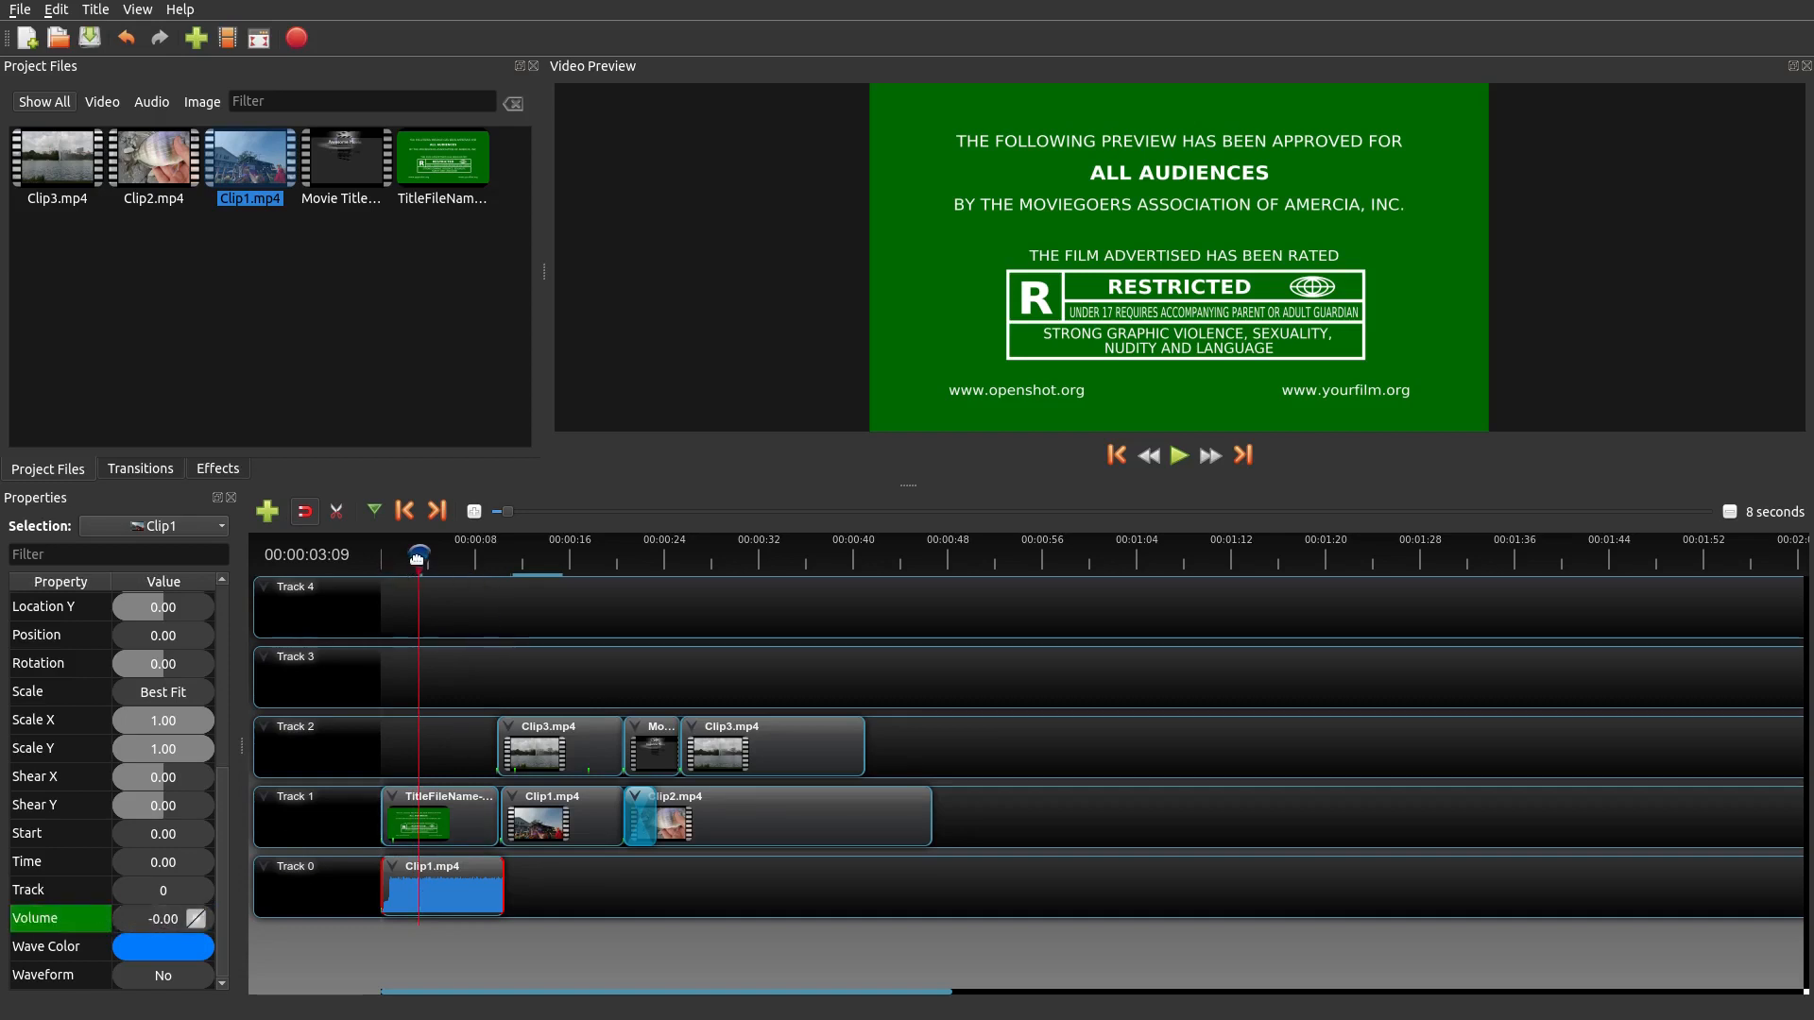
{"action": "left_click", "coordinate": [1114, 454]}
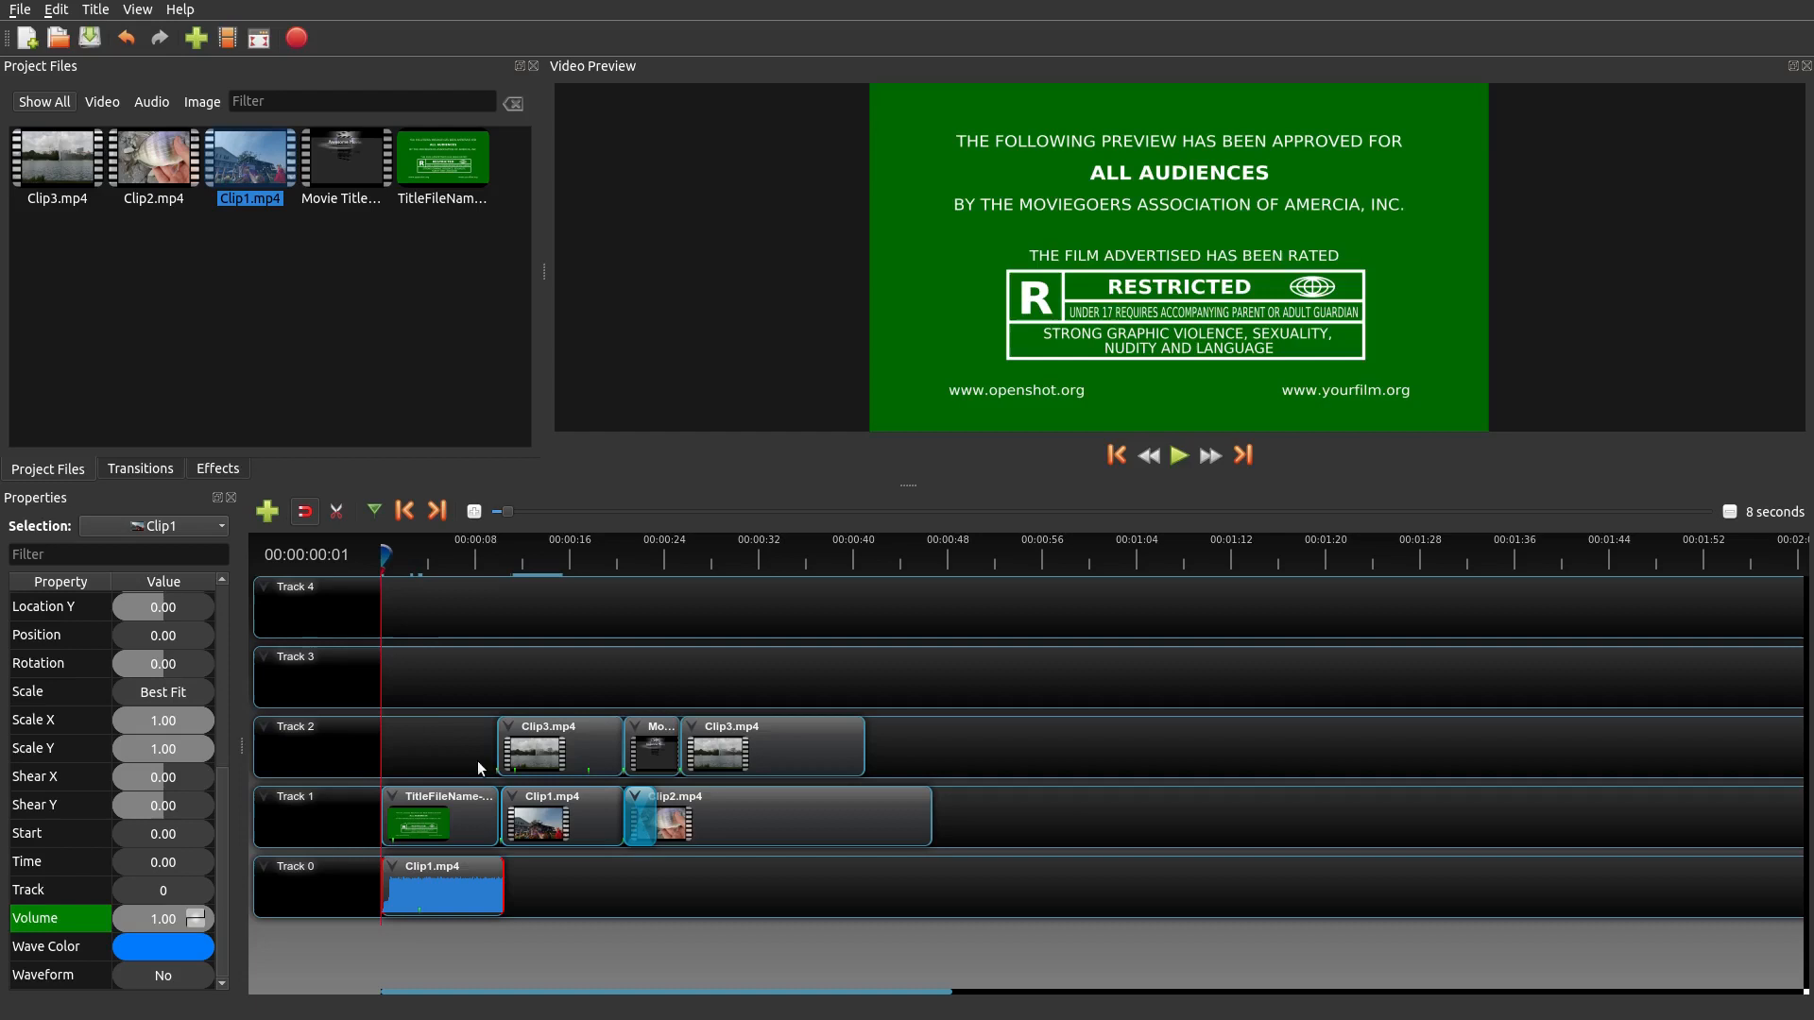
{"action": "left_click", "coordinate": [1178, 454]}
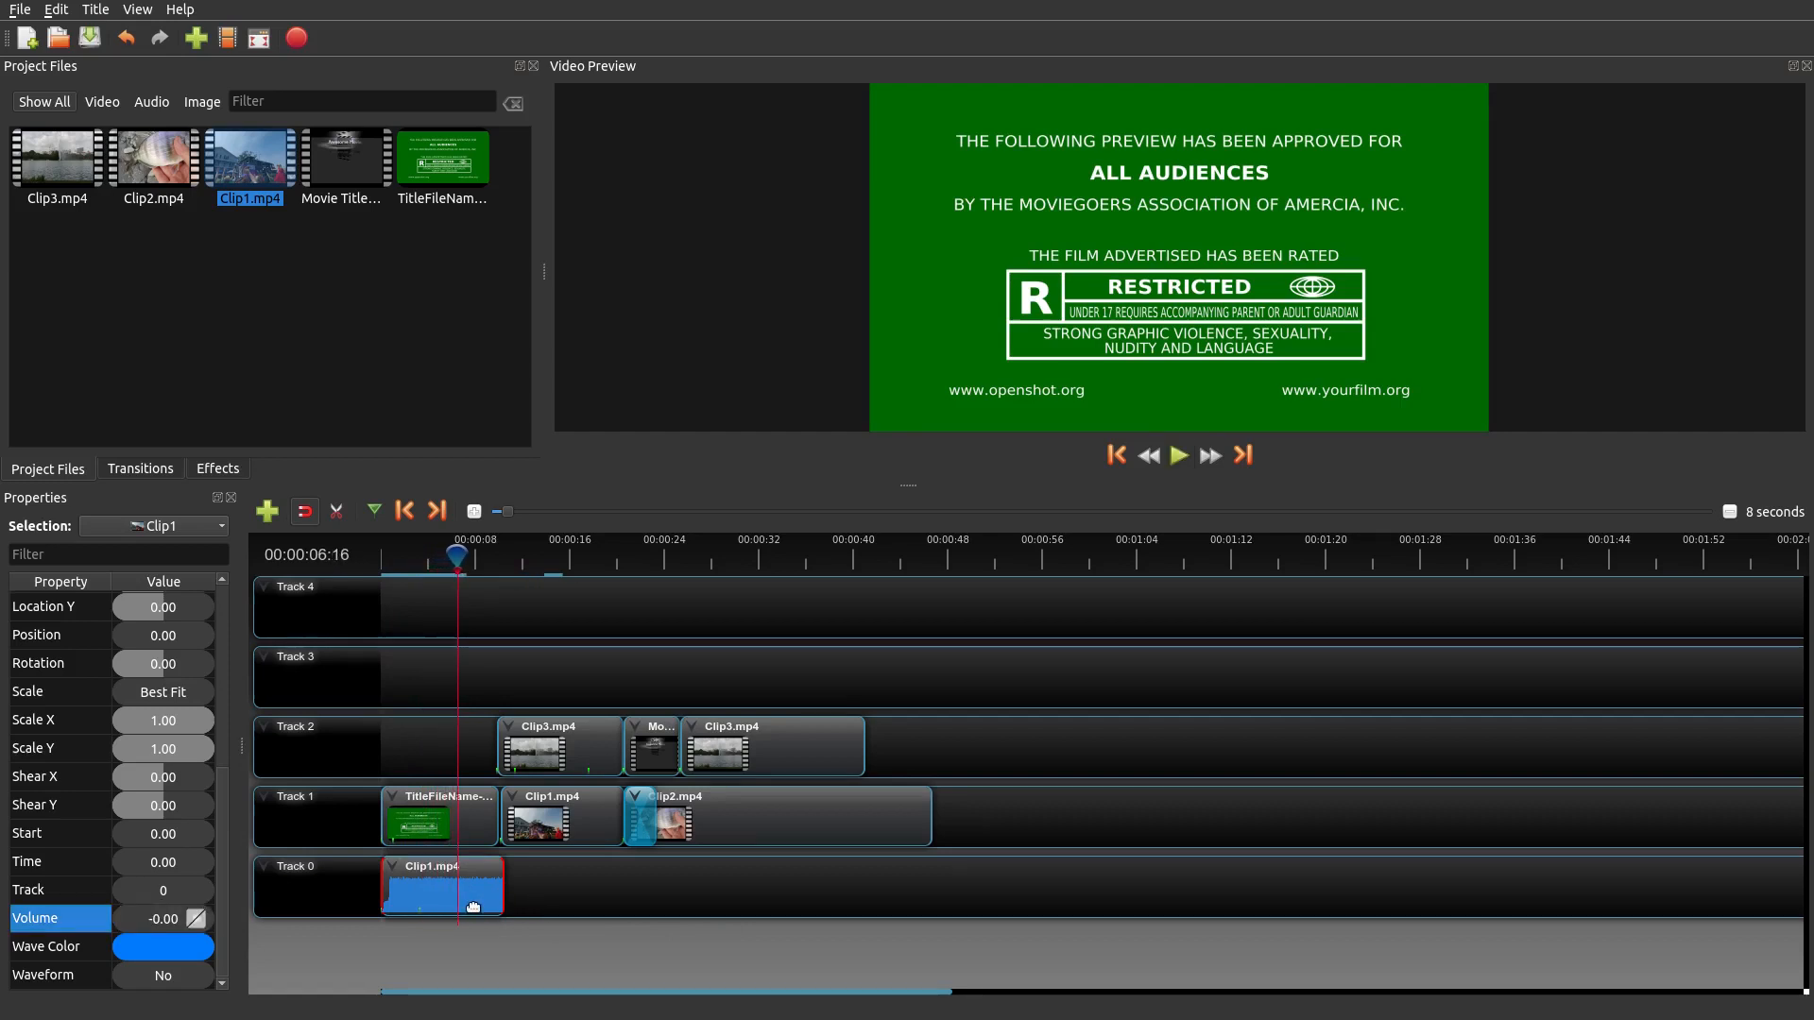
{"action": "mouse_move", "coordinate": [570, 908]}
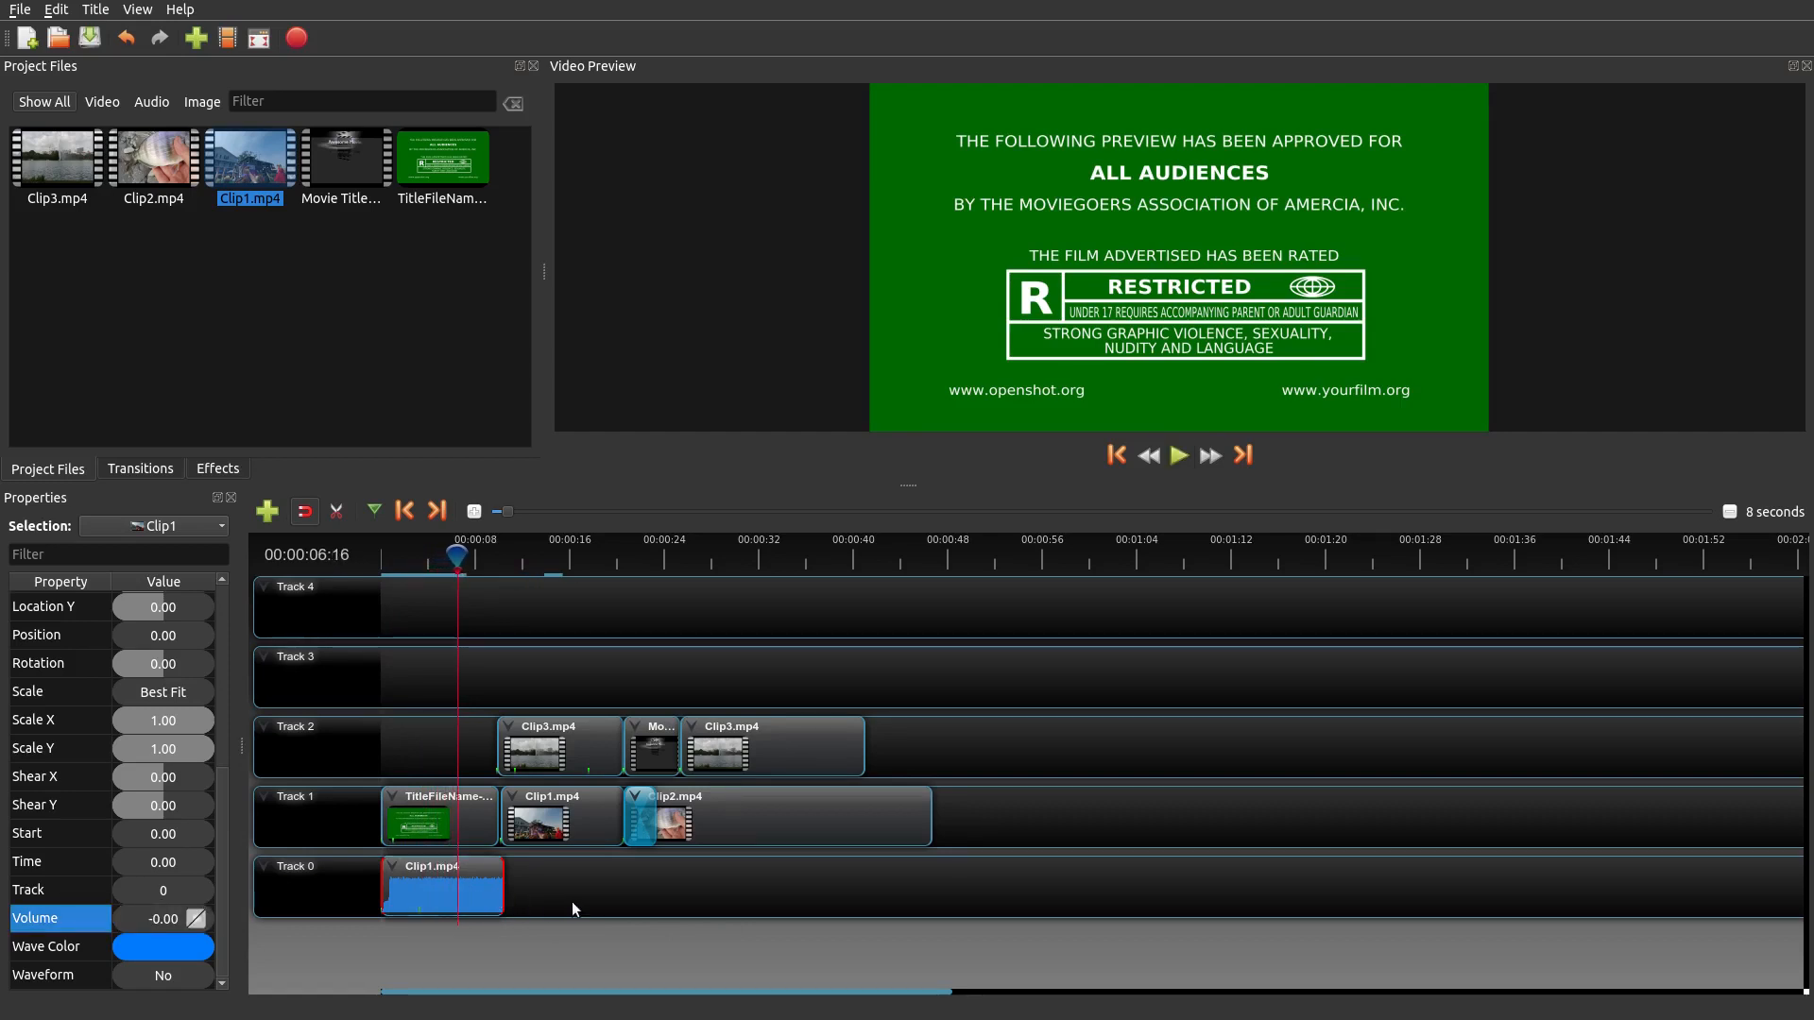
{"action": "mouse_move", "coordinate": [601, 907]}
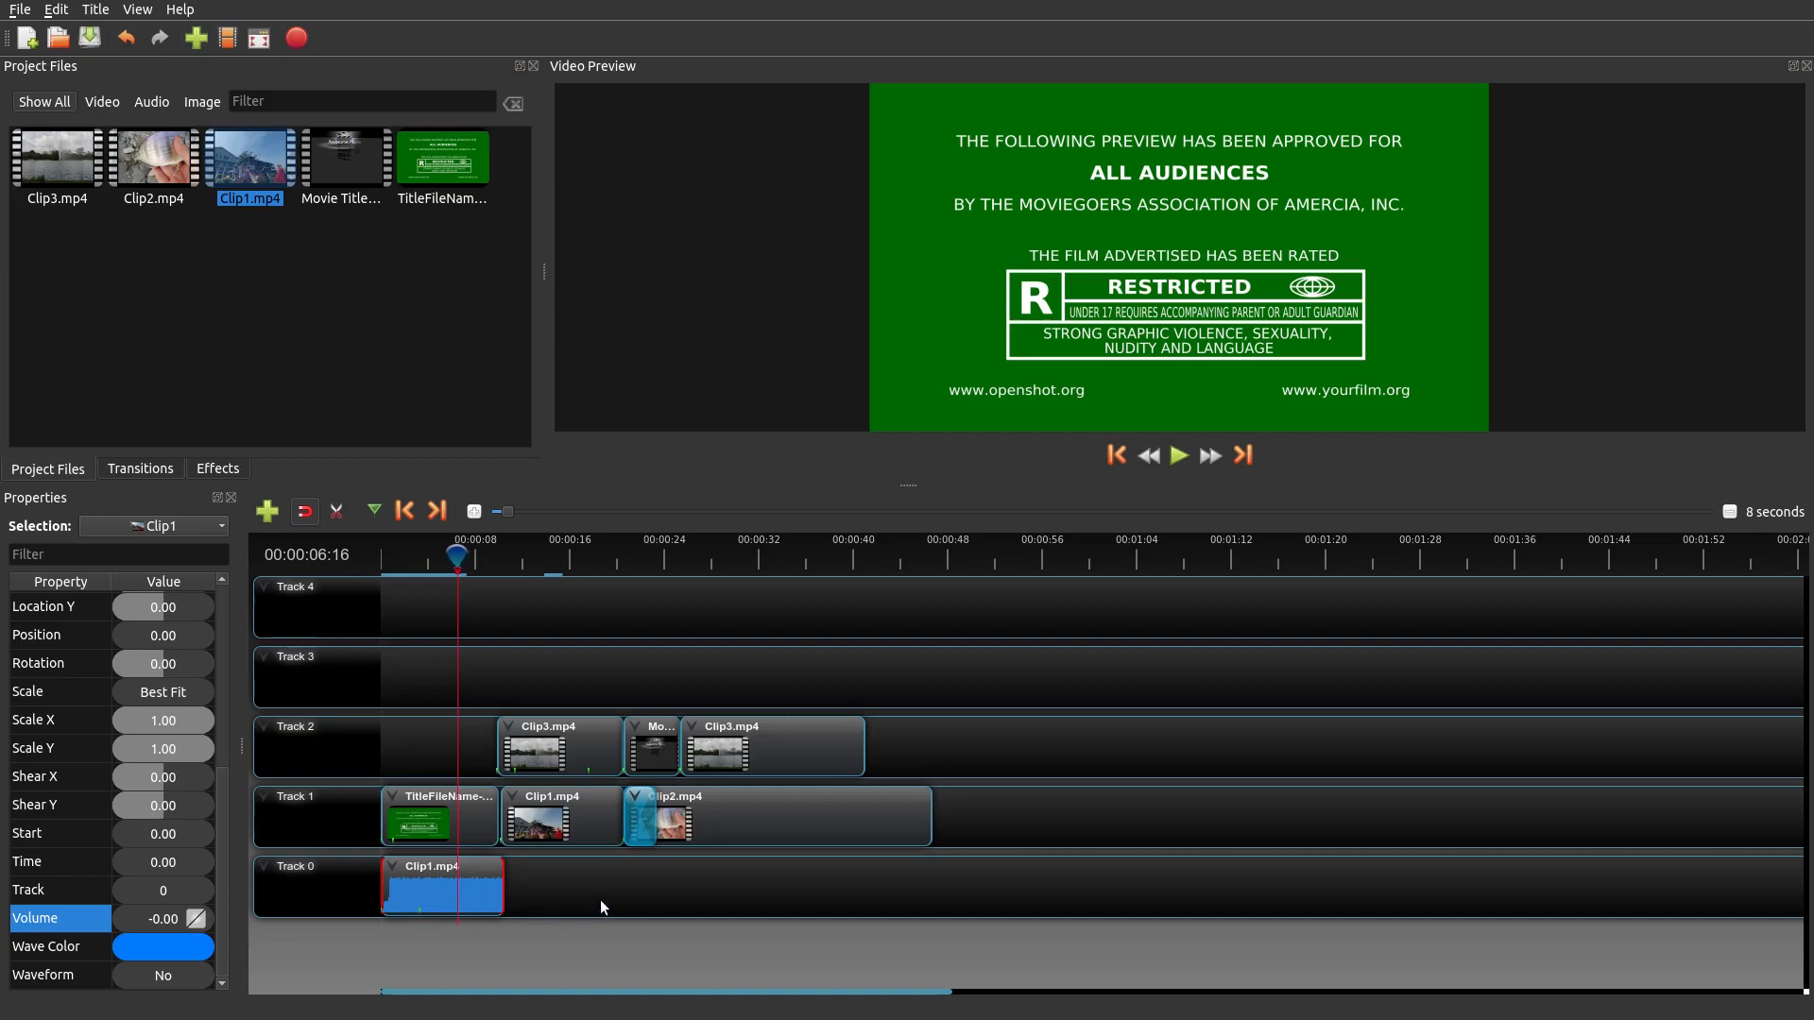
{"action": "mouse_move", "coordinate": [506, 806]}
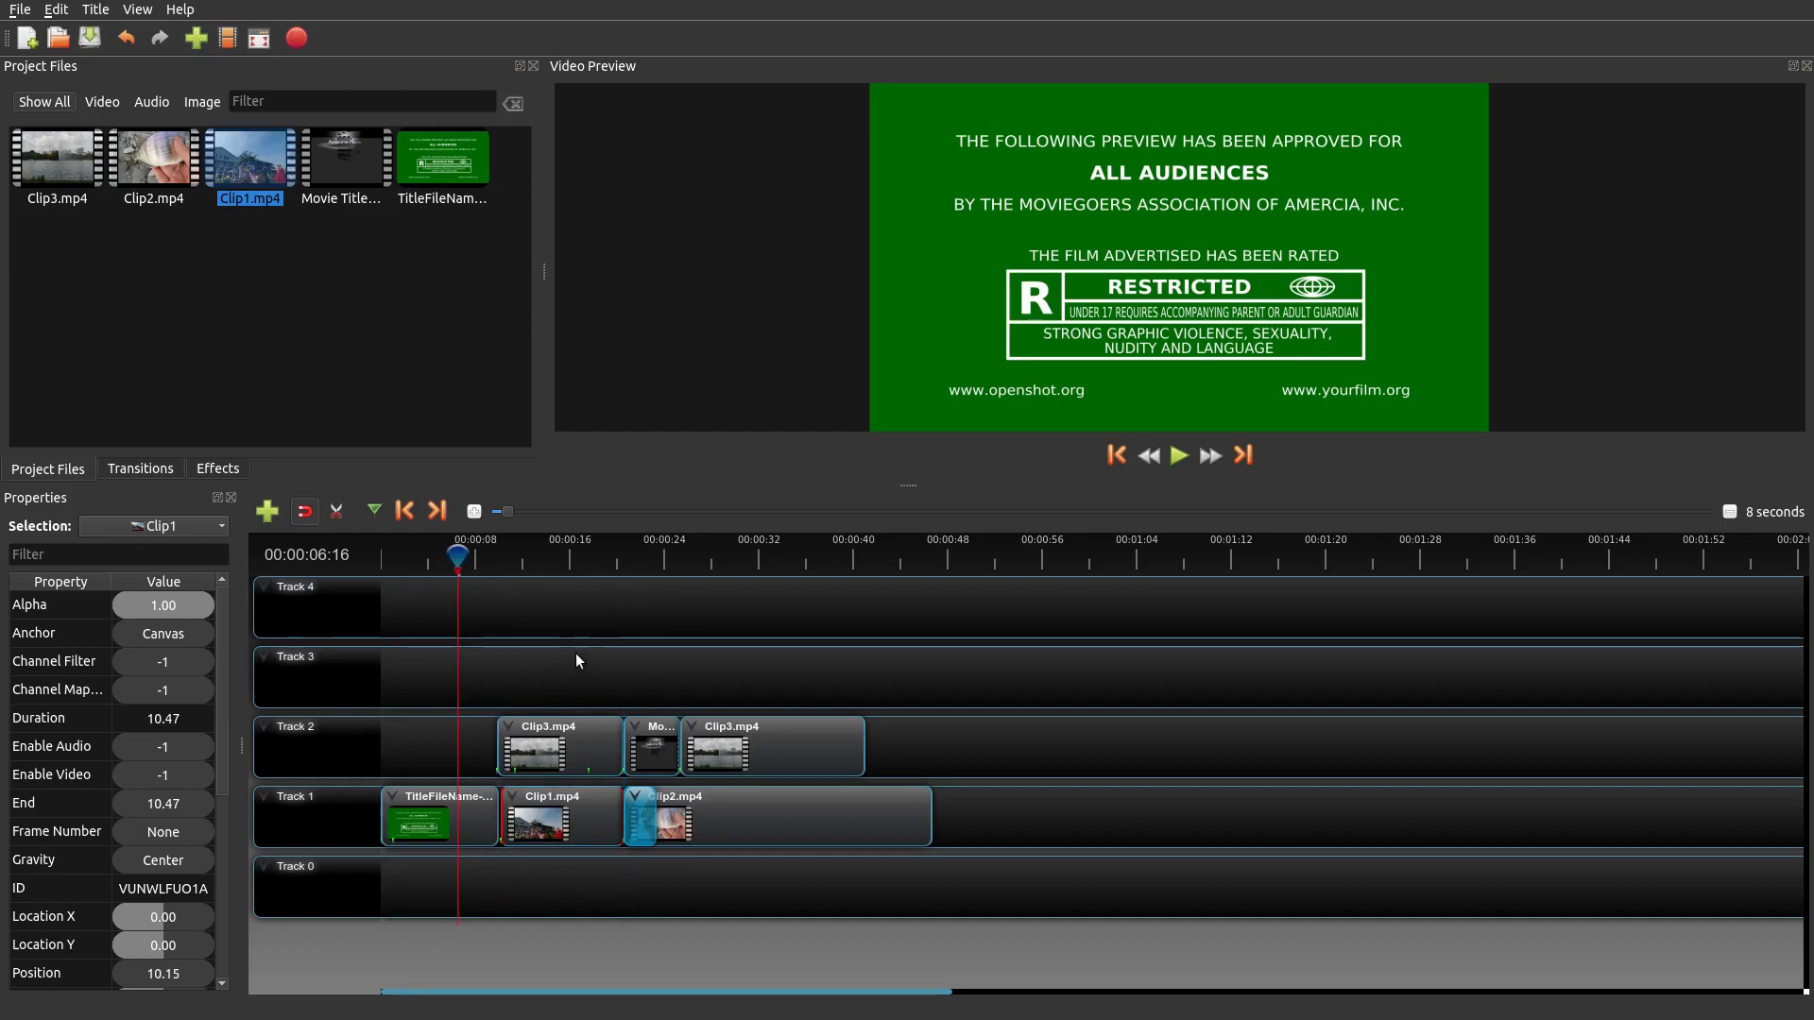
{"action": "mouse_move", "coordinate": [278, 293]}
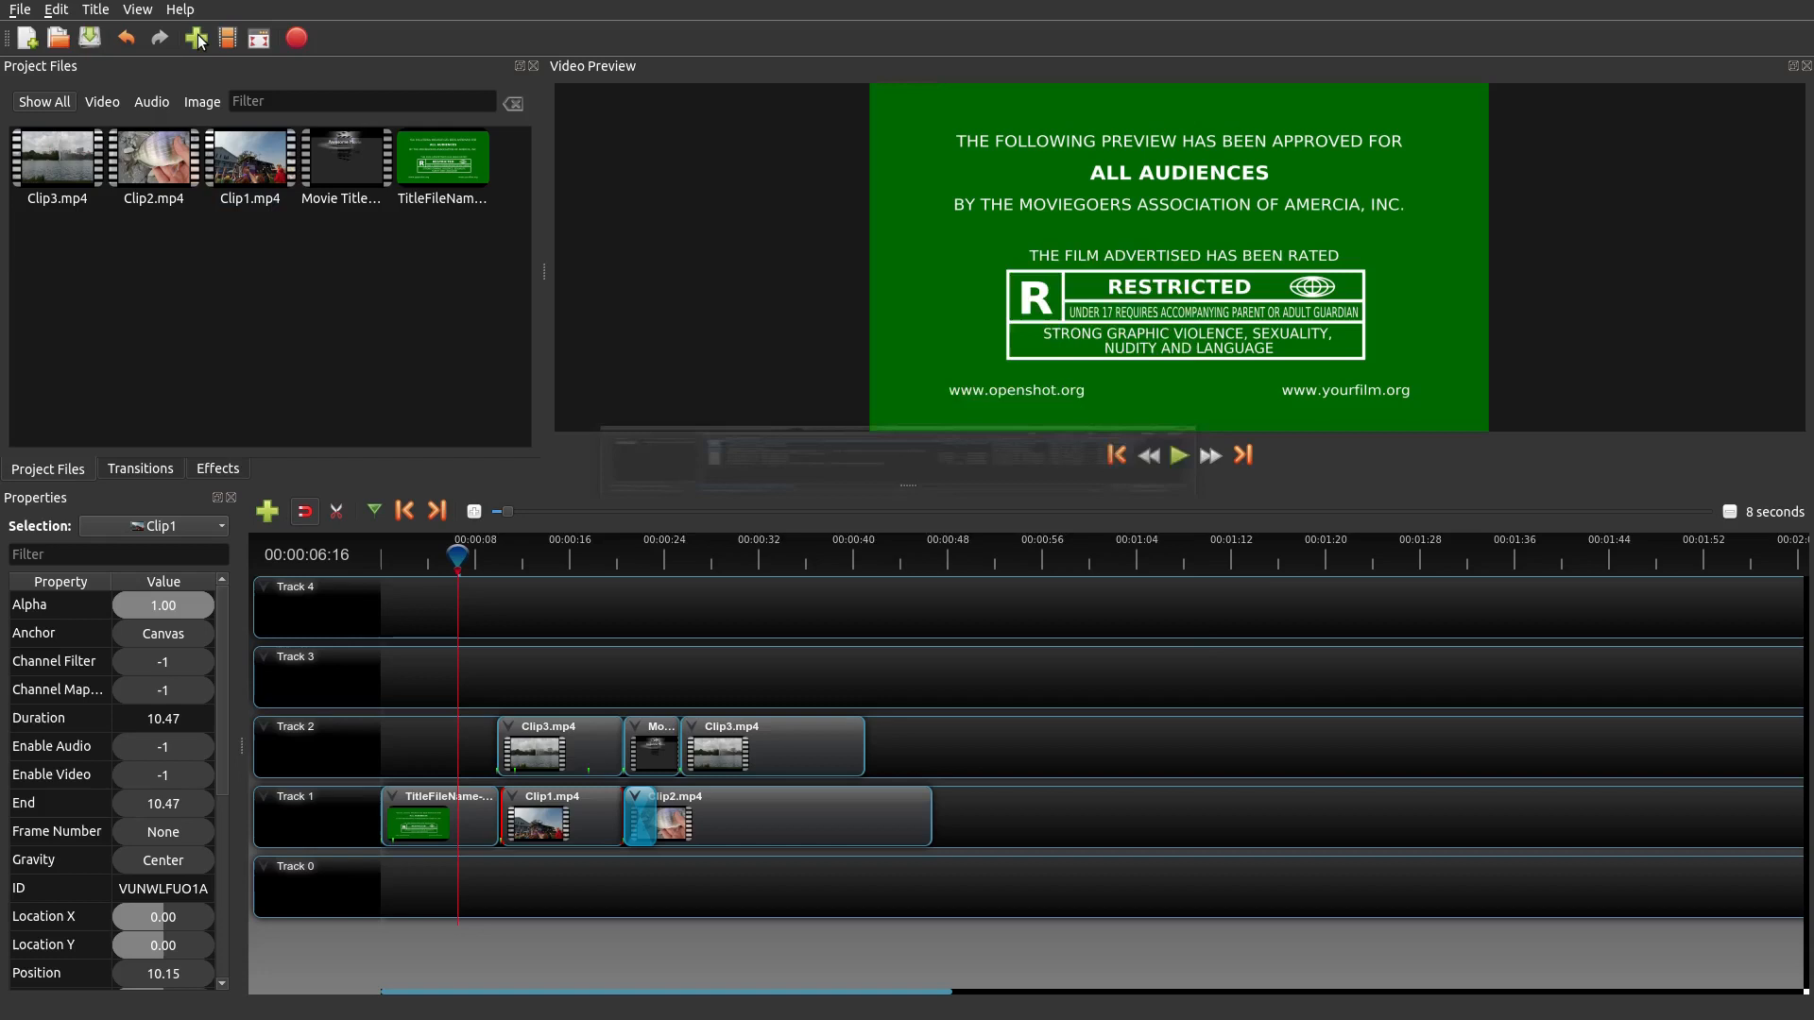
- Import Sour_Tennessee_Red.mp3, place it on Track 0 at 0:00, and play it
{"action": "left_click", "coordinate": [196, 38]}
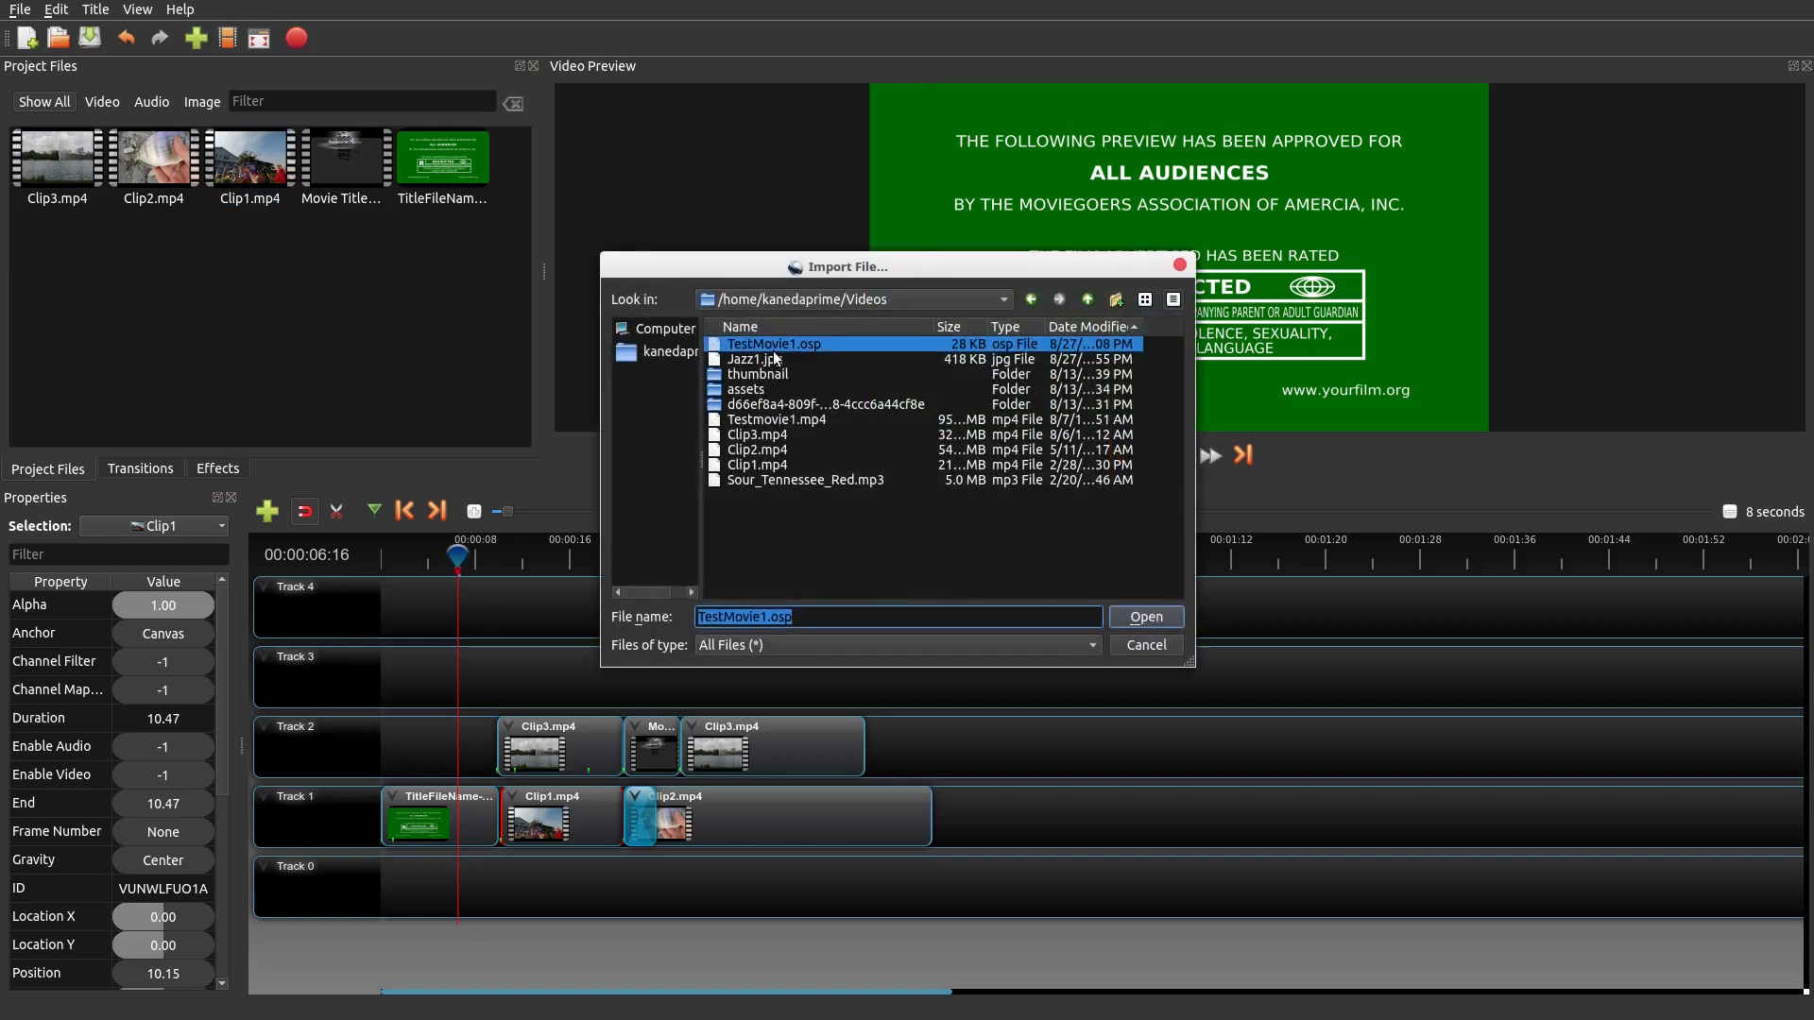
{"action": "mouse_move", "coordinate": [860, 489]}
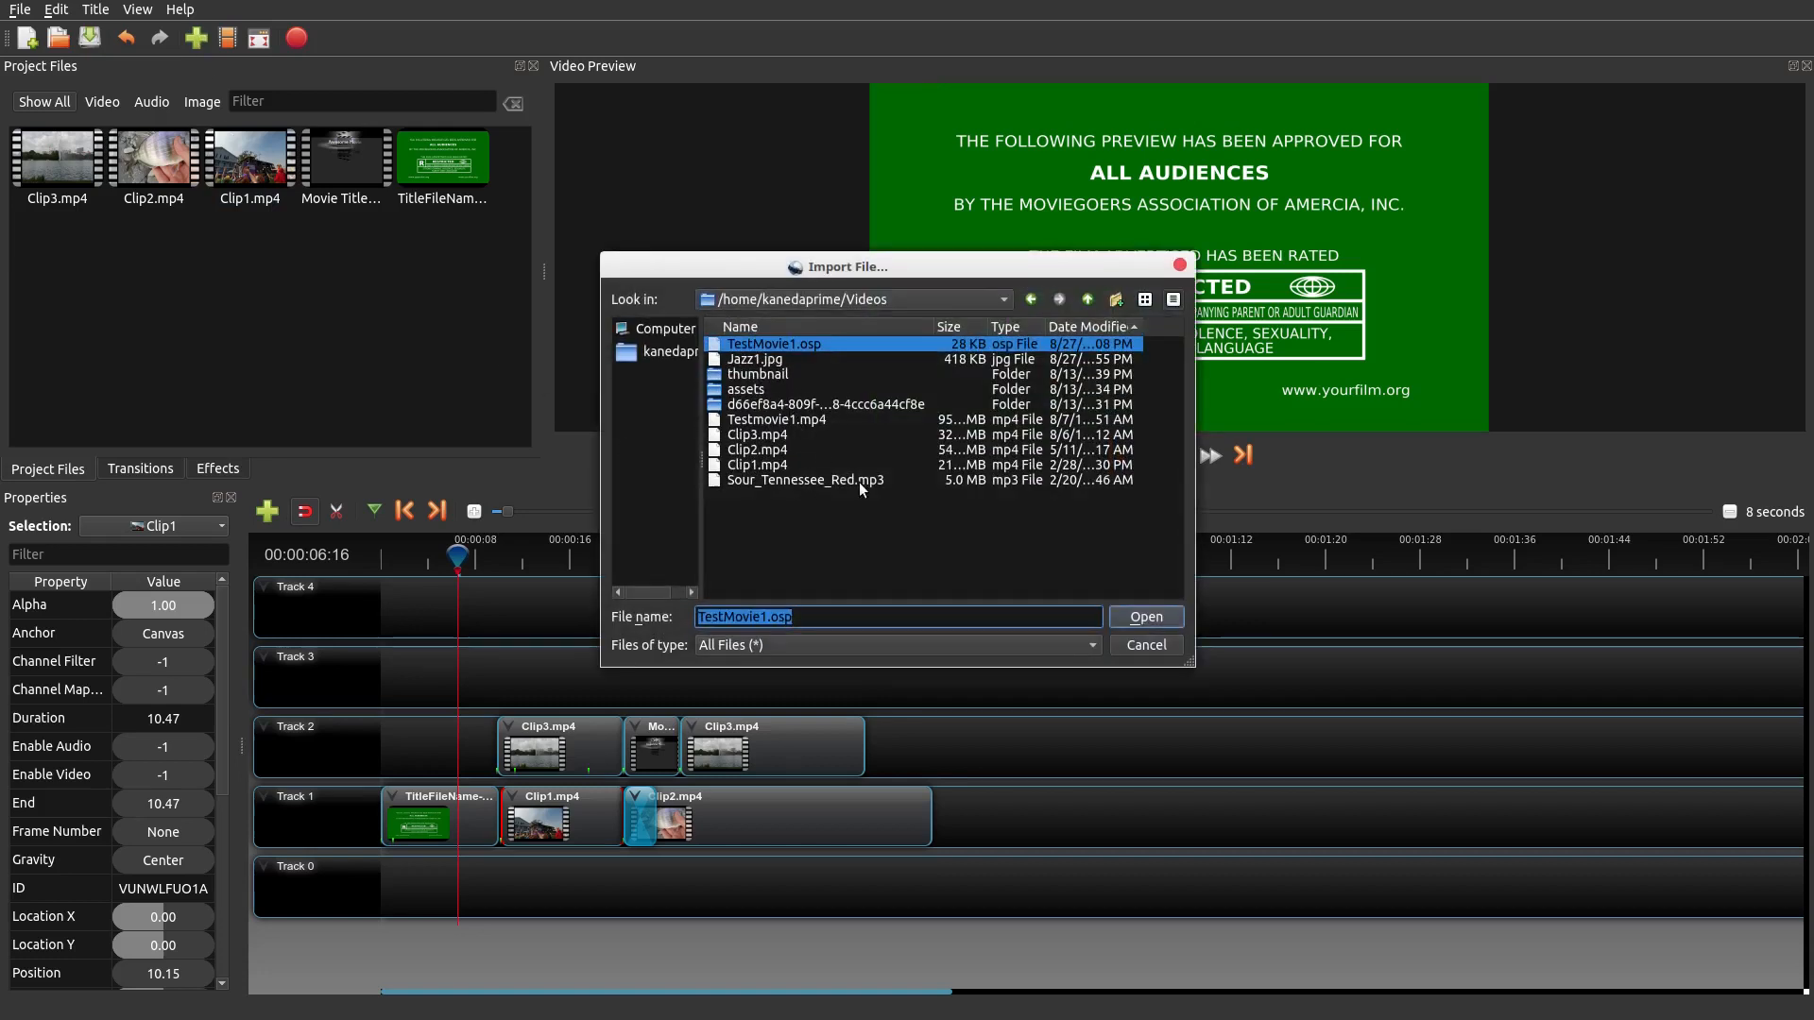
{"action": "left_click", "coordinate": [1144, 617]}
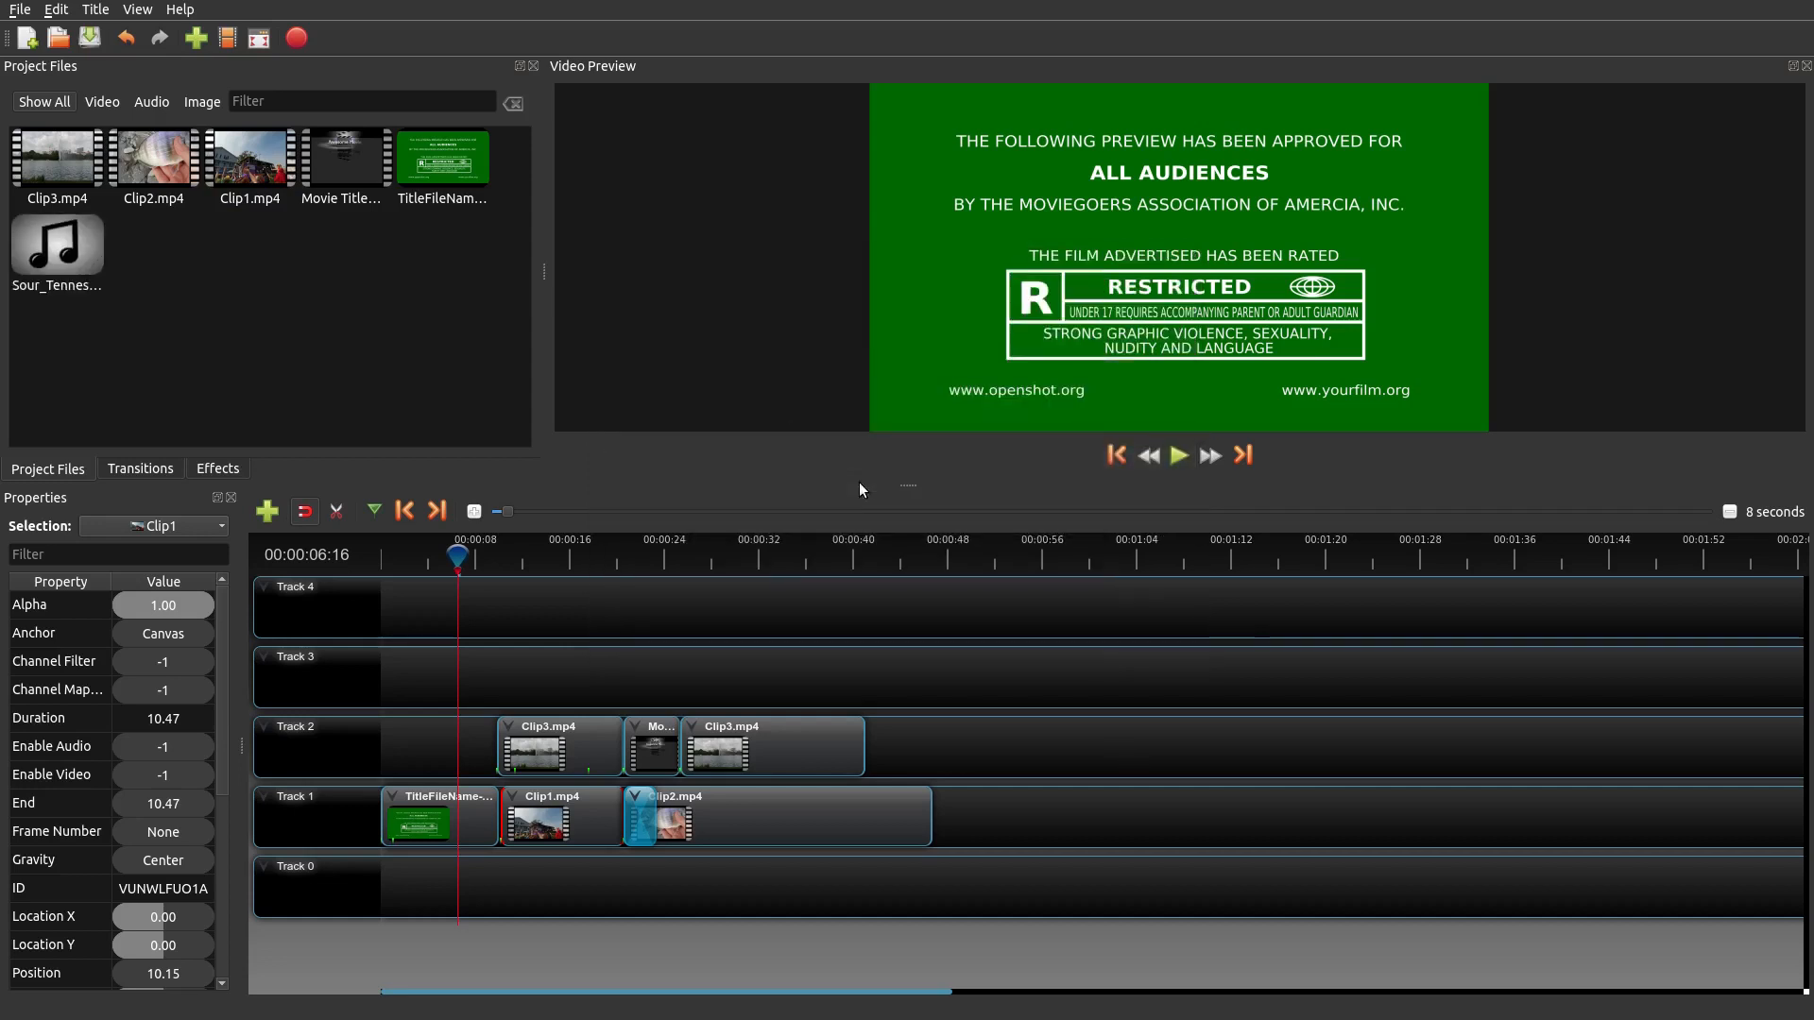
{"action": "left_click", "coordinate": [1114, 453]}
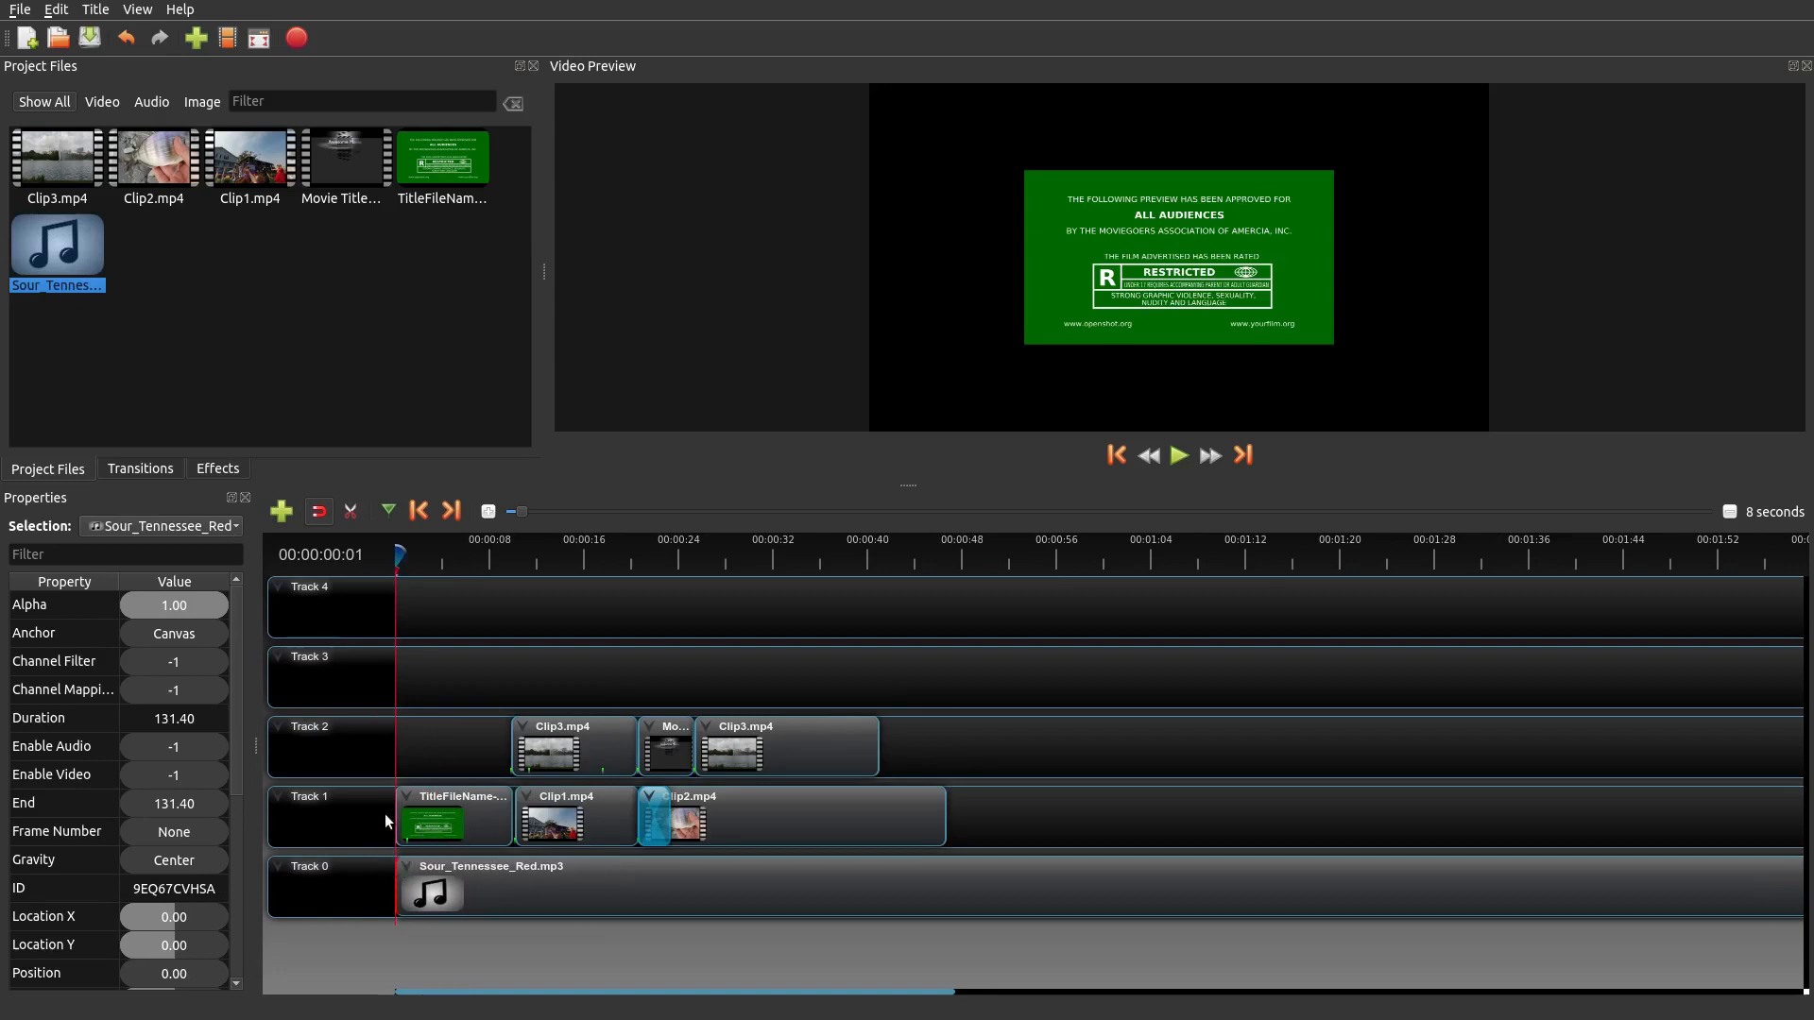
{"action": "mouse_move", "coordinate": [412, 563]}
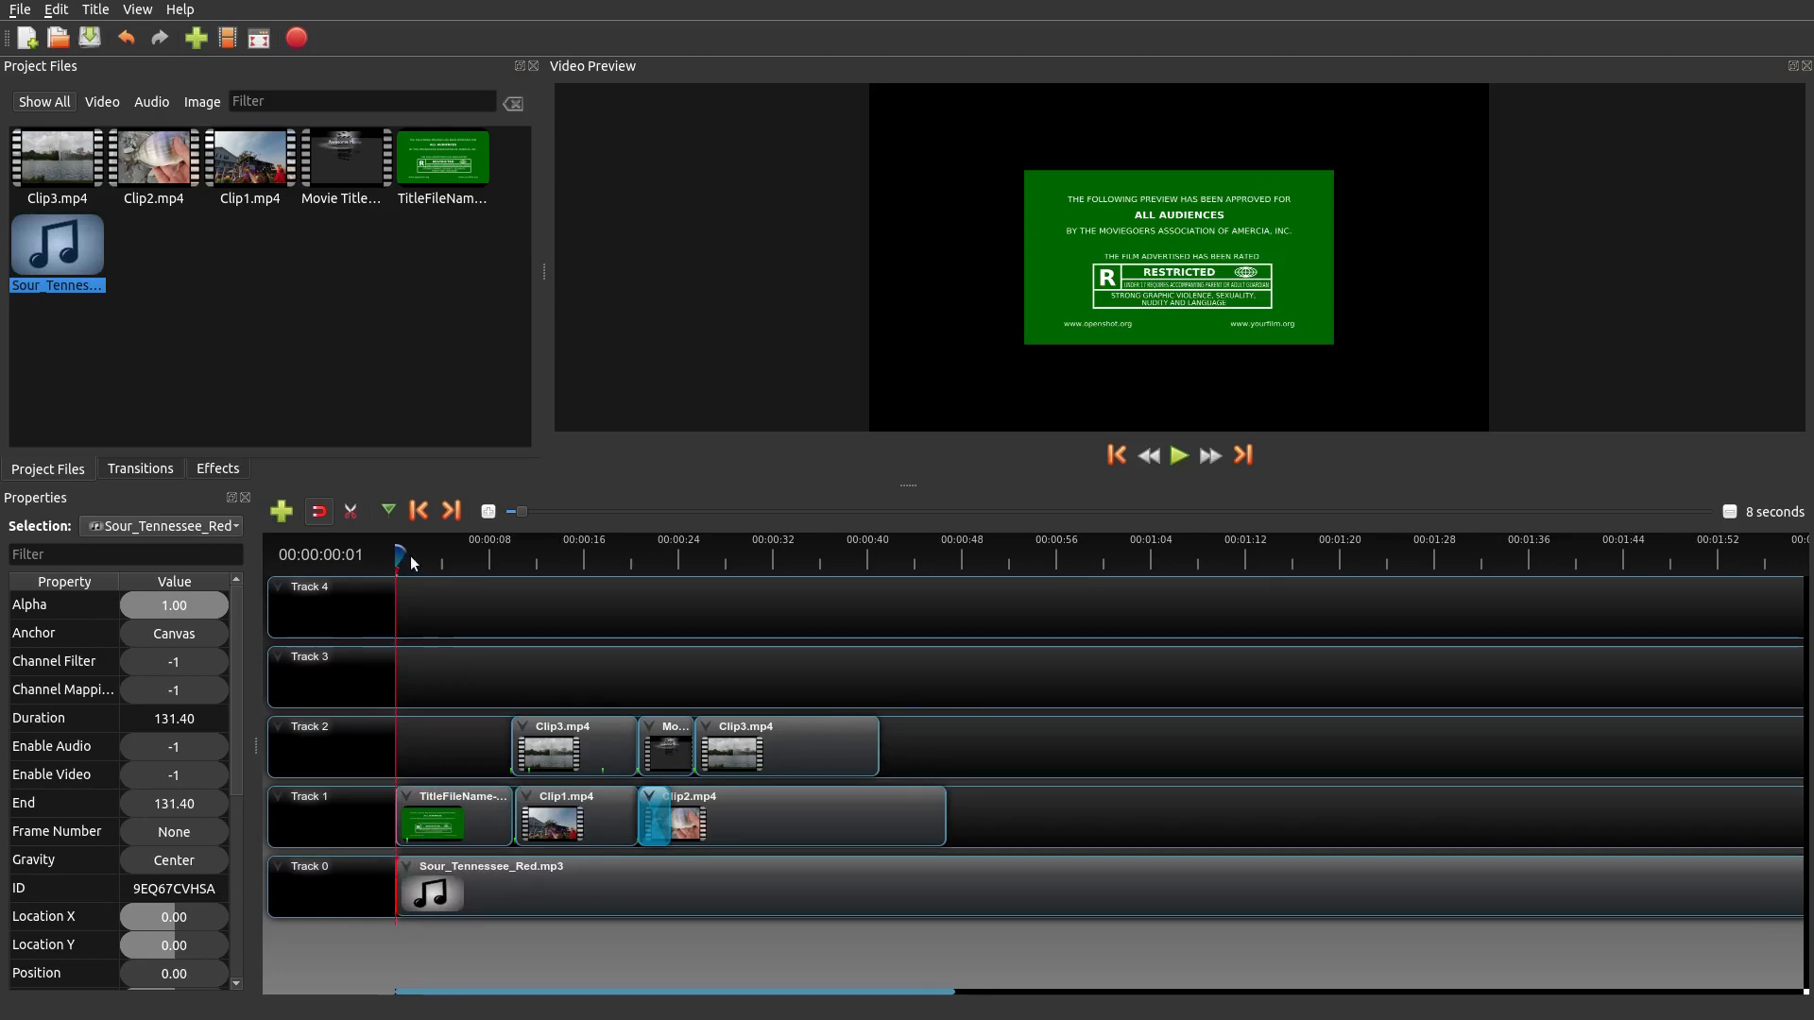
{"action": "left_click", "coordinate": [1178, 454]}
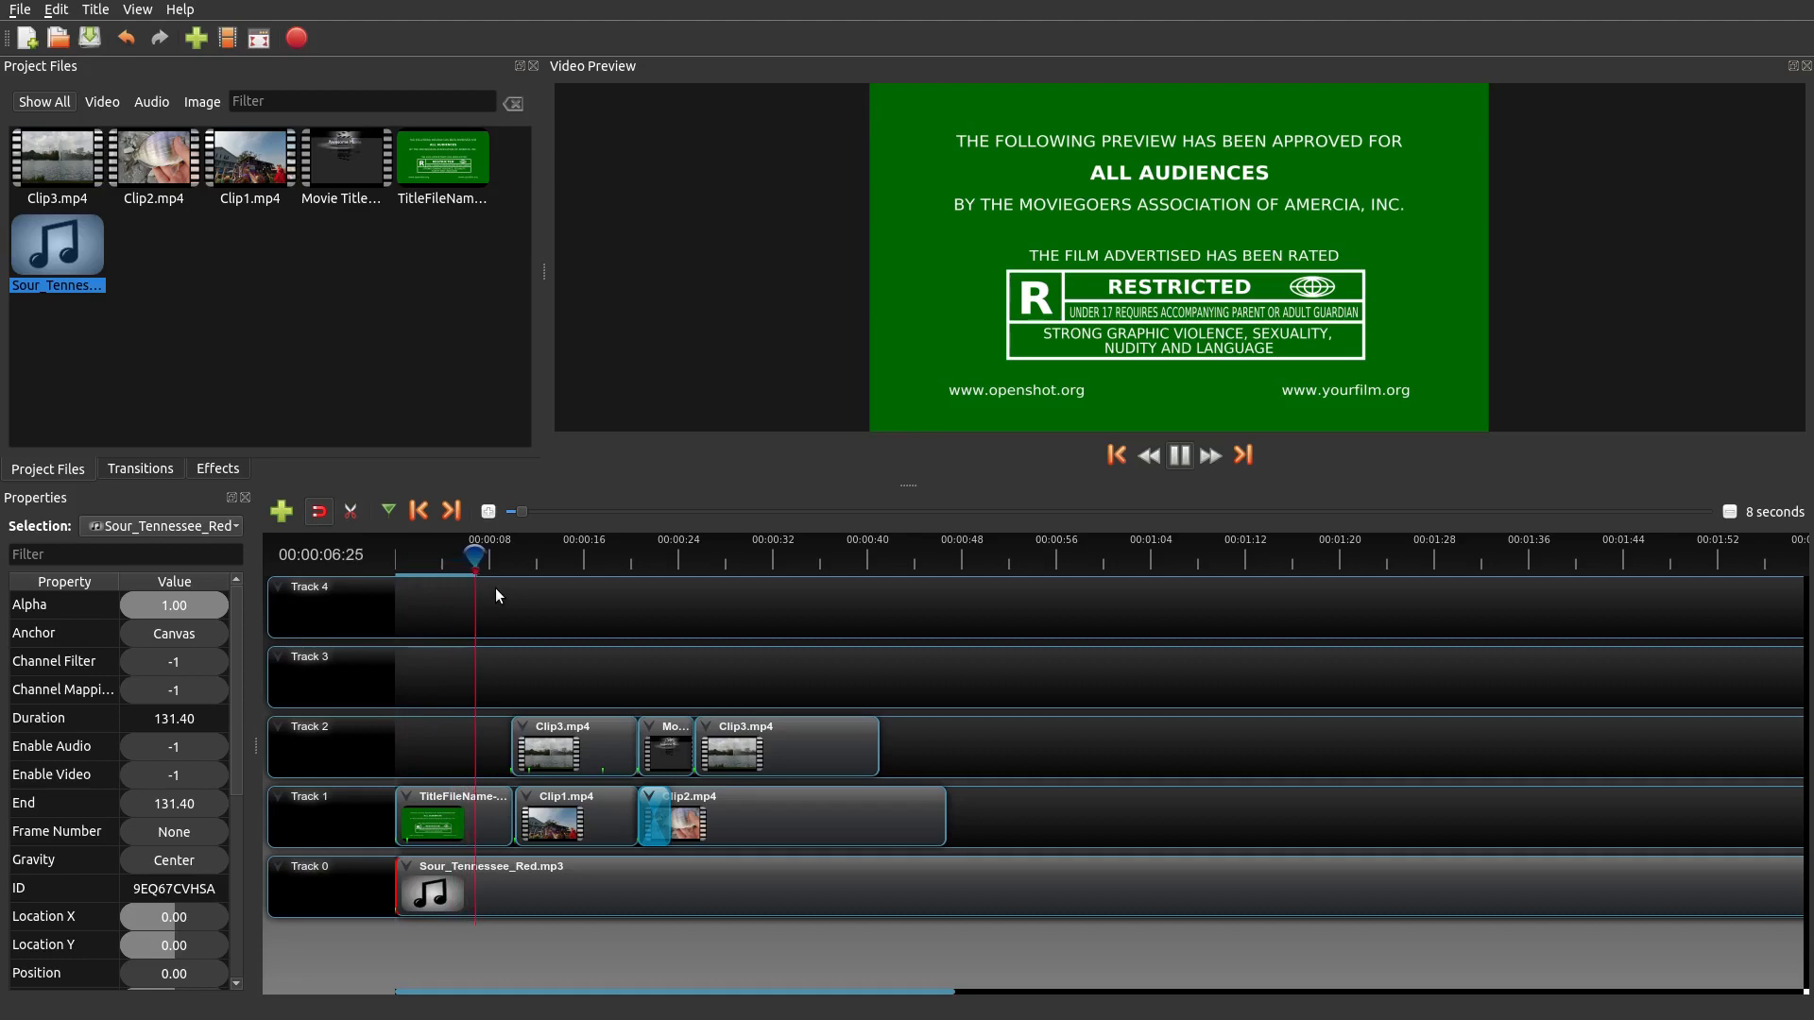
- Stop at about eight seconds, delete the music's leftover part, and play to check the trim
{"action": "left_click", "coordinate": [1178, 454]}
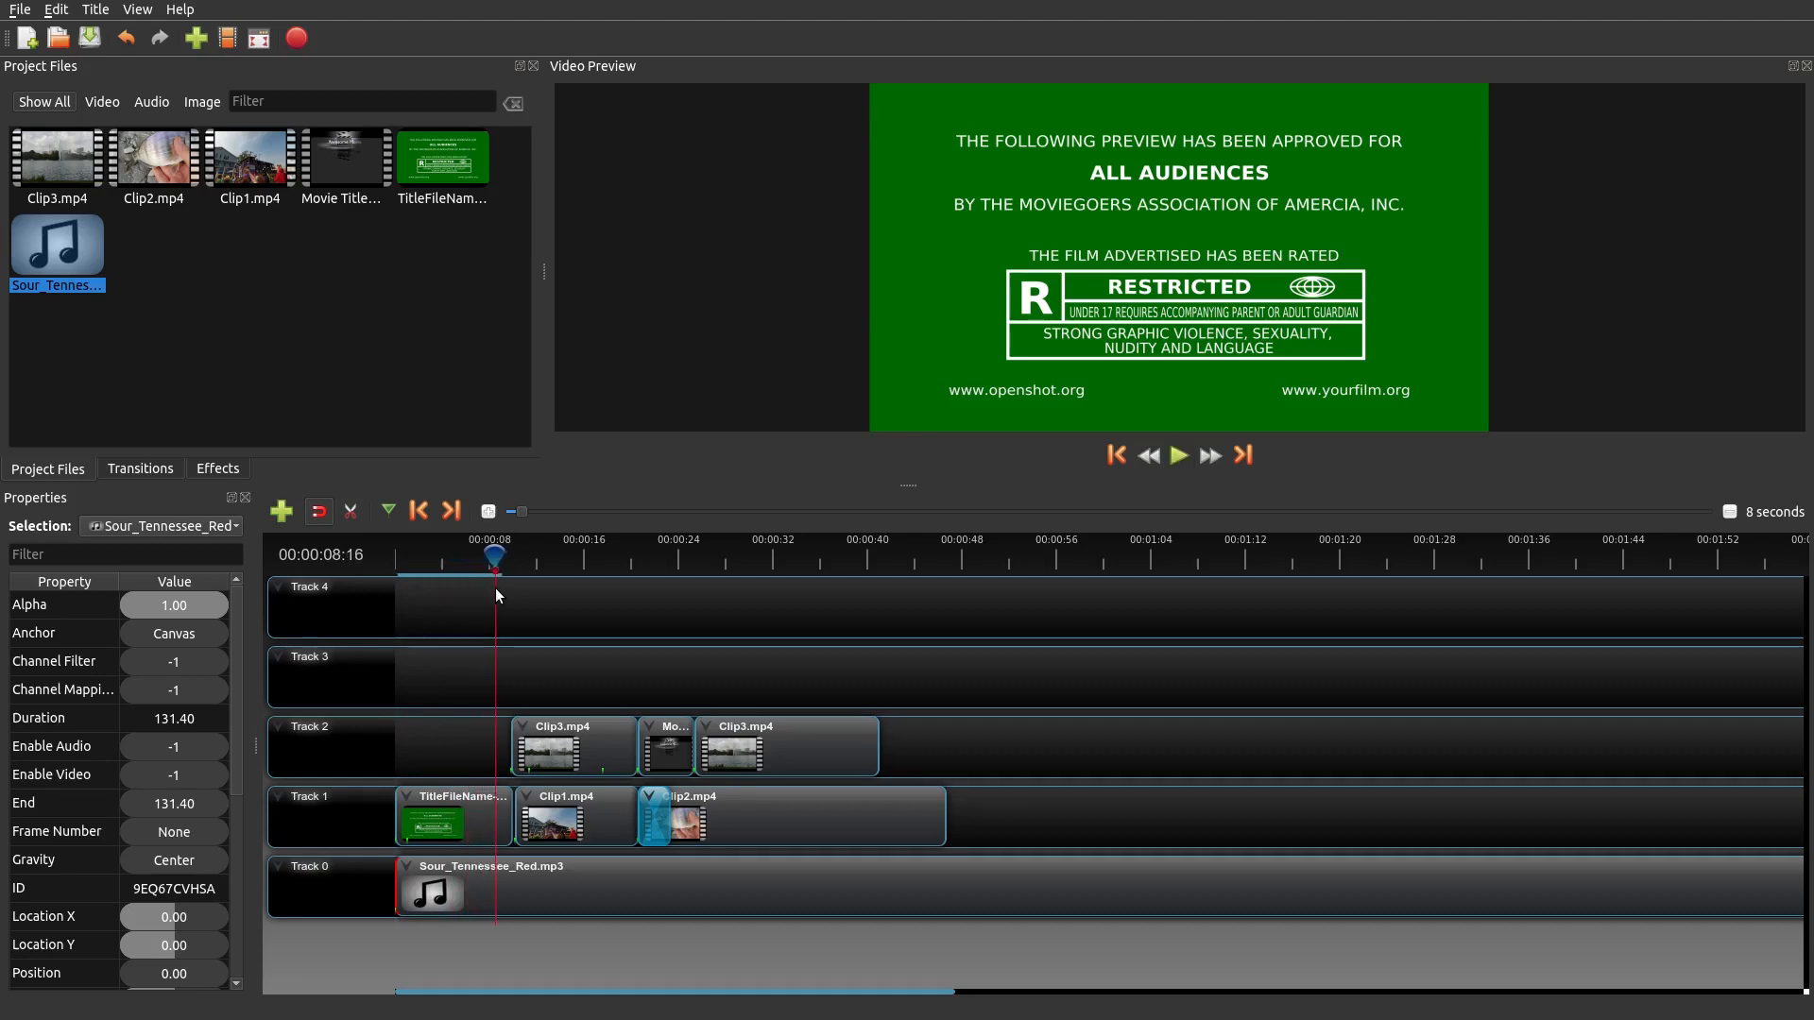
{"action": "mouse_move", "coordinate": [511, 865]}
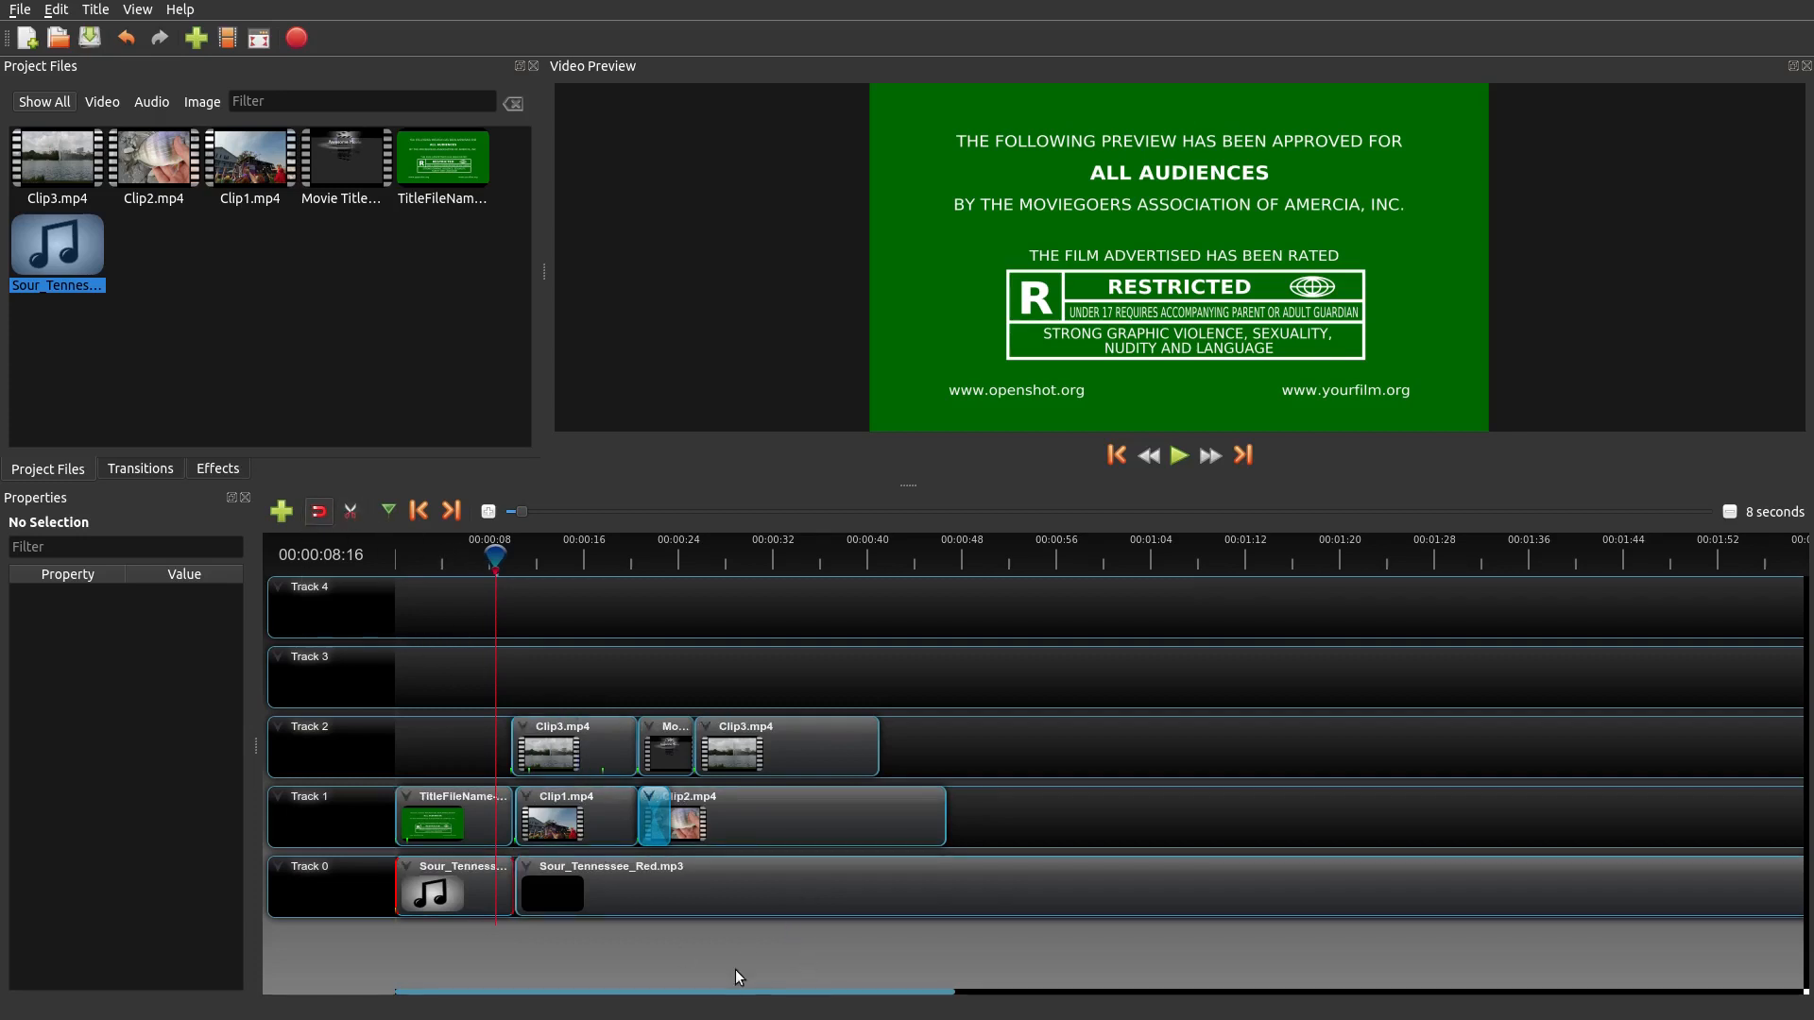
{"action": "left_click", "coordinate": [552, 892]}
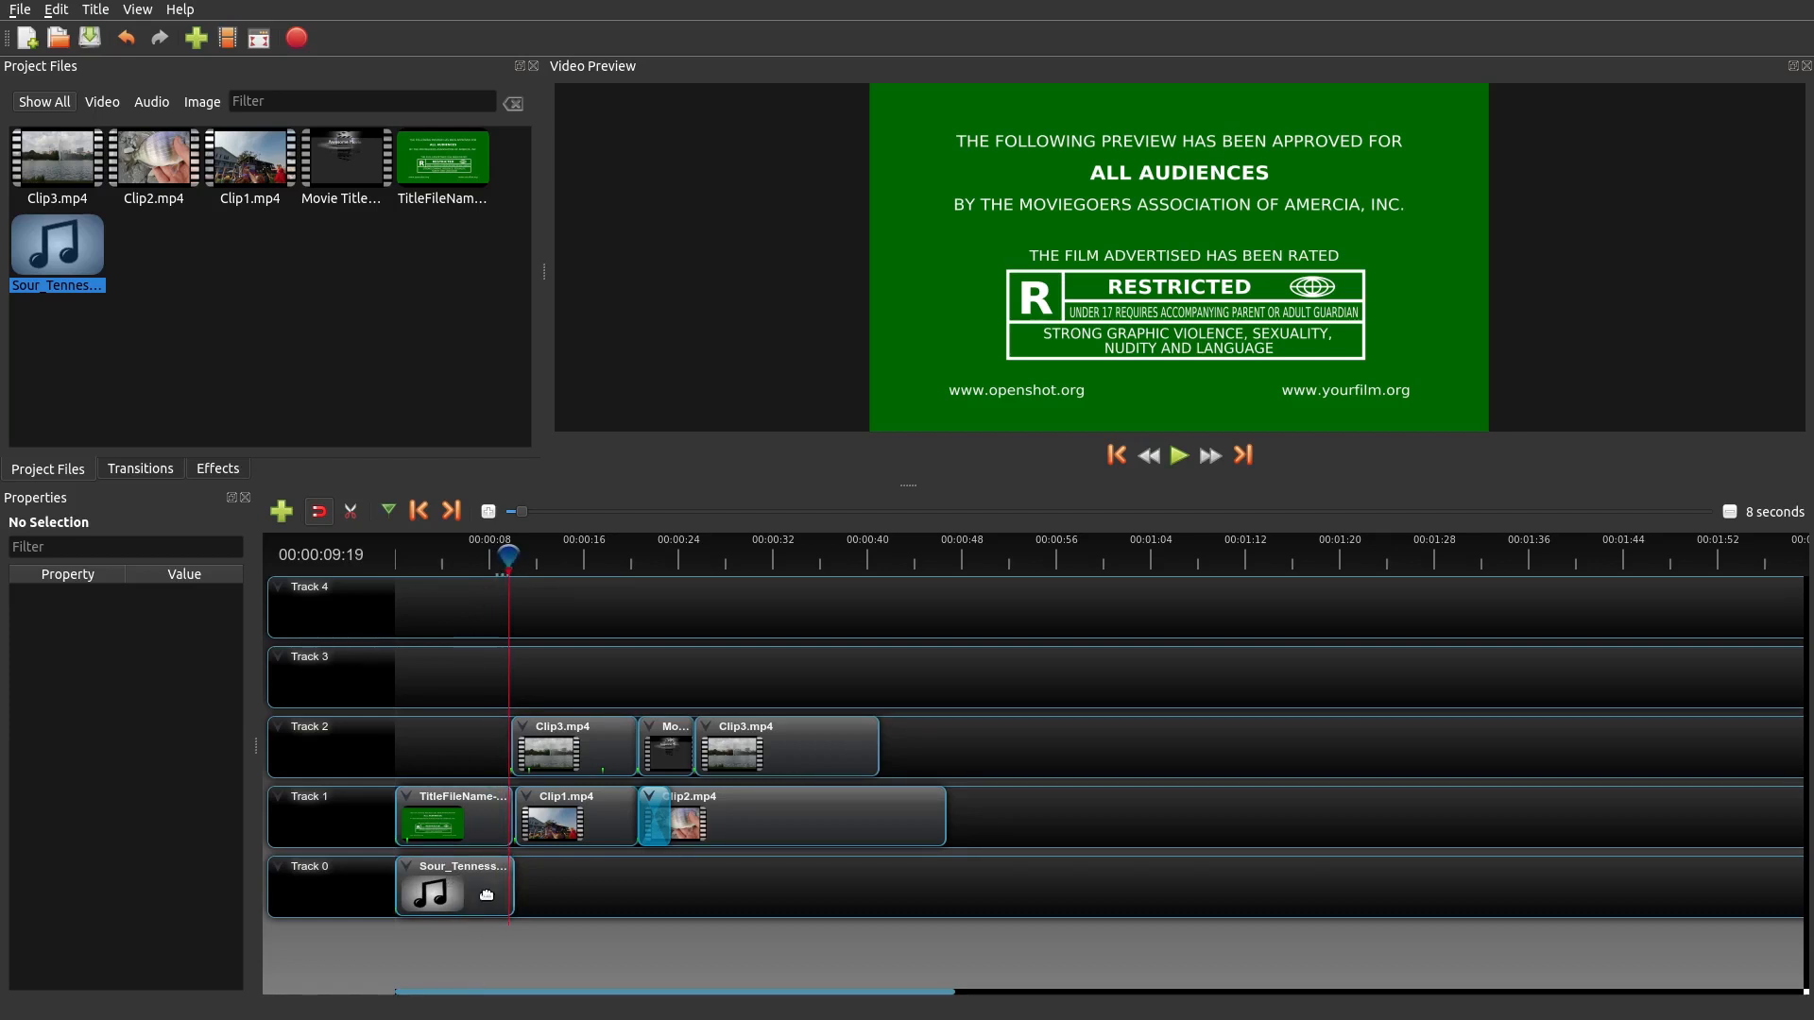
{"action": "left_click", "coordinate": [454, 888]}
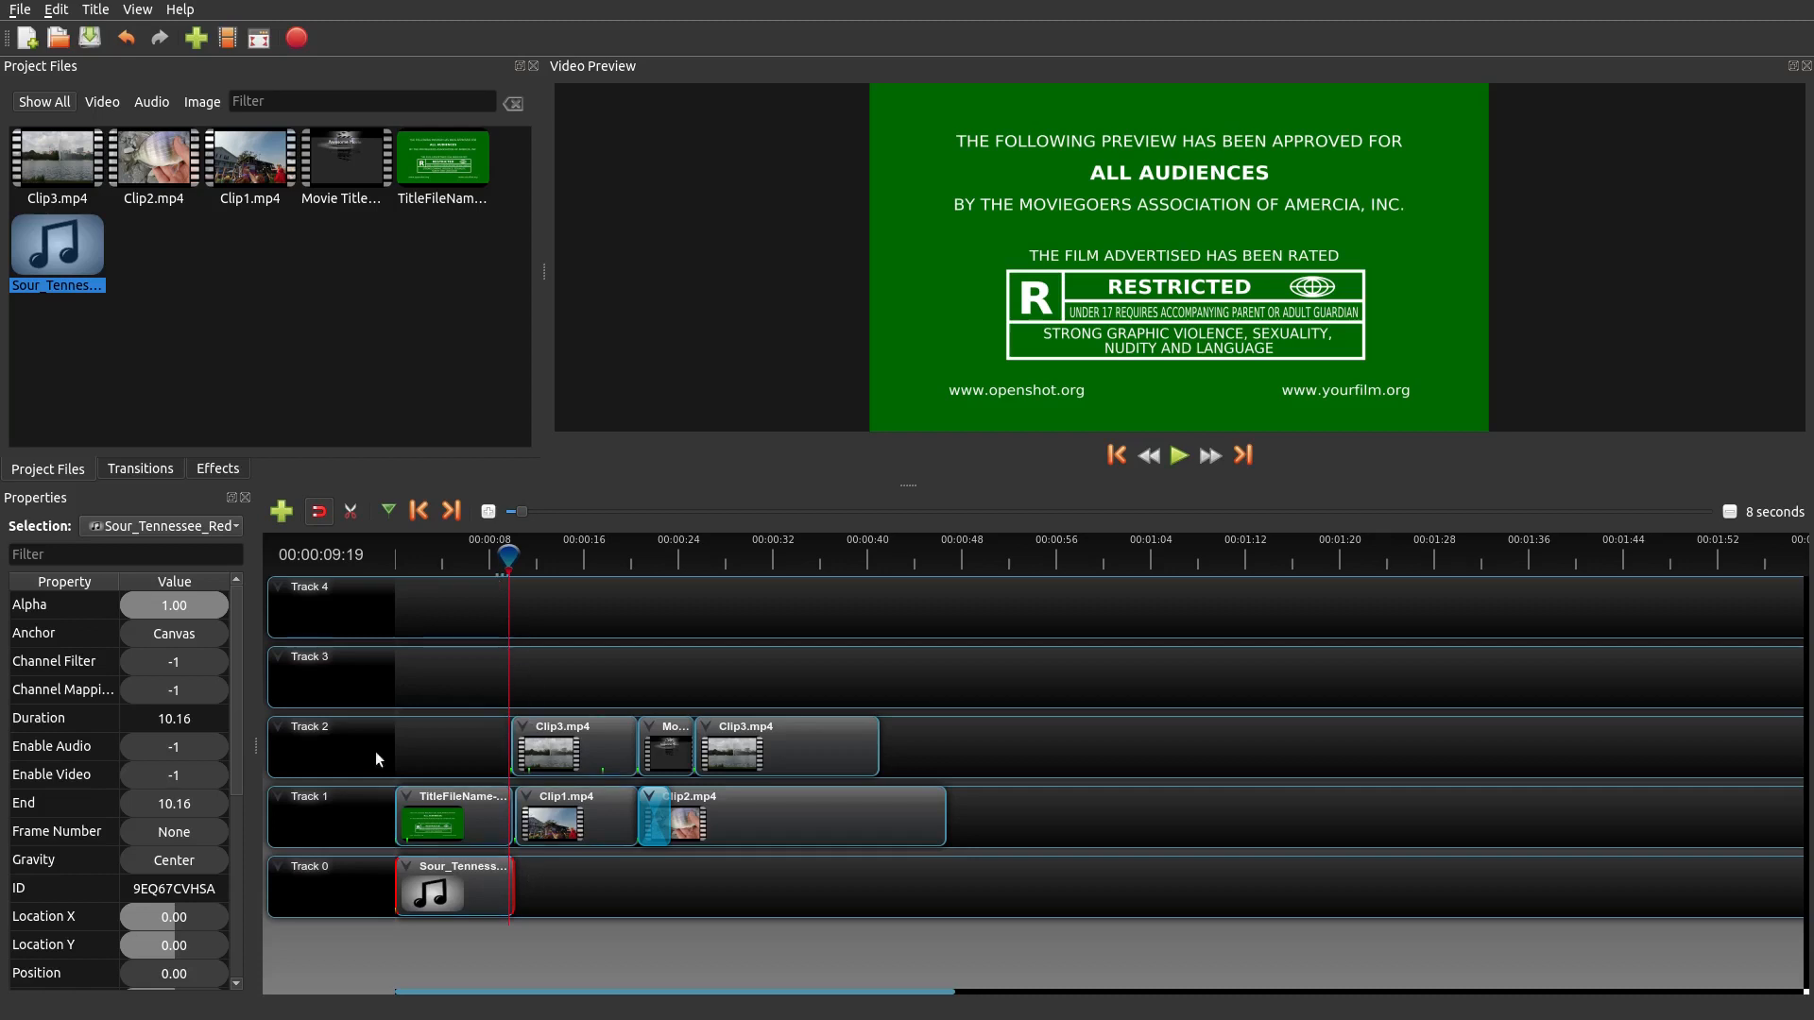
{"action": "mouse_move", "coordinate": [507, 909]}
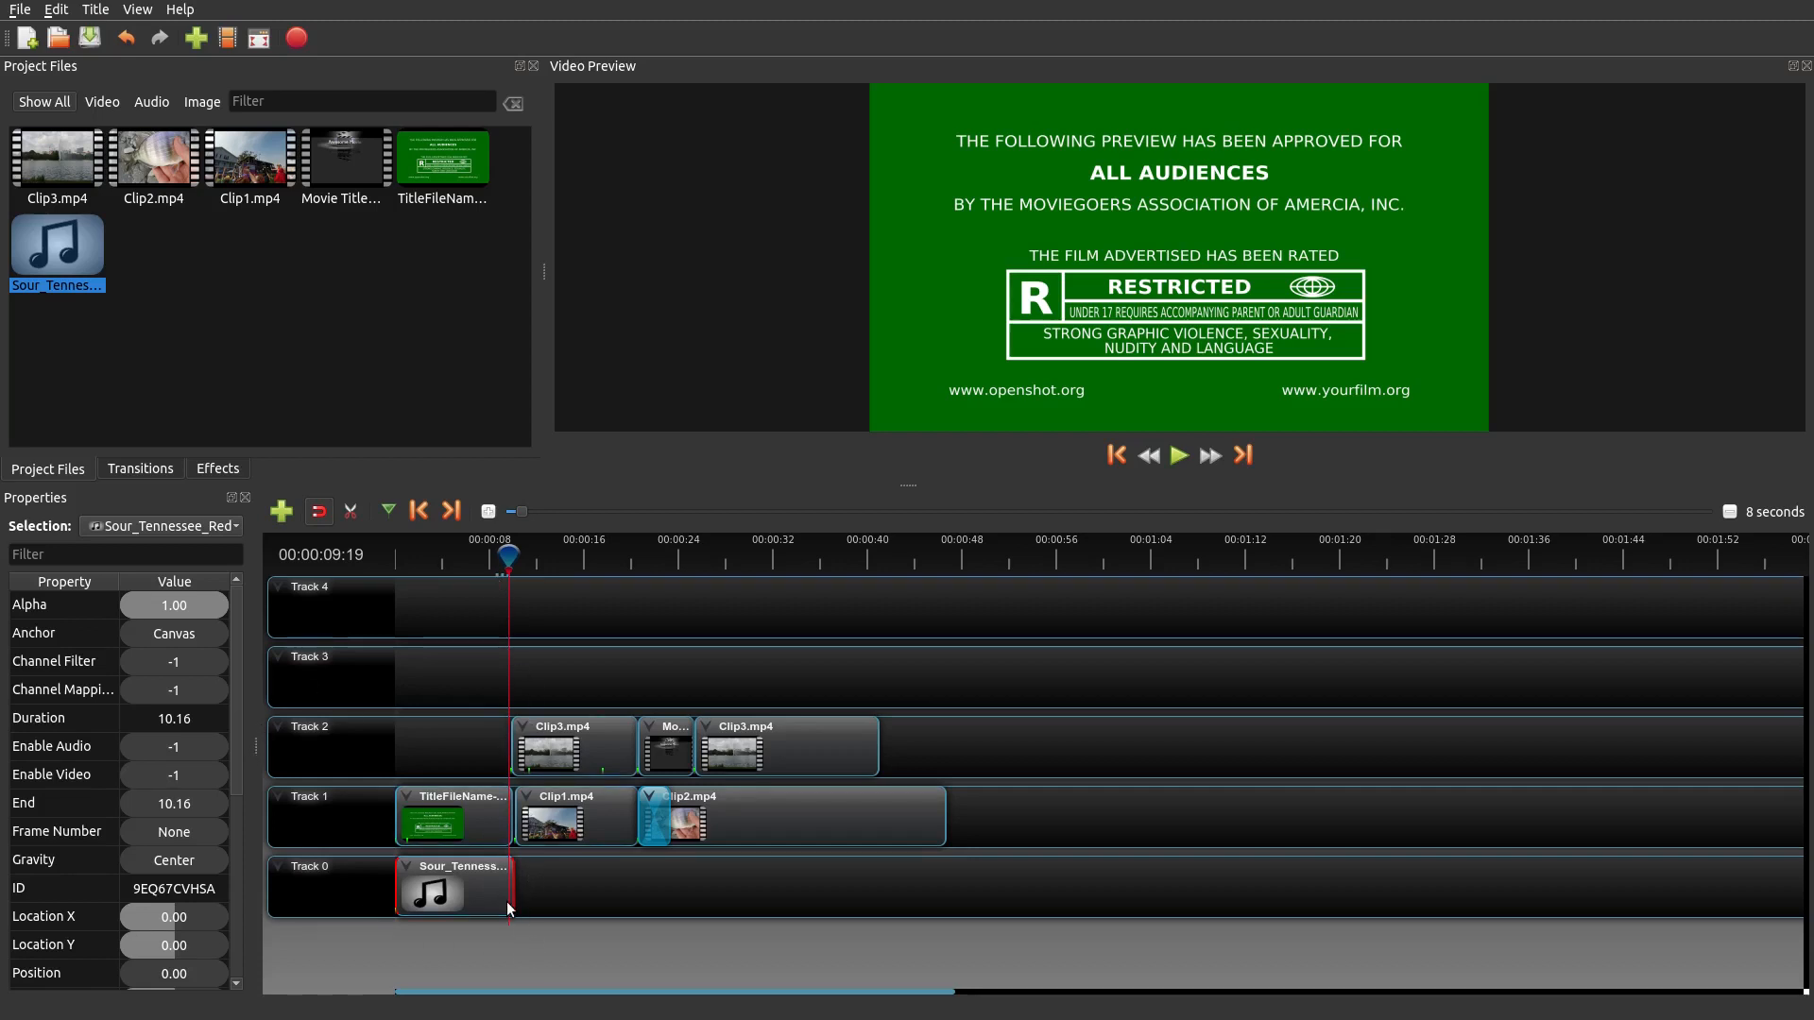
{"action": "scroll", "scroll_direction": "down", "scroll_amount": 3}
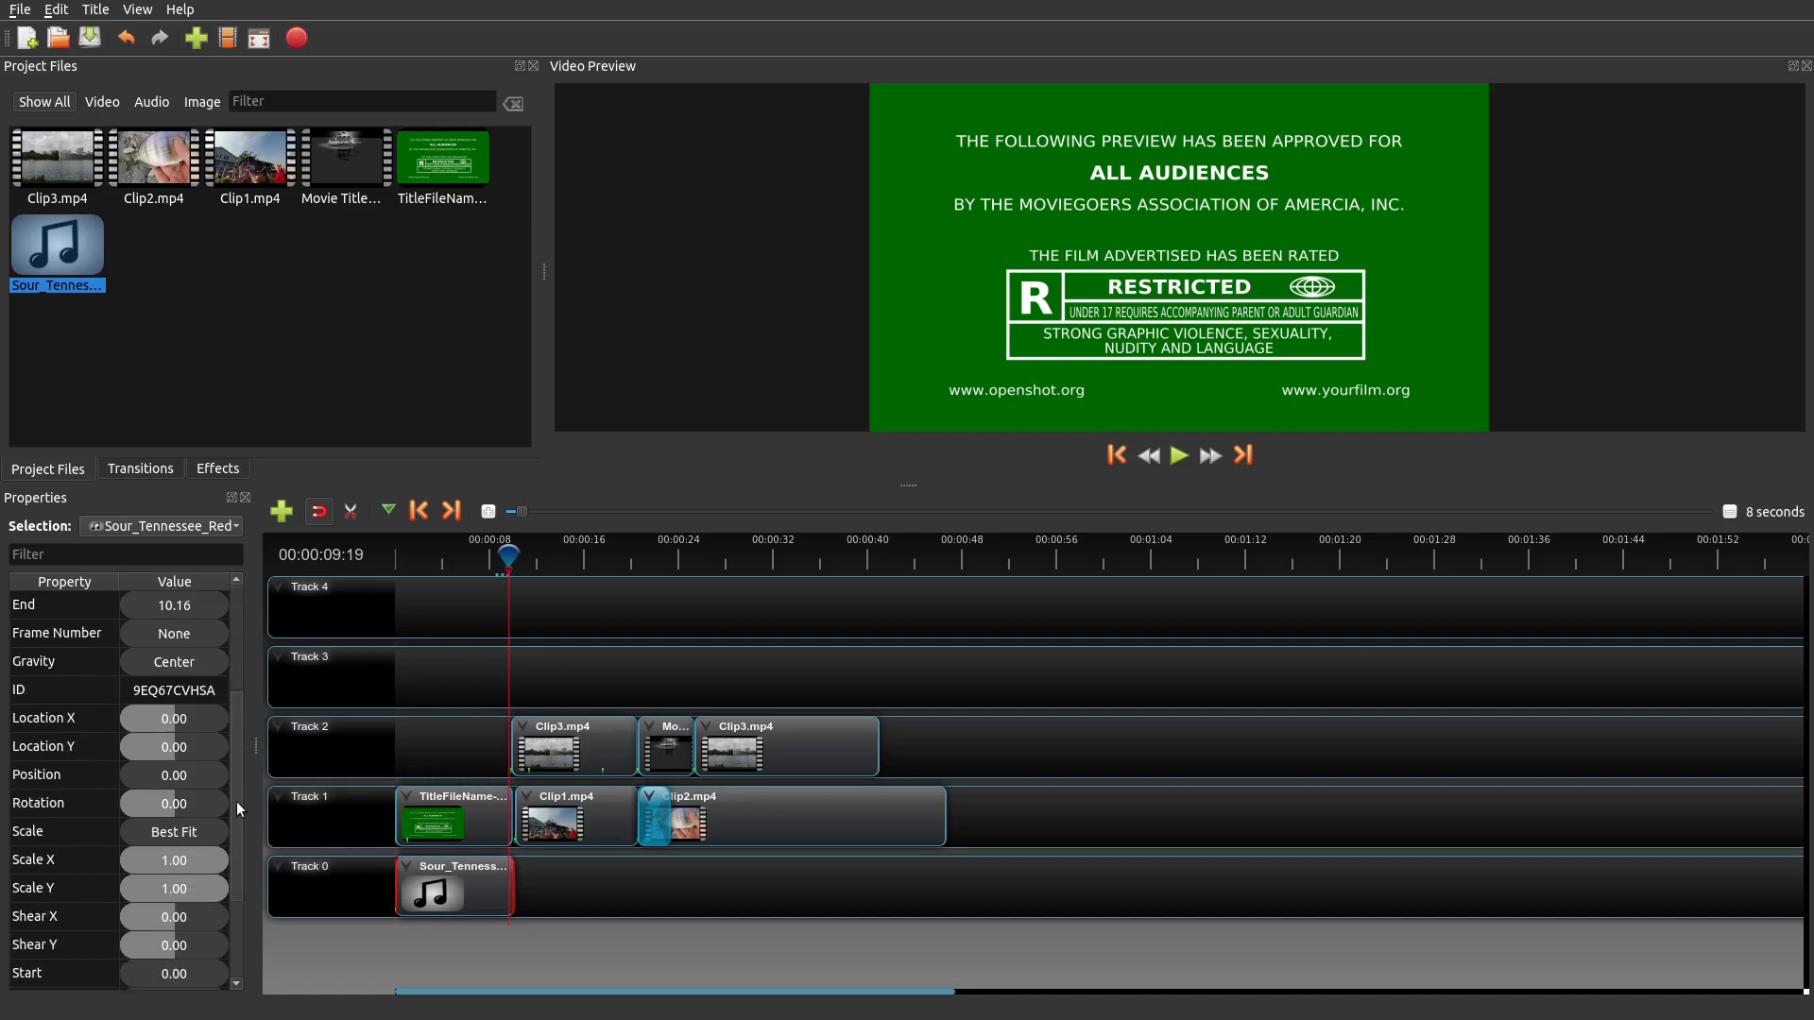
{"action": "scroll", "scroll_direction": "down", "scroll_amount": 3}
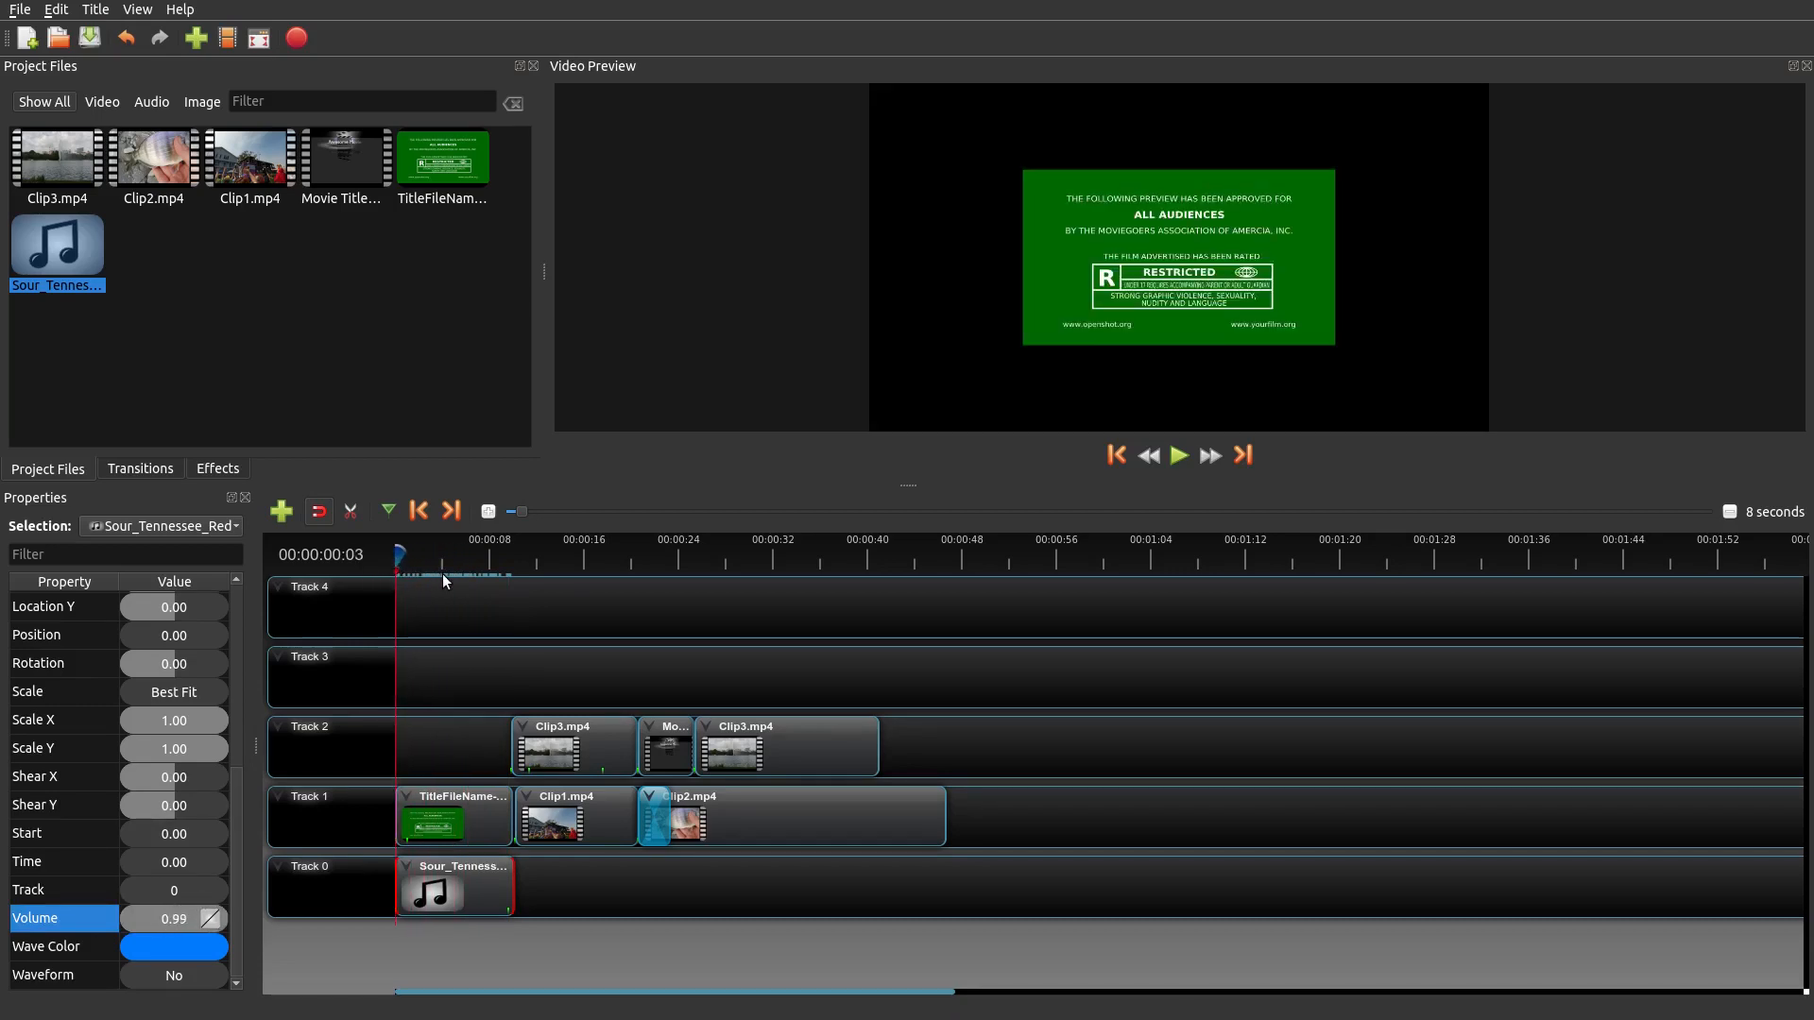
{"action": "left_click", "coordinate": [1178, 455]}
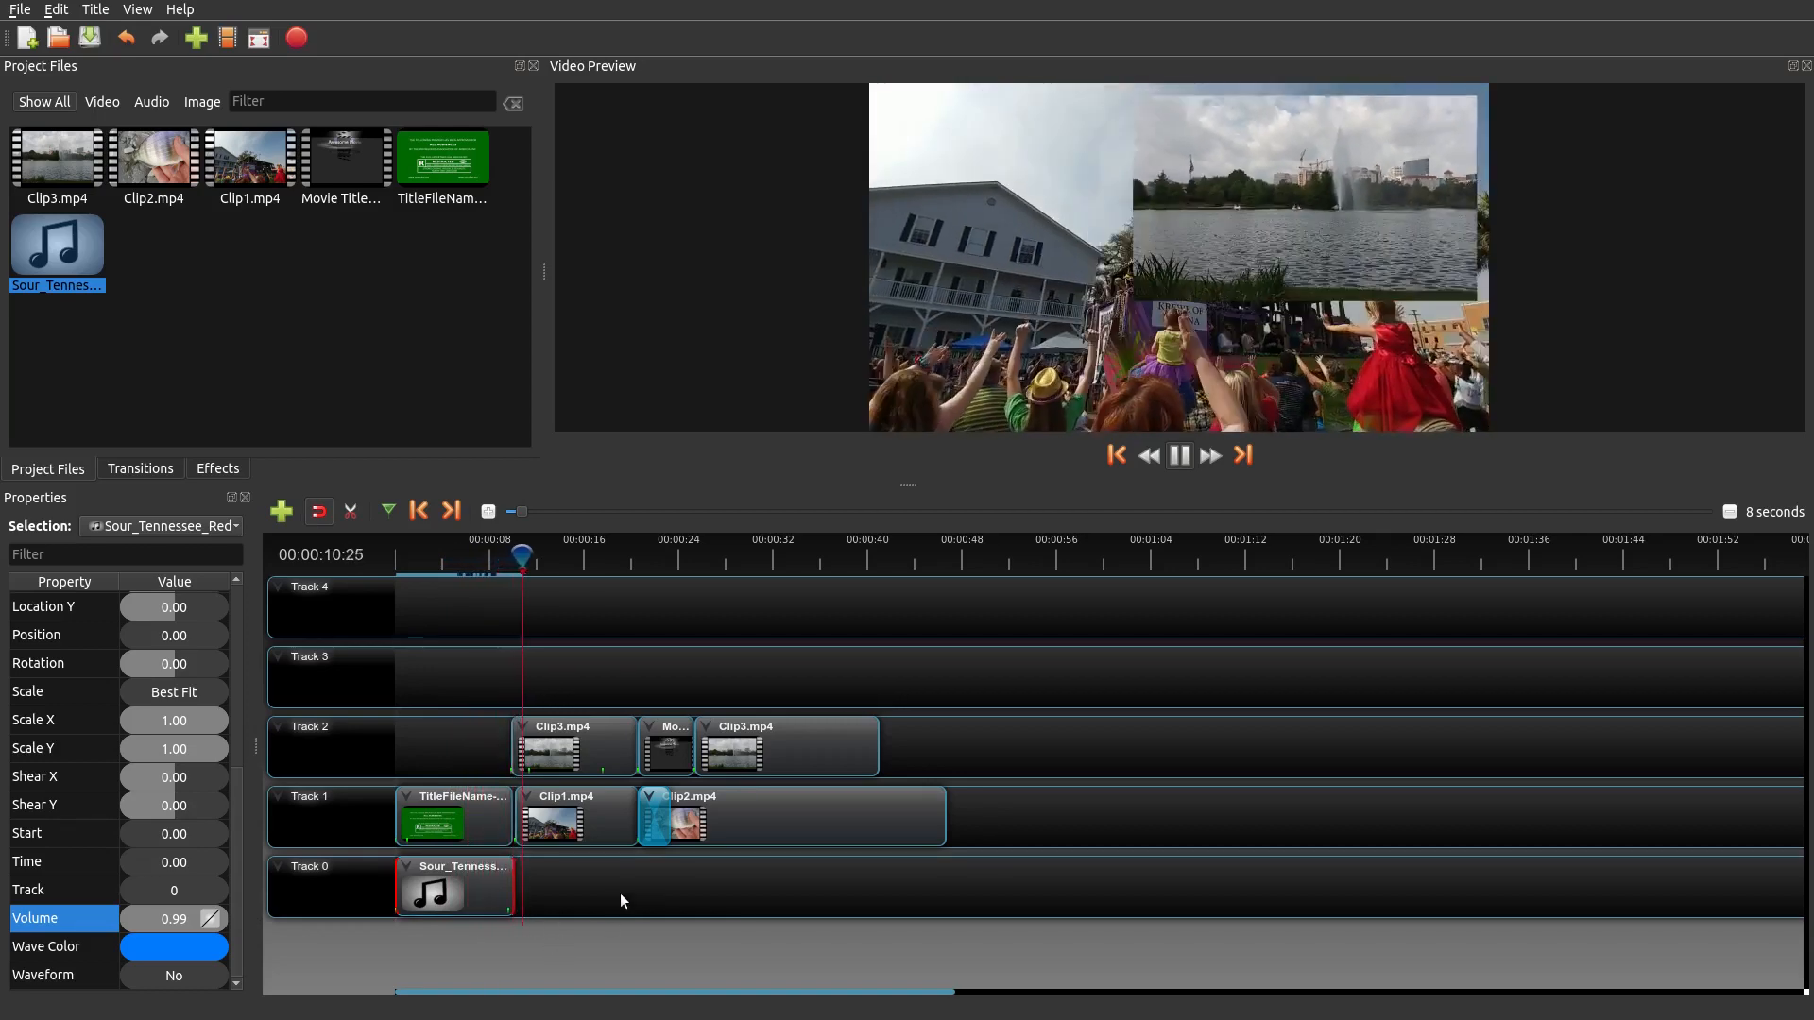
{"action": "left_click", "coordinate": [1178, 454]}
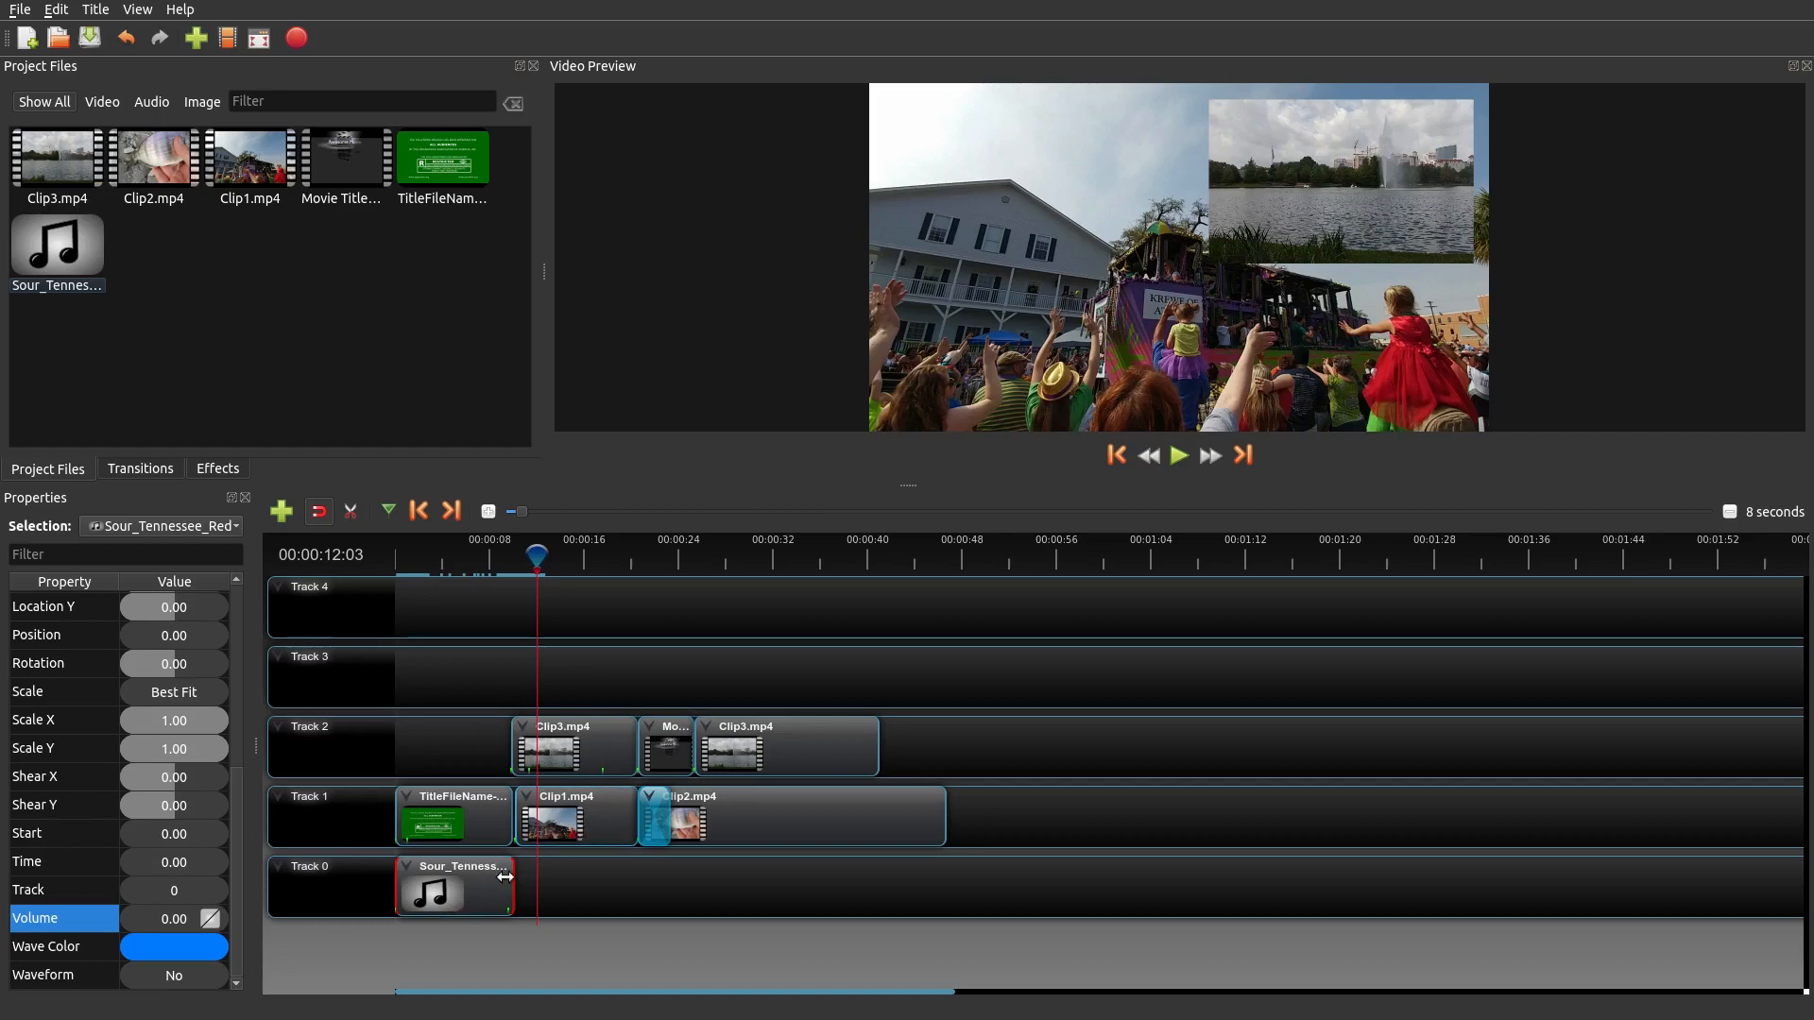
{"action": "mouse_move", "coordinate": [591, 812]}
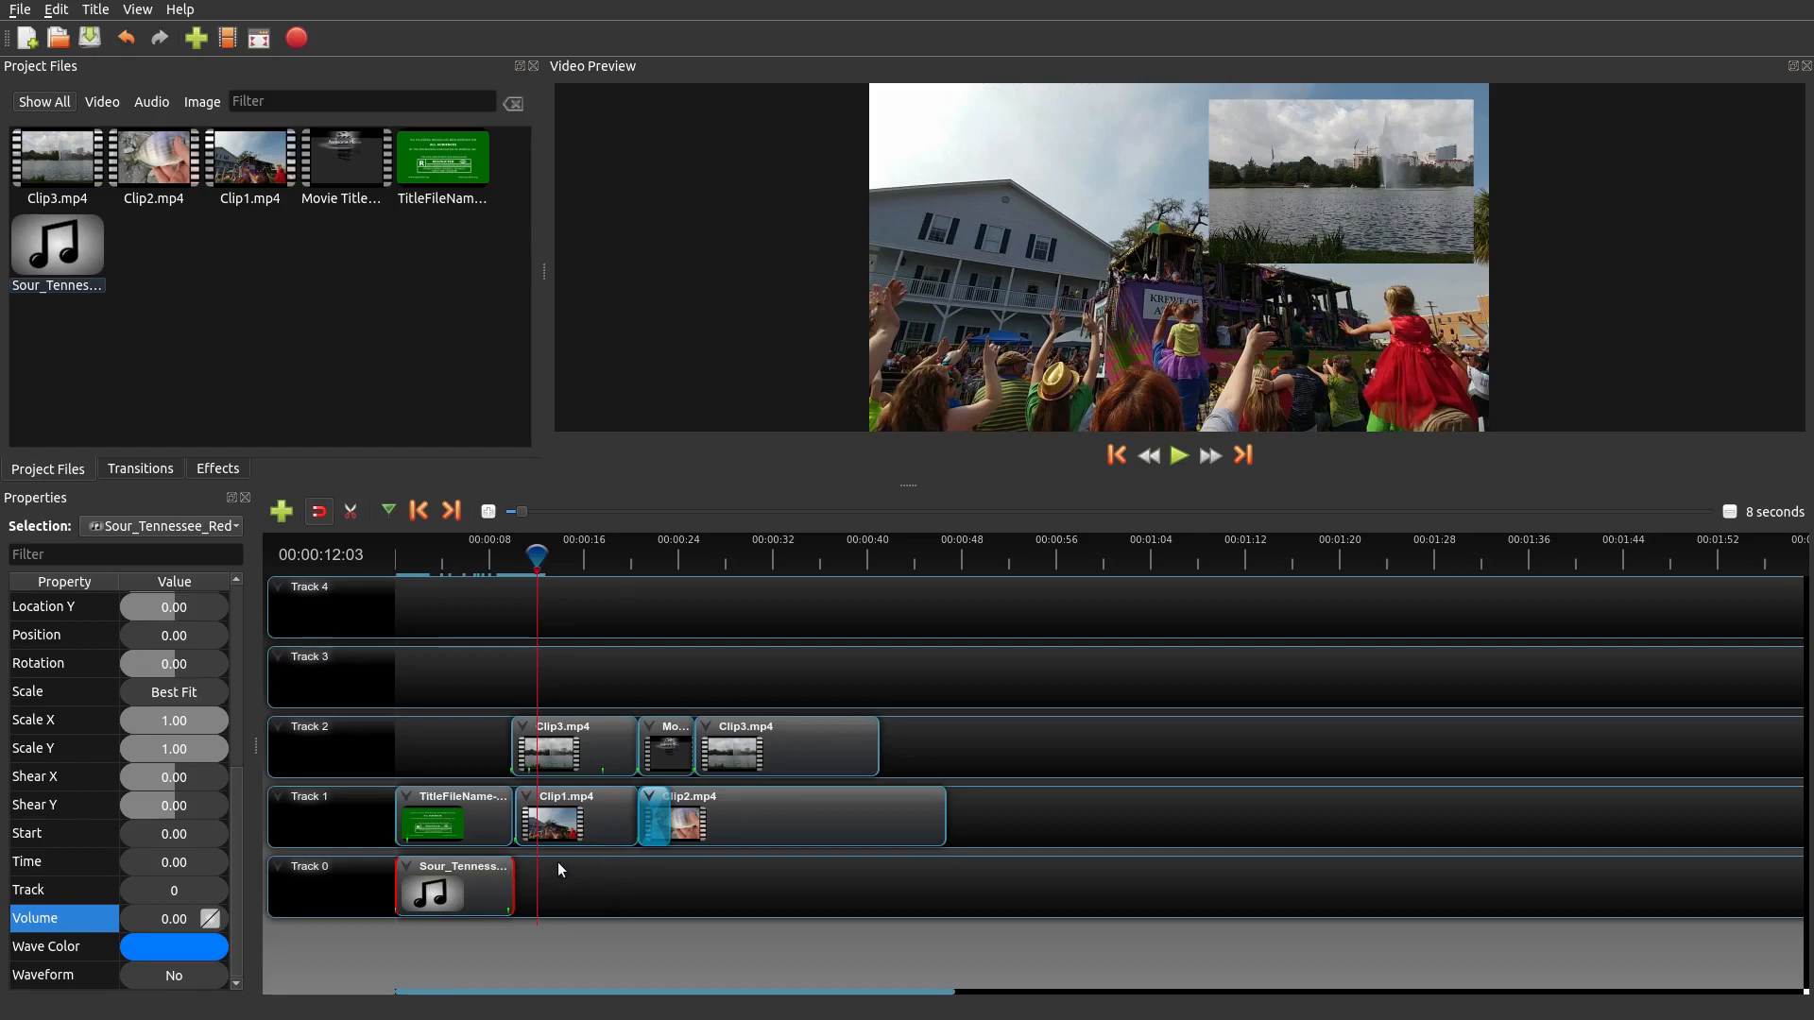
{"action": "mouse_move", "coordinate": [469, 818]}
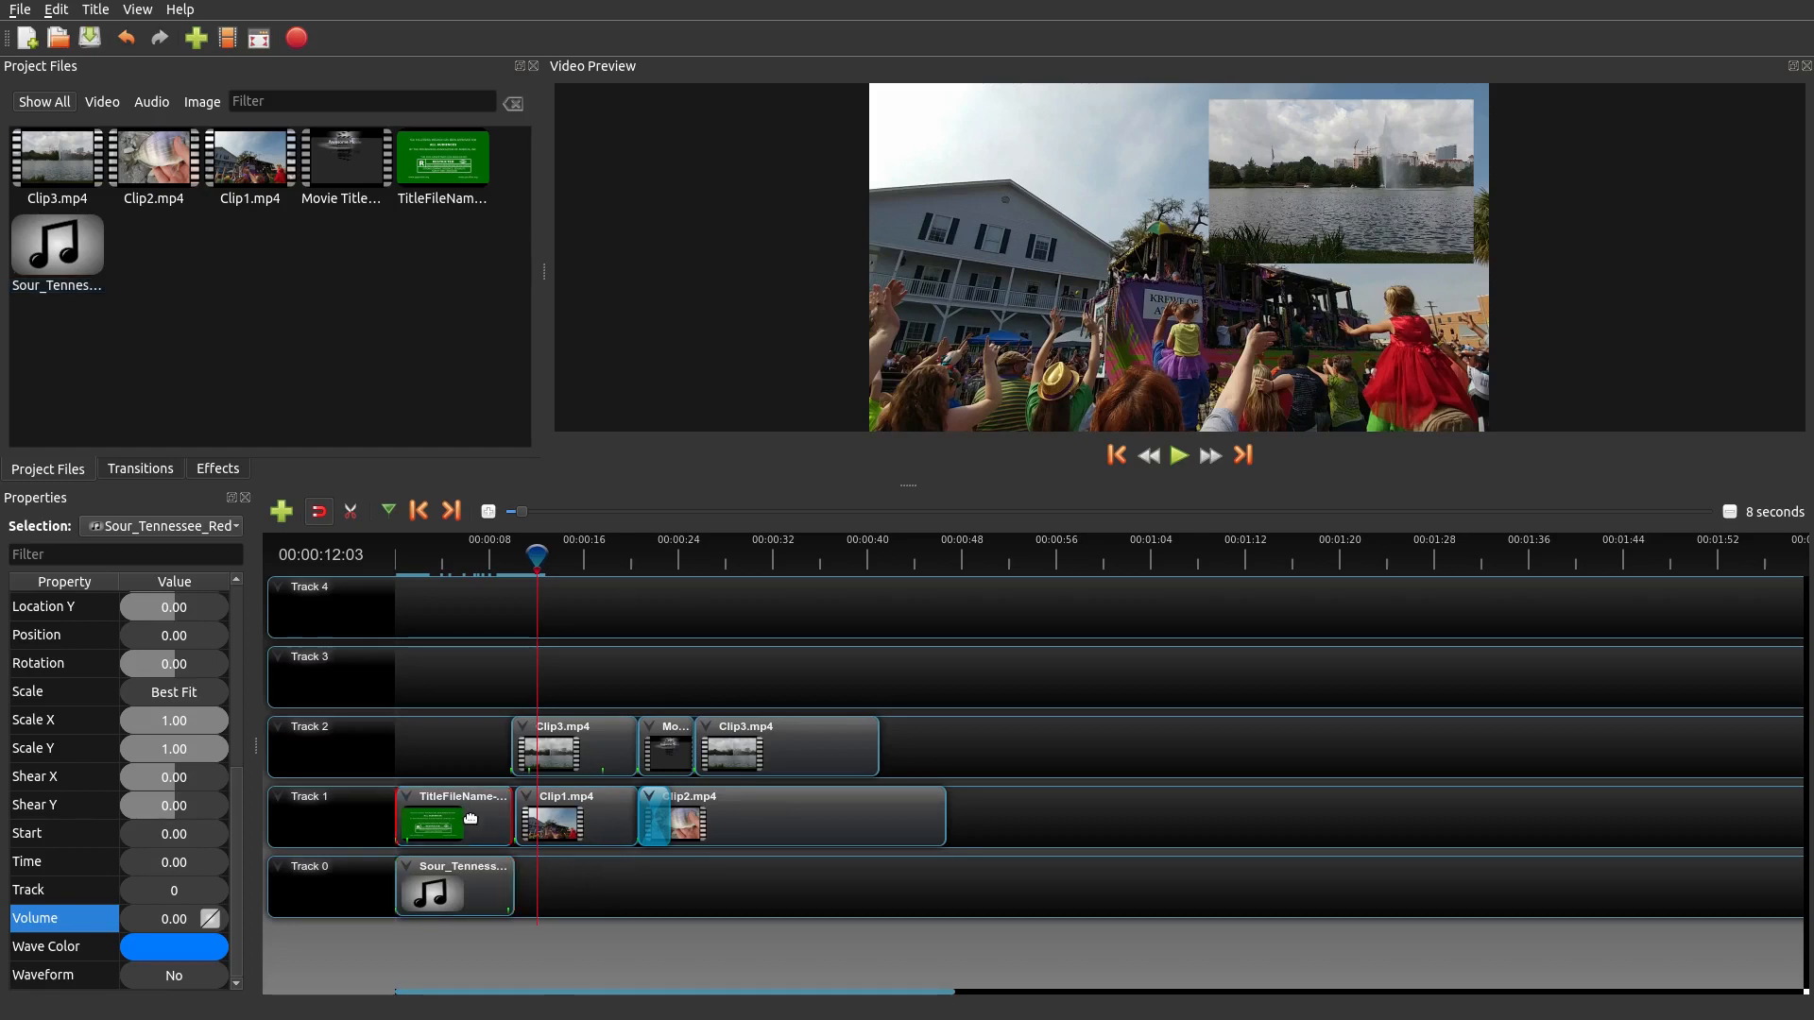
- Delete the TitleFileName title clip from Track 1 and import Jazz1.jpg
{"action": "left_click", "coordinate": [430, 816]}
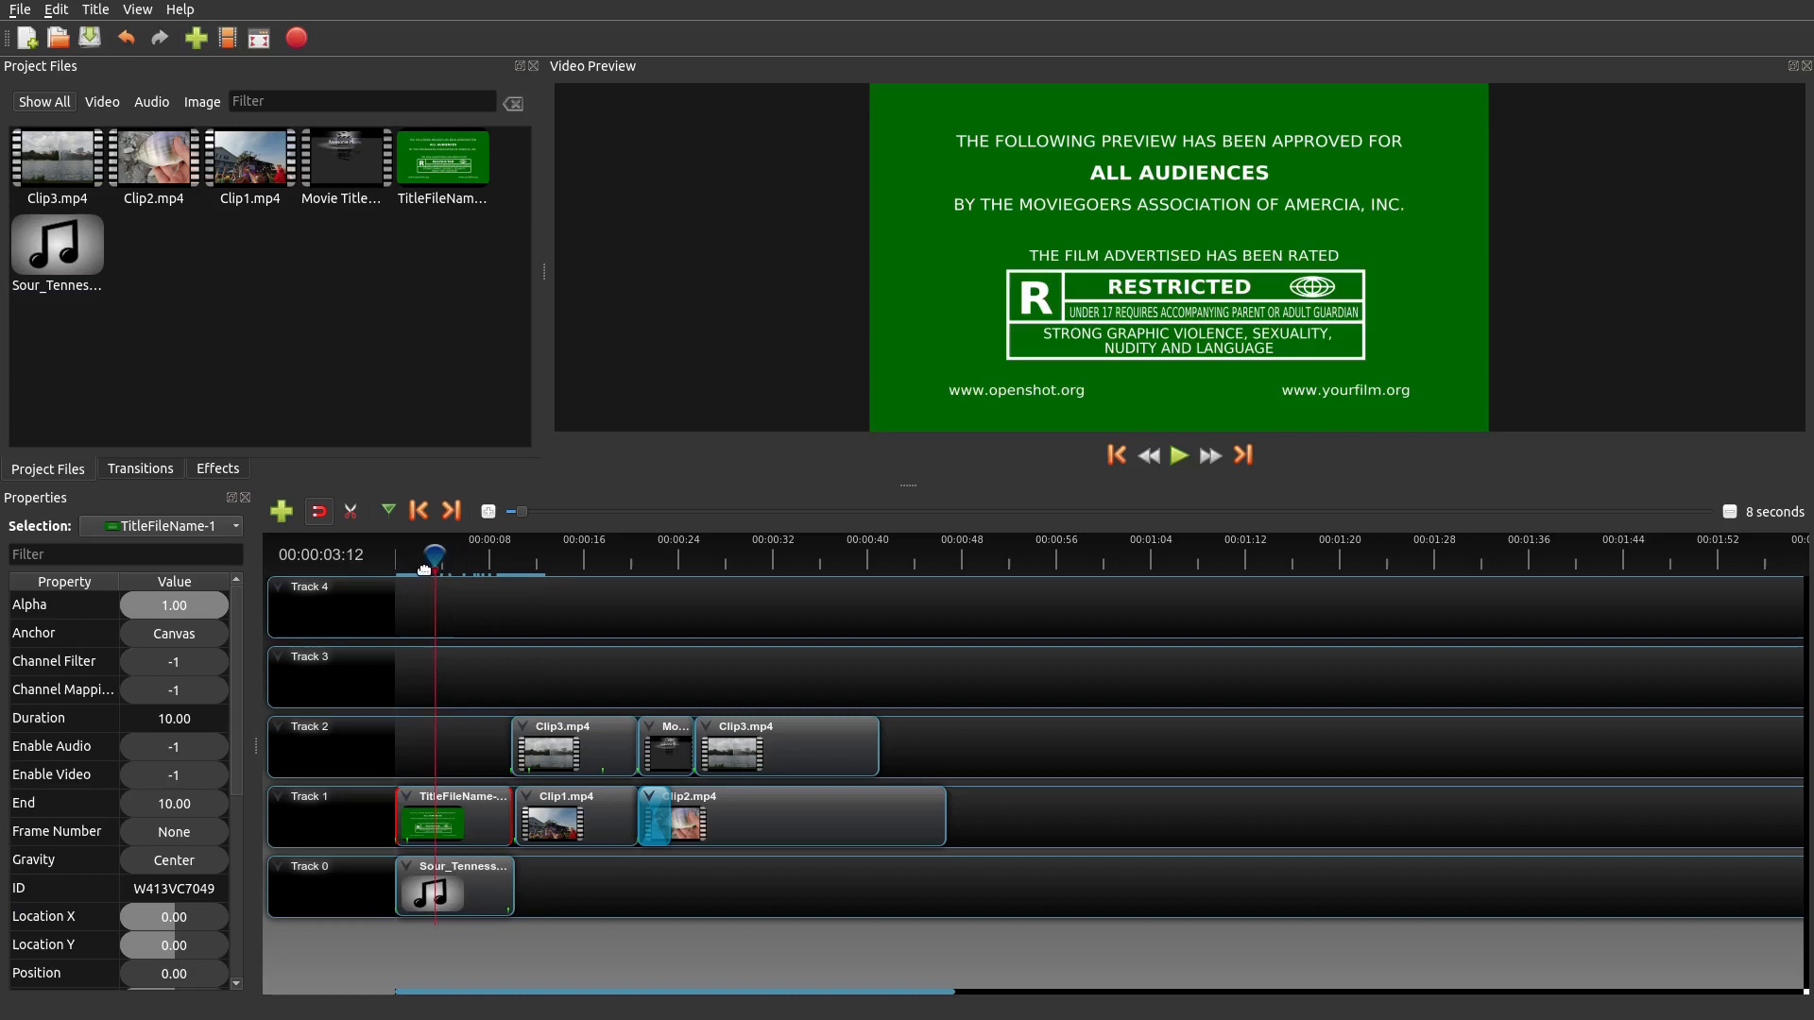
{"action": "left_click", "coordinate": [1114, 455]}
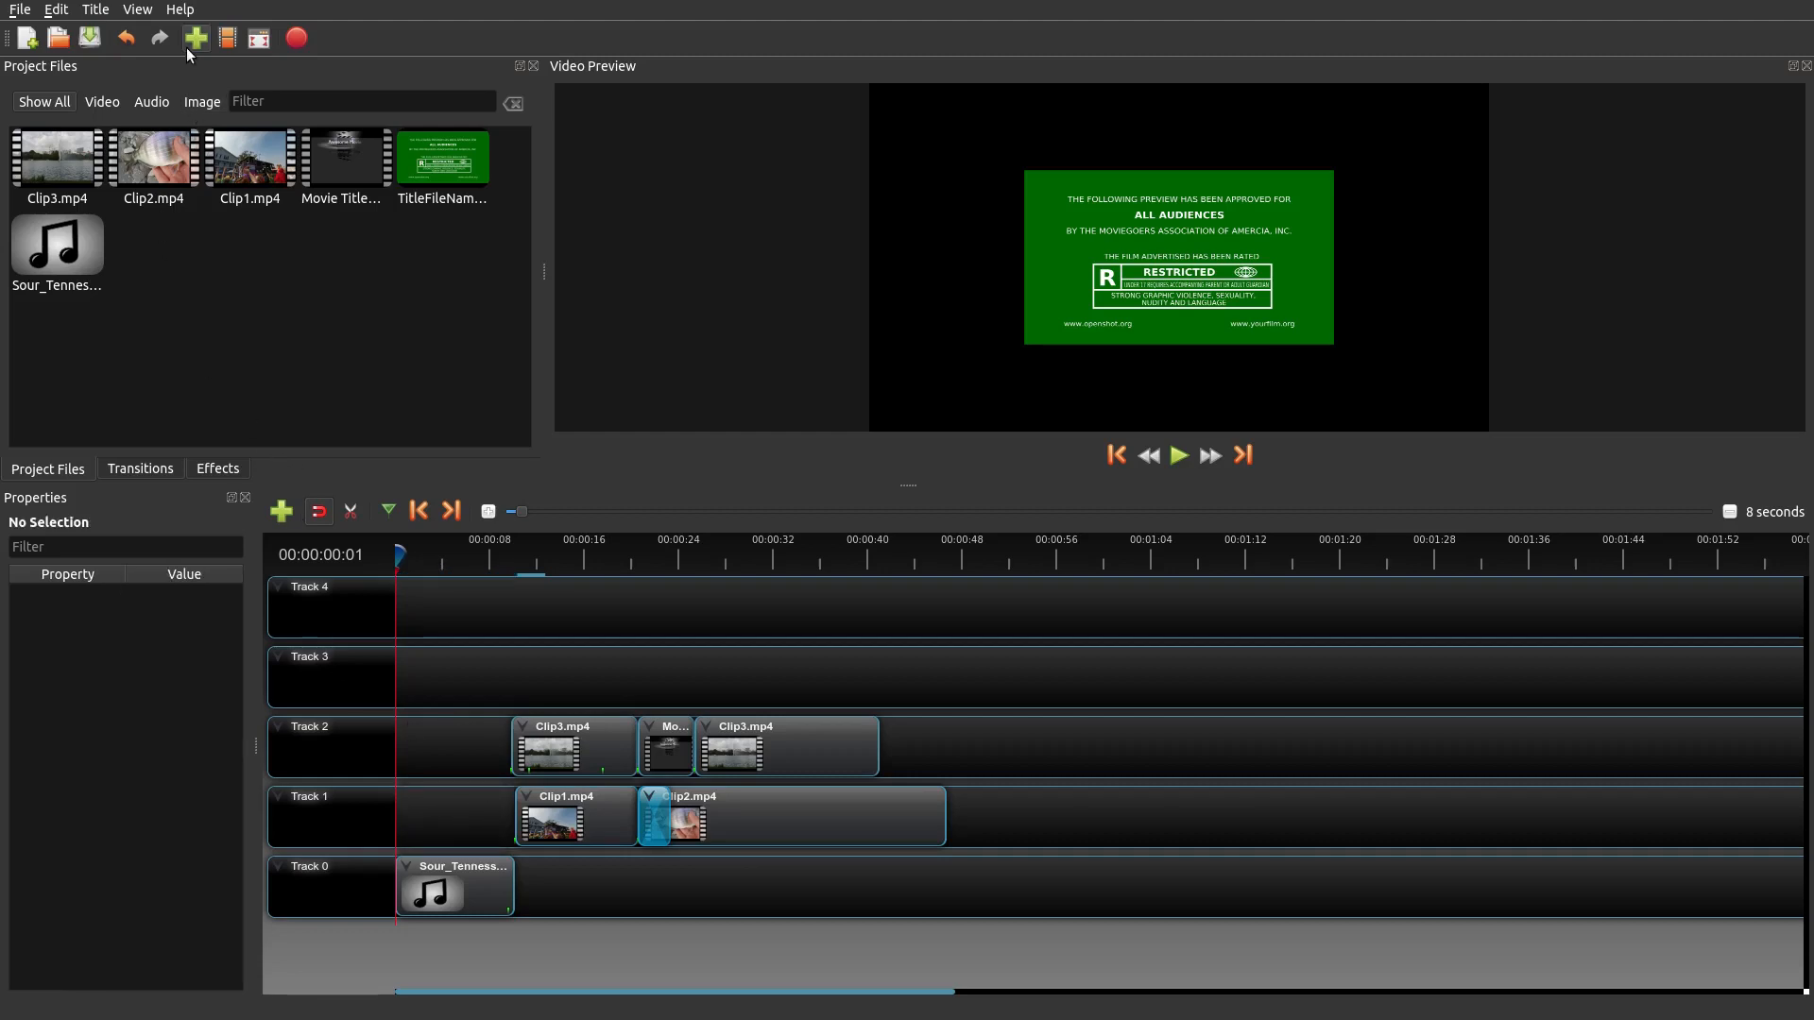
{"action": "left_click", "coordinate": [196, 38]}
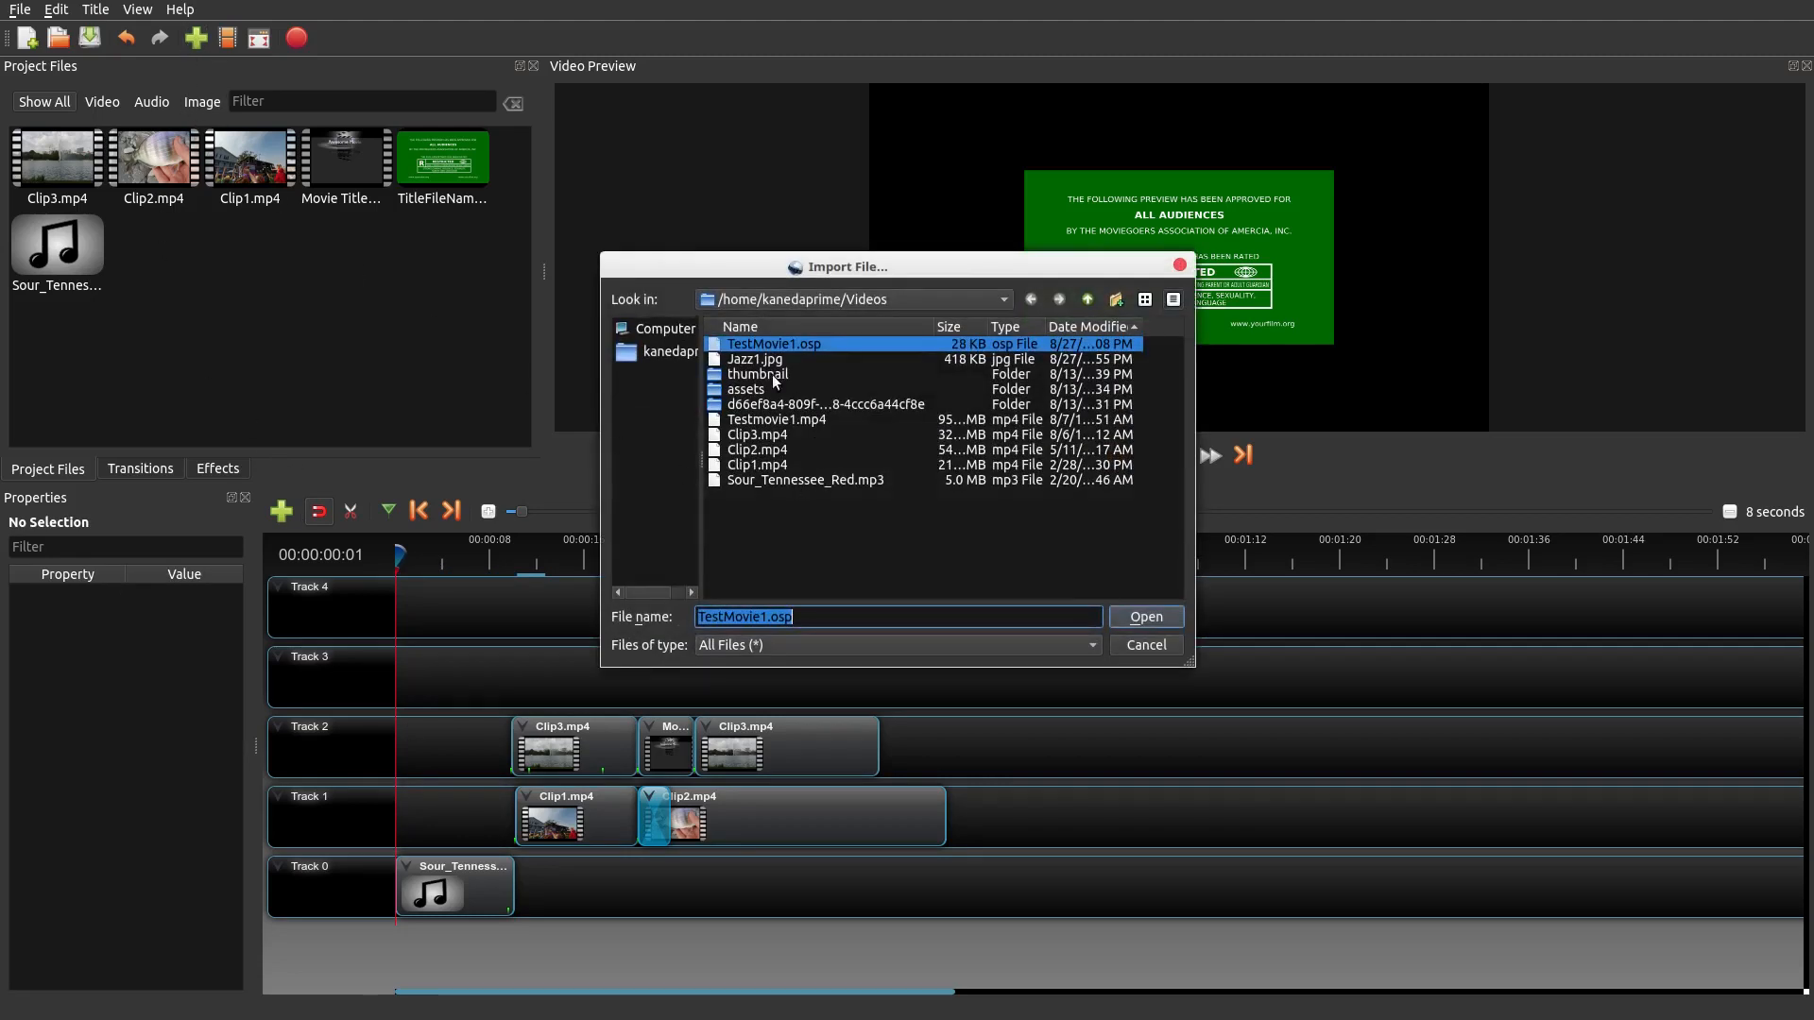
{"action": "left_click", "coordinate": [1145, 617]}
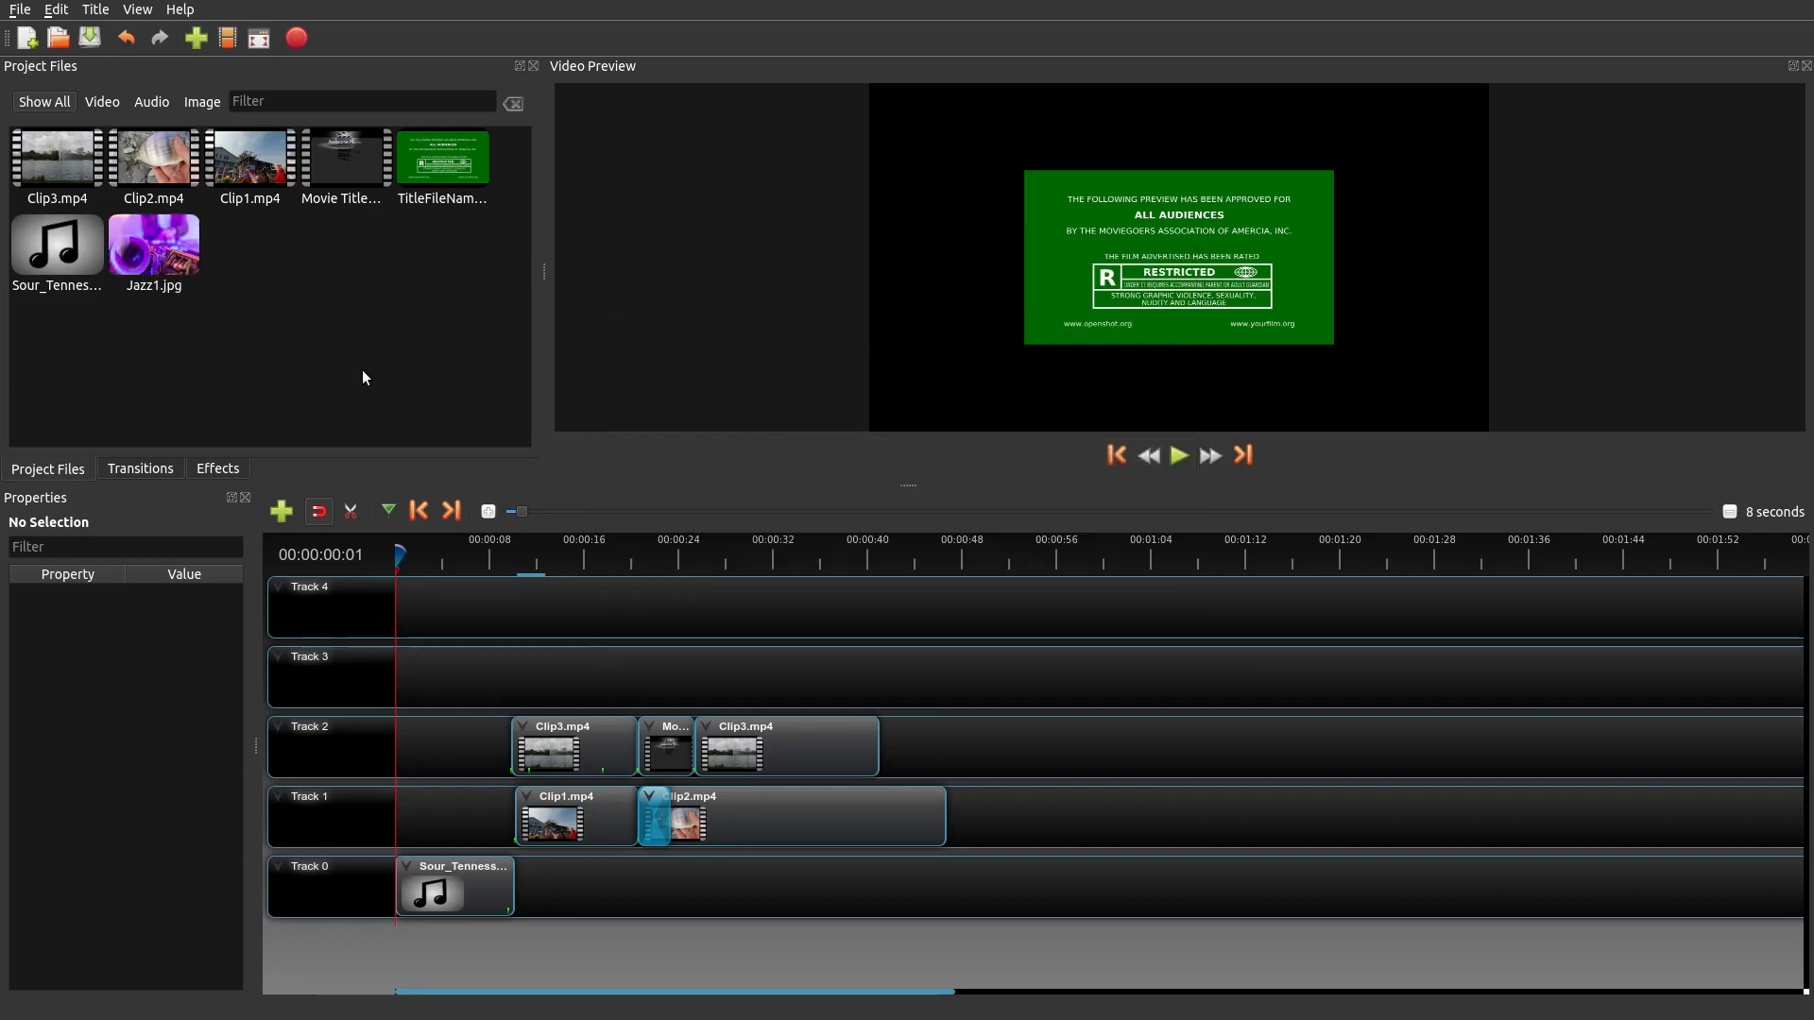
{"action": "mouse_move", "coordinate": [151, 243]}
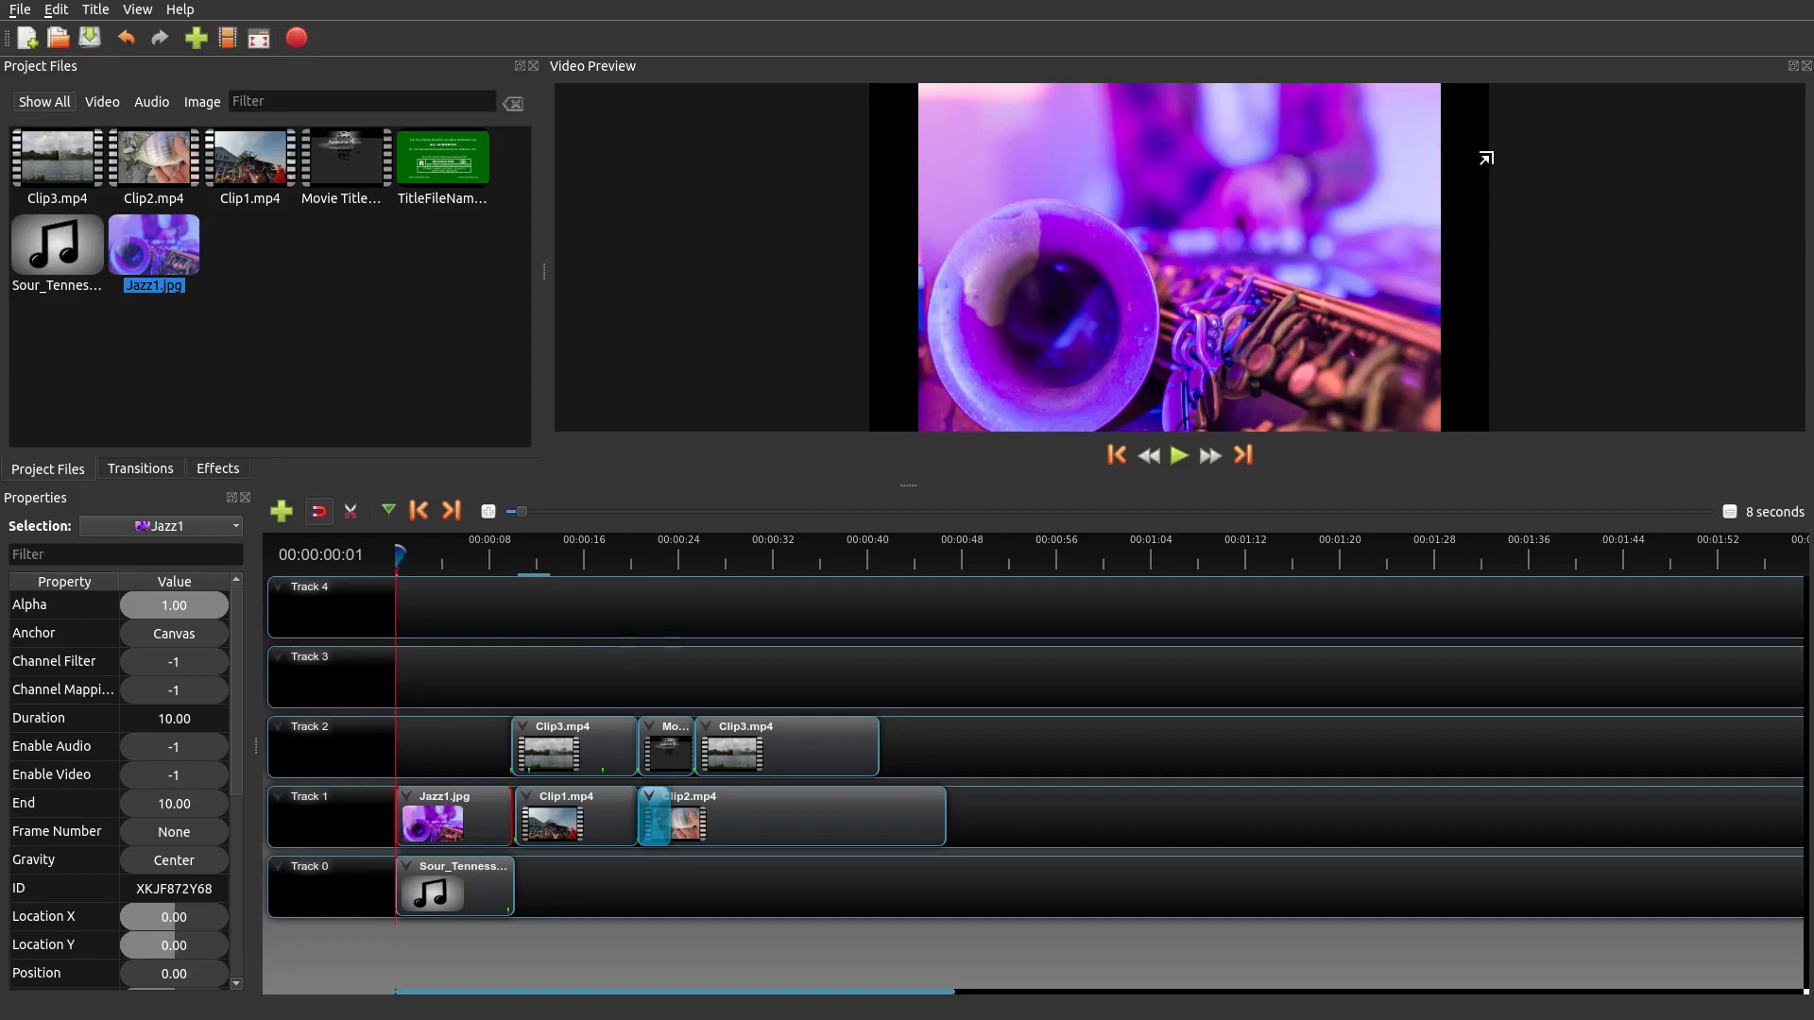
{"action": "mouse_move", "coordinate": [536, 676]}
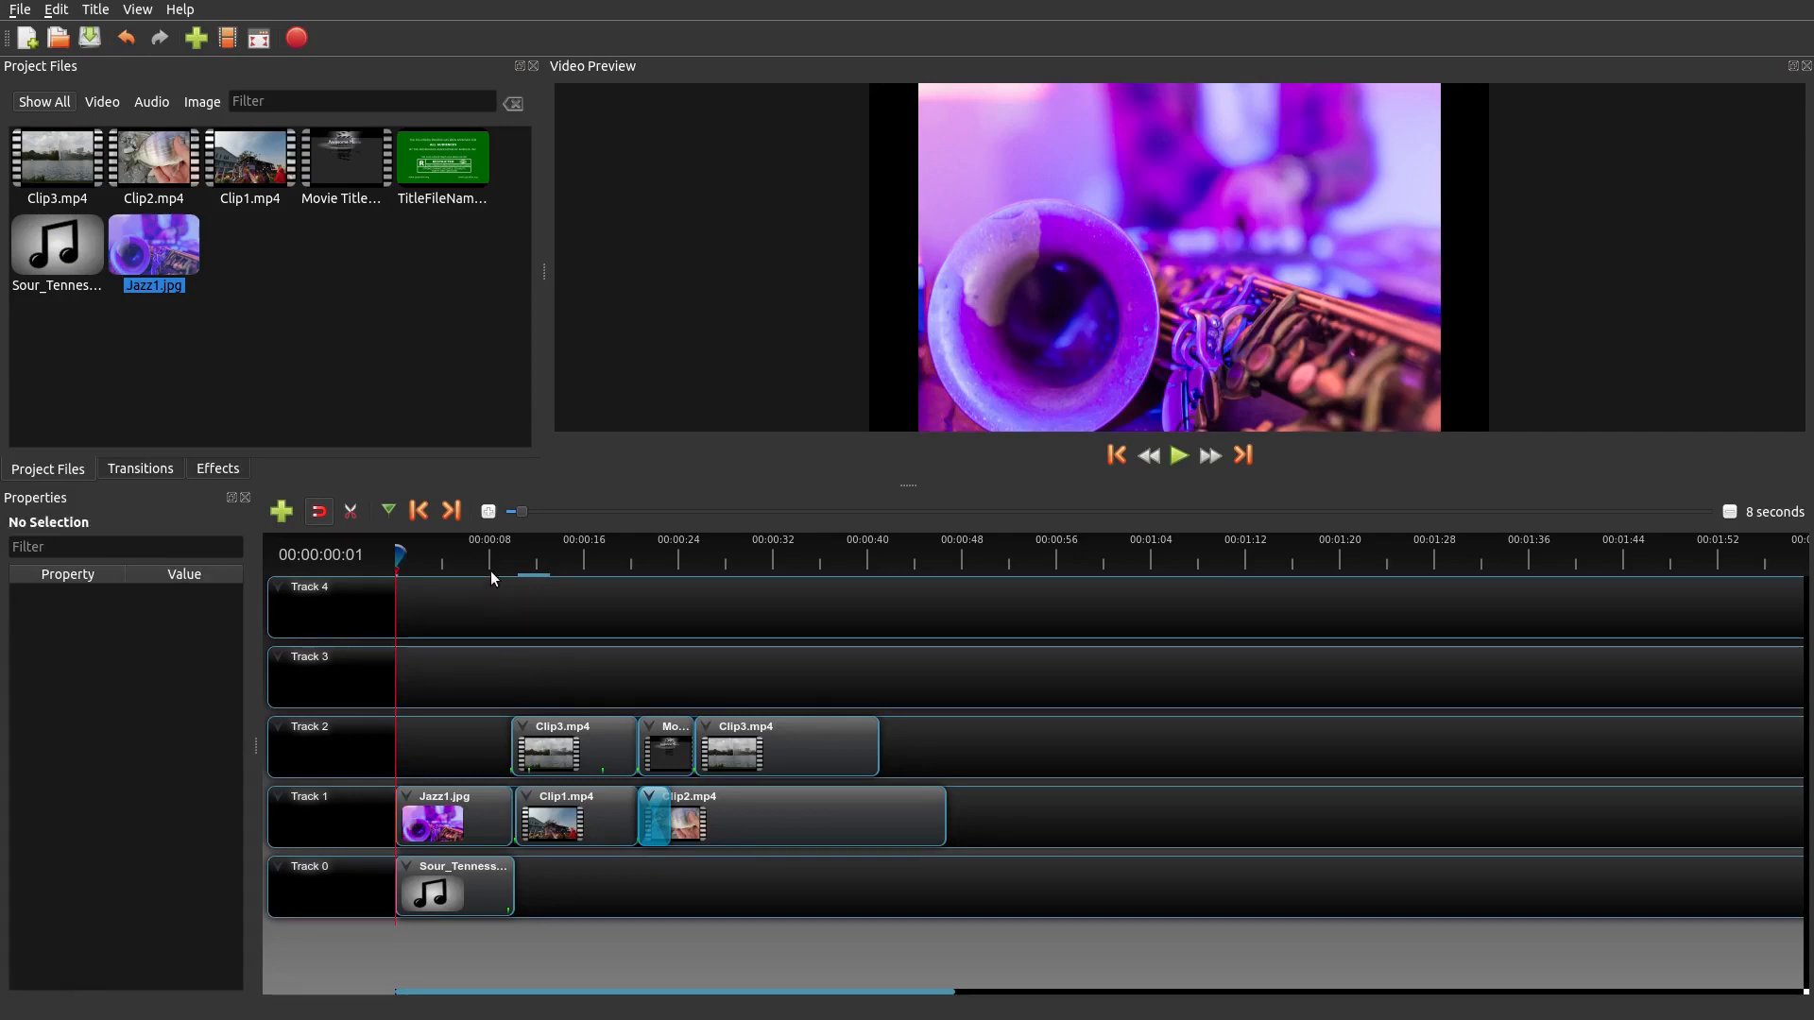
- Preview the timeline from about 6 seconds, then stop playback
{"action": "left_click", "coordinate": [474, 561]}
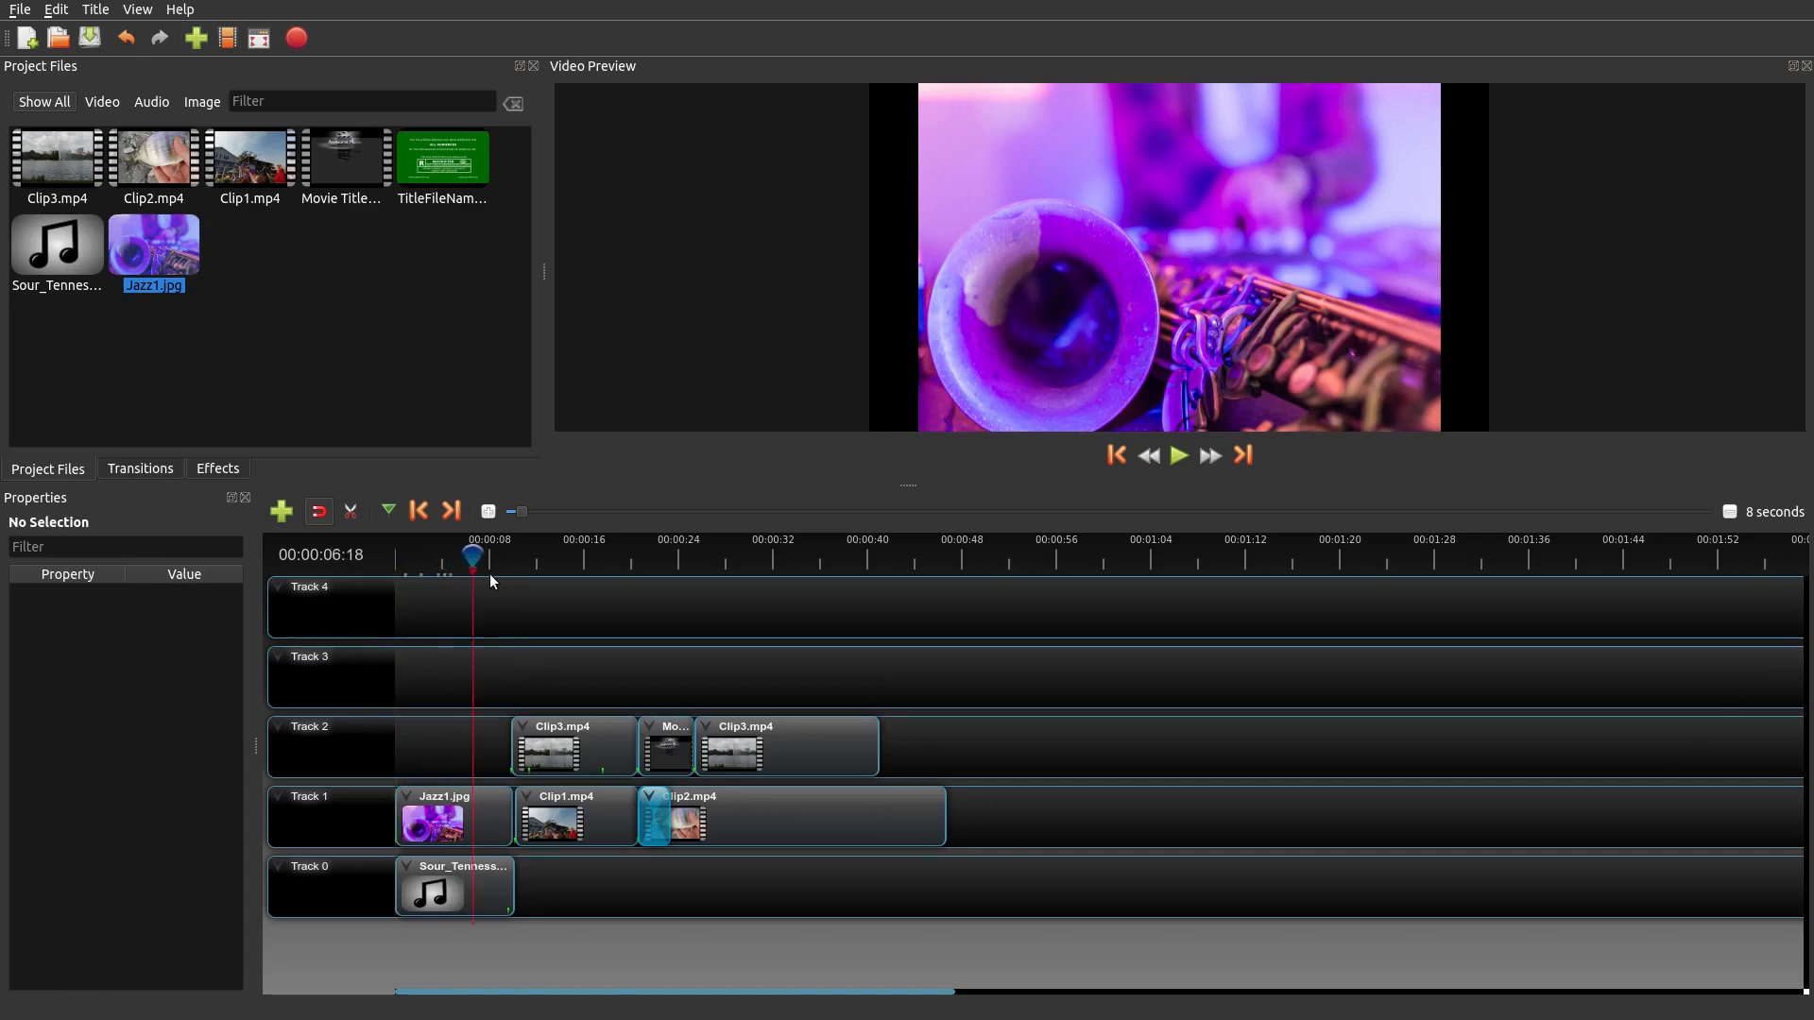
{"action": "left_click", "coordinate": [1178, 454]}
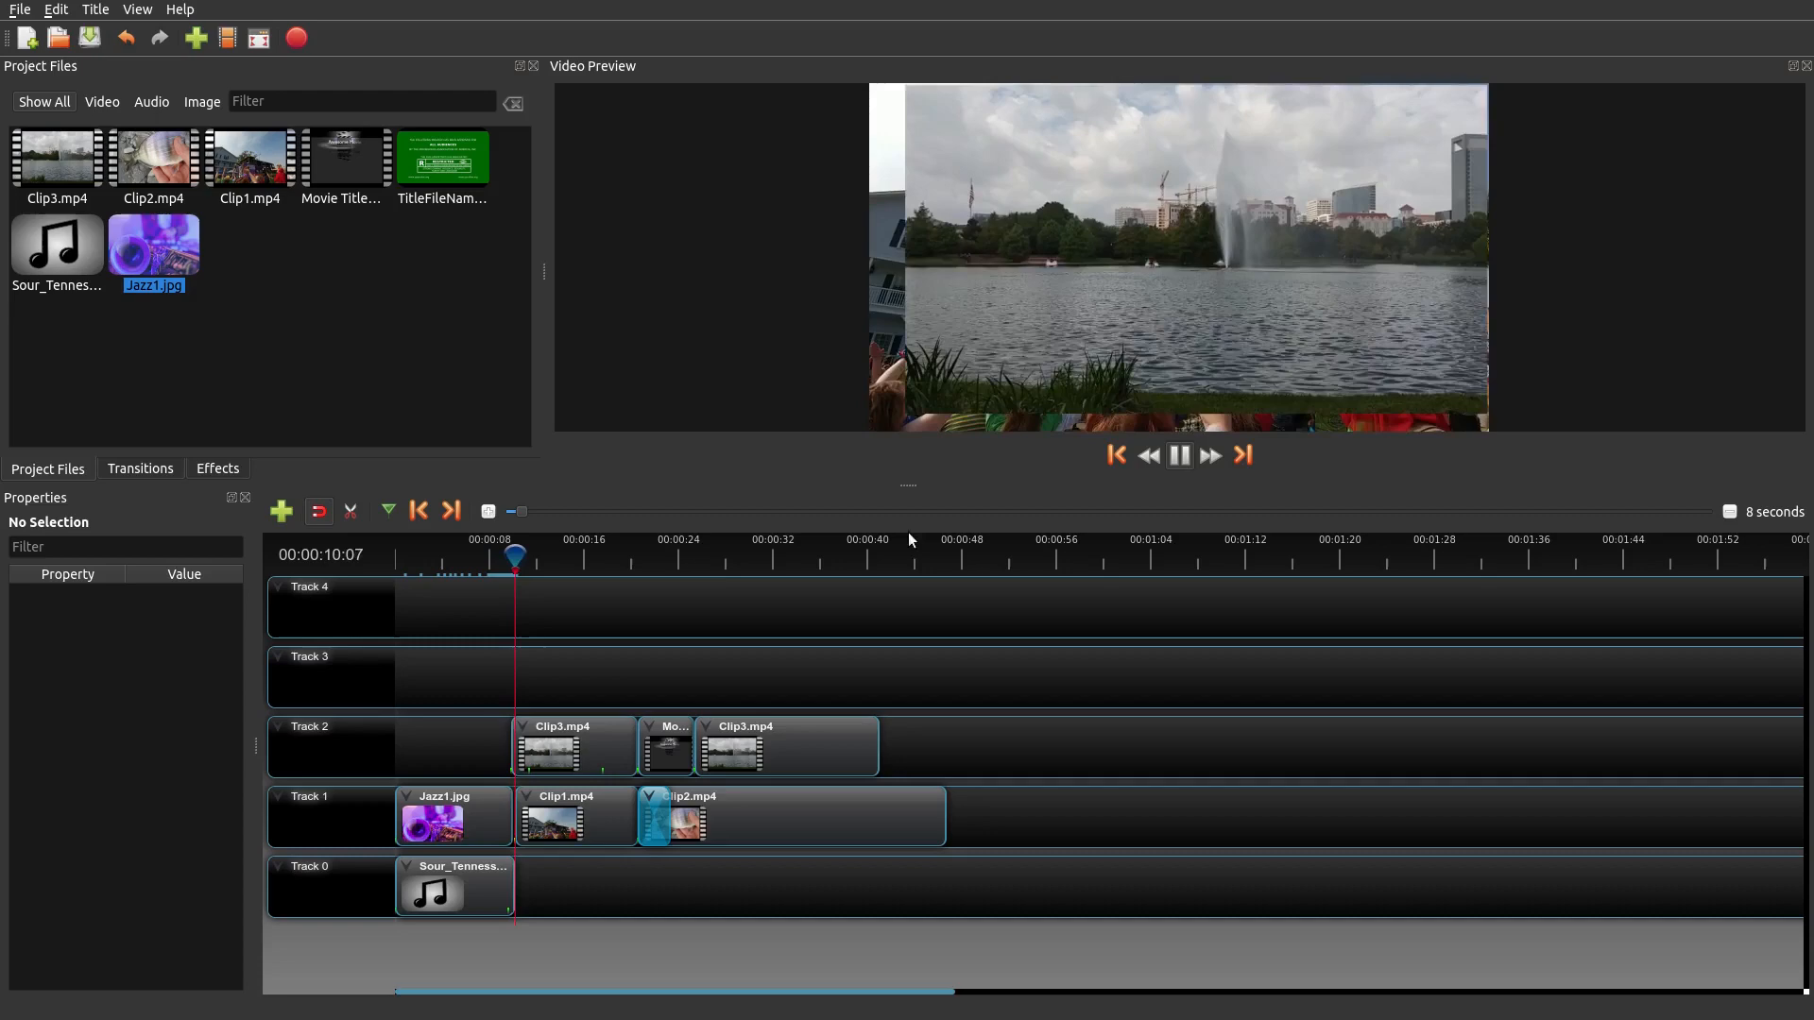
{"action": "left_click", "coordinate": [1178, 455]}
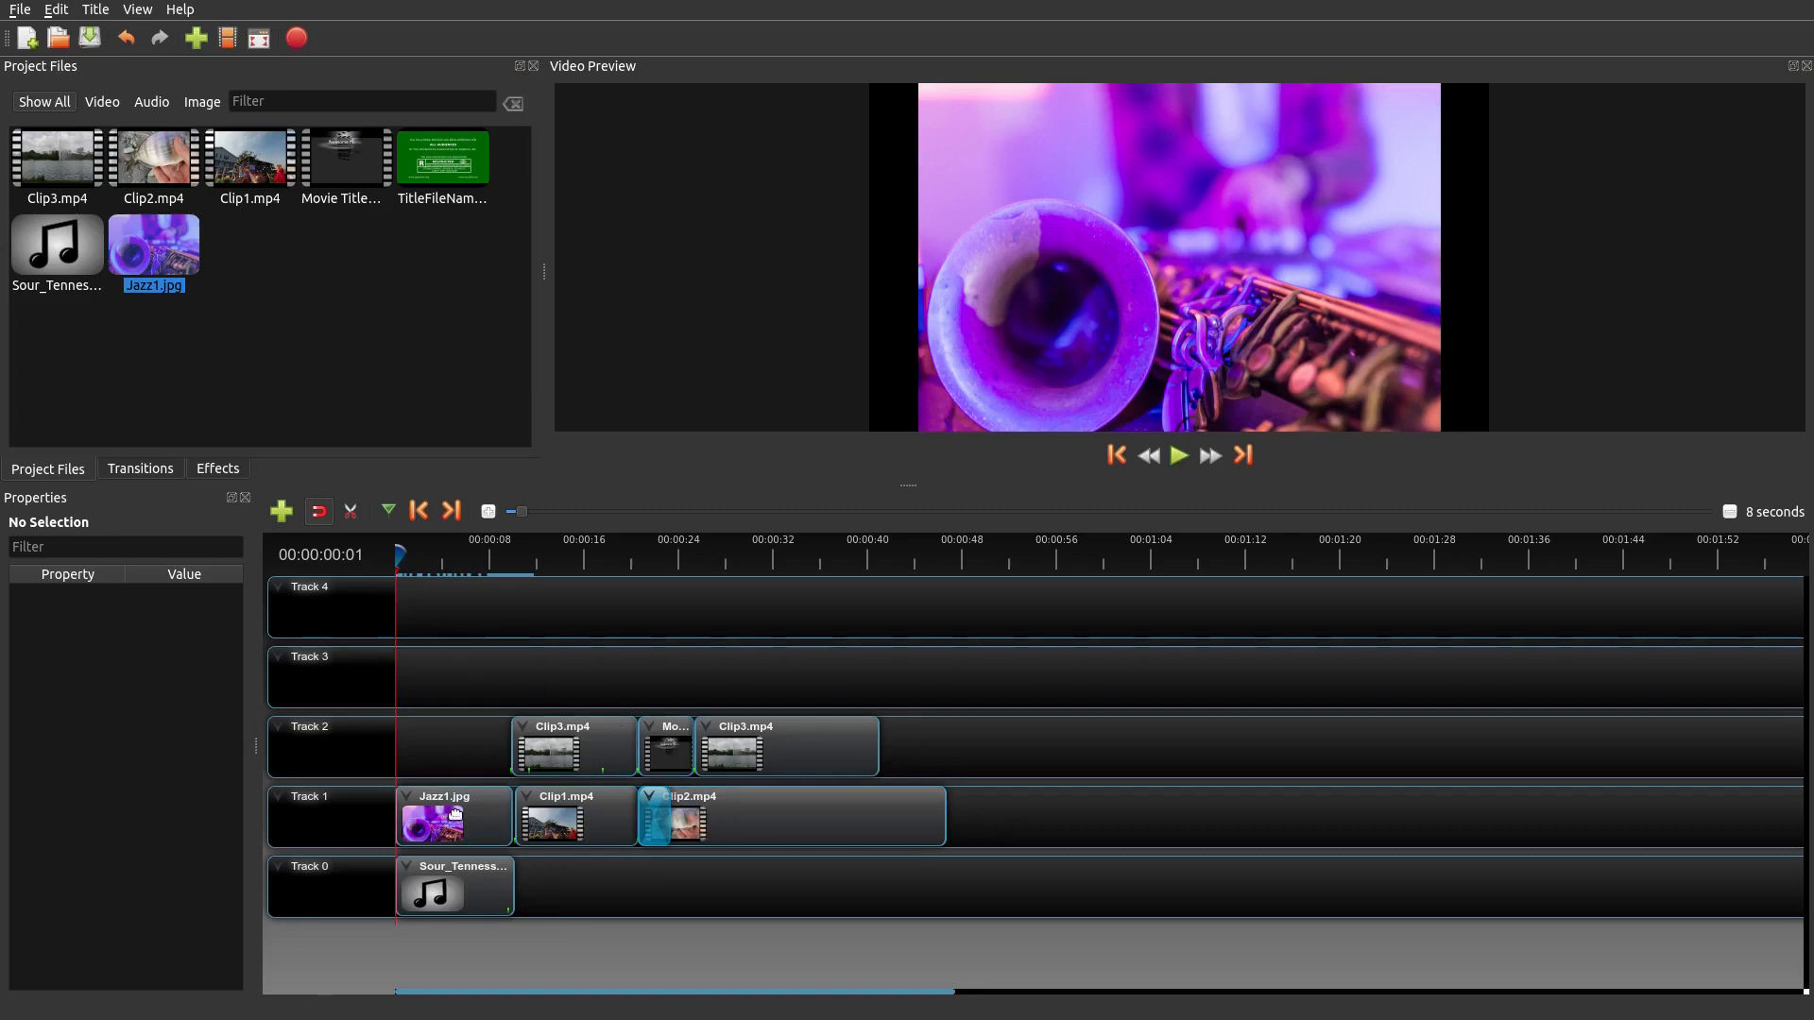
- Set the Jazz1.jpg clip's Scale X to 2.00, then delete that clip
{"action": "left_click", "coordinate": [454, 818]}
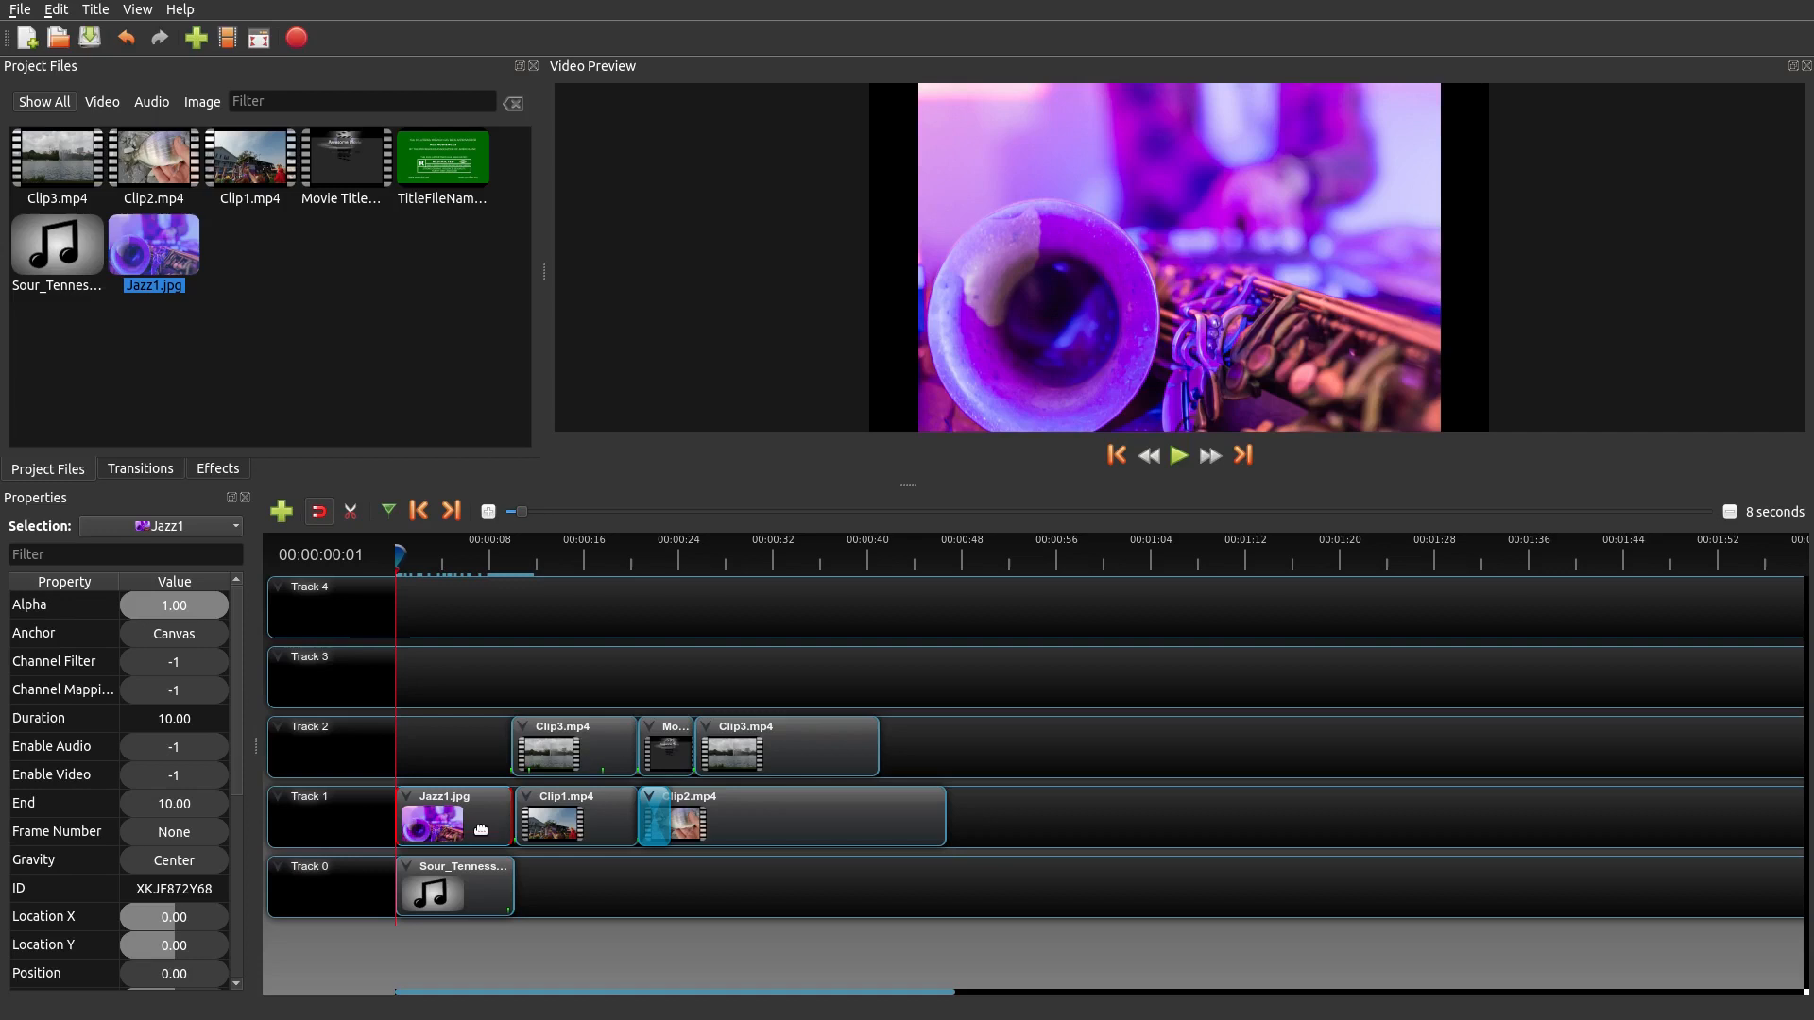
{"action": "scroll", "scroll_direction": "down", "scroll_amount": 3}
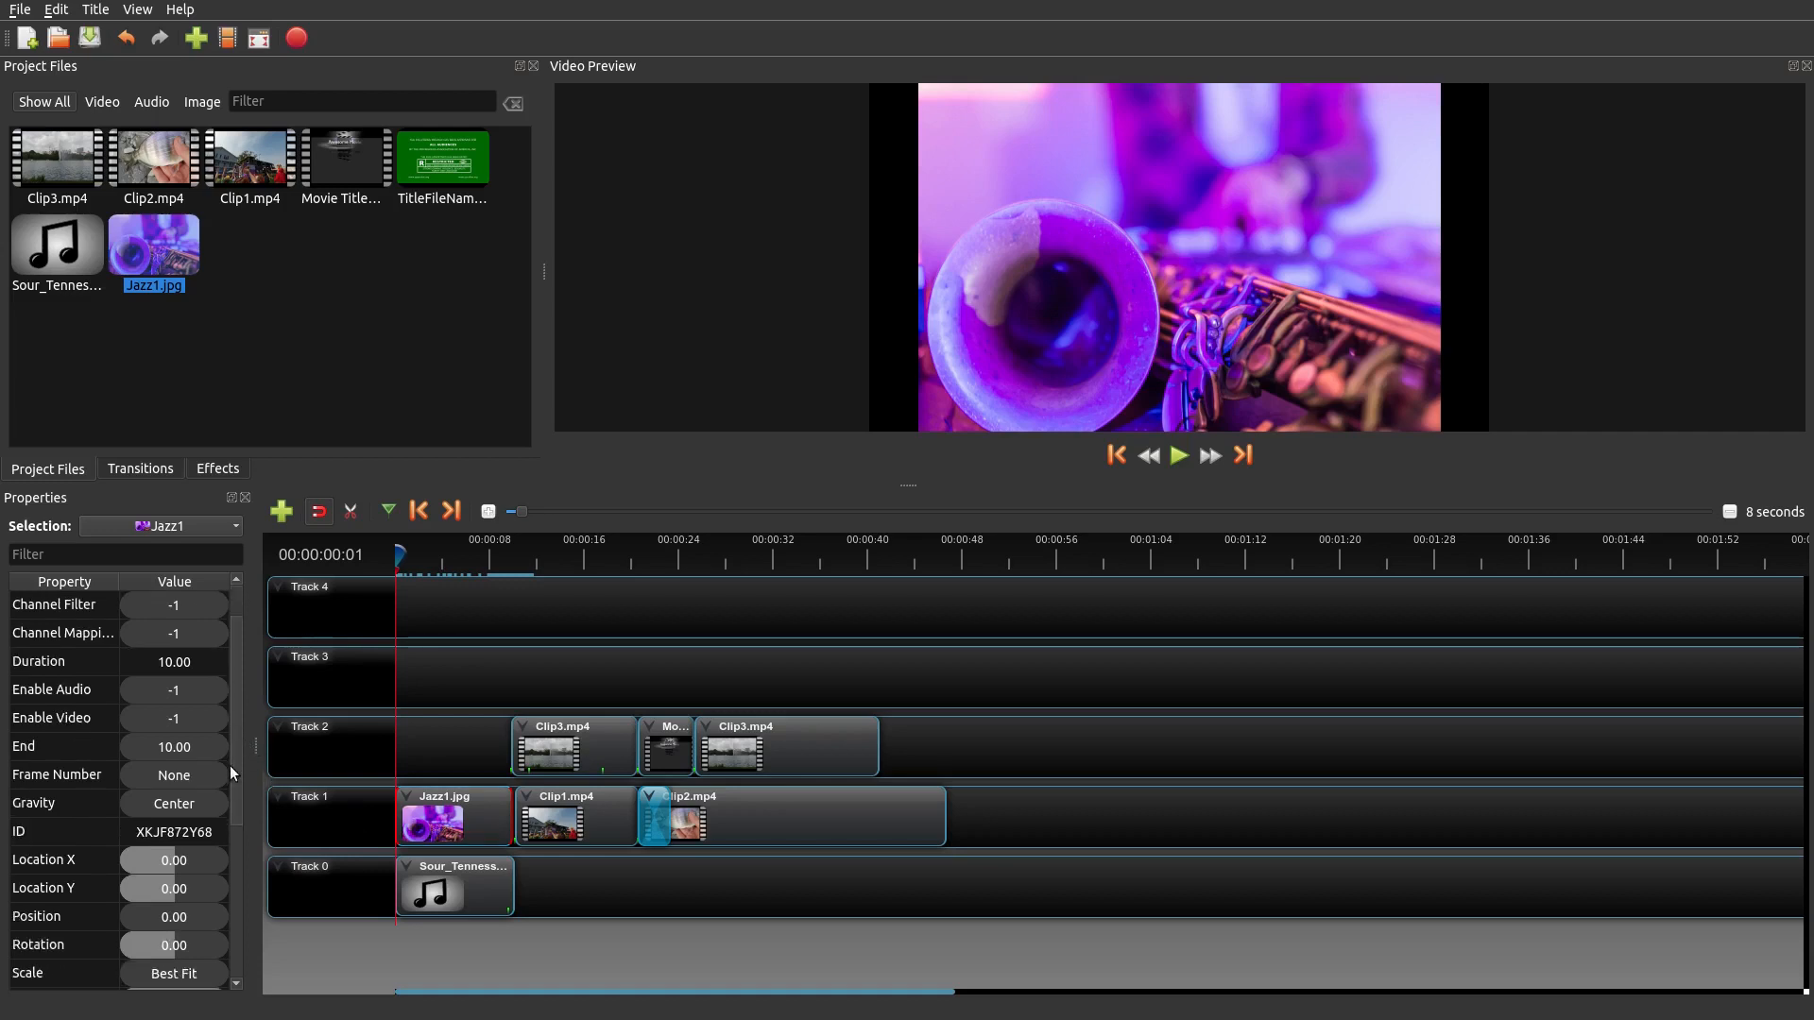
{"action": "scroll", "scroll_direction": "down", "scroll_amount": 3}
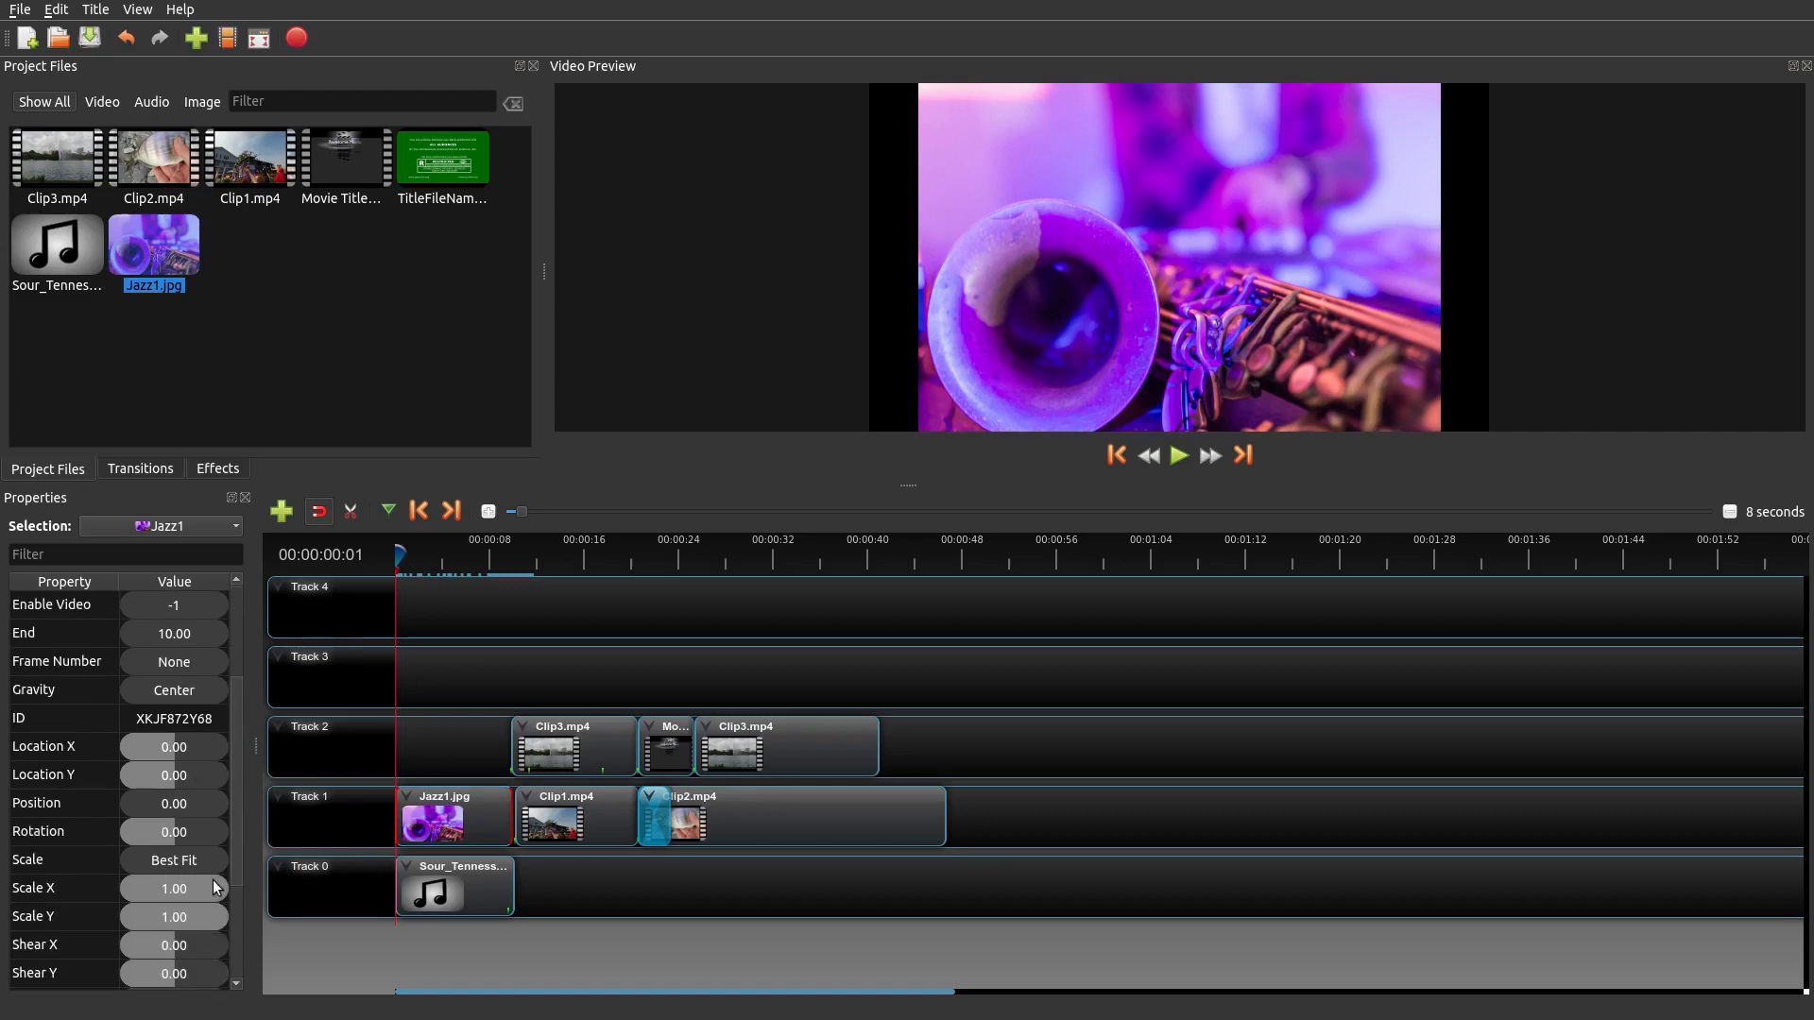
{"action": "scroll", "scroll_direction": "down", "scroll_amount": 3}
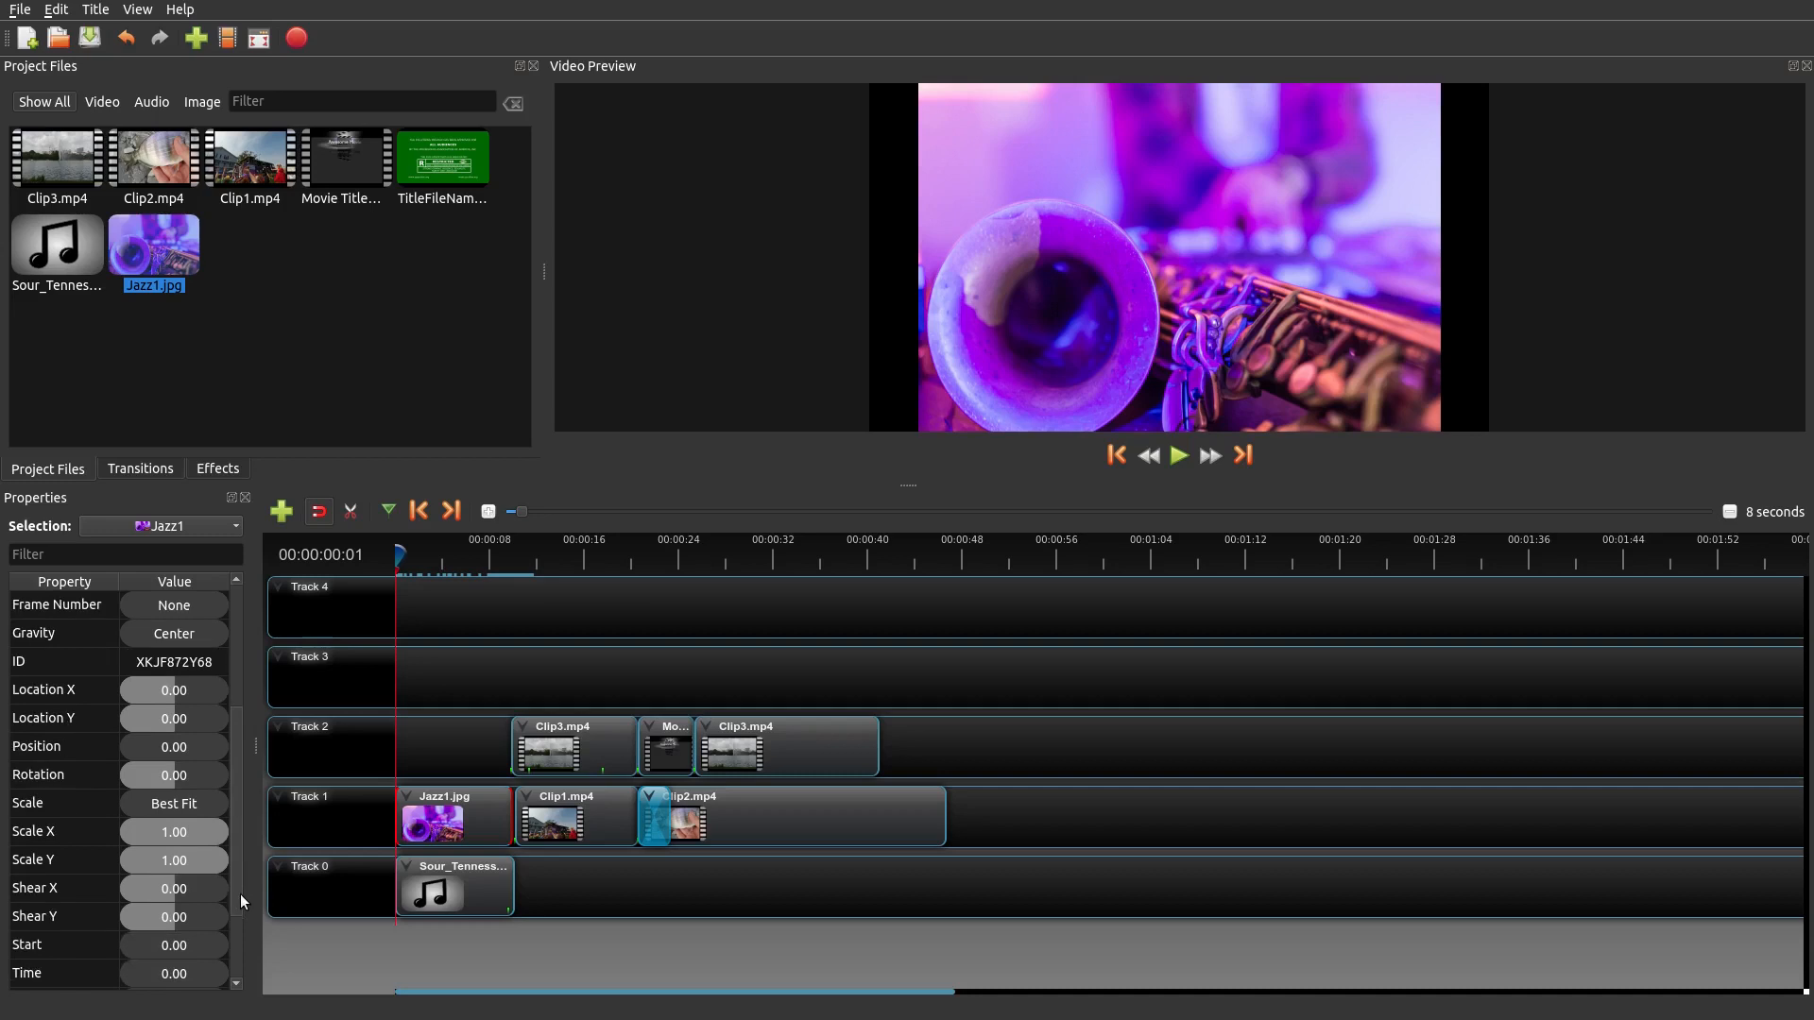
{"action": "mouse_move", "coordinate": [92, 819]}
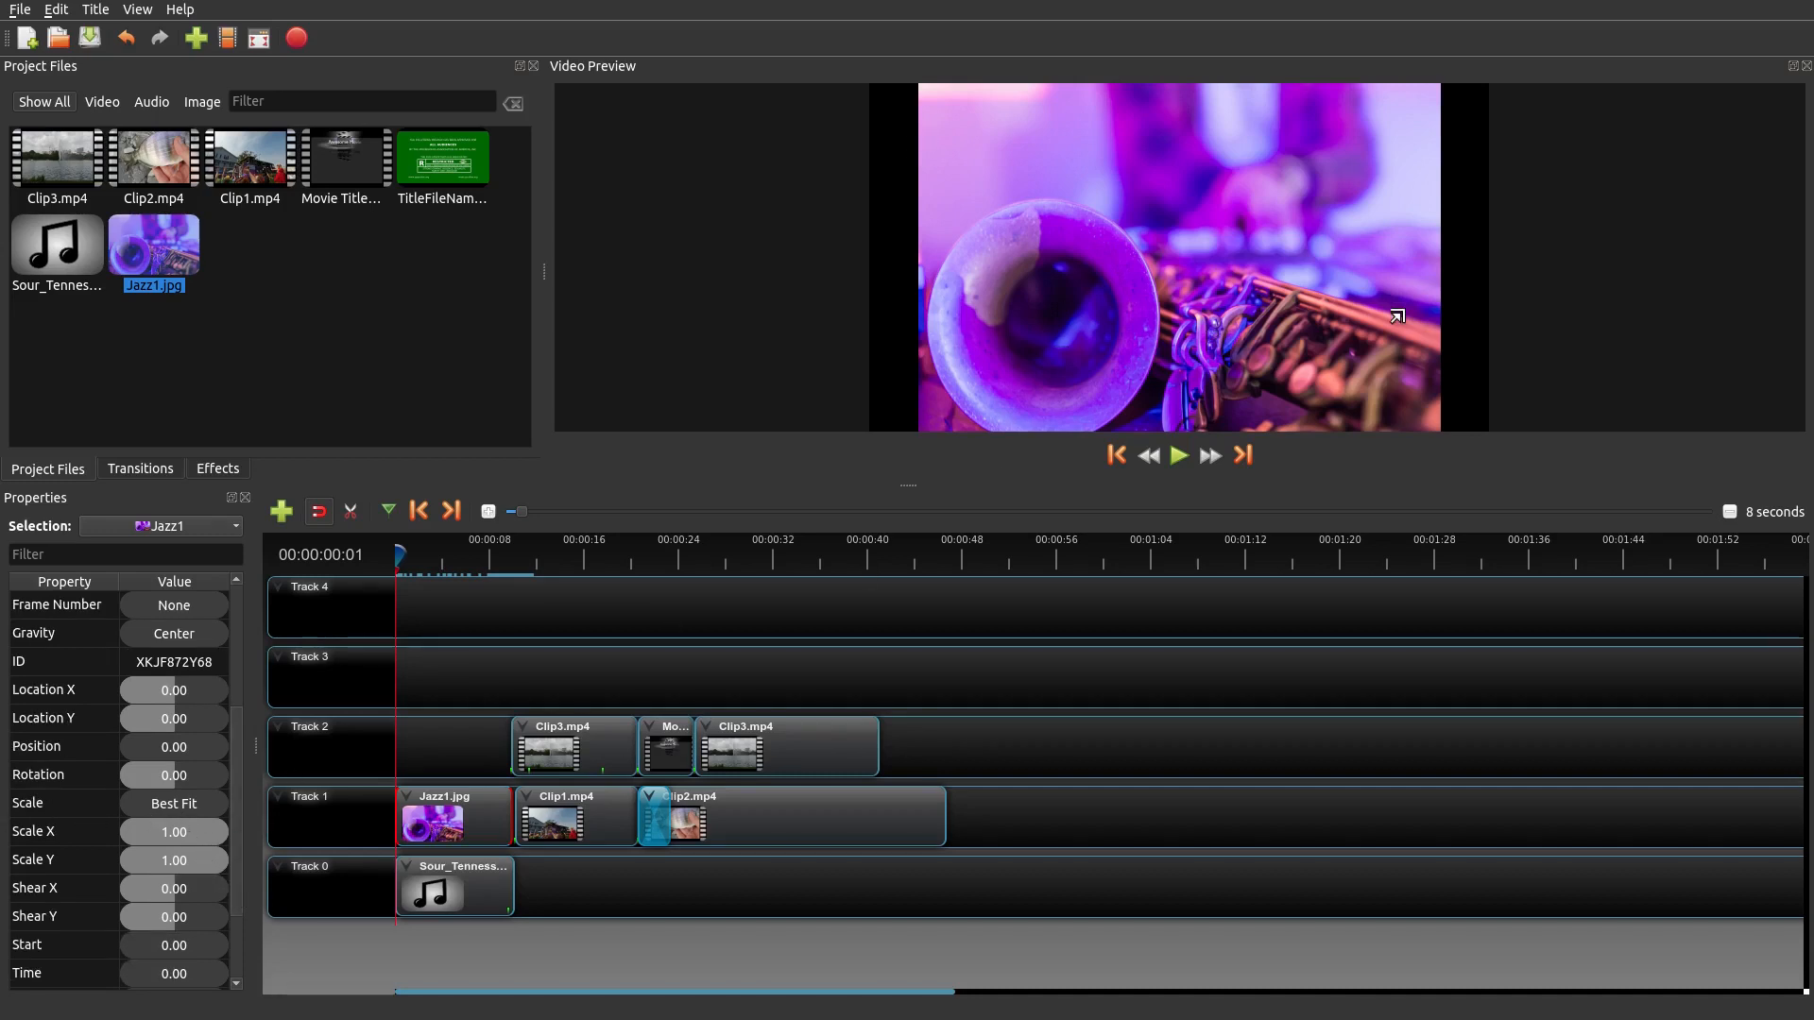
{"action": "mouse_move", "coordinate": [1212, 388]}
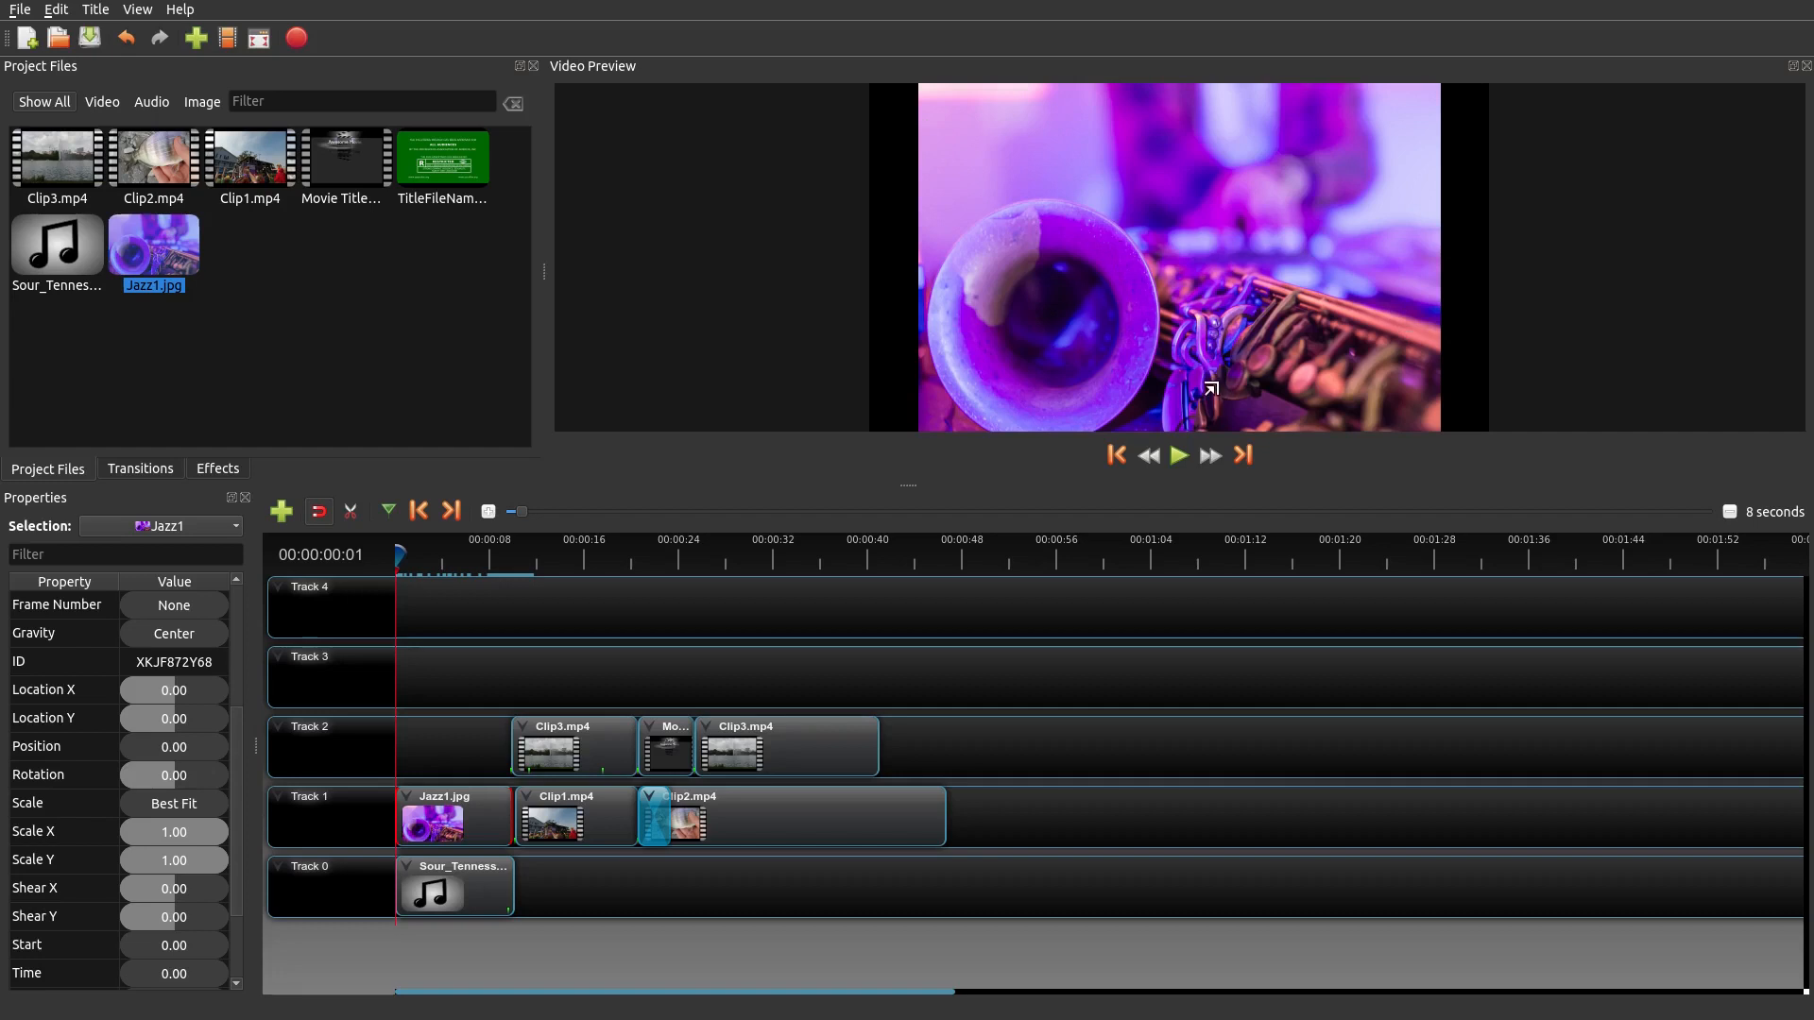
{"action": "mouse_move", "coordinate": [1267, 299]}
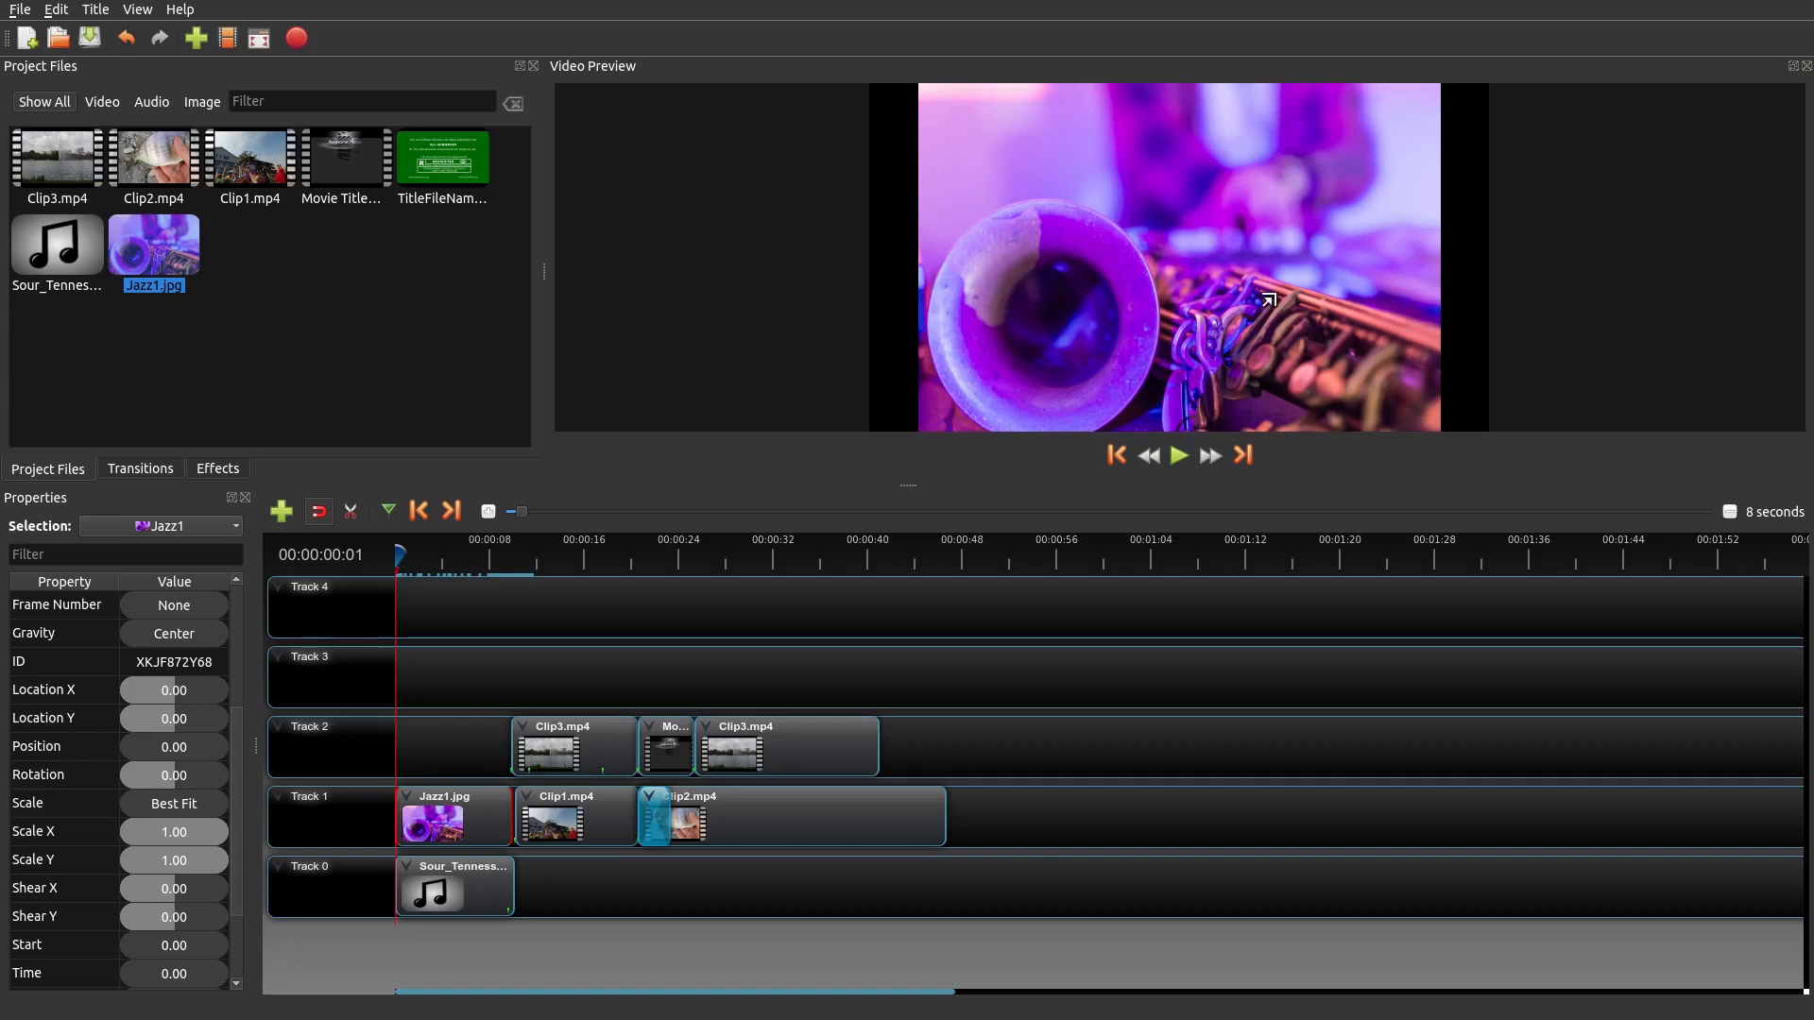
{"action": "mouse_move", "coordinate": [445, 717]}
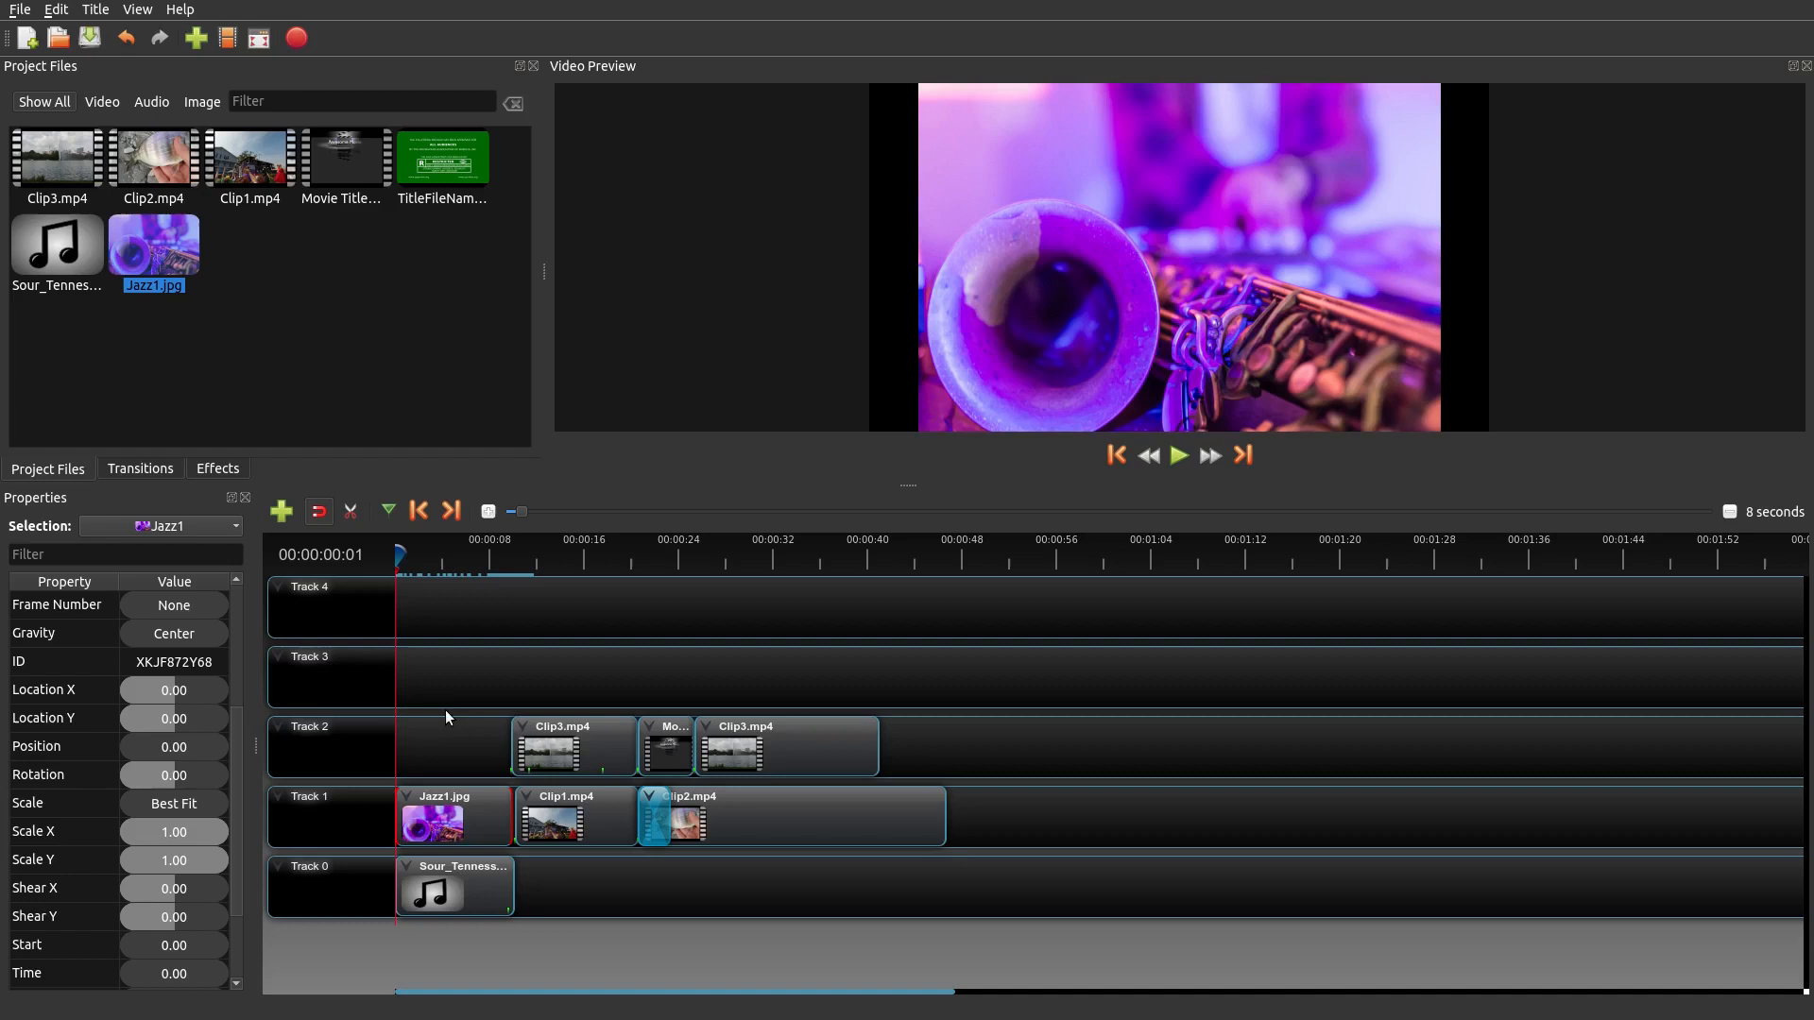
{"action": "mouse_move", "coordinate": [192, 842]}
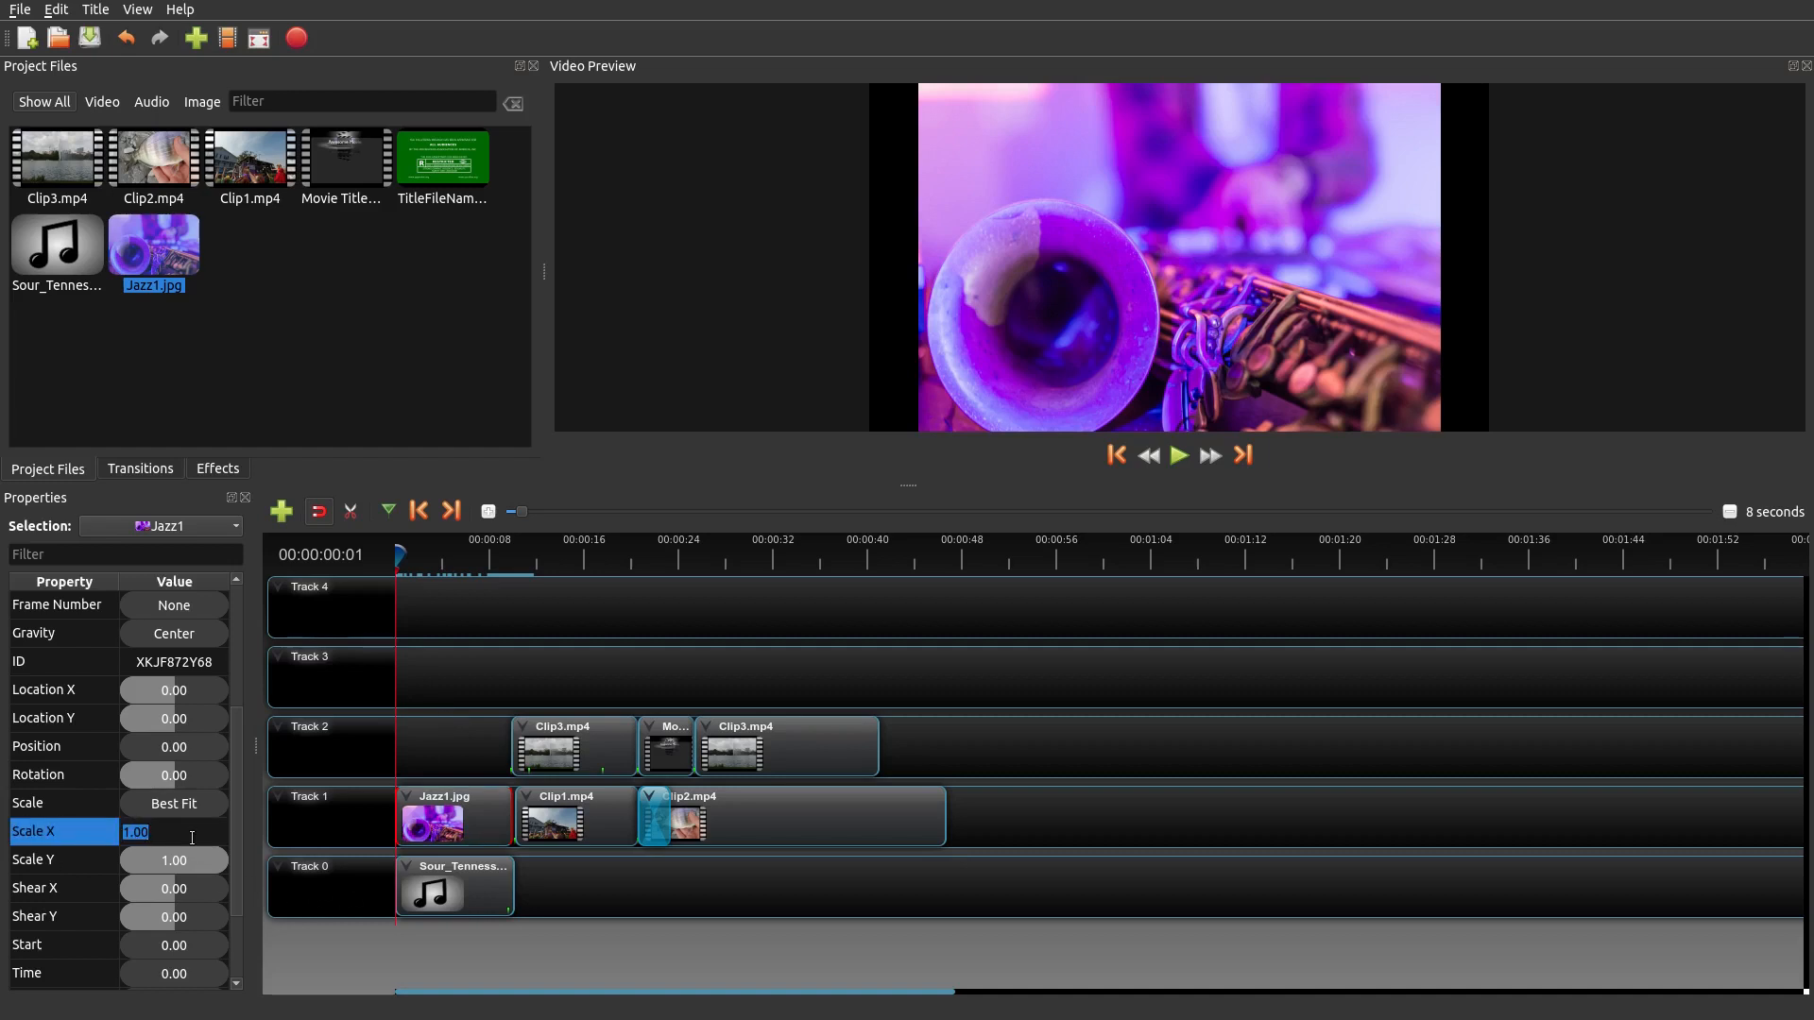
{"action": "type", "text": "2.00"}
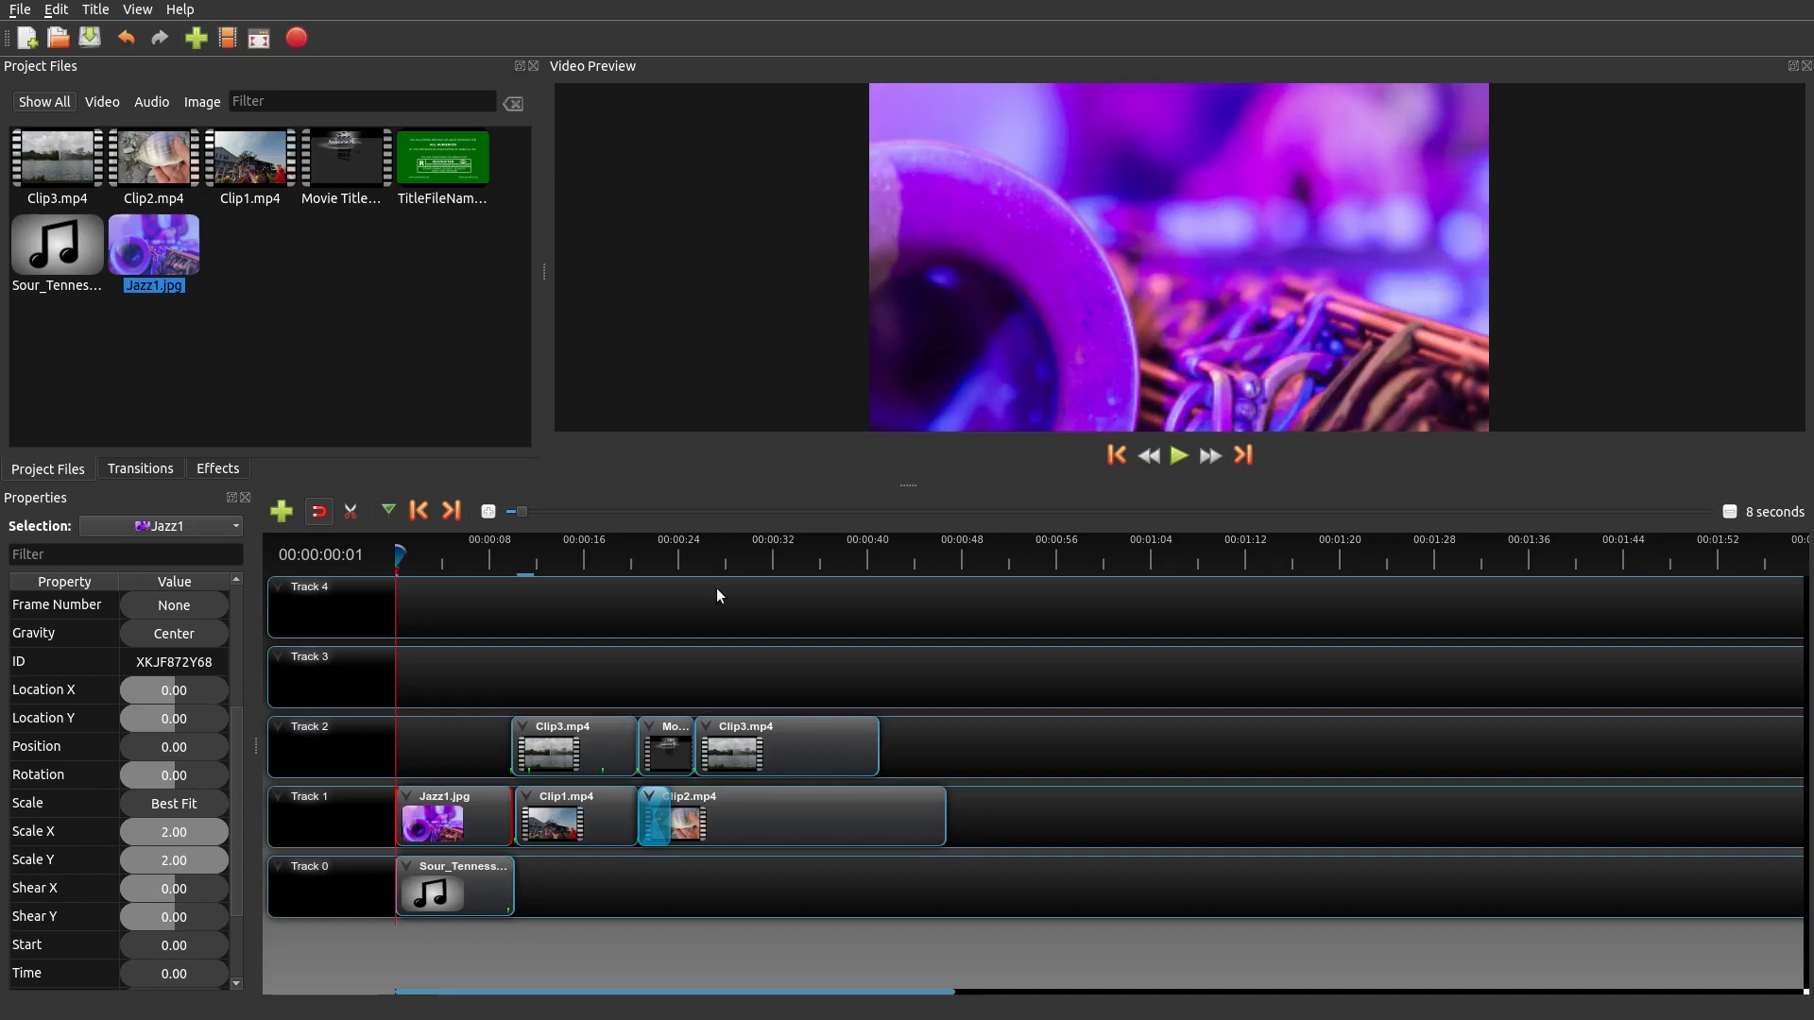
{"action": "key", "text": "Delete"}
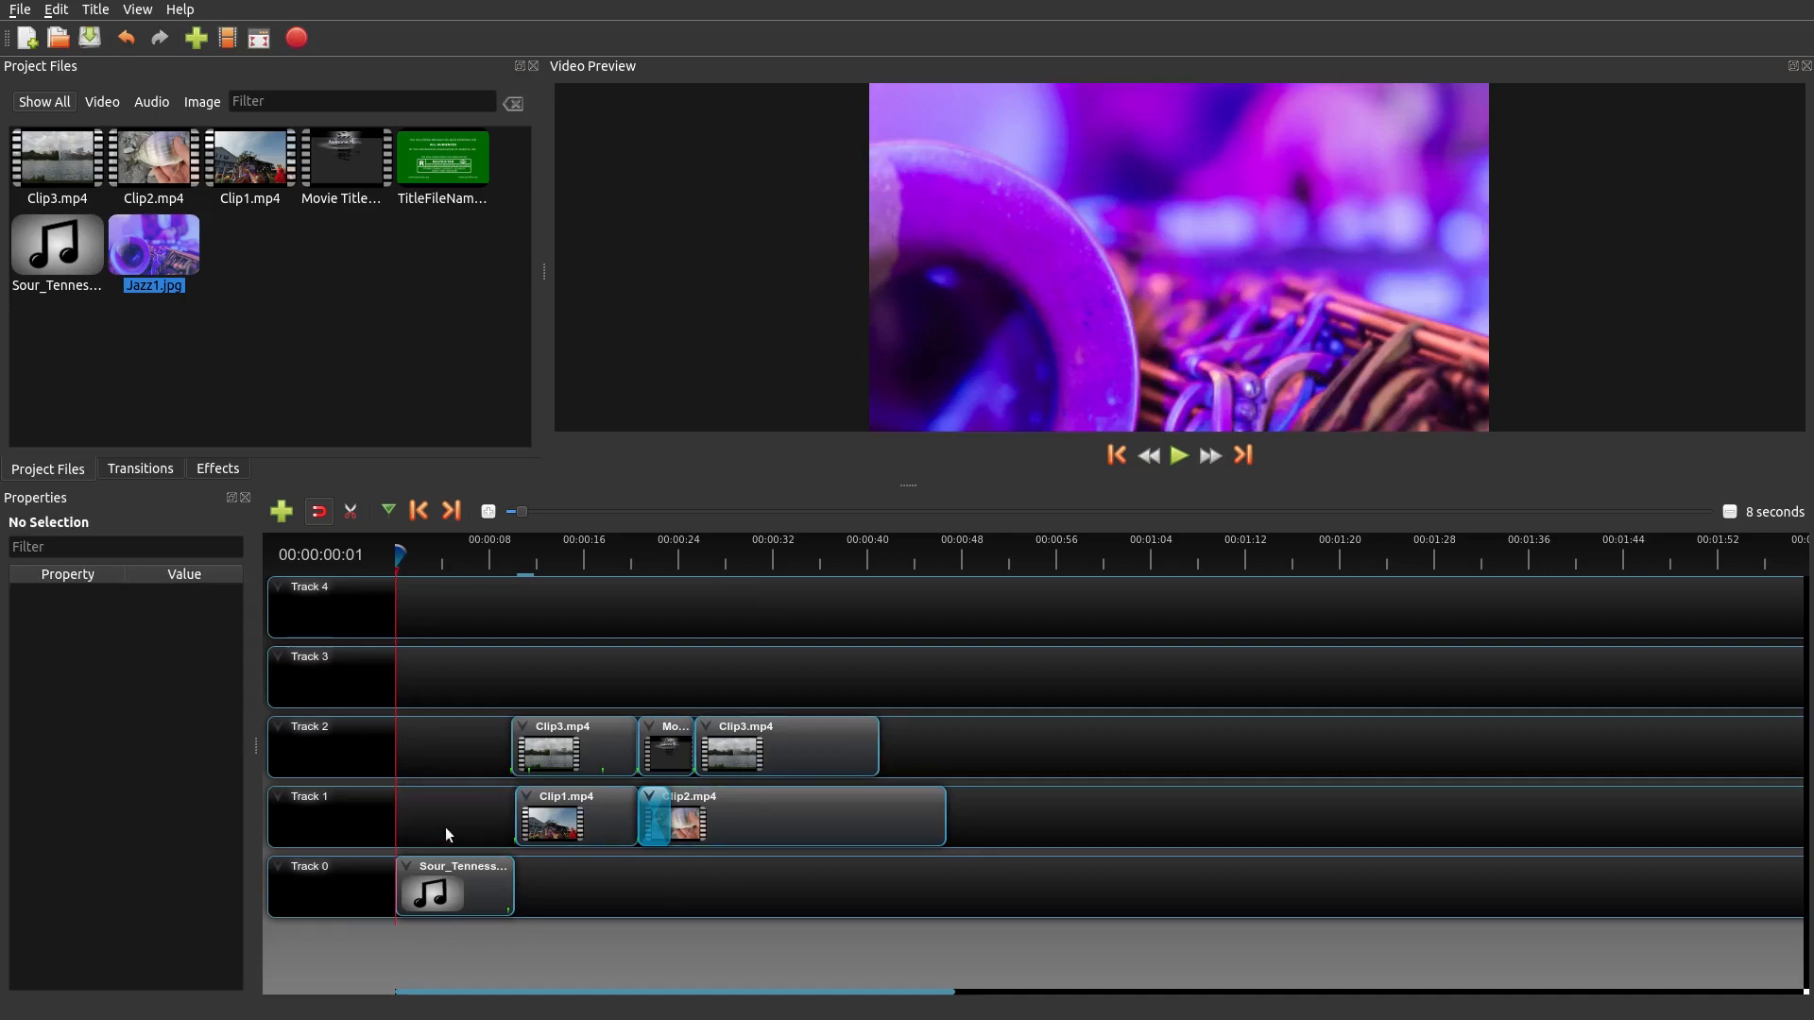
{"action": "mouse_move", "coordinate": [166, 252]}
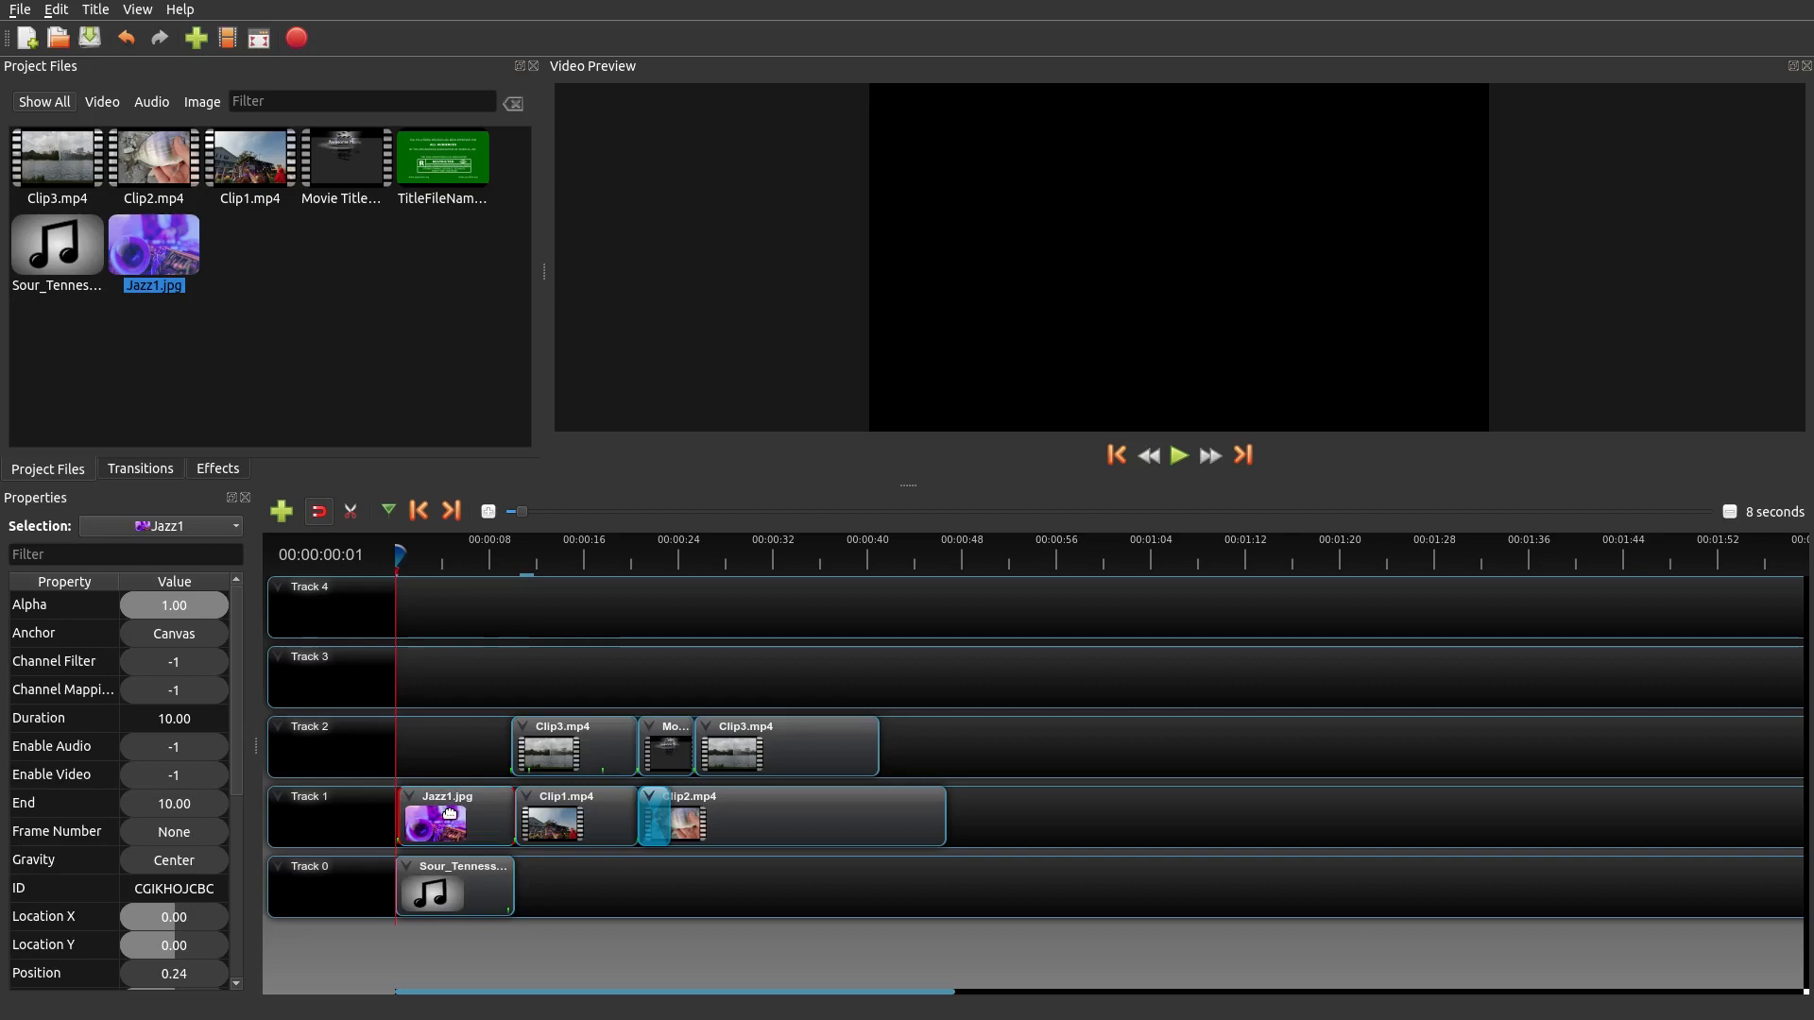
- Select the newly added Jazz1.jpg clip and open its right-click menu
{"action": "left_click", "coordinate": [452, 816]}
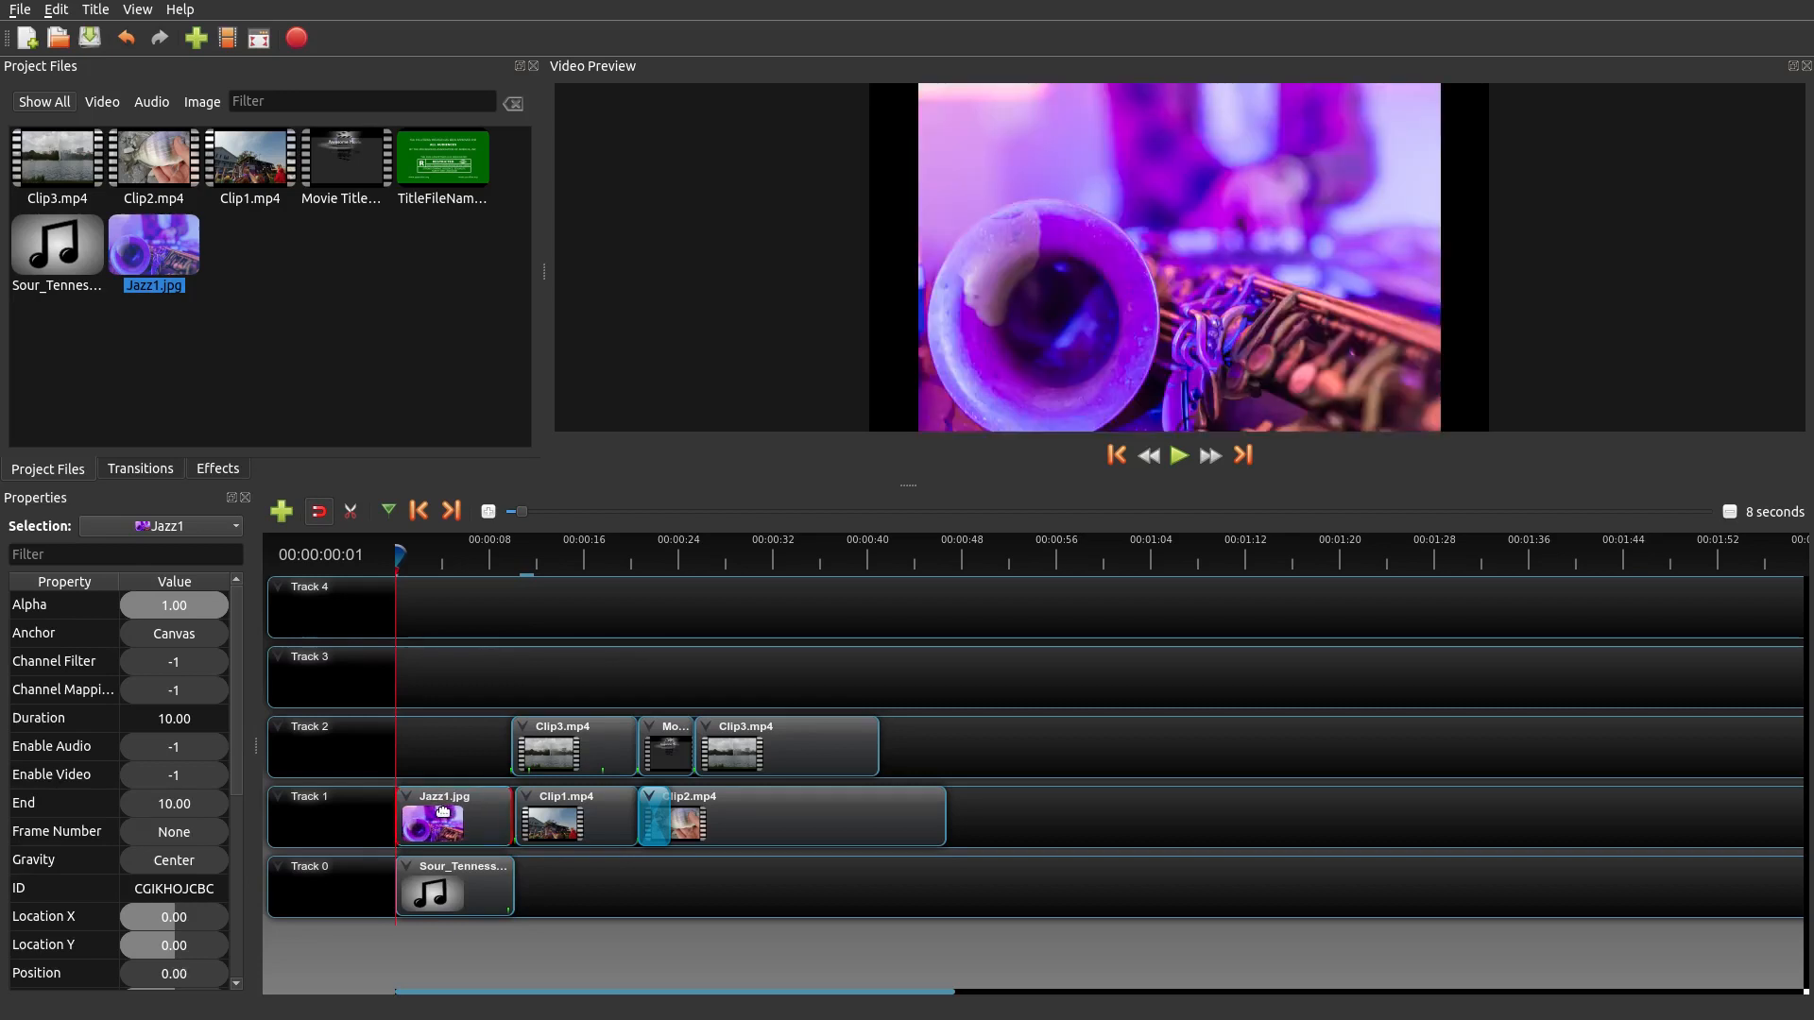
{"action": "right_click", "coordinate": [452, 819]}
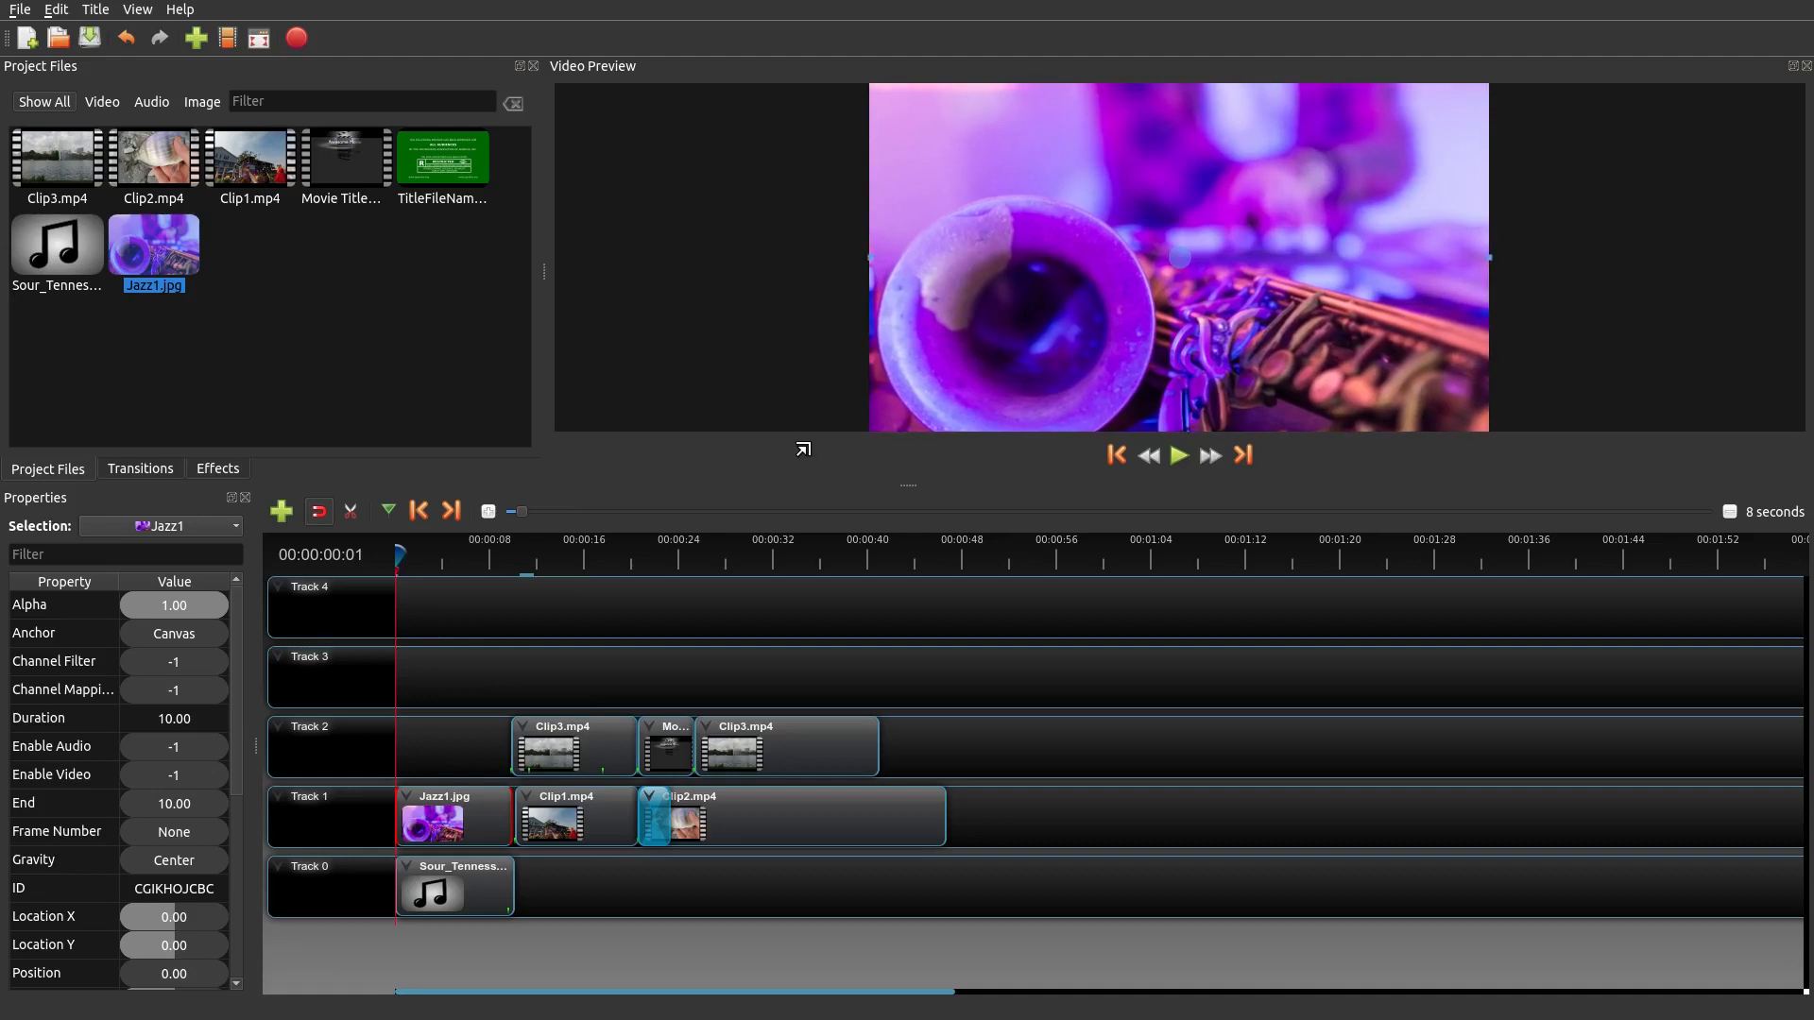
{"action": "mouse_move", "coordinate": [478, 659]}
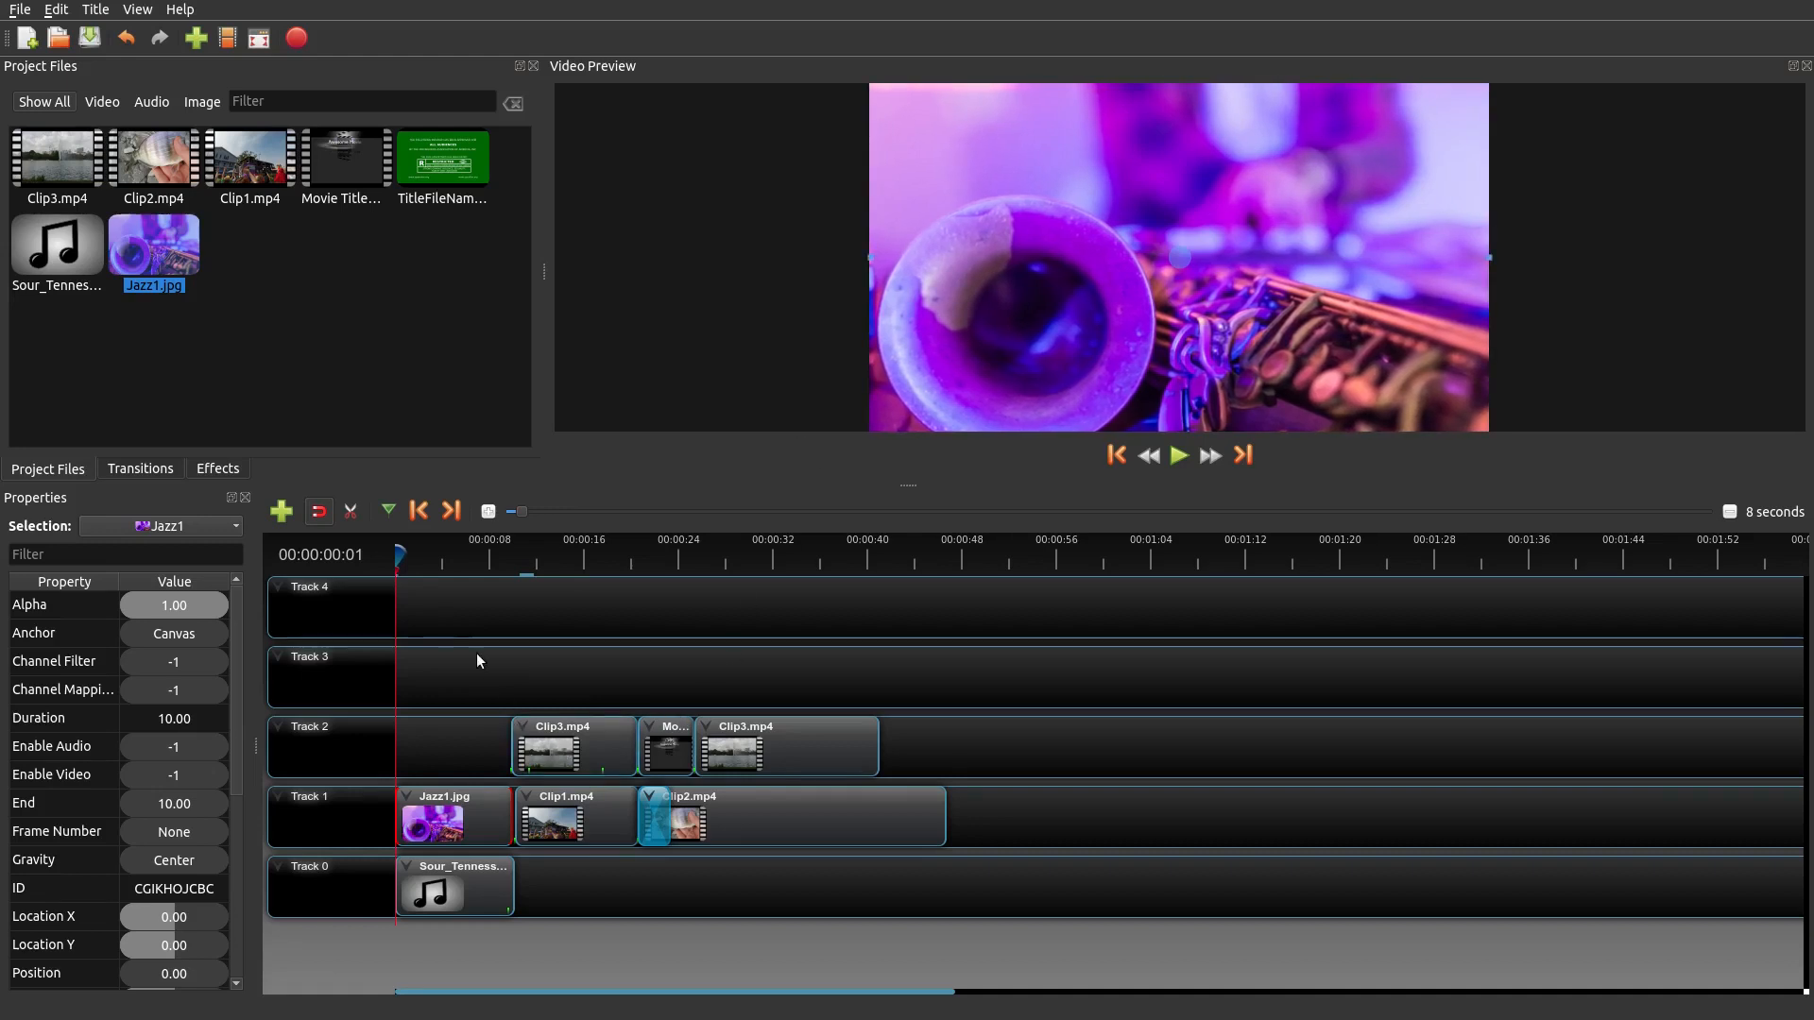
- Play a short preview, stop it, and return the playhead to the beginning
{"action": "left_click", "coordinate": [1178, 454]}
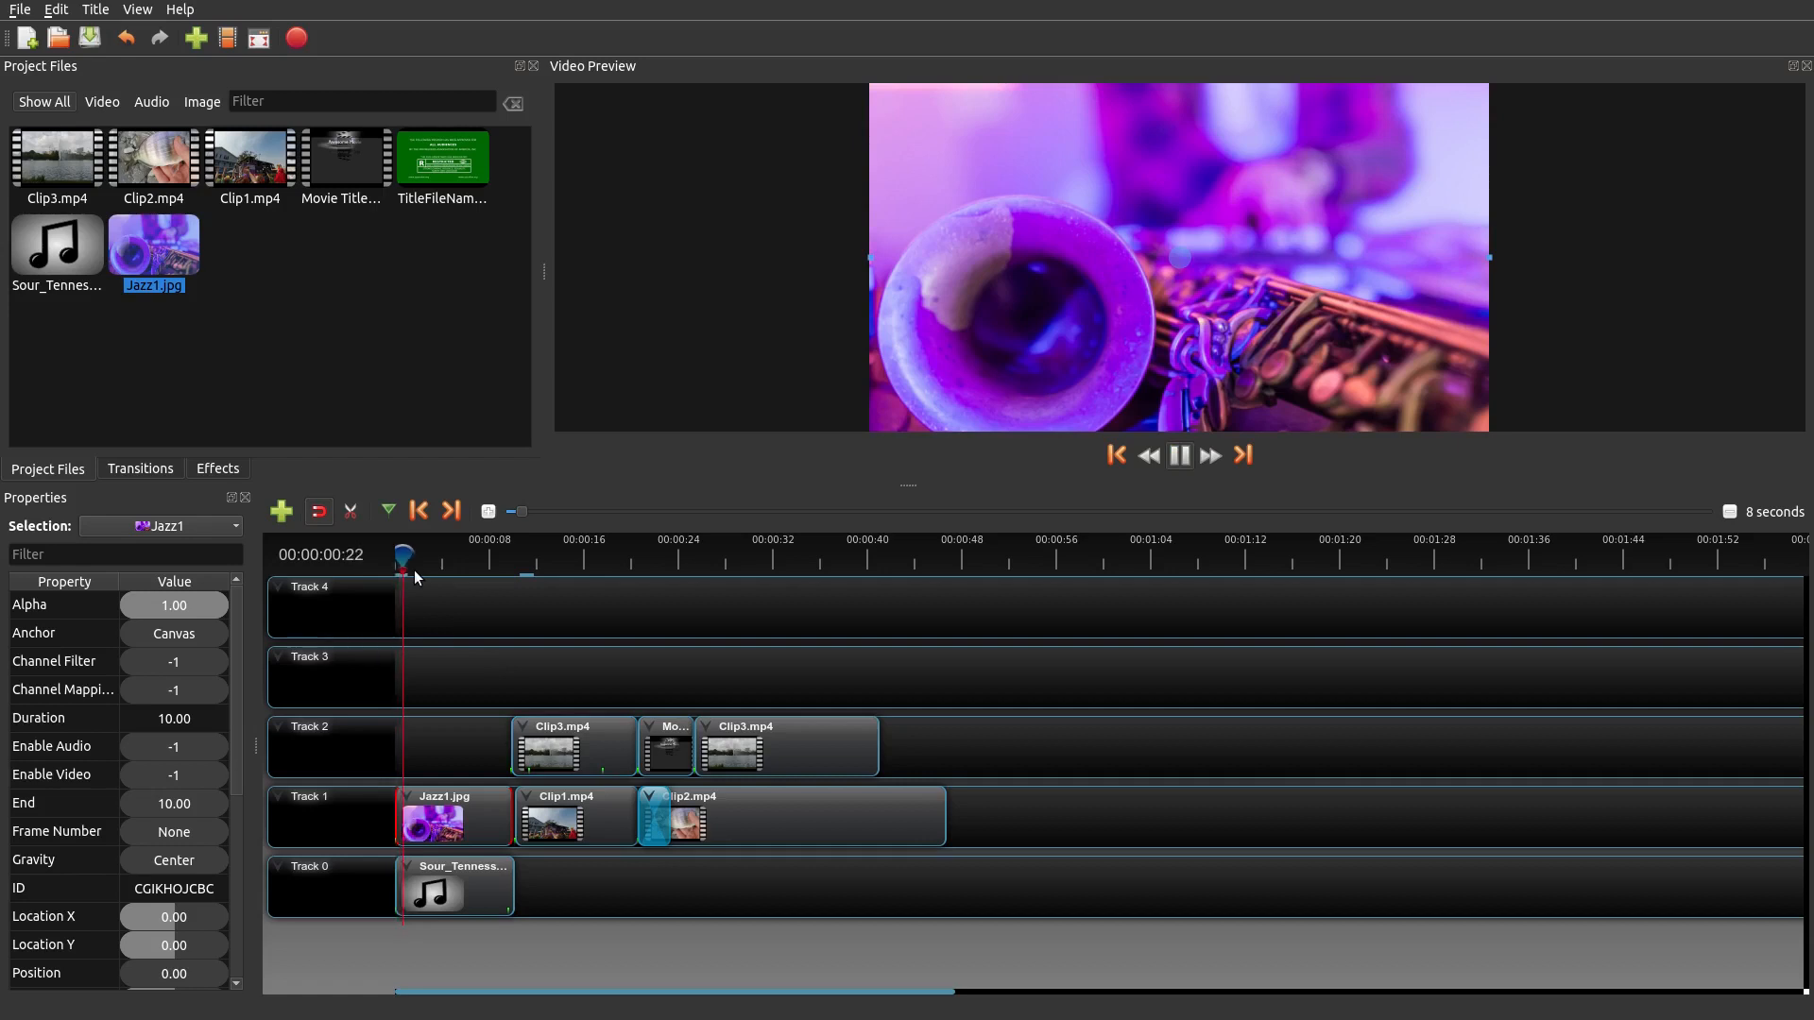
{"action": "left_click", "coordinate": [1242, 454]}
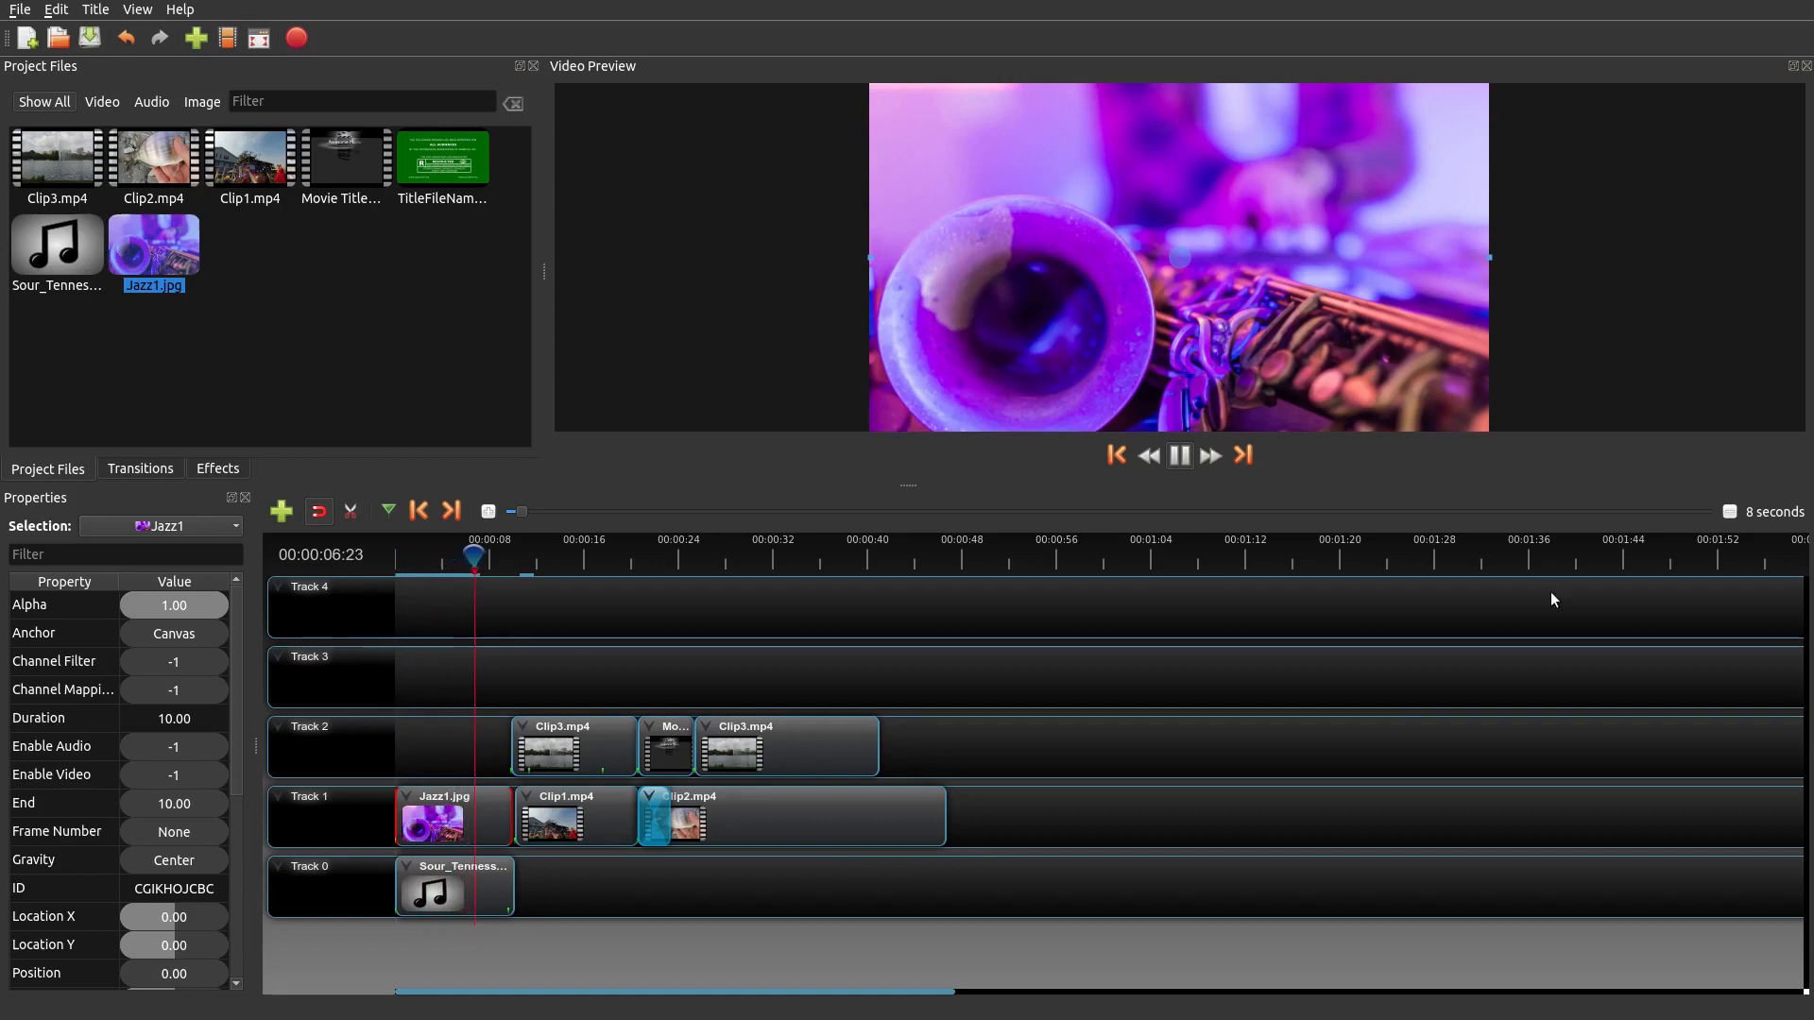
{"action": "left_click", "coordinate": [1178, 454]}
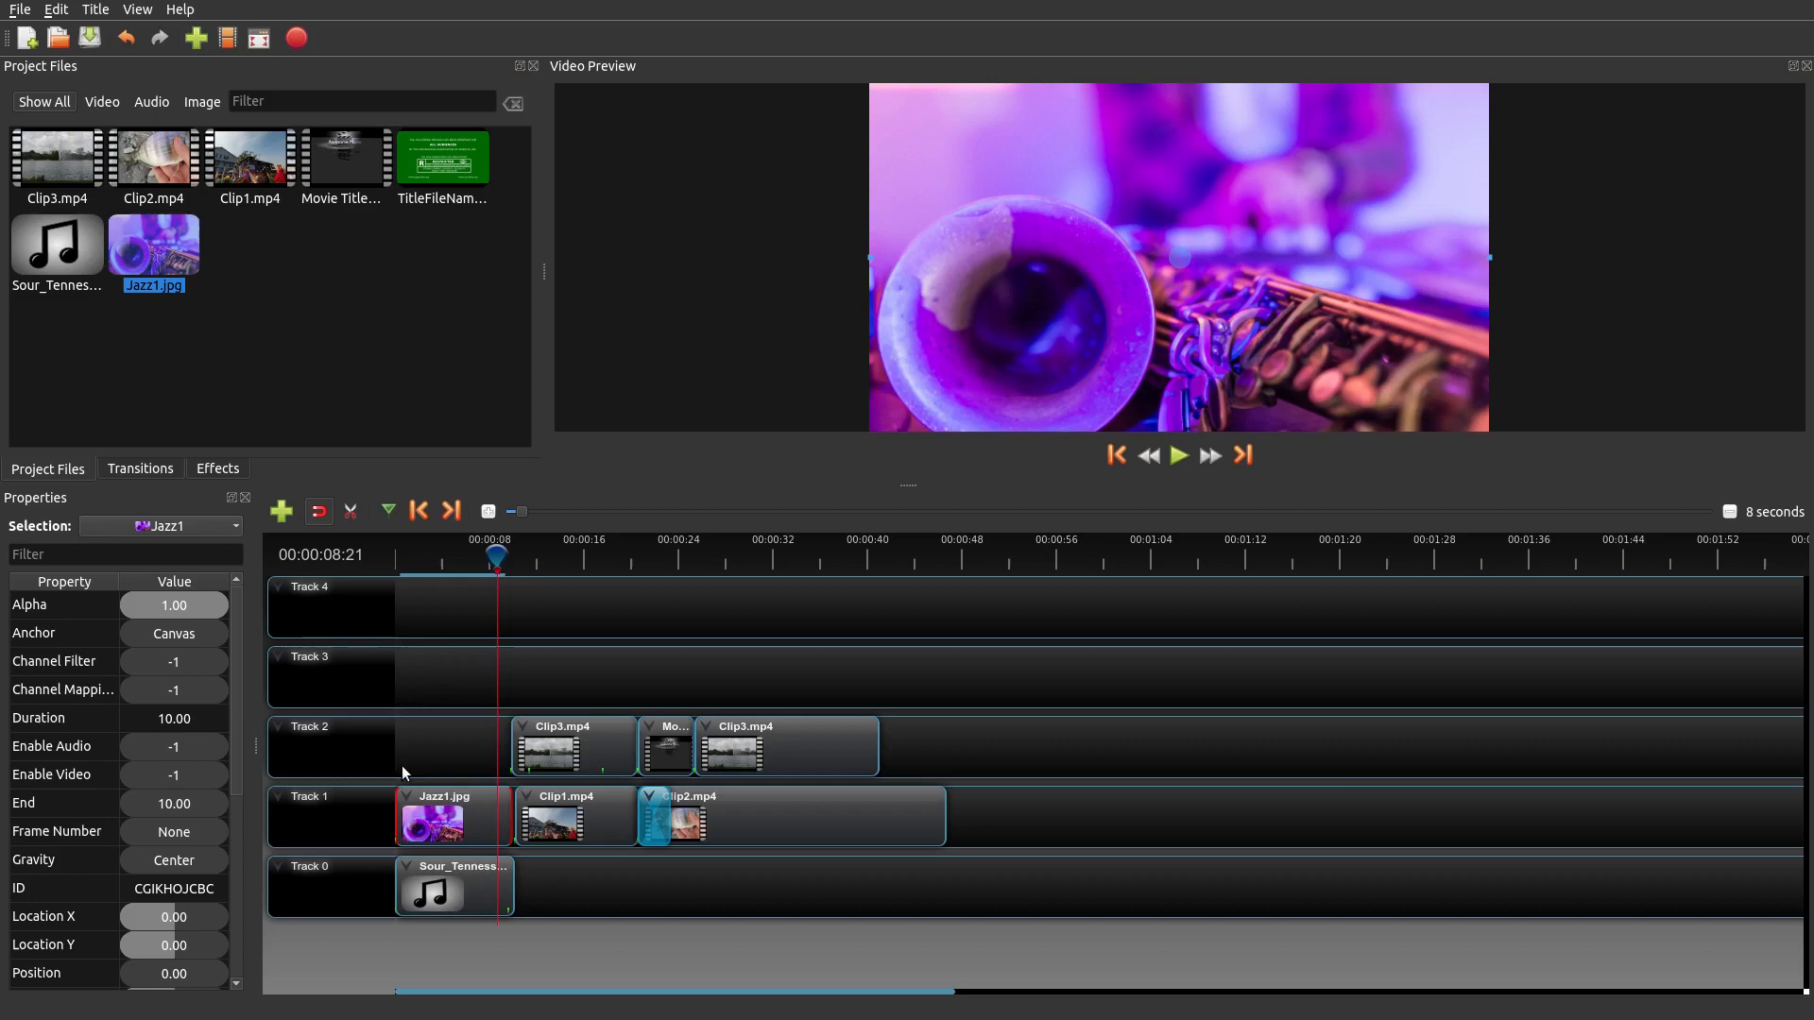
{"action": "left_click", "coordinate": [1114, 453]}
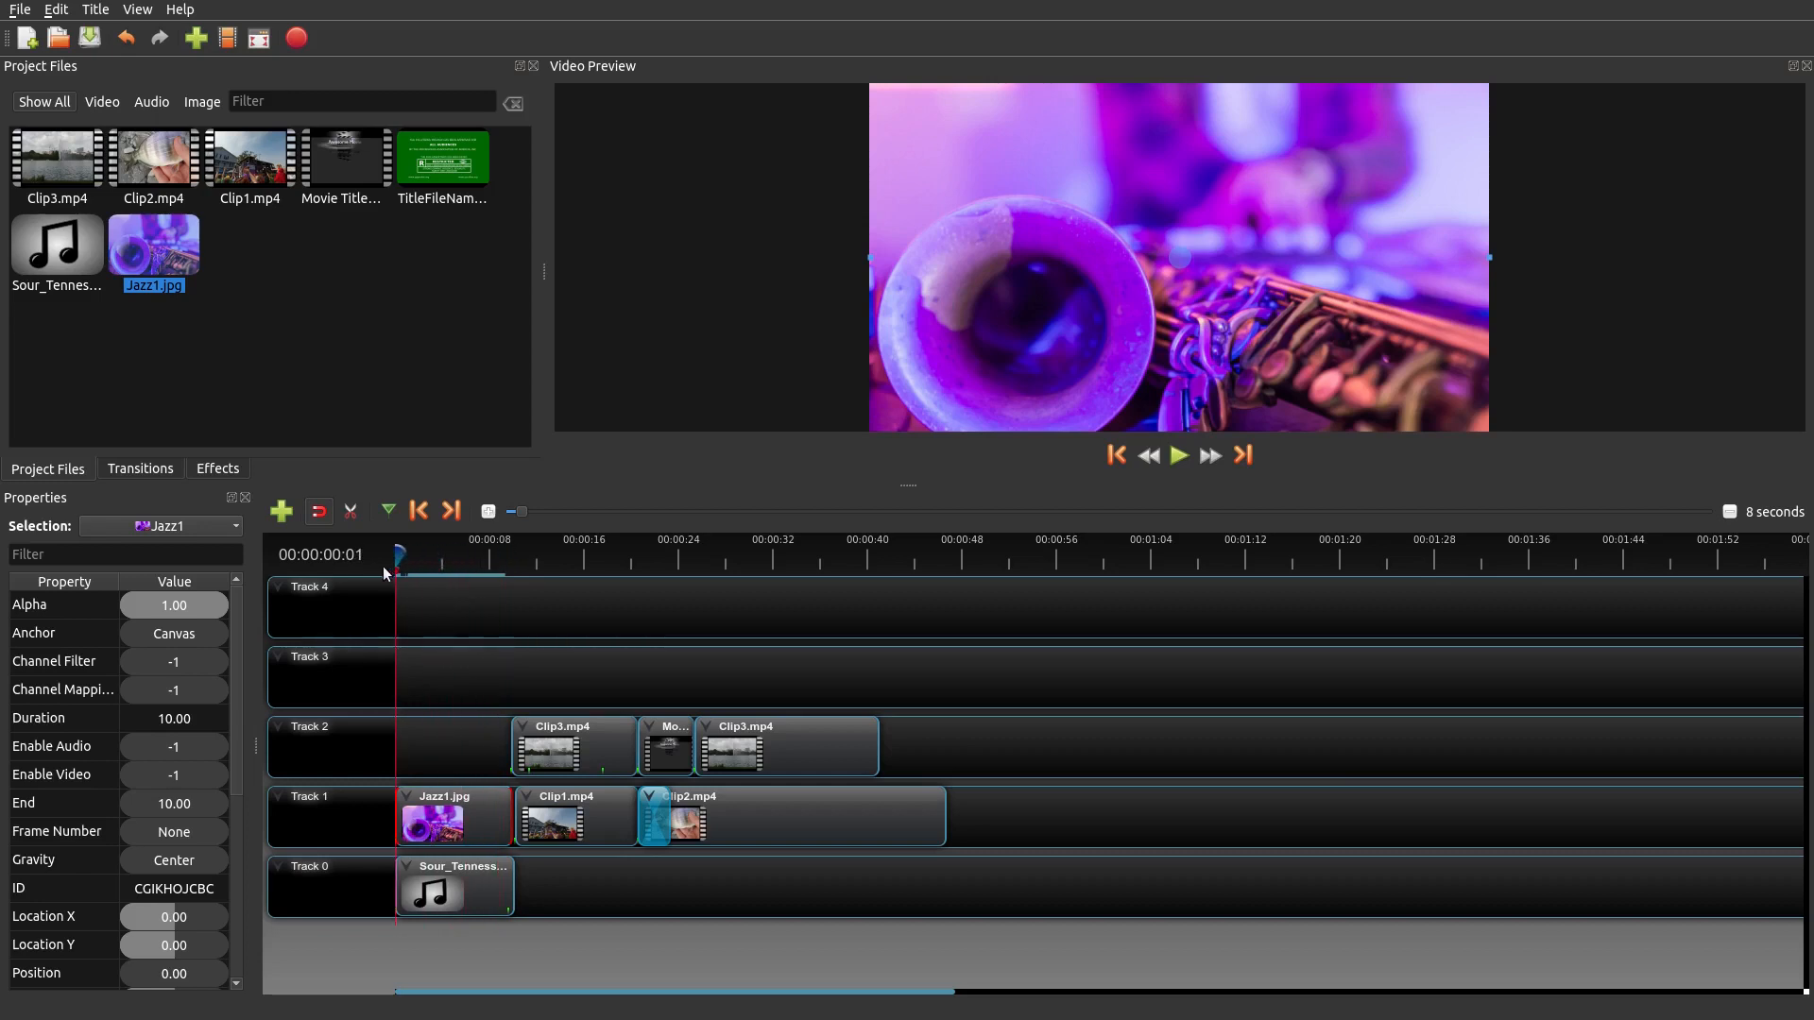
{"action": "mouse_move", "coordinate": [397, 825]}
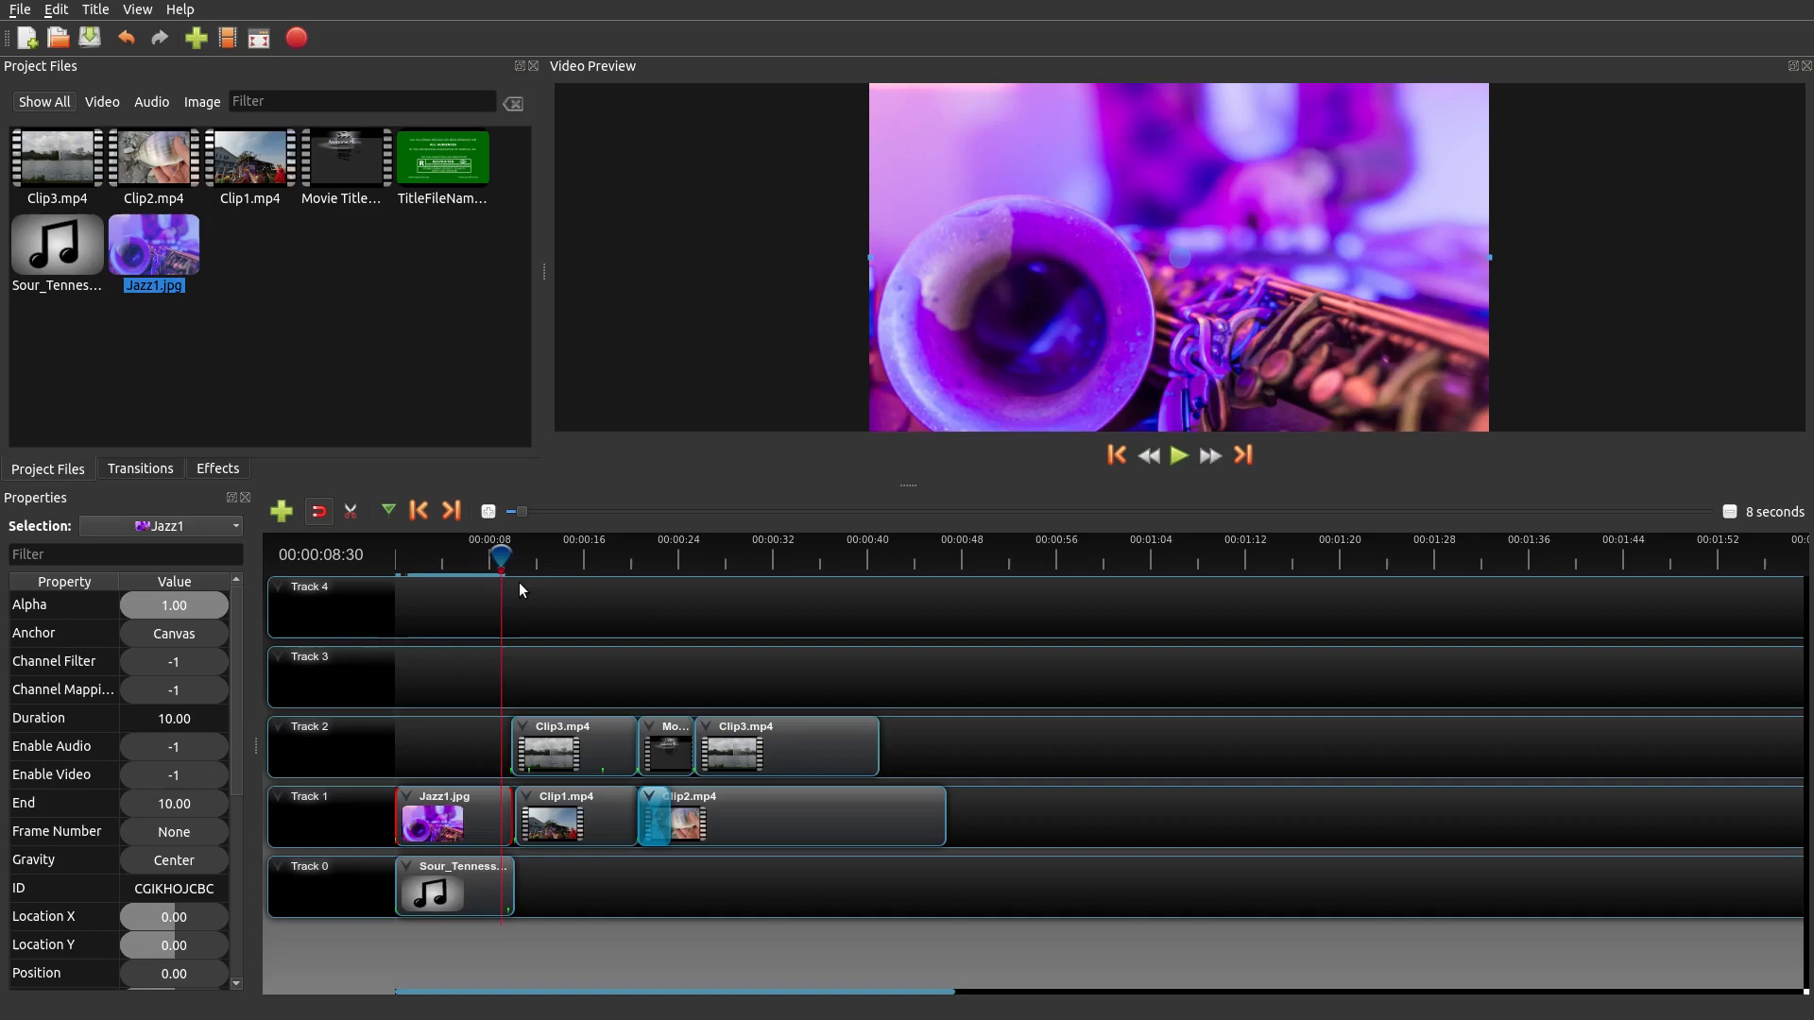
- Play from the start into Clip1, pause, and park the playhead on Jazz1.jpg
{"action": "left_click", "coordinate": [1178, 454]}
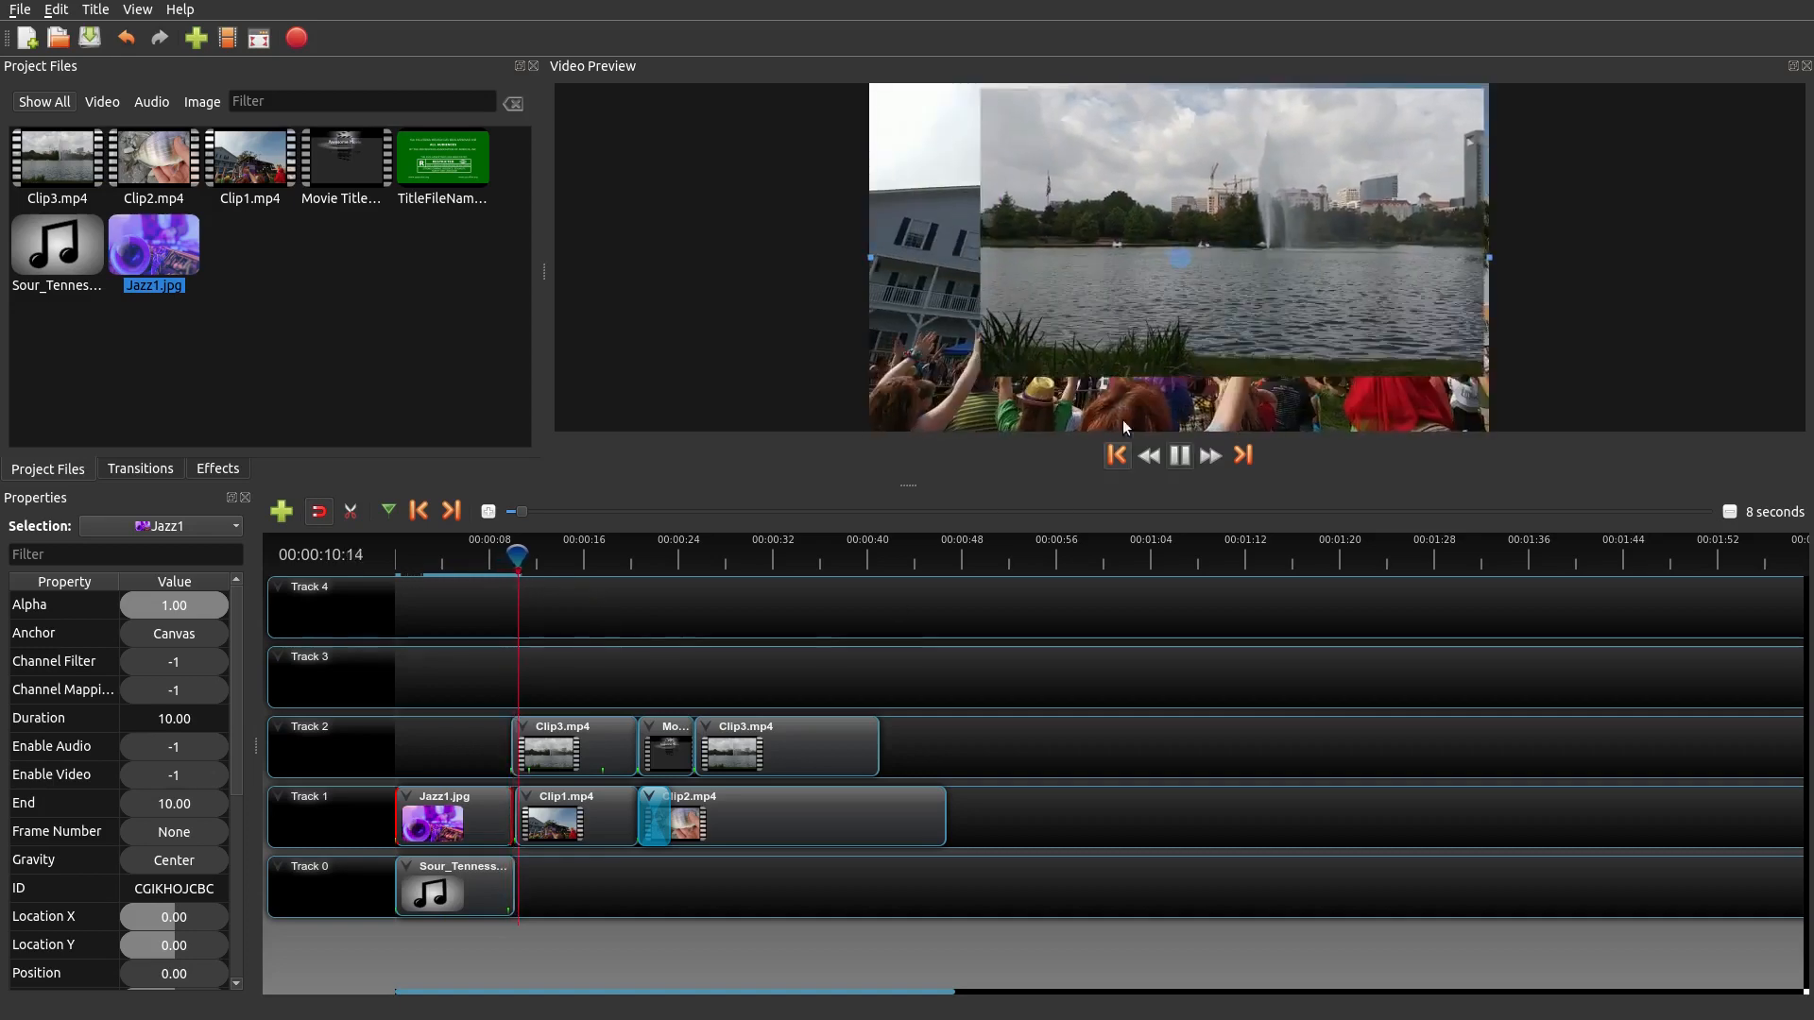
{"action": "left_click", "coordinate": [1178, 455]}
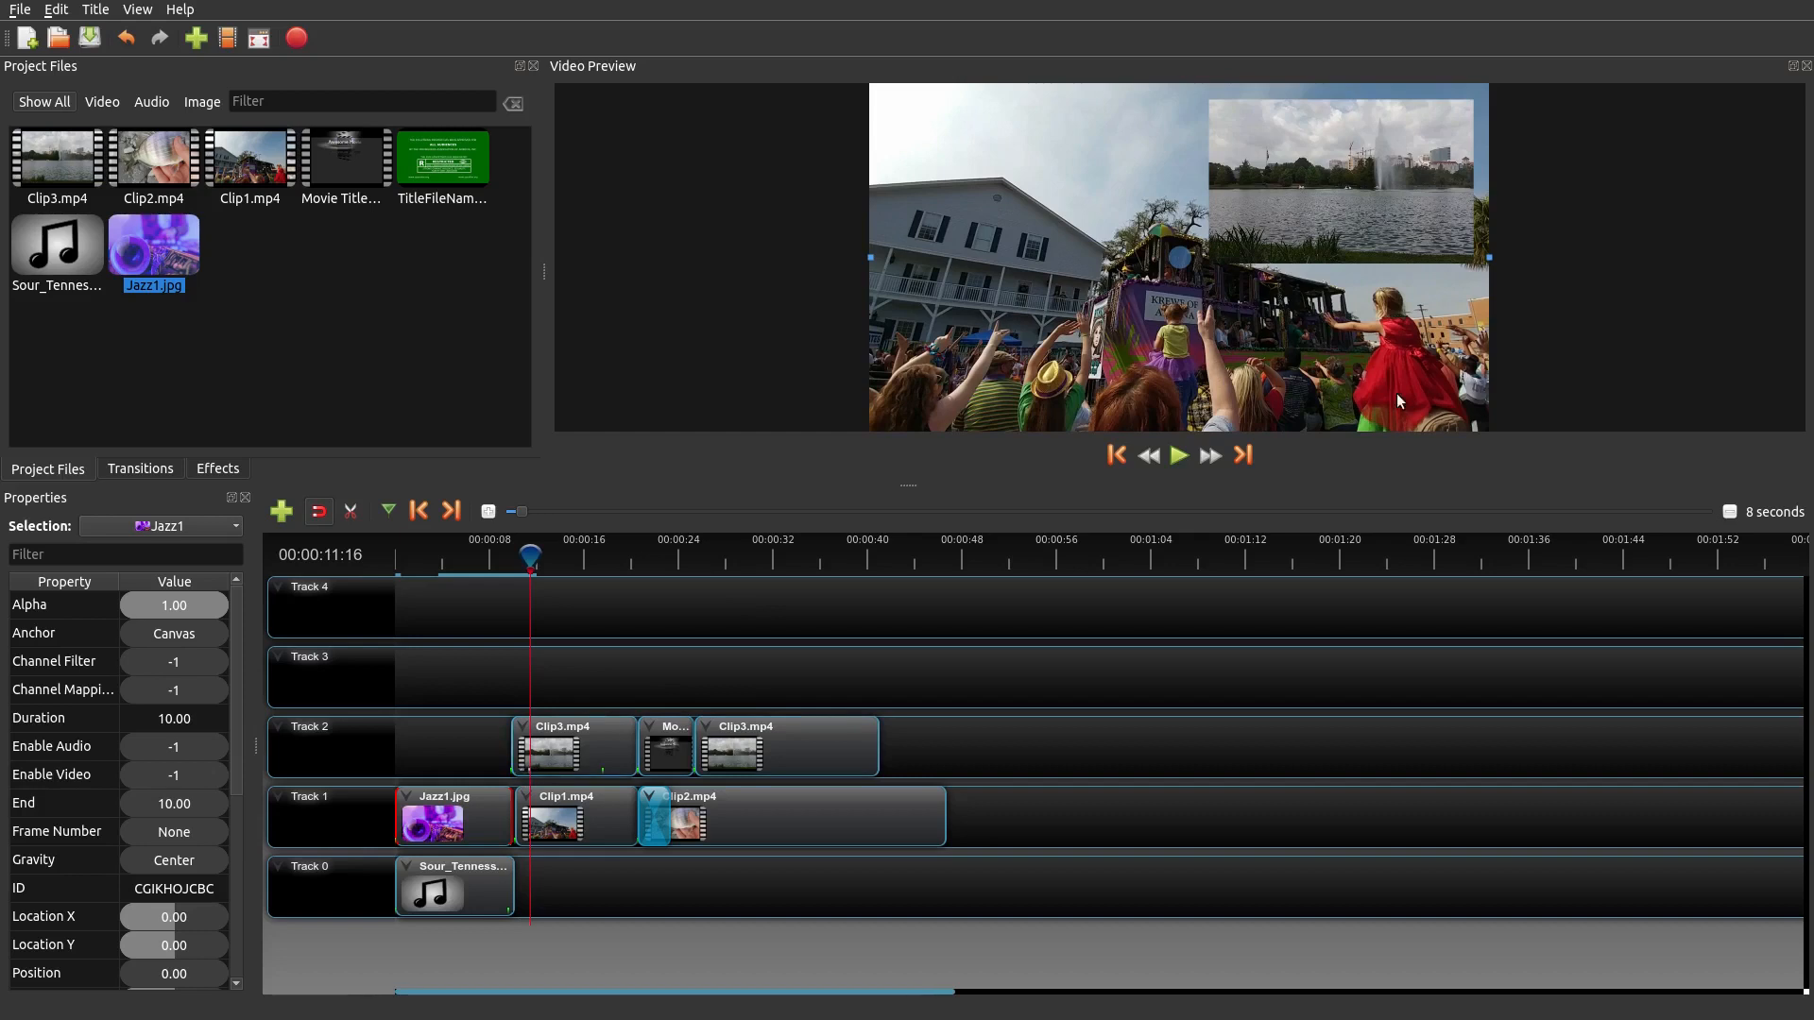
{"action": "mouse_move", "coordinate": [1459, 257]}
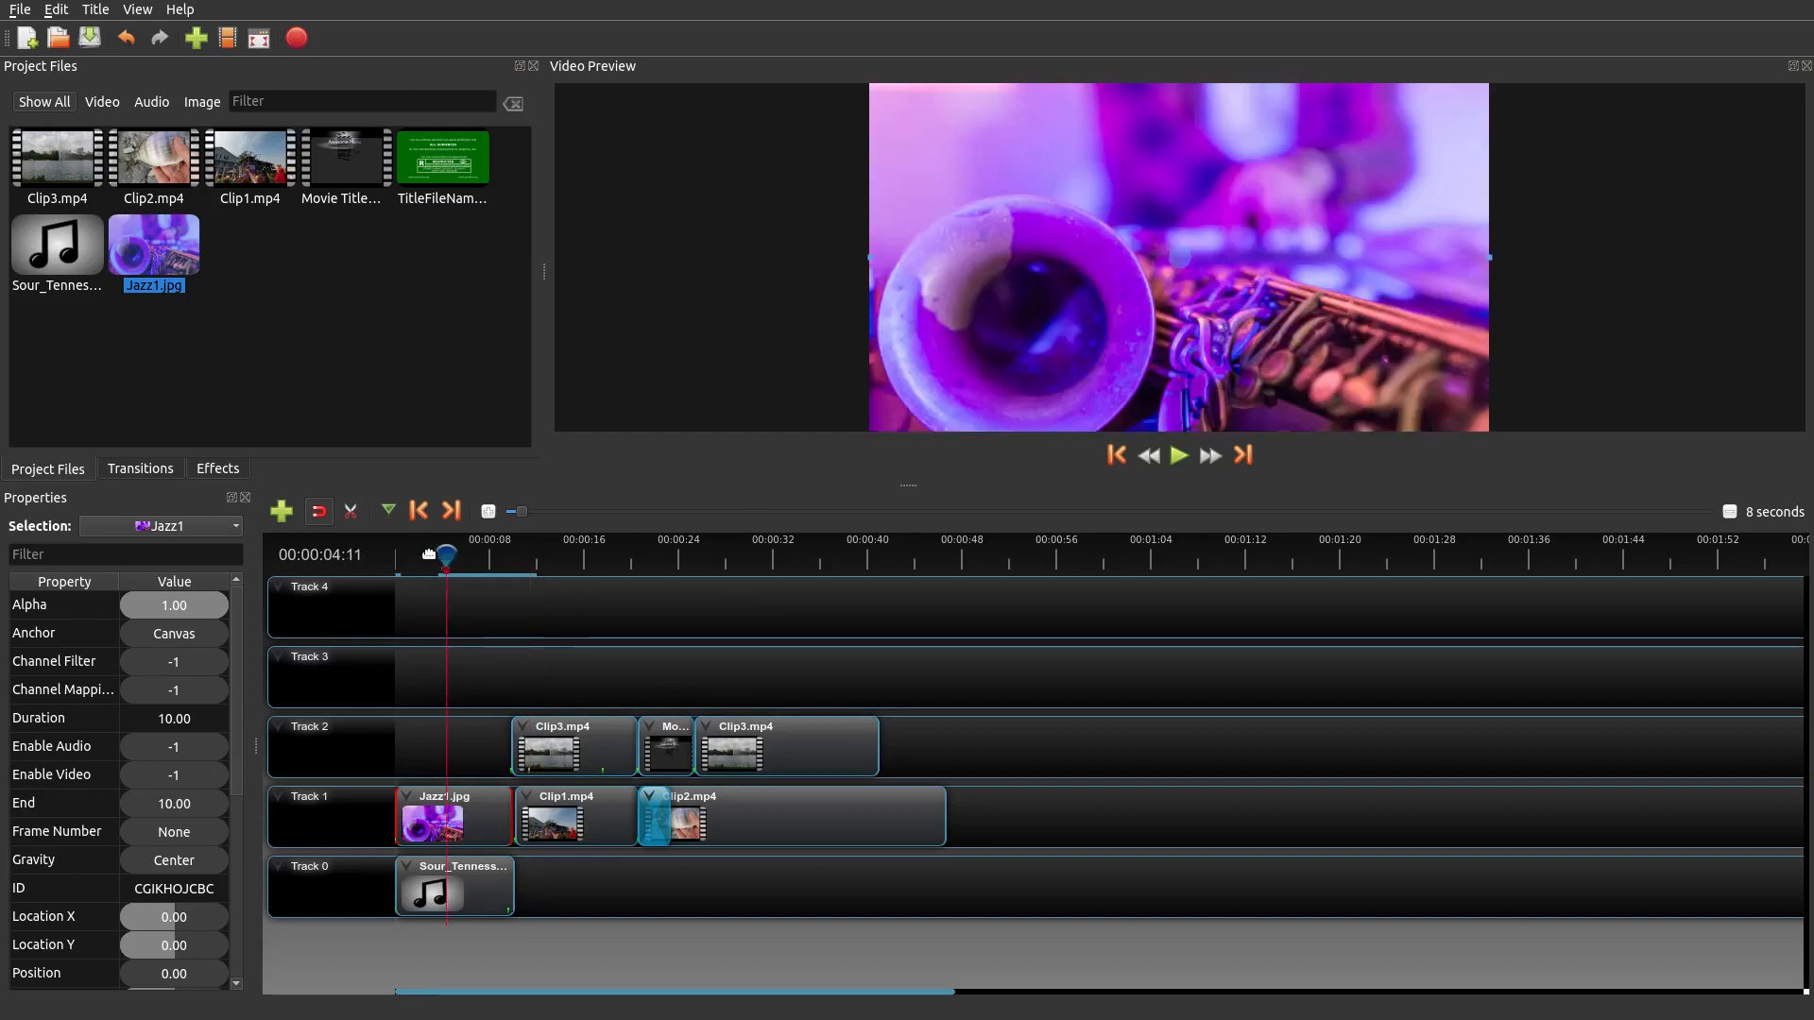
{"action": "left_click", "coordinate": [1178, 454]}
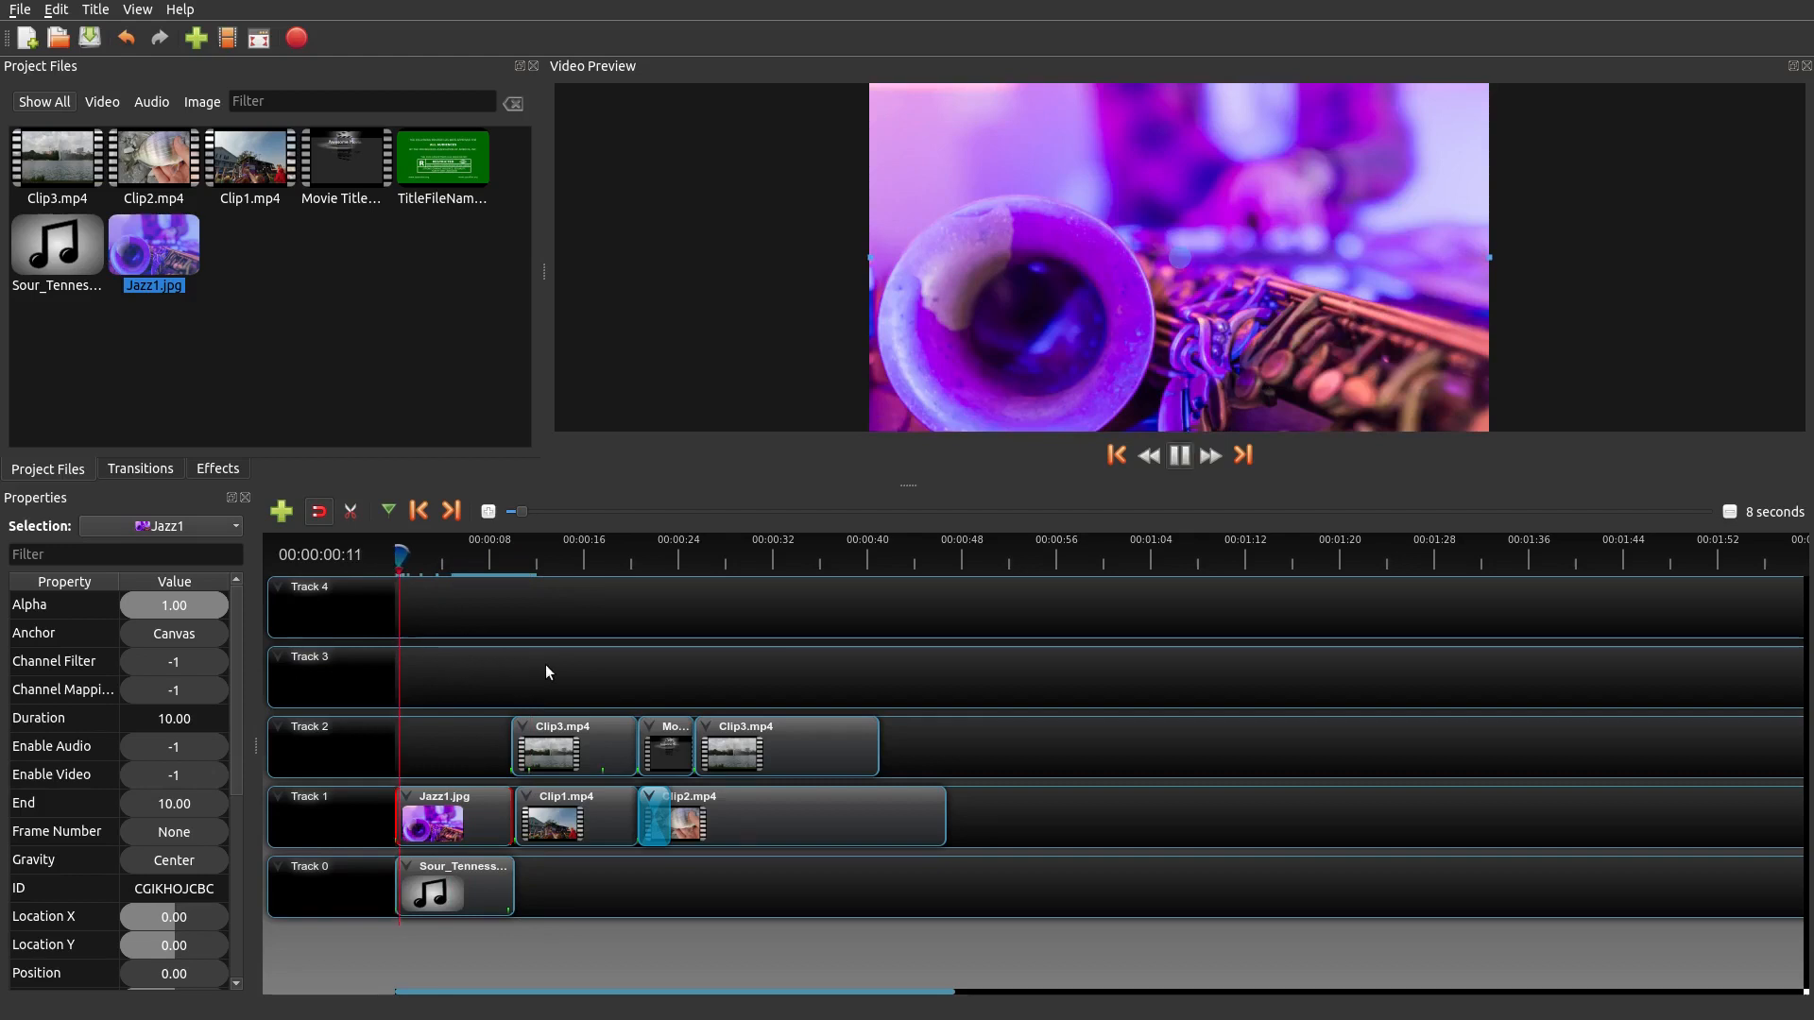
{"action": "left_click", "coordinate": [424, 556]}
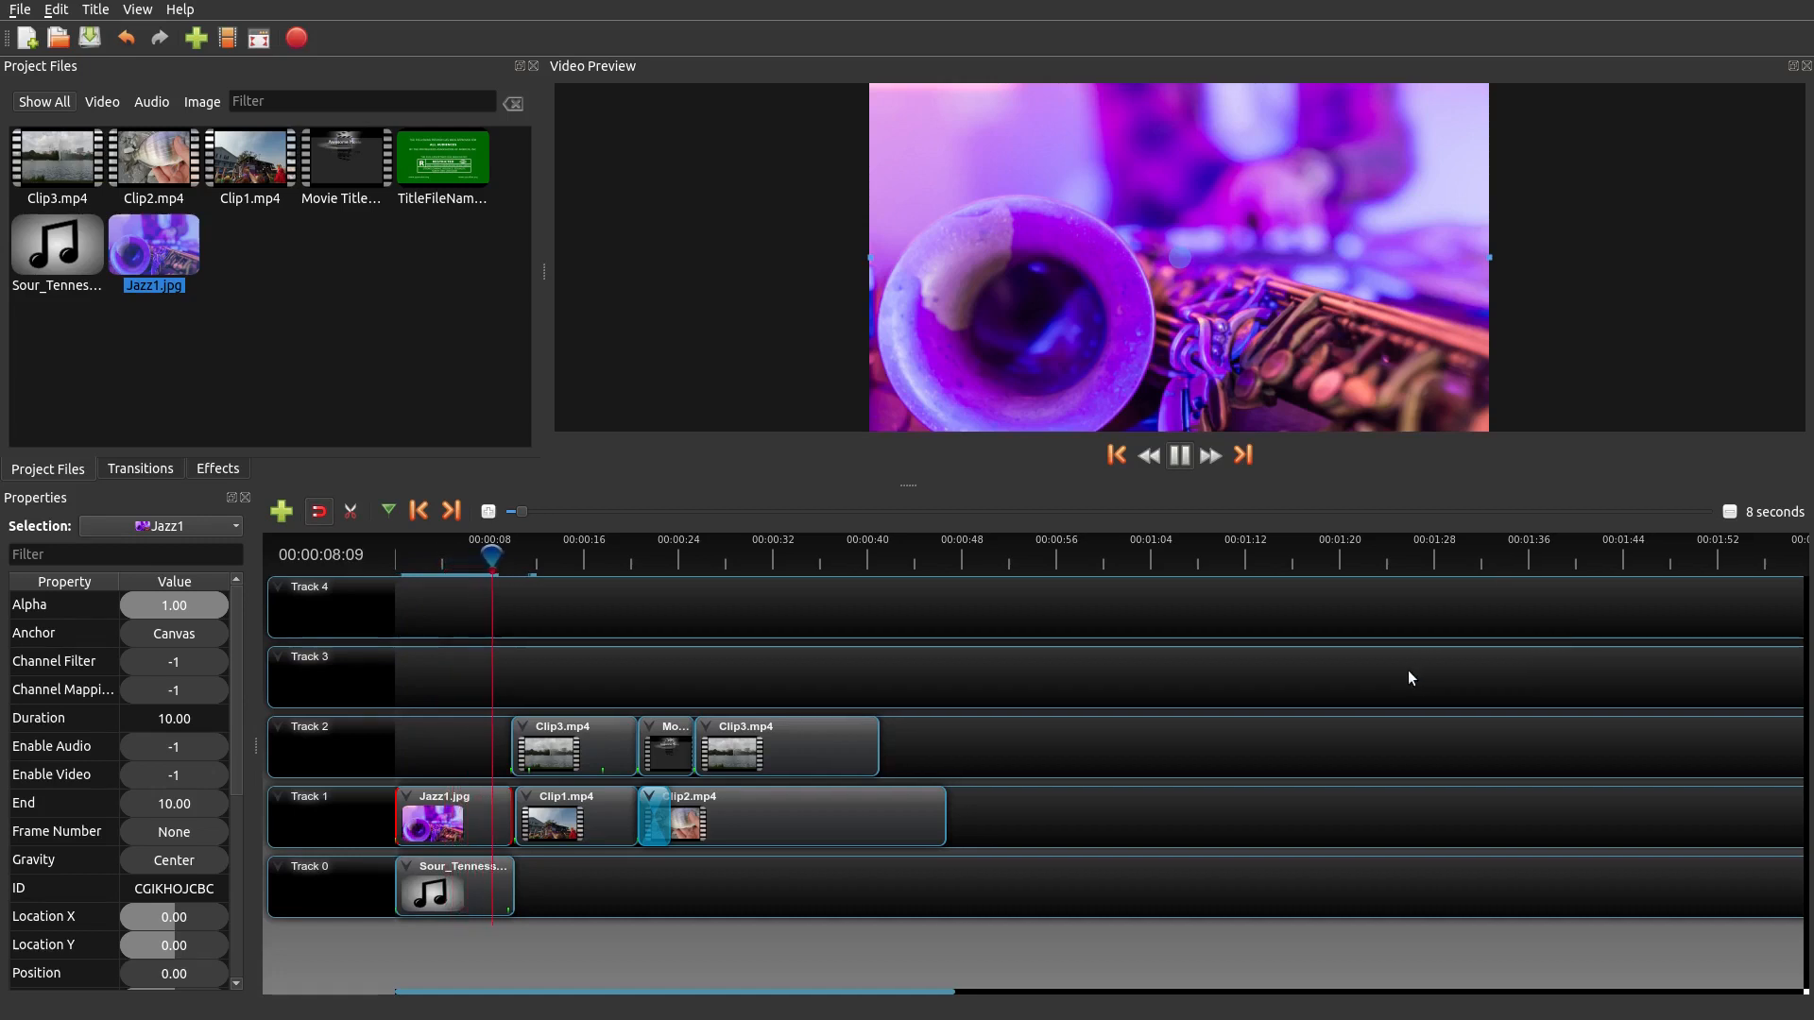
{"action": "left_click", "coordinate": [1178, 454]}
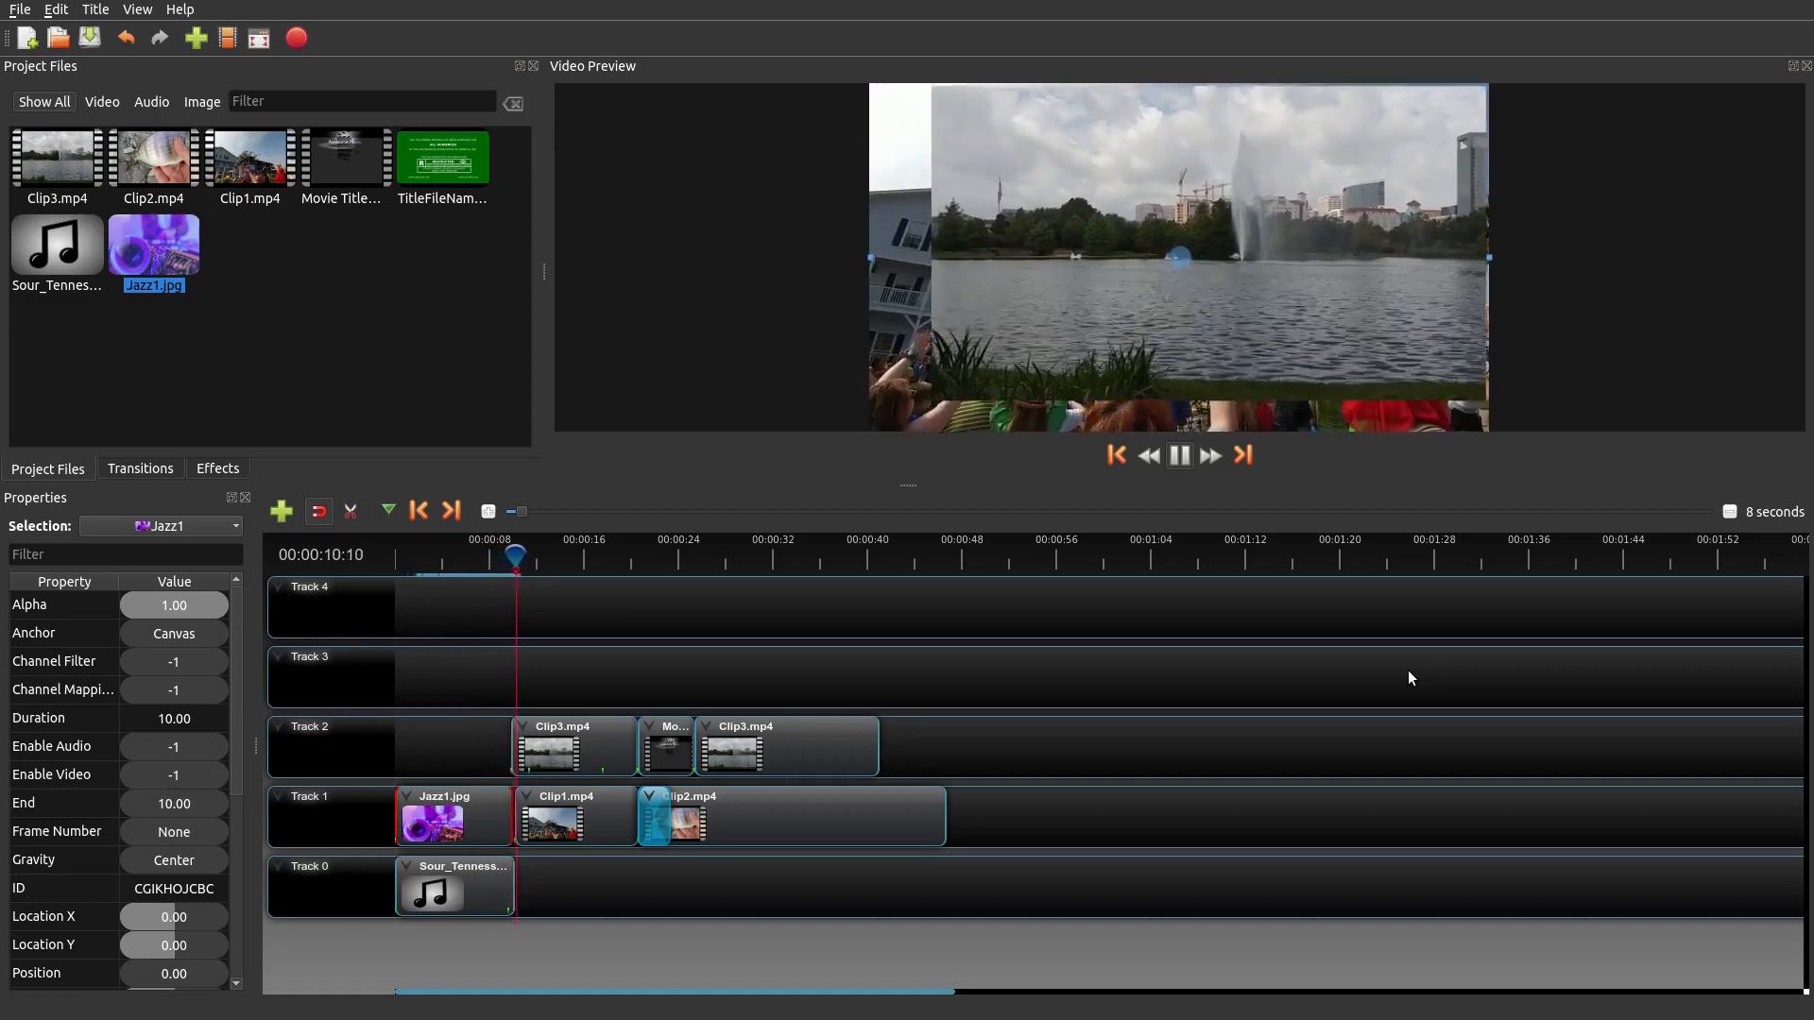
{"action": "left_click", "coordinate": [1178, 455]}
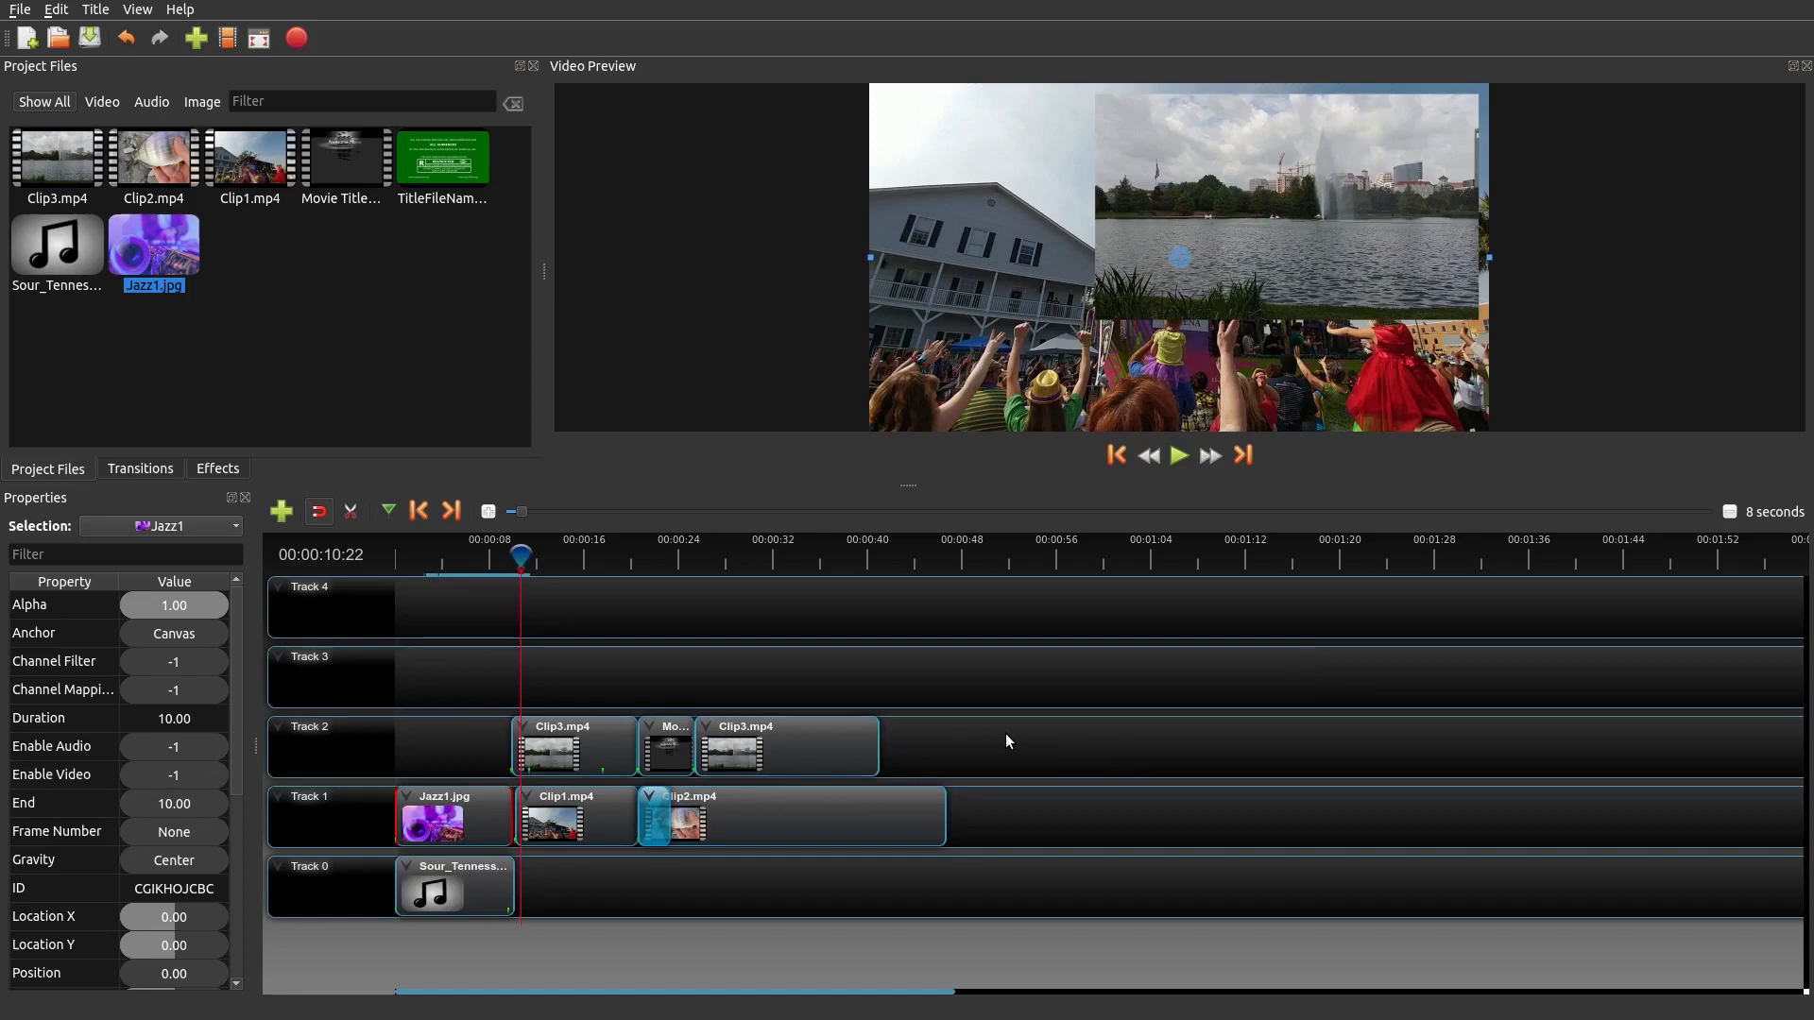
{"action": "mouse_move", "coordinate": [999, 737]}
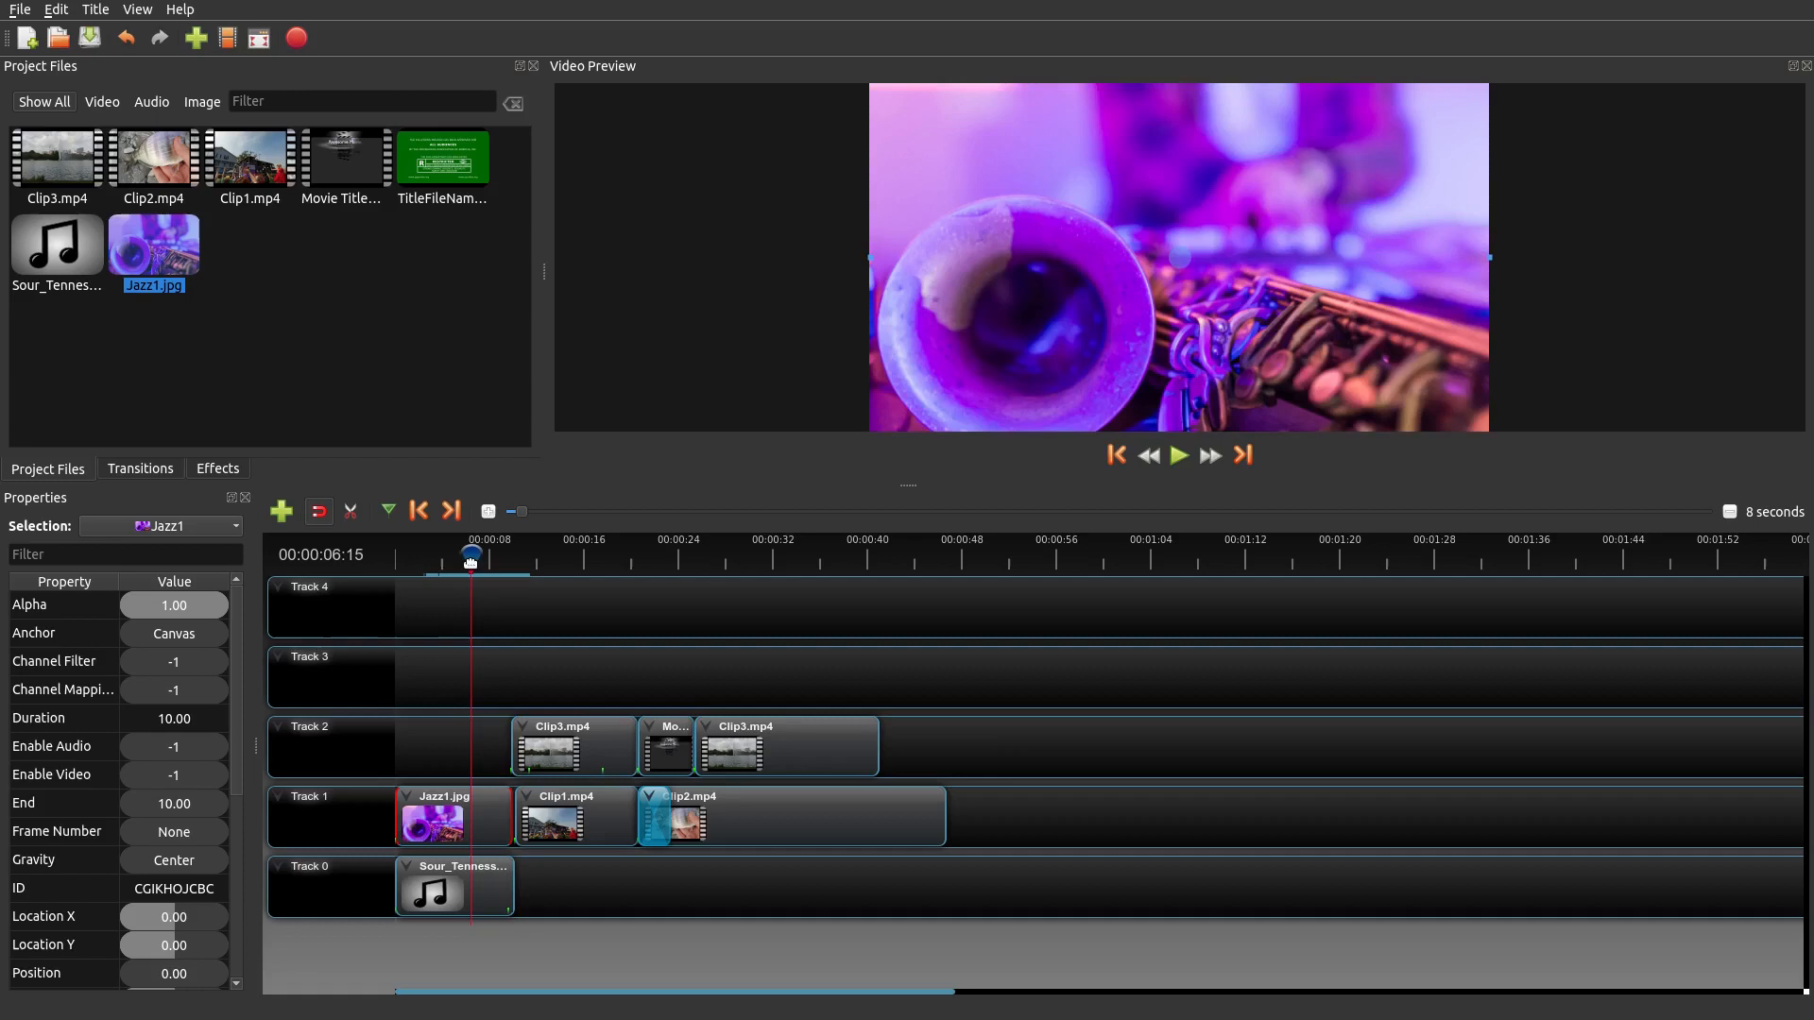
{"action": "left_click", "coordinate": [428, 556]}
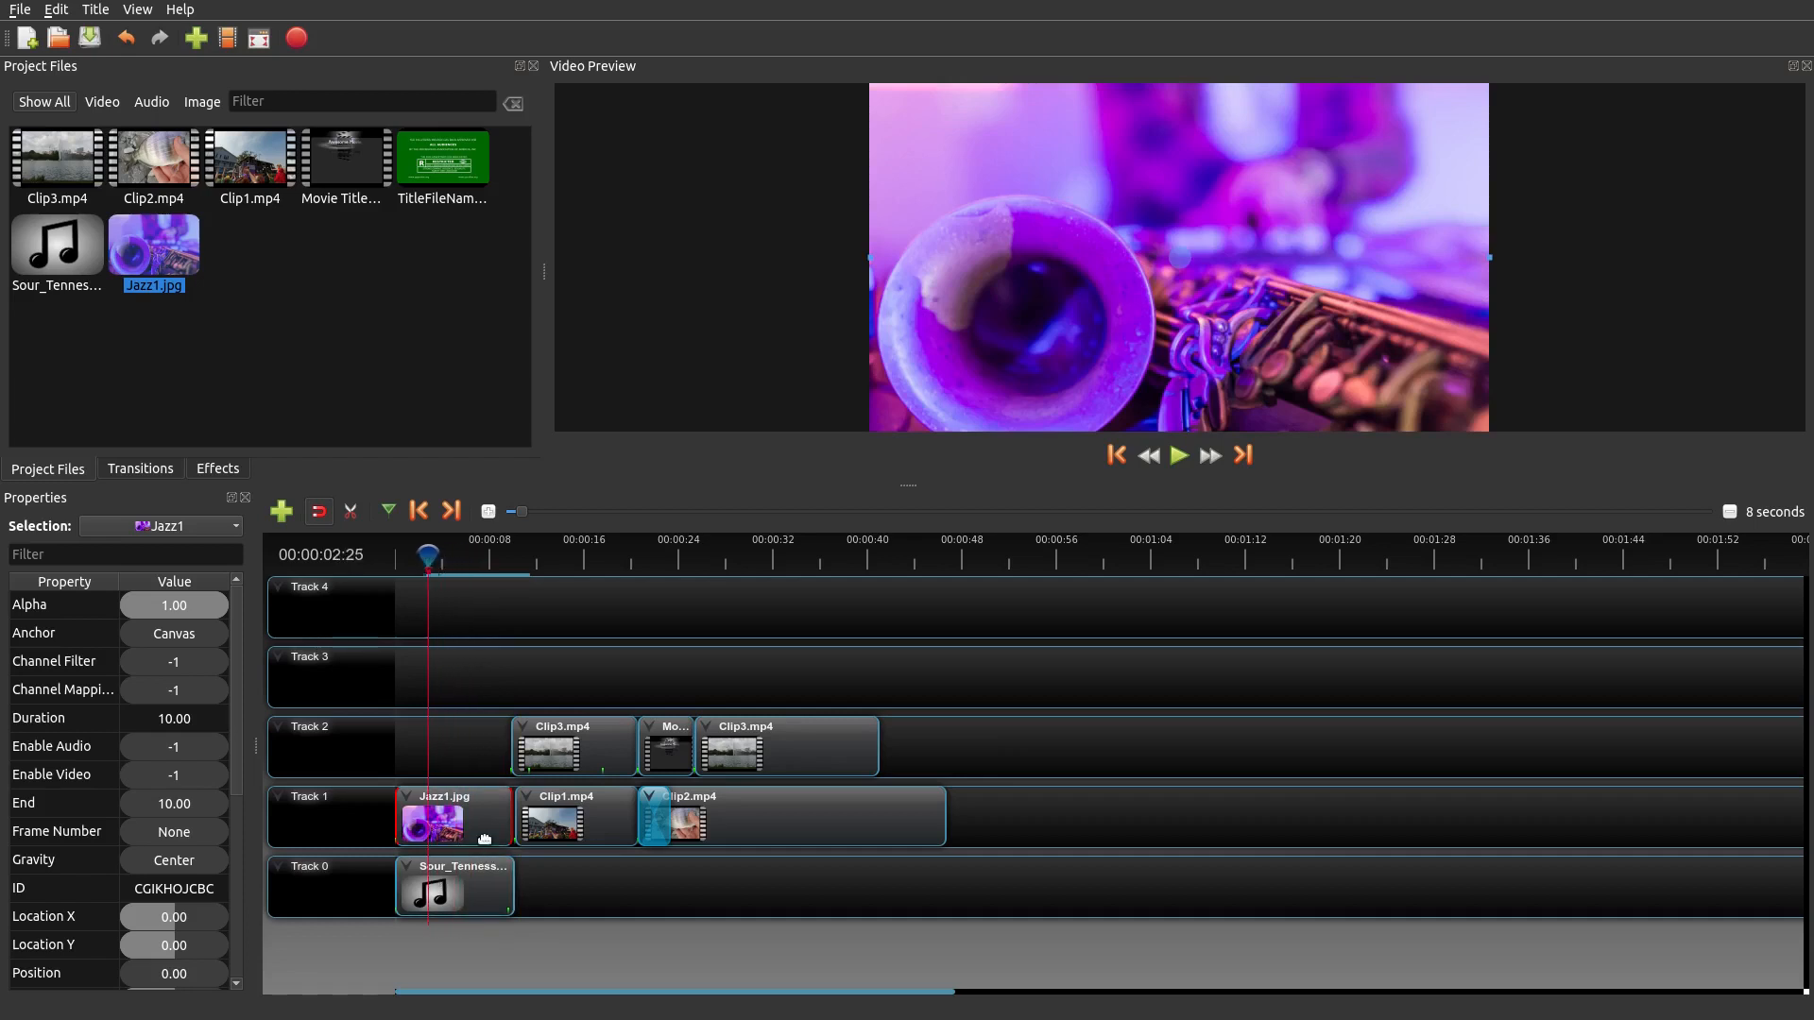
{"action": "mouse_move", "coordinate": [1047, 398]}
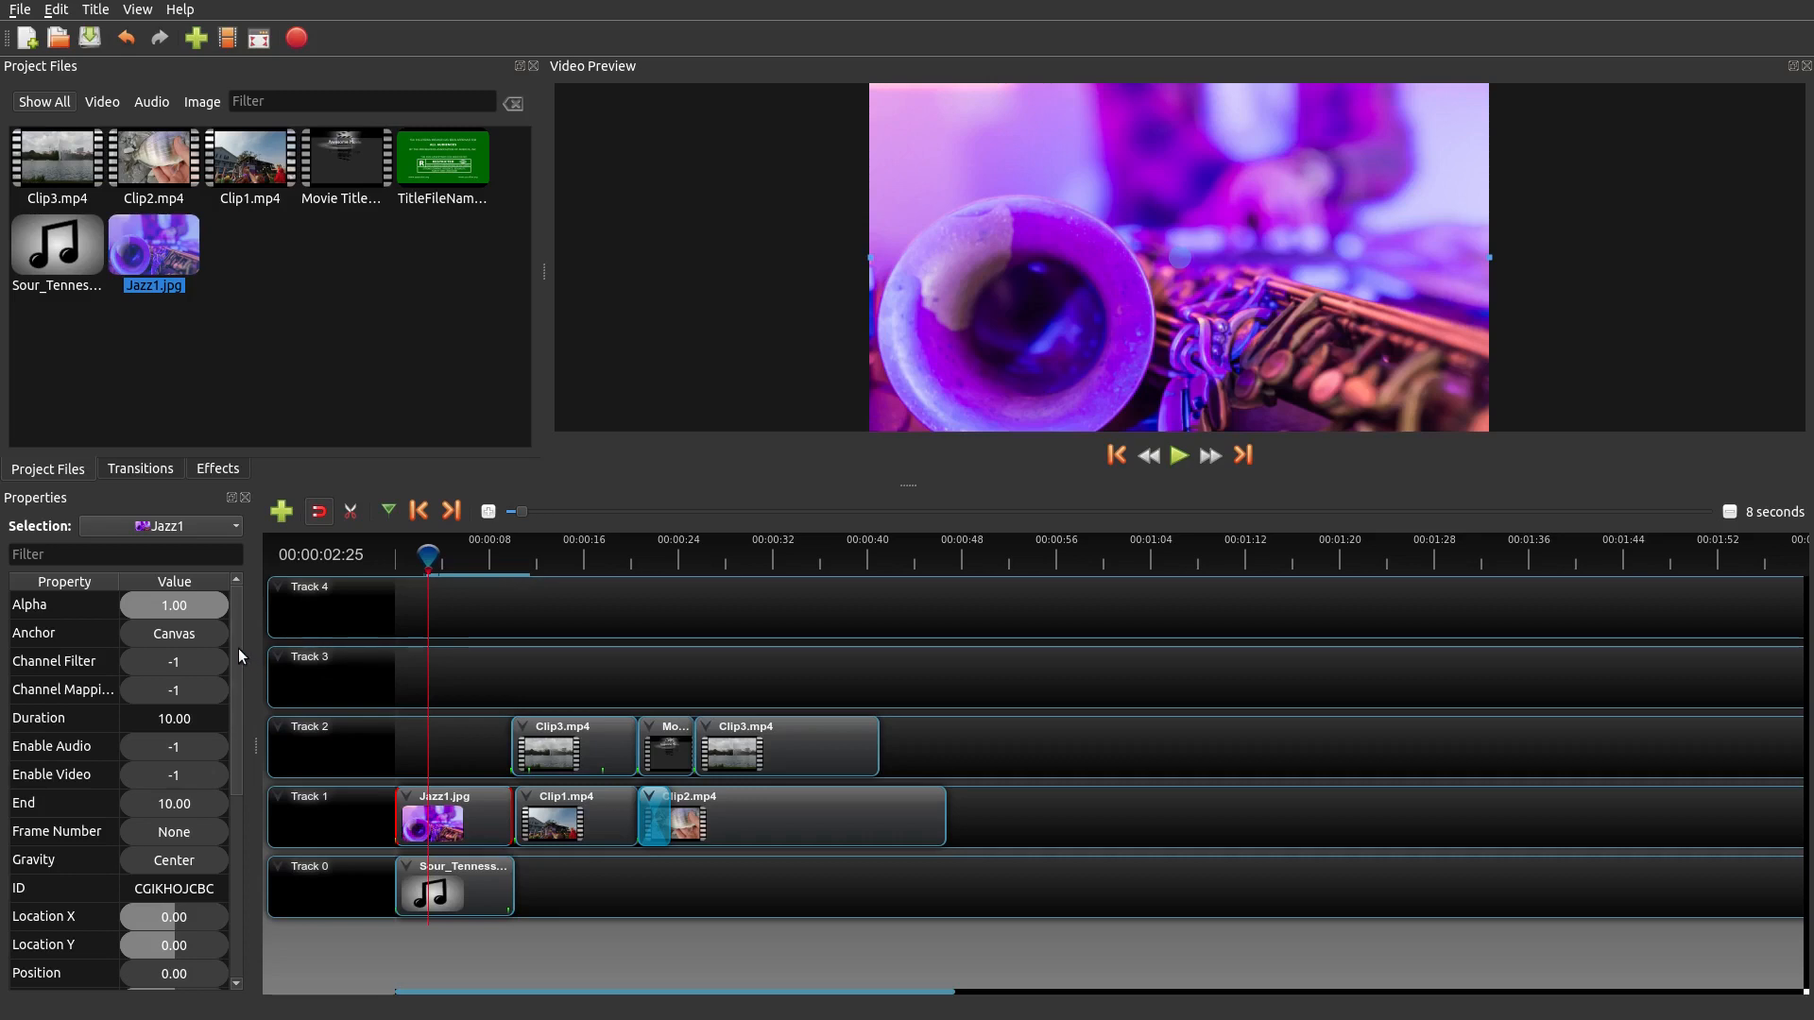
- Scroll Properties to view Jazz1.jpg's Scale X 1.20 and Scale Y 1.07
{"action": "scroll", "scroll_direction": "down", "scroll_amount": 3}
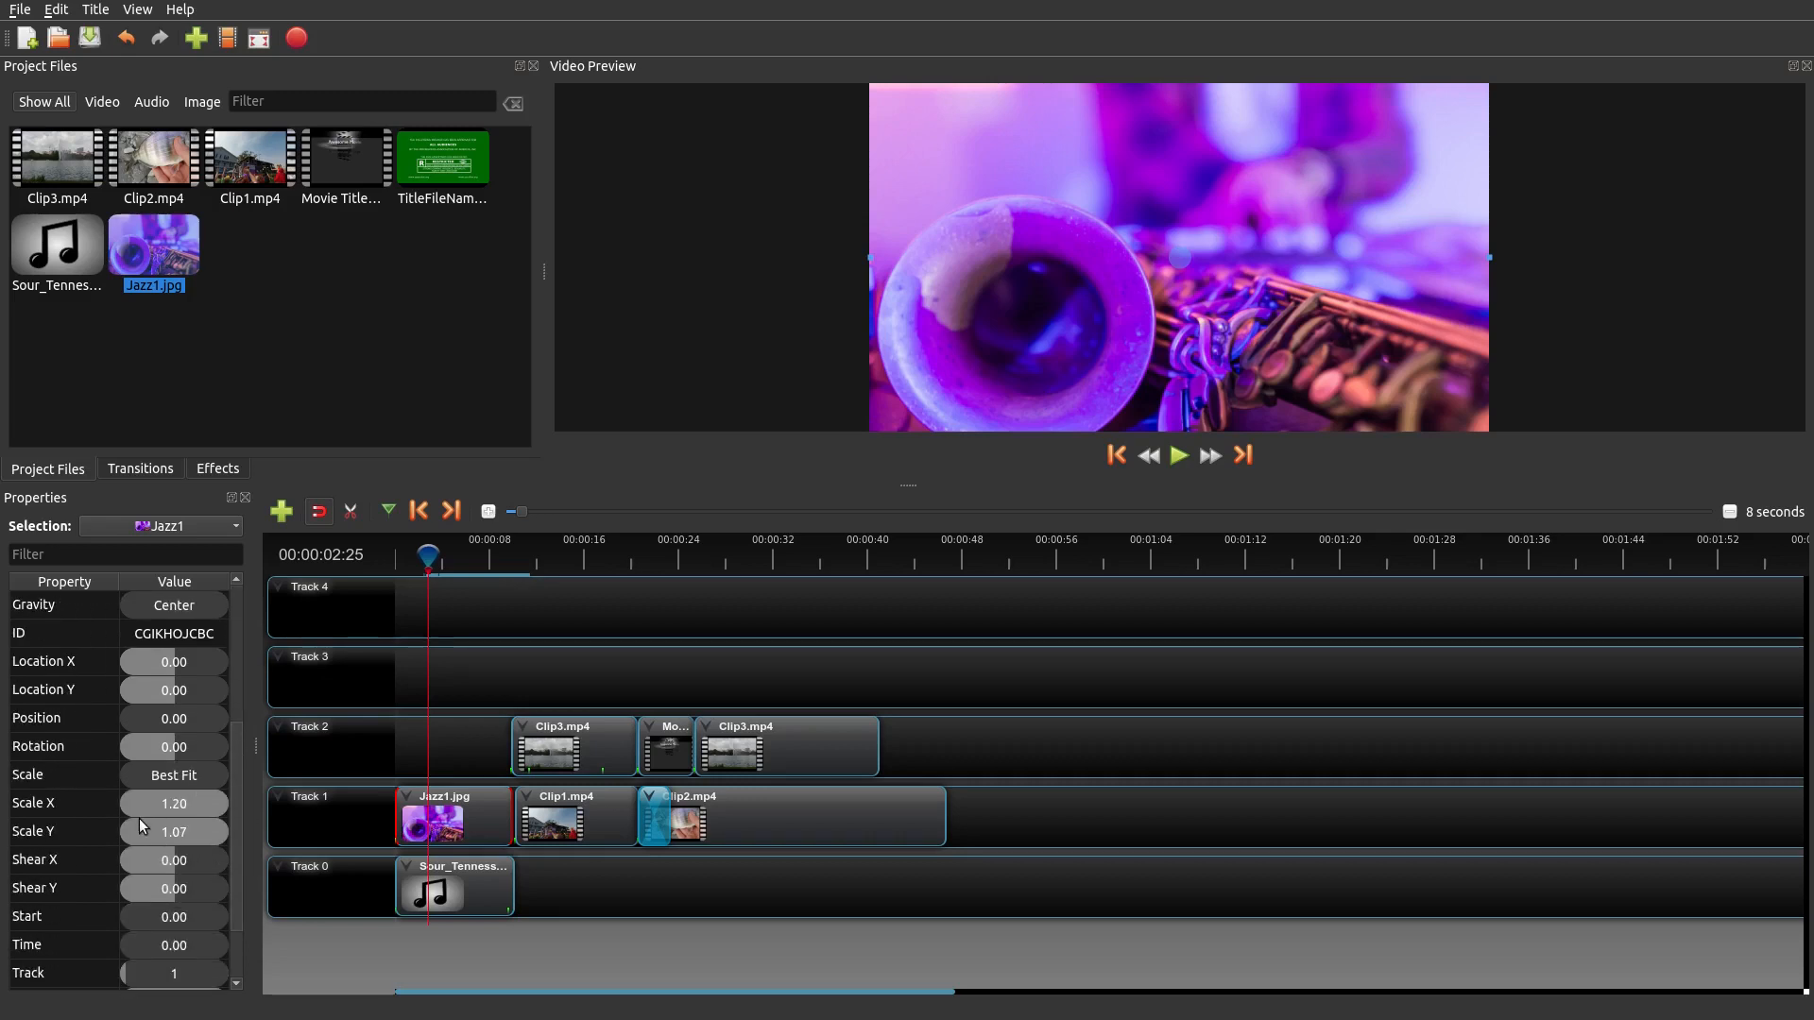
{"action": "mouse_move", "coordinate": [179, 842]}
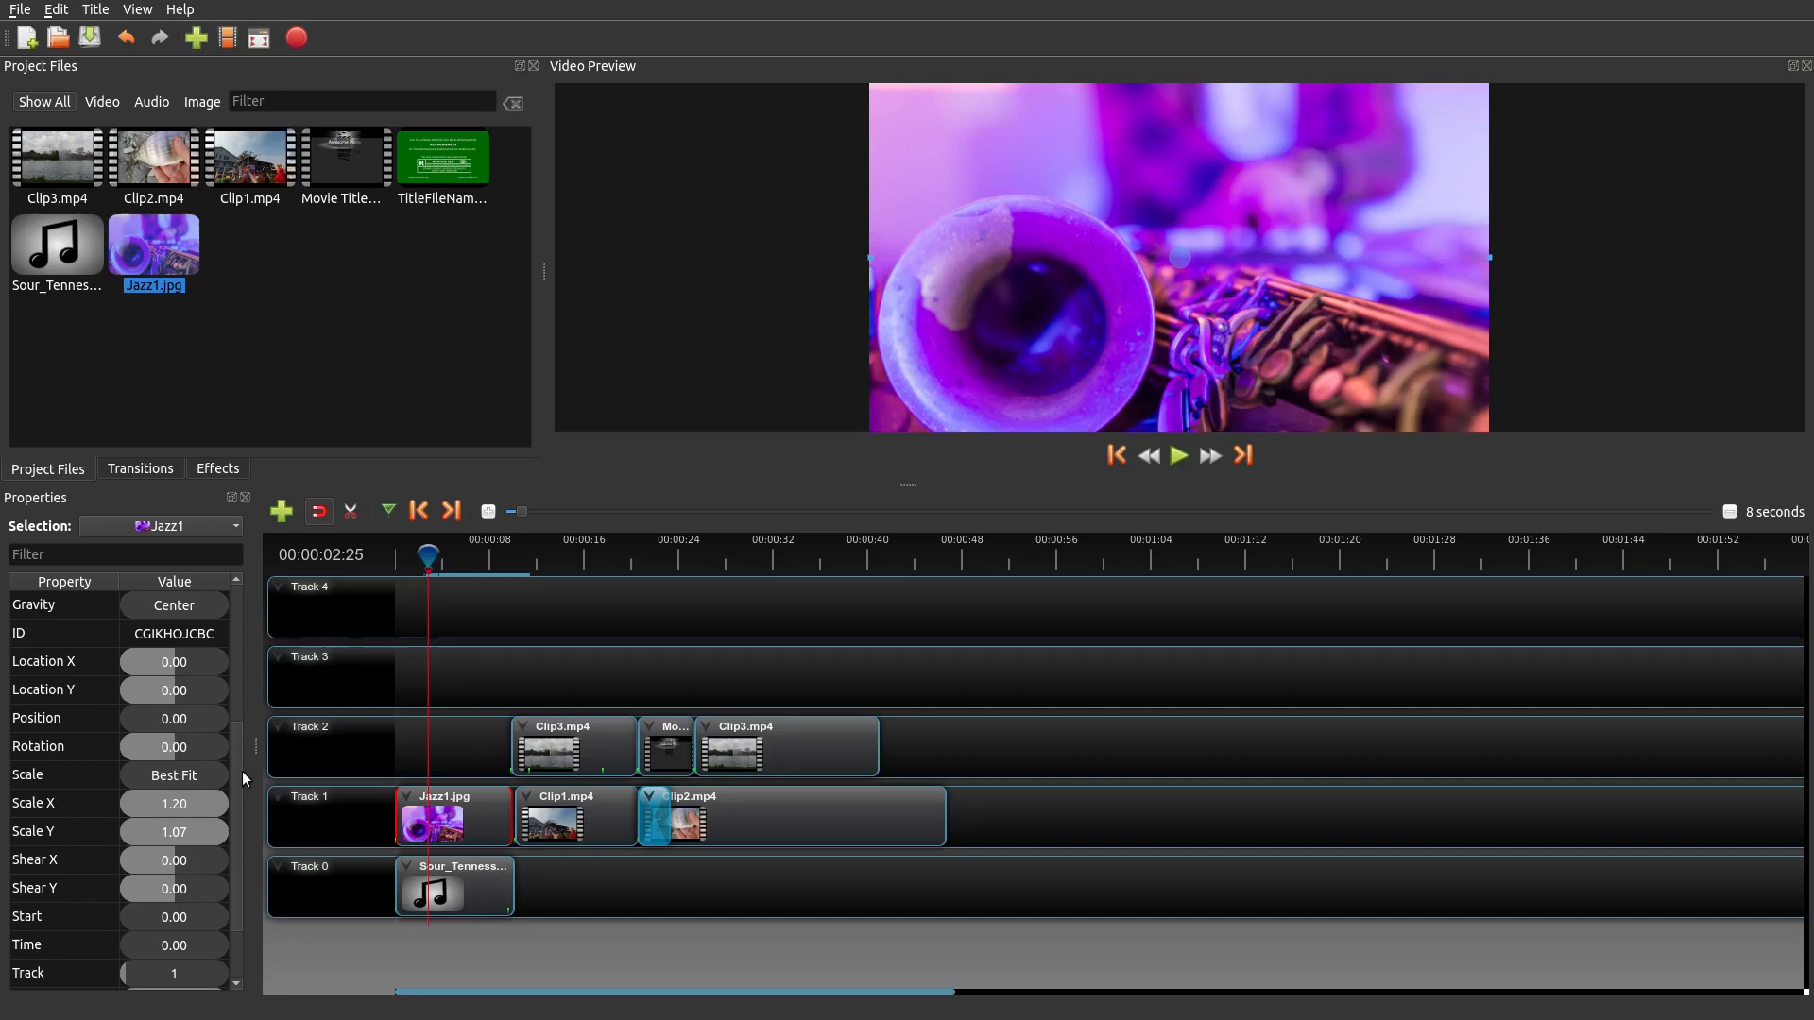
{"action": "scroll", "scroll_direction": "up", "scroll_amount": 3}
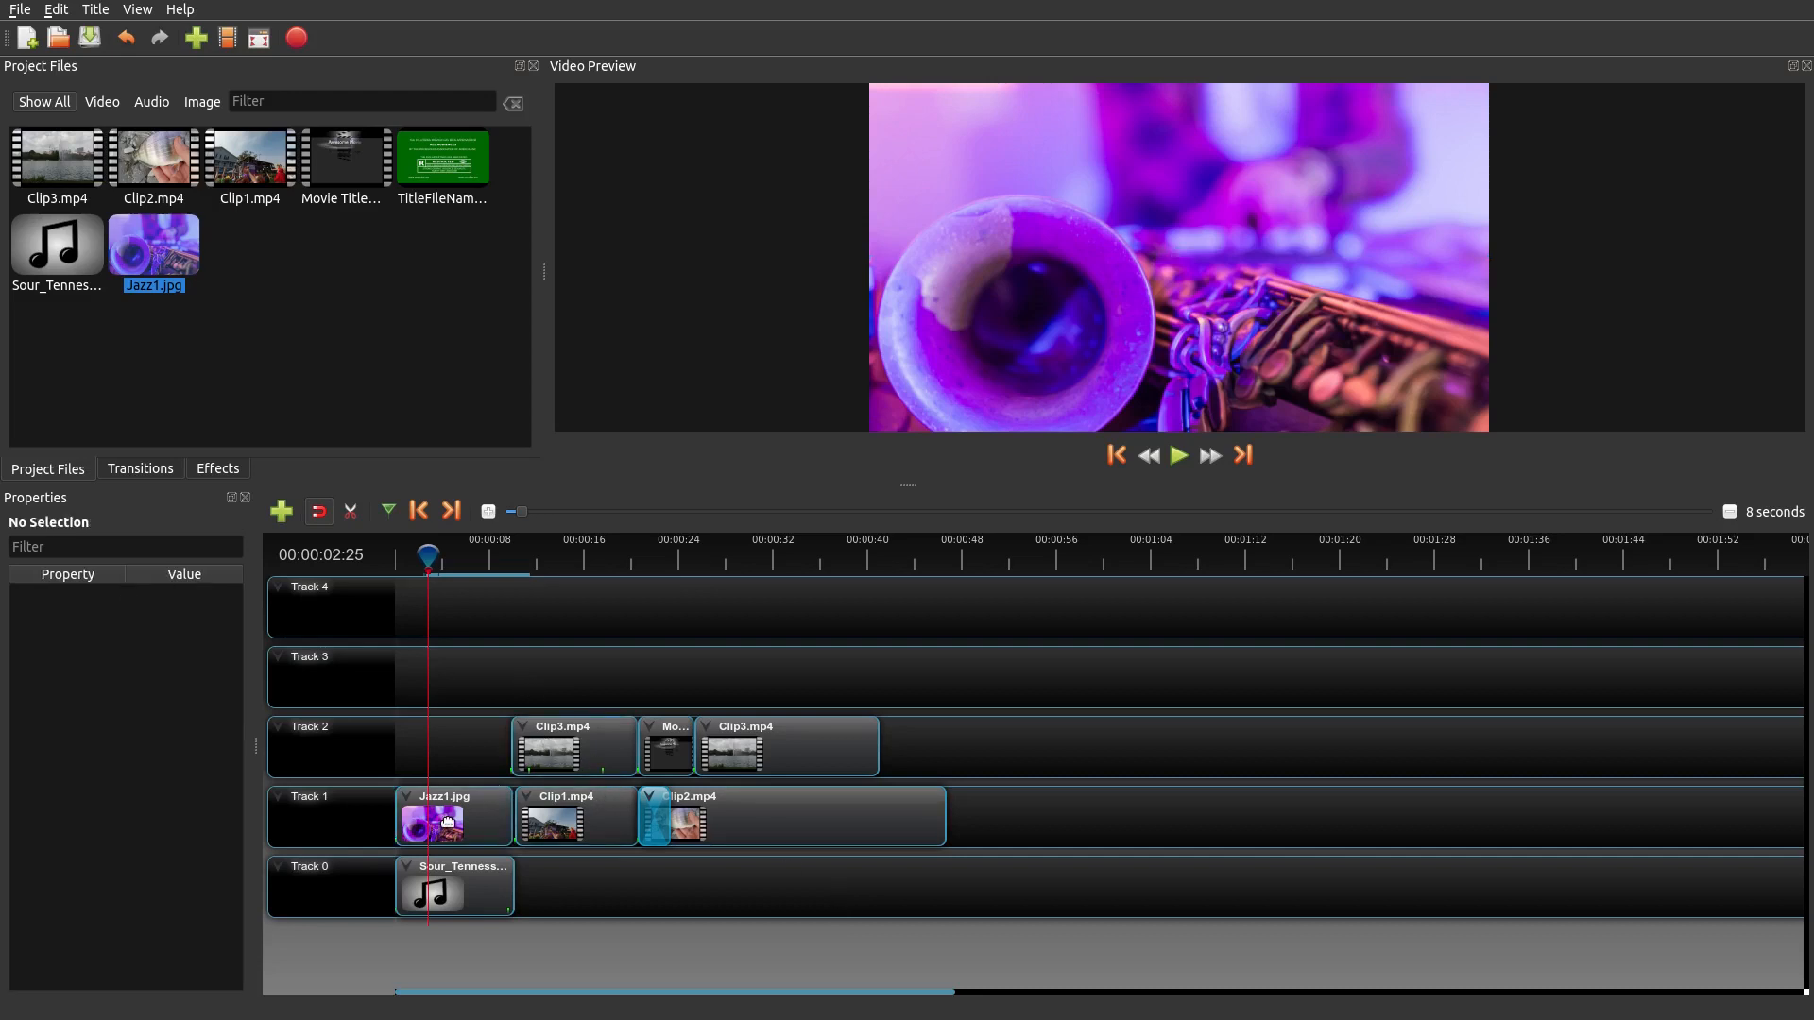
{"action": "mouse_move", "coordinate": [618, 767]}
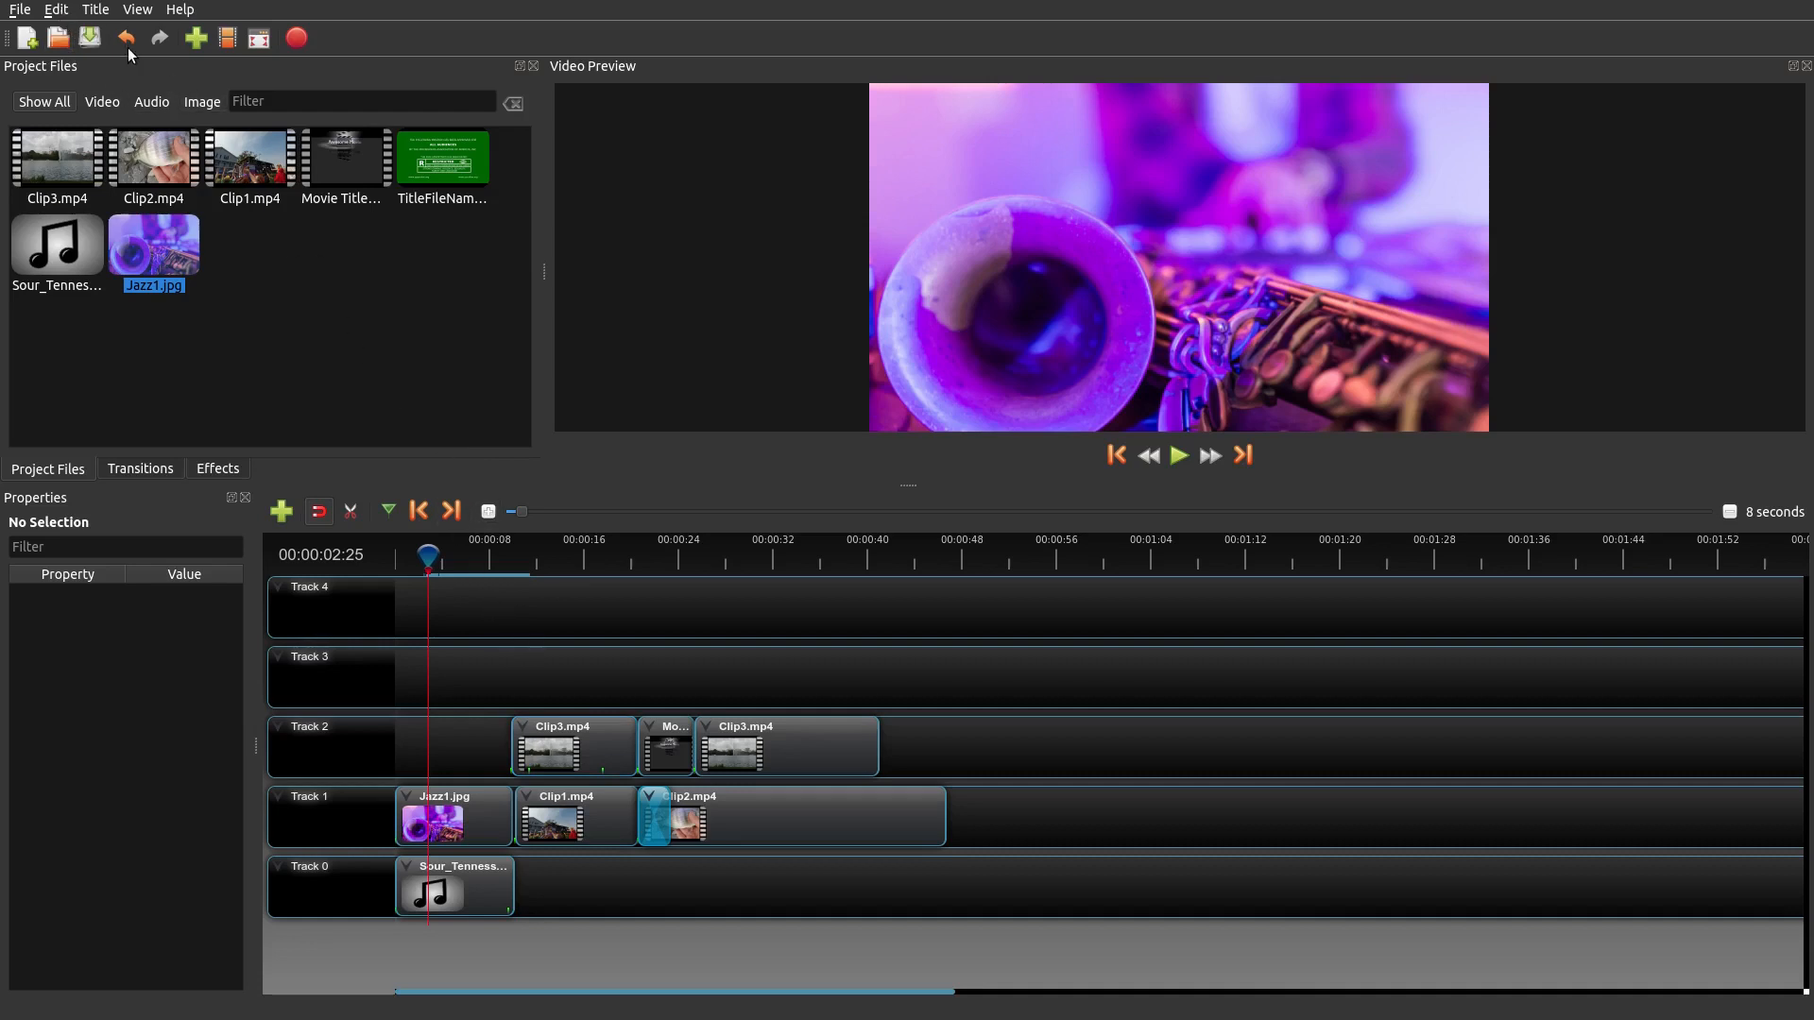
{"action": "left_click", "coordinate": [55, 10]}
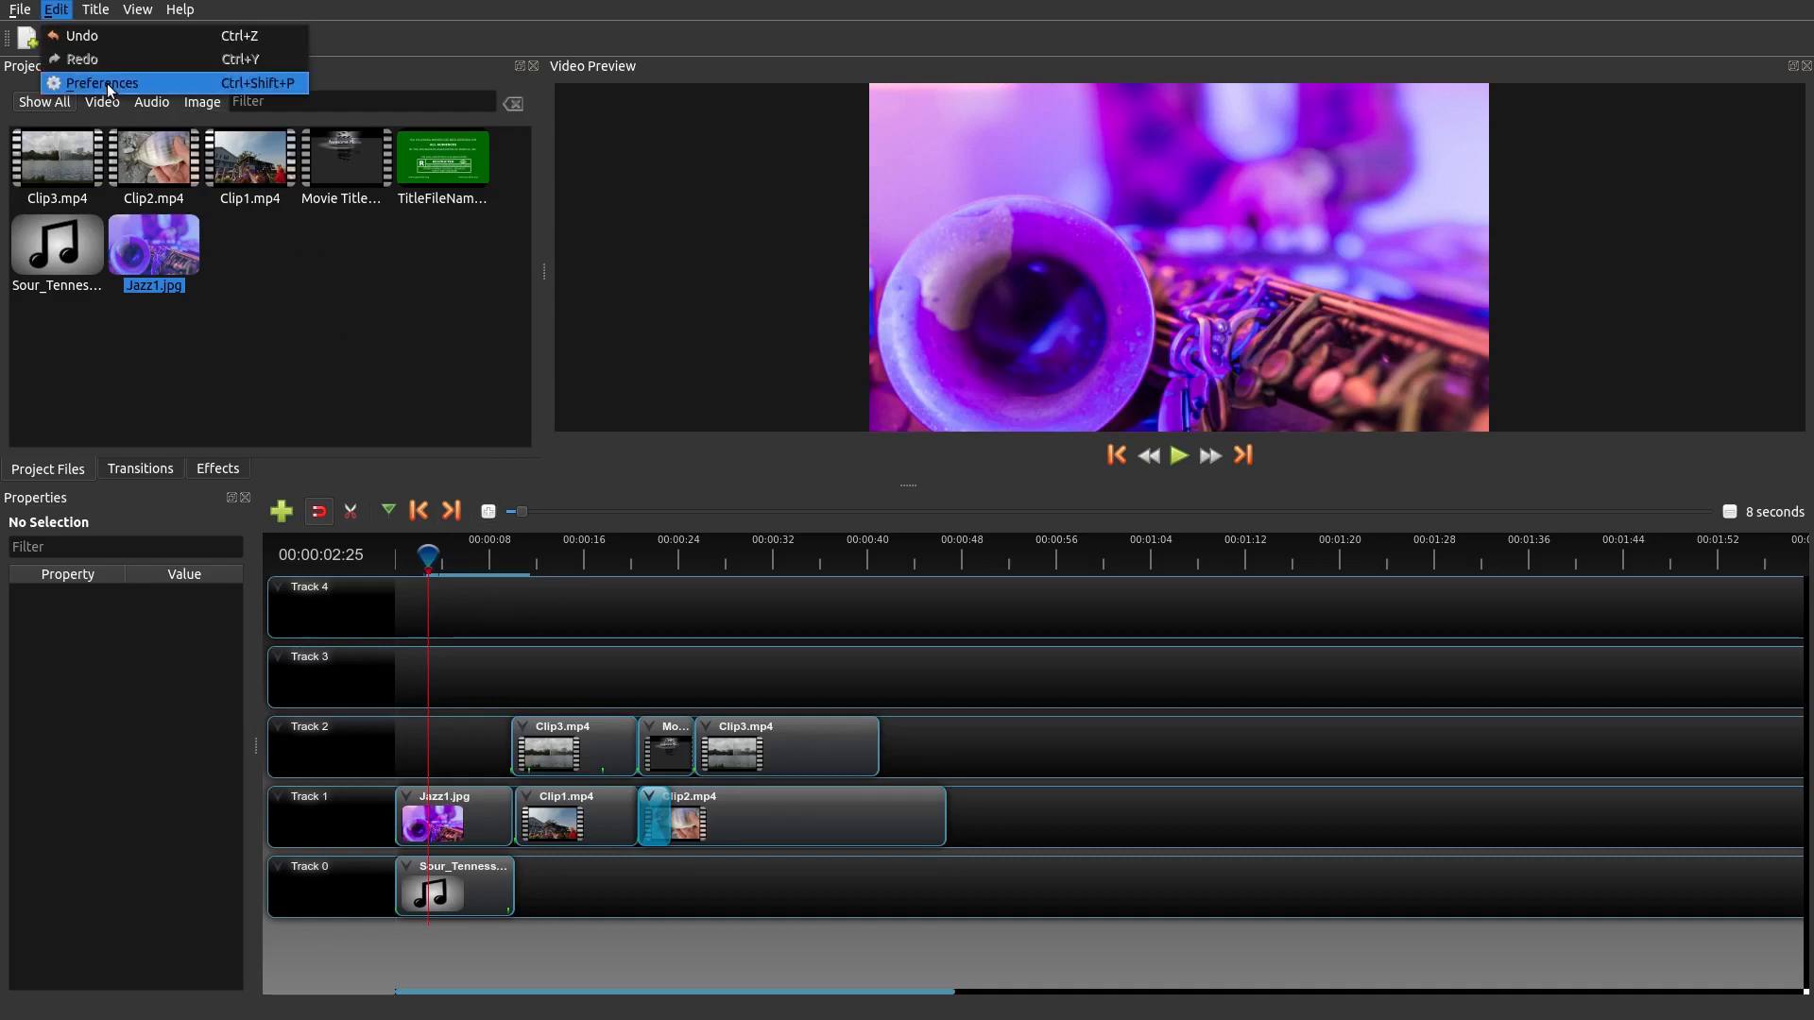
{"action": "left_click", "coordinate": [103, 82]}
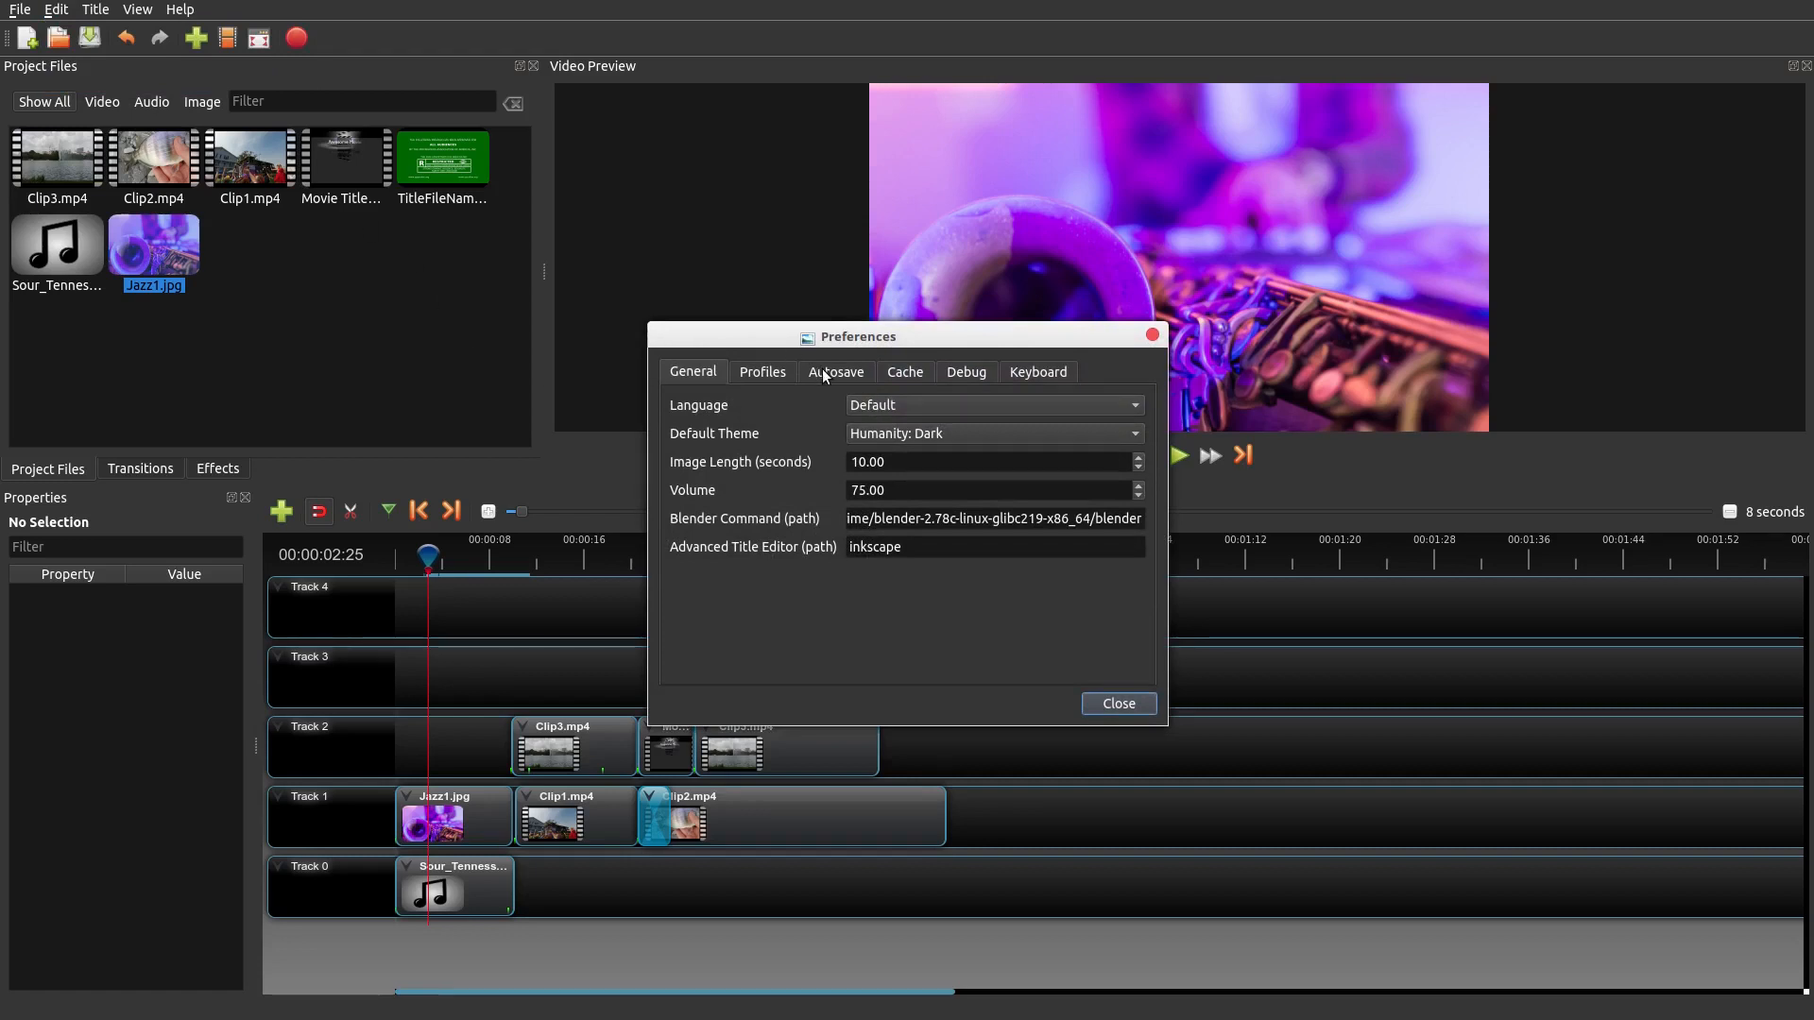
{"action": "left_click", "coordinate": [835, 371]}
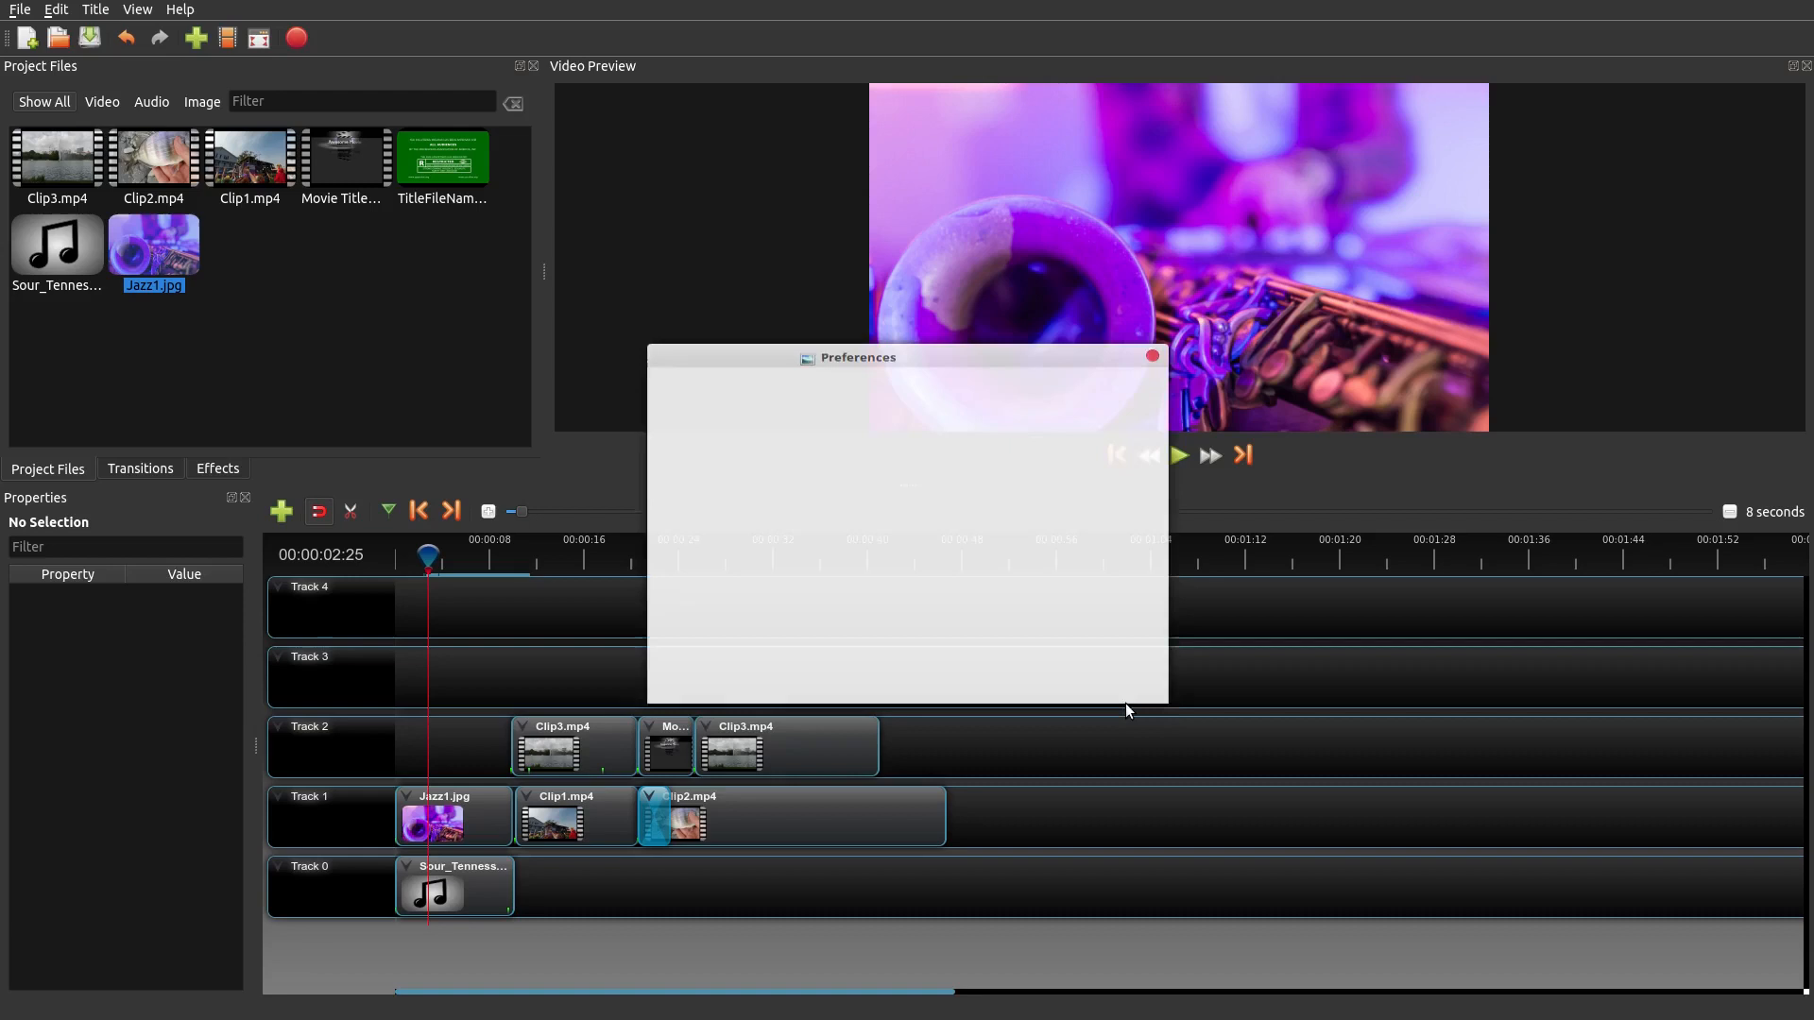
{"action": "left_click", "coordinate": [1150, 356]}
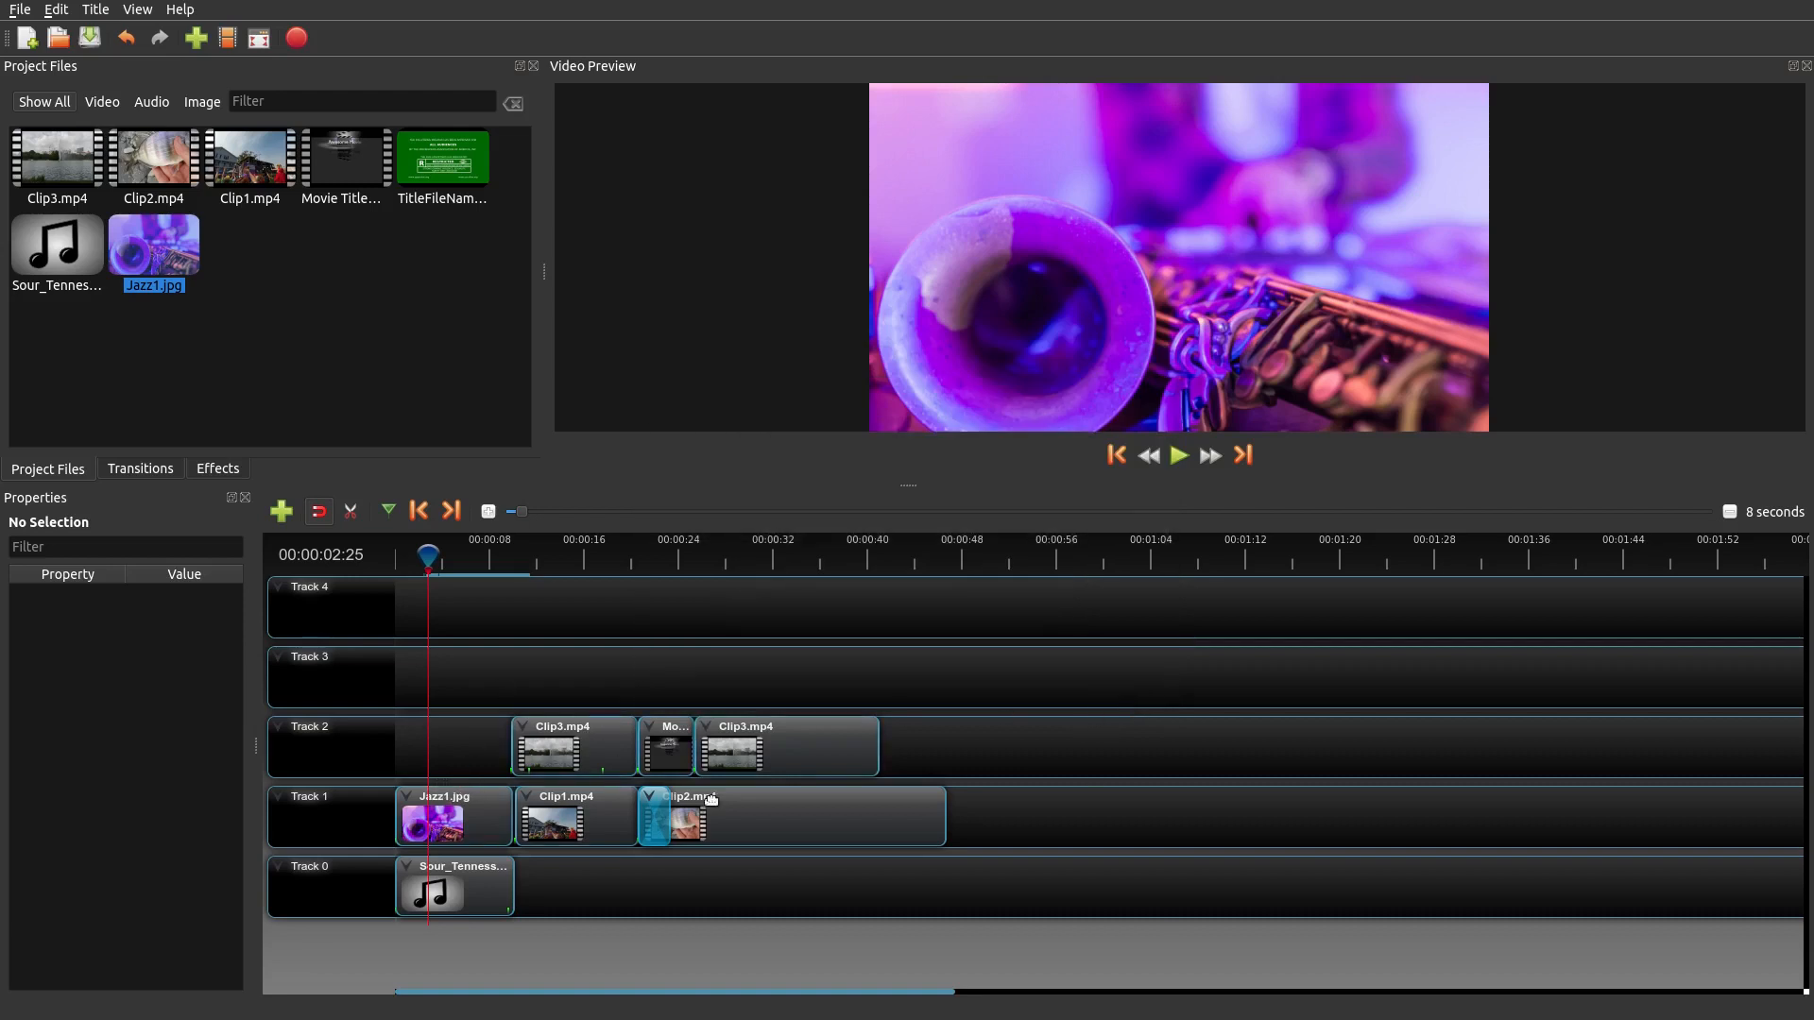
{"action": "mouse_move", "coordinate": [856, 735]}
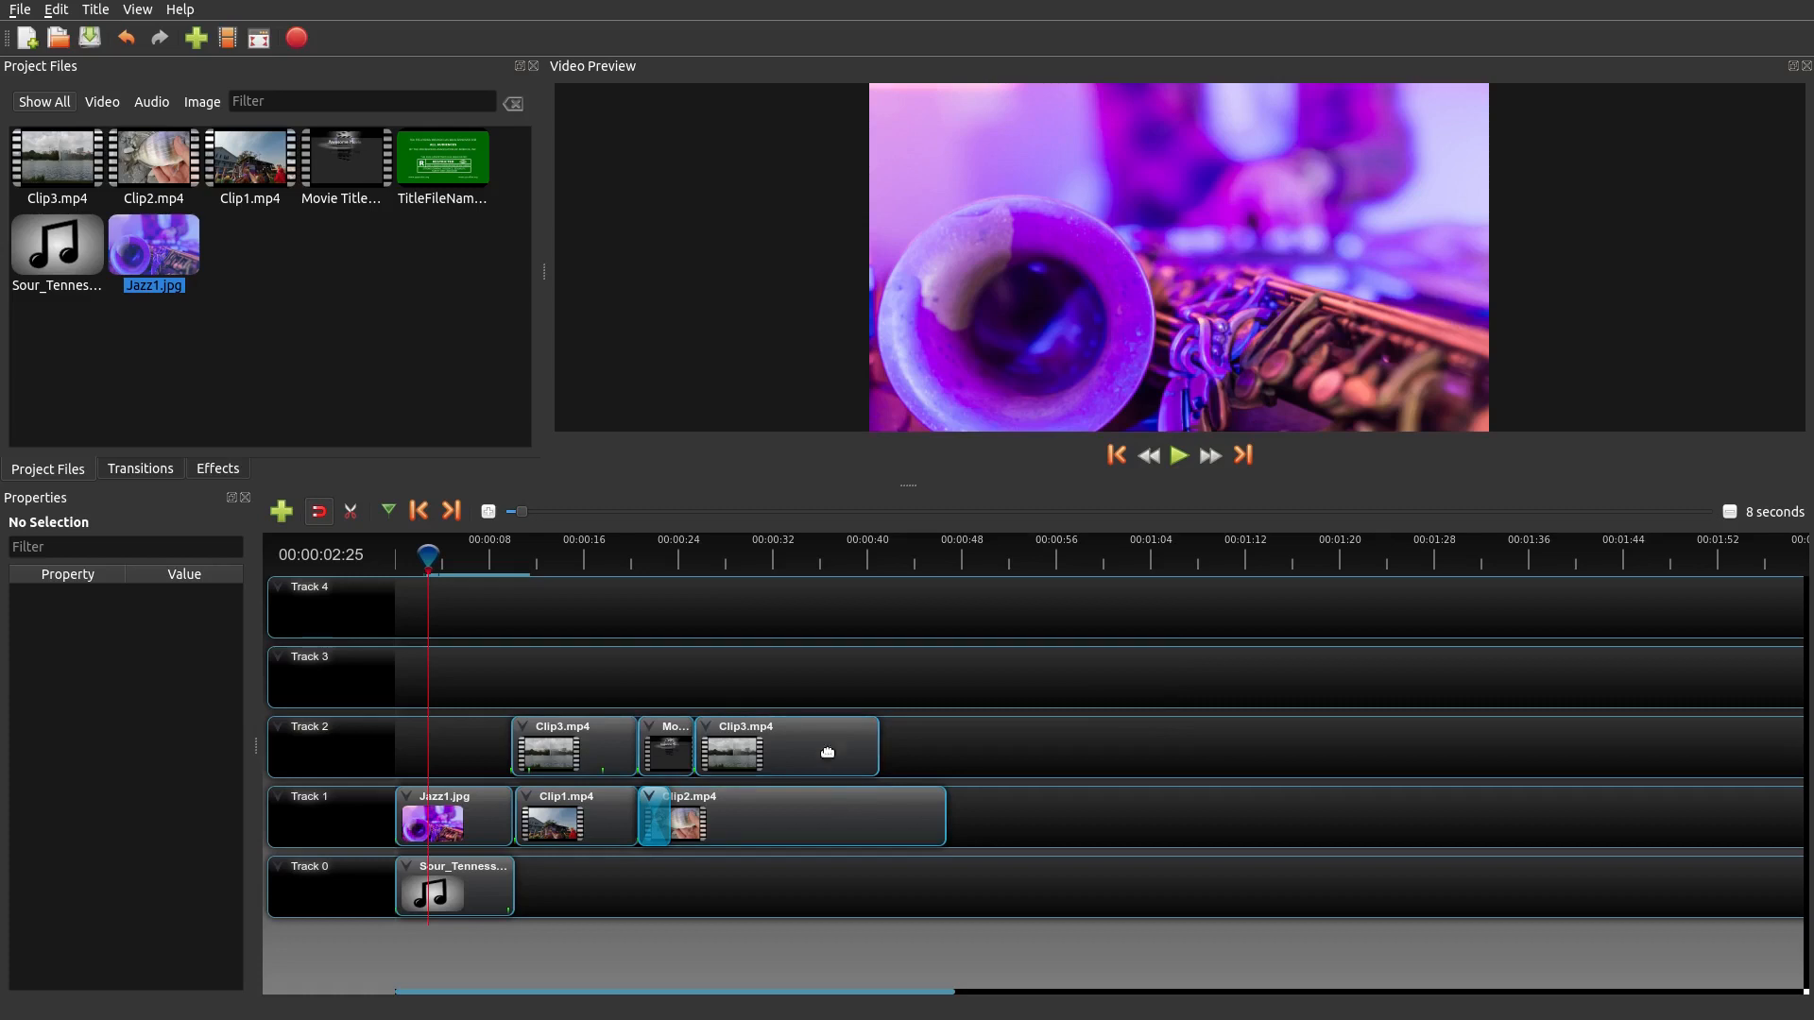
{"action": "mouse_move", "coordinate": [740, 663]}
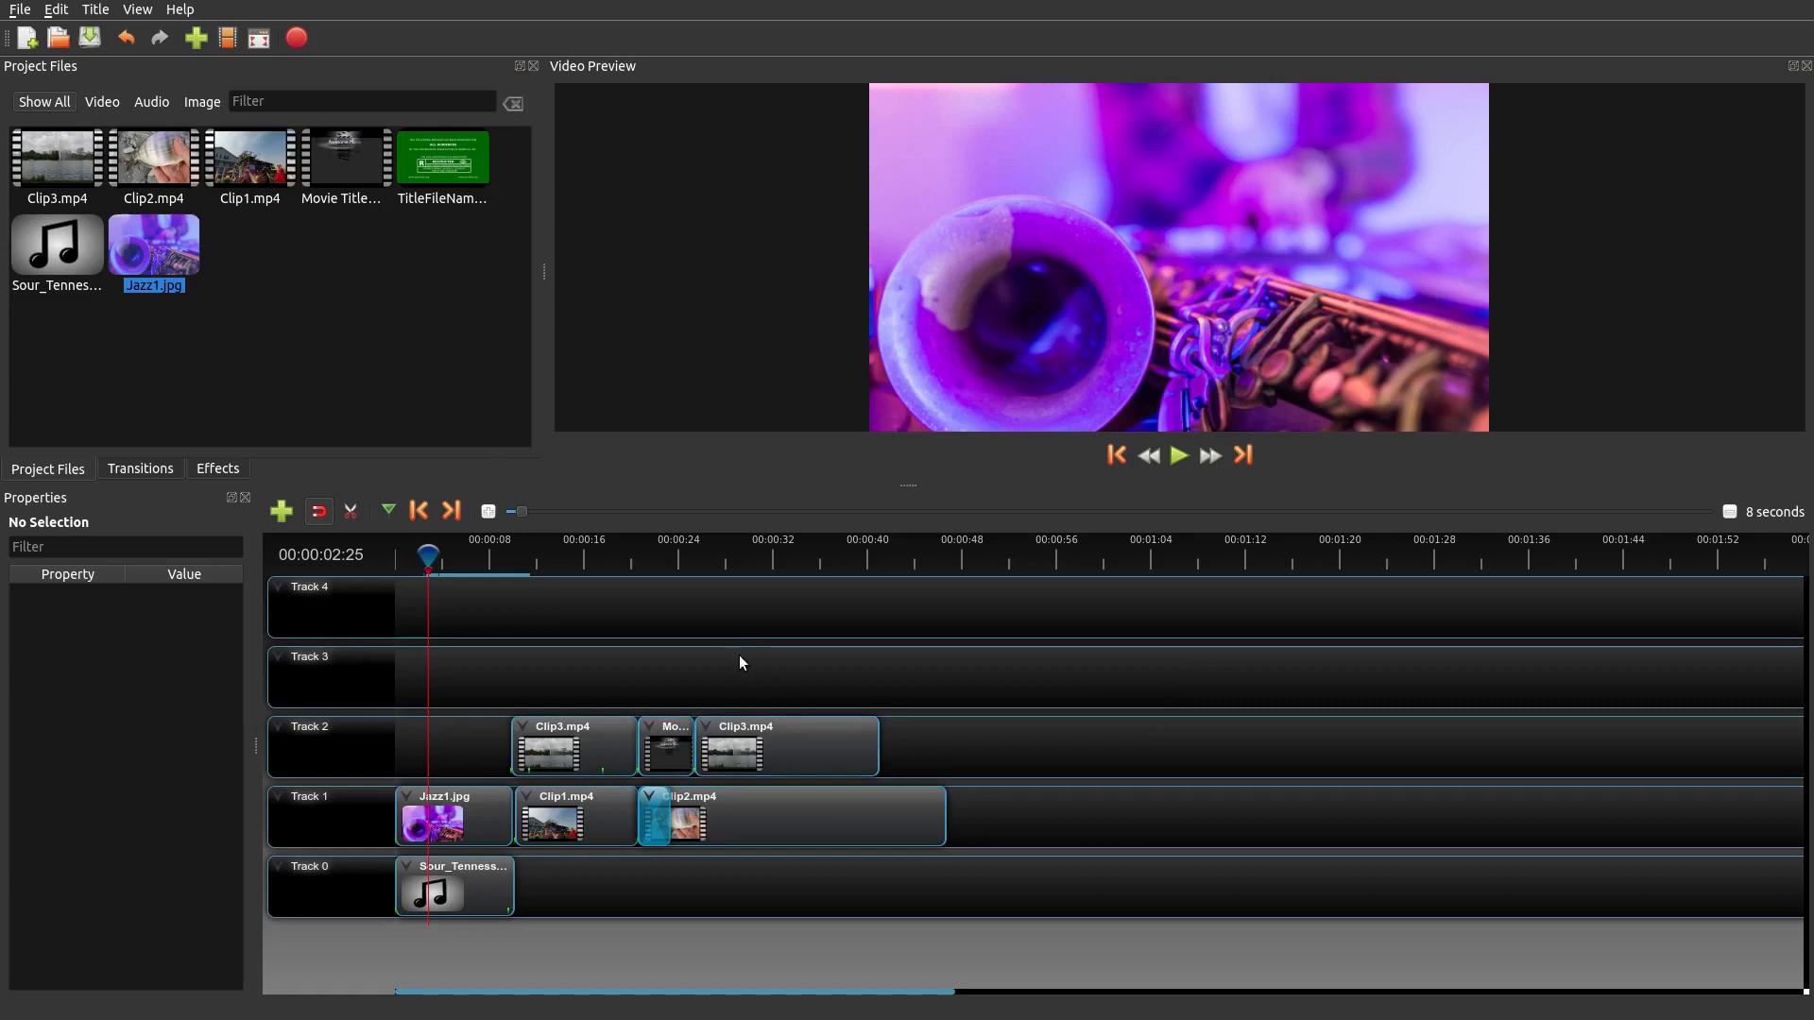
{"action": "mouse_move", "coordinate": [769, 737]}
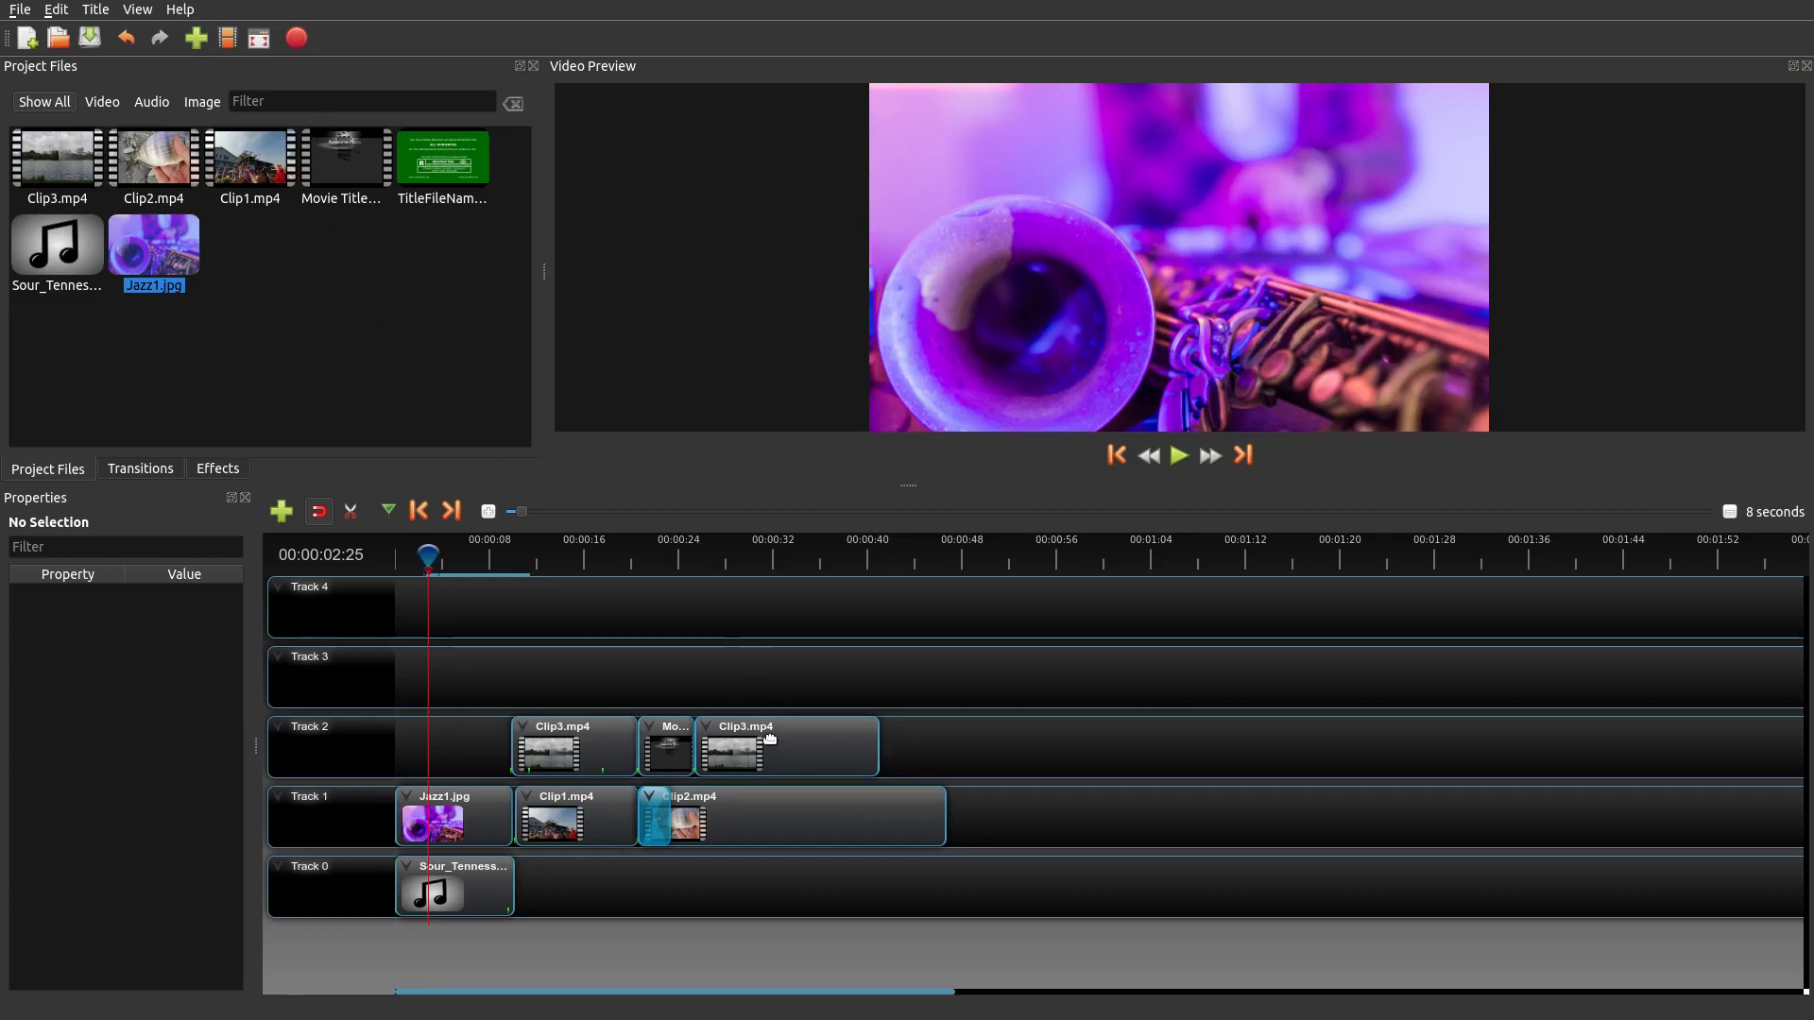
{"action": "mouse_move", "coordinate": [462, 342]}
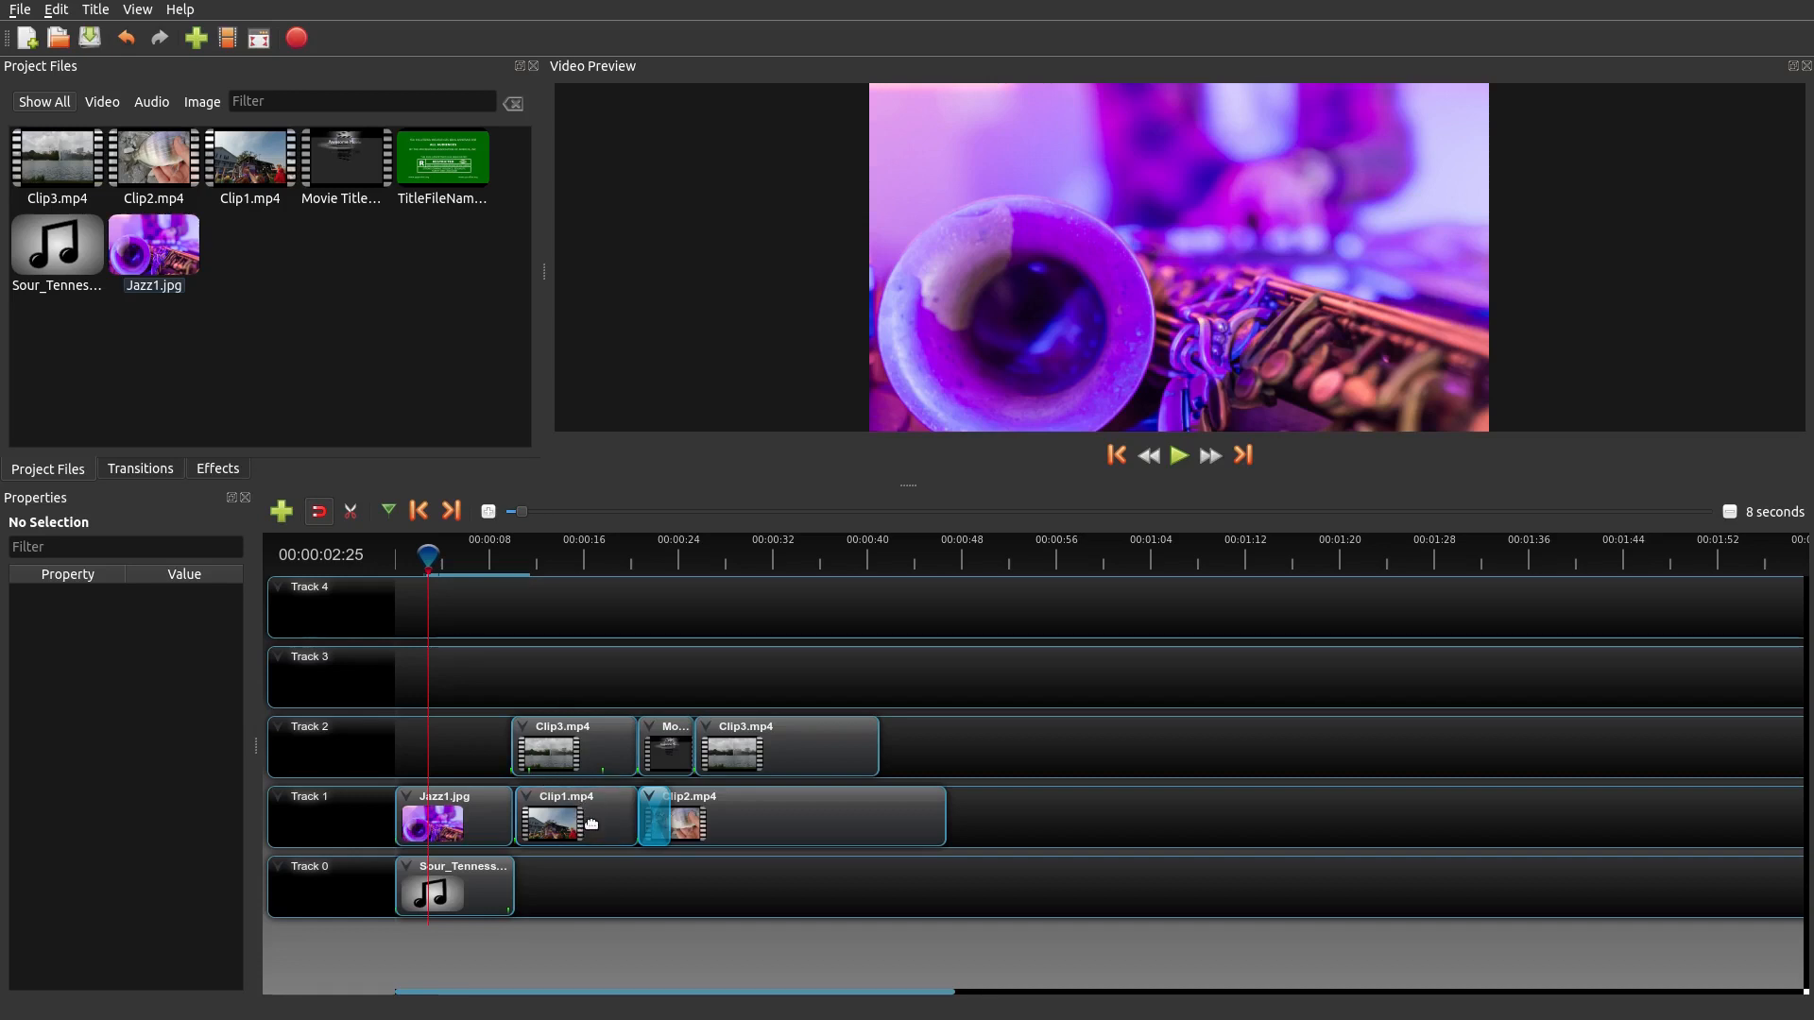
- Shift Clip1 to start at 8.87 s overlapping Jazz1.jpg, and preview the fade
{"action": "left_click", "coordinate": [573, 815]}
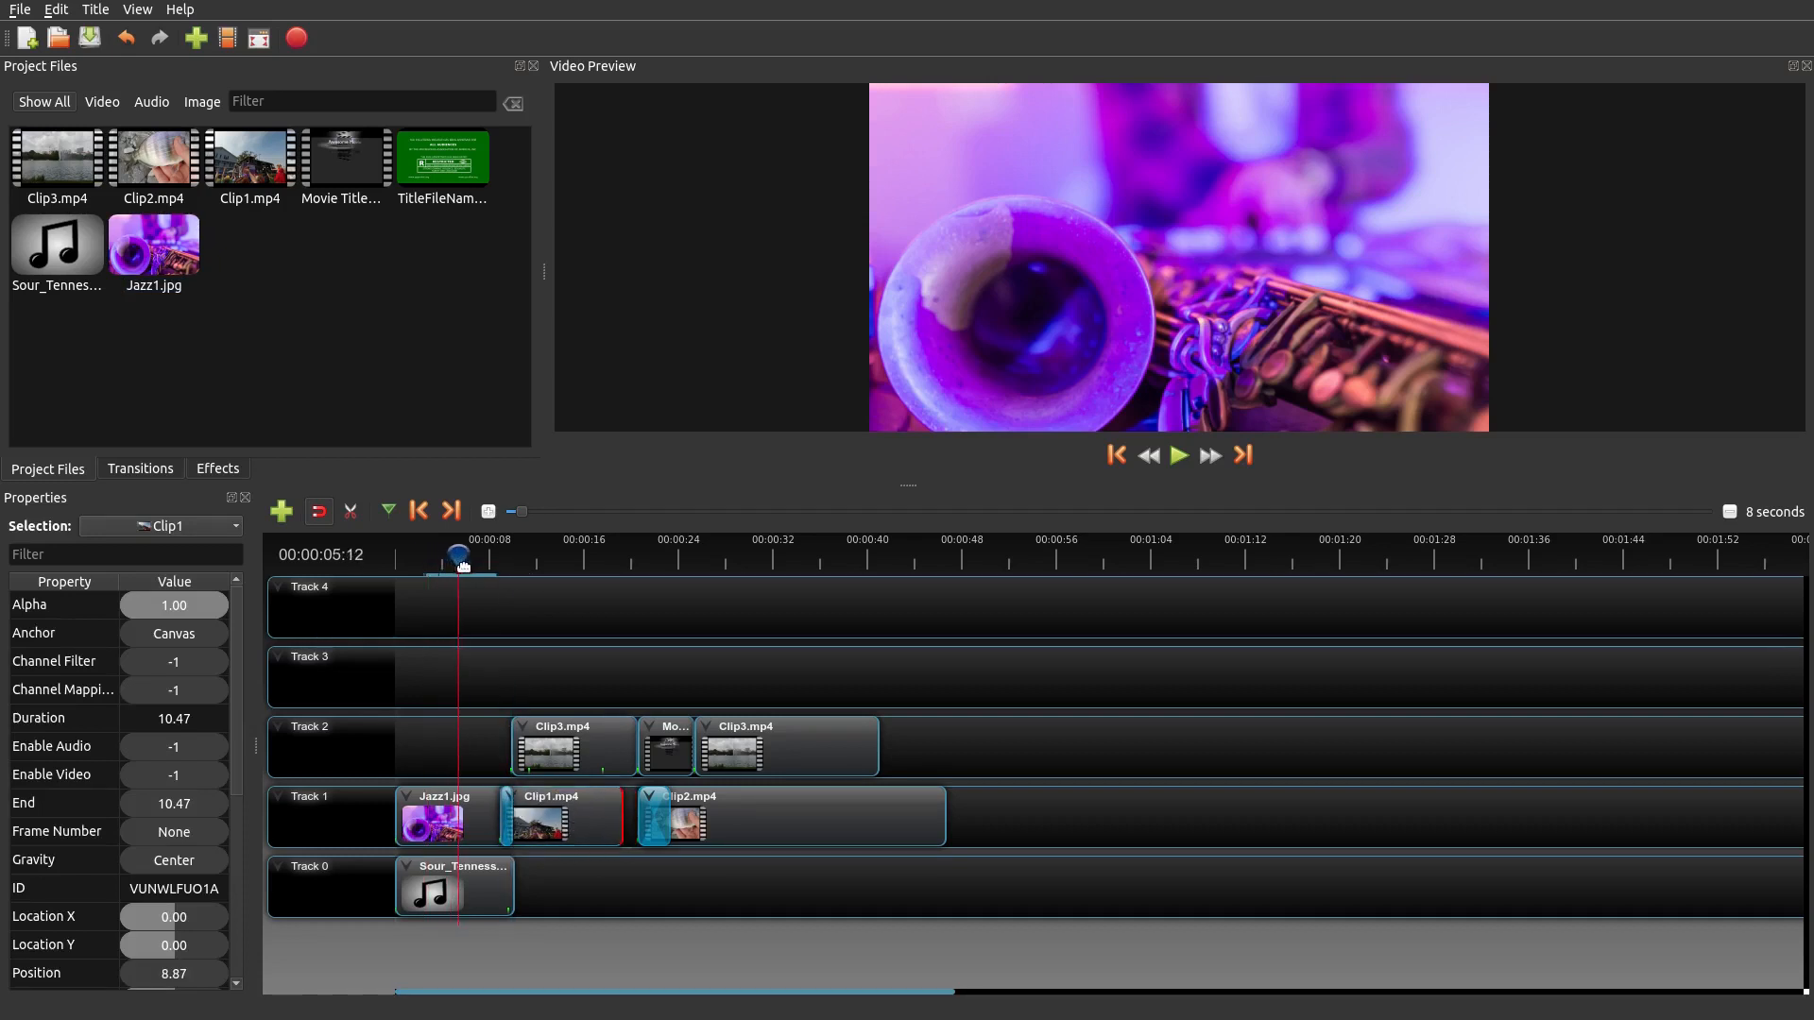
{"action": "left_click", "coordinate": [1178, 454]}
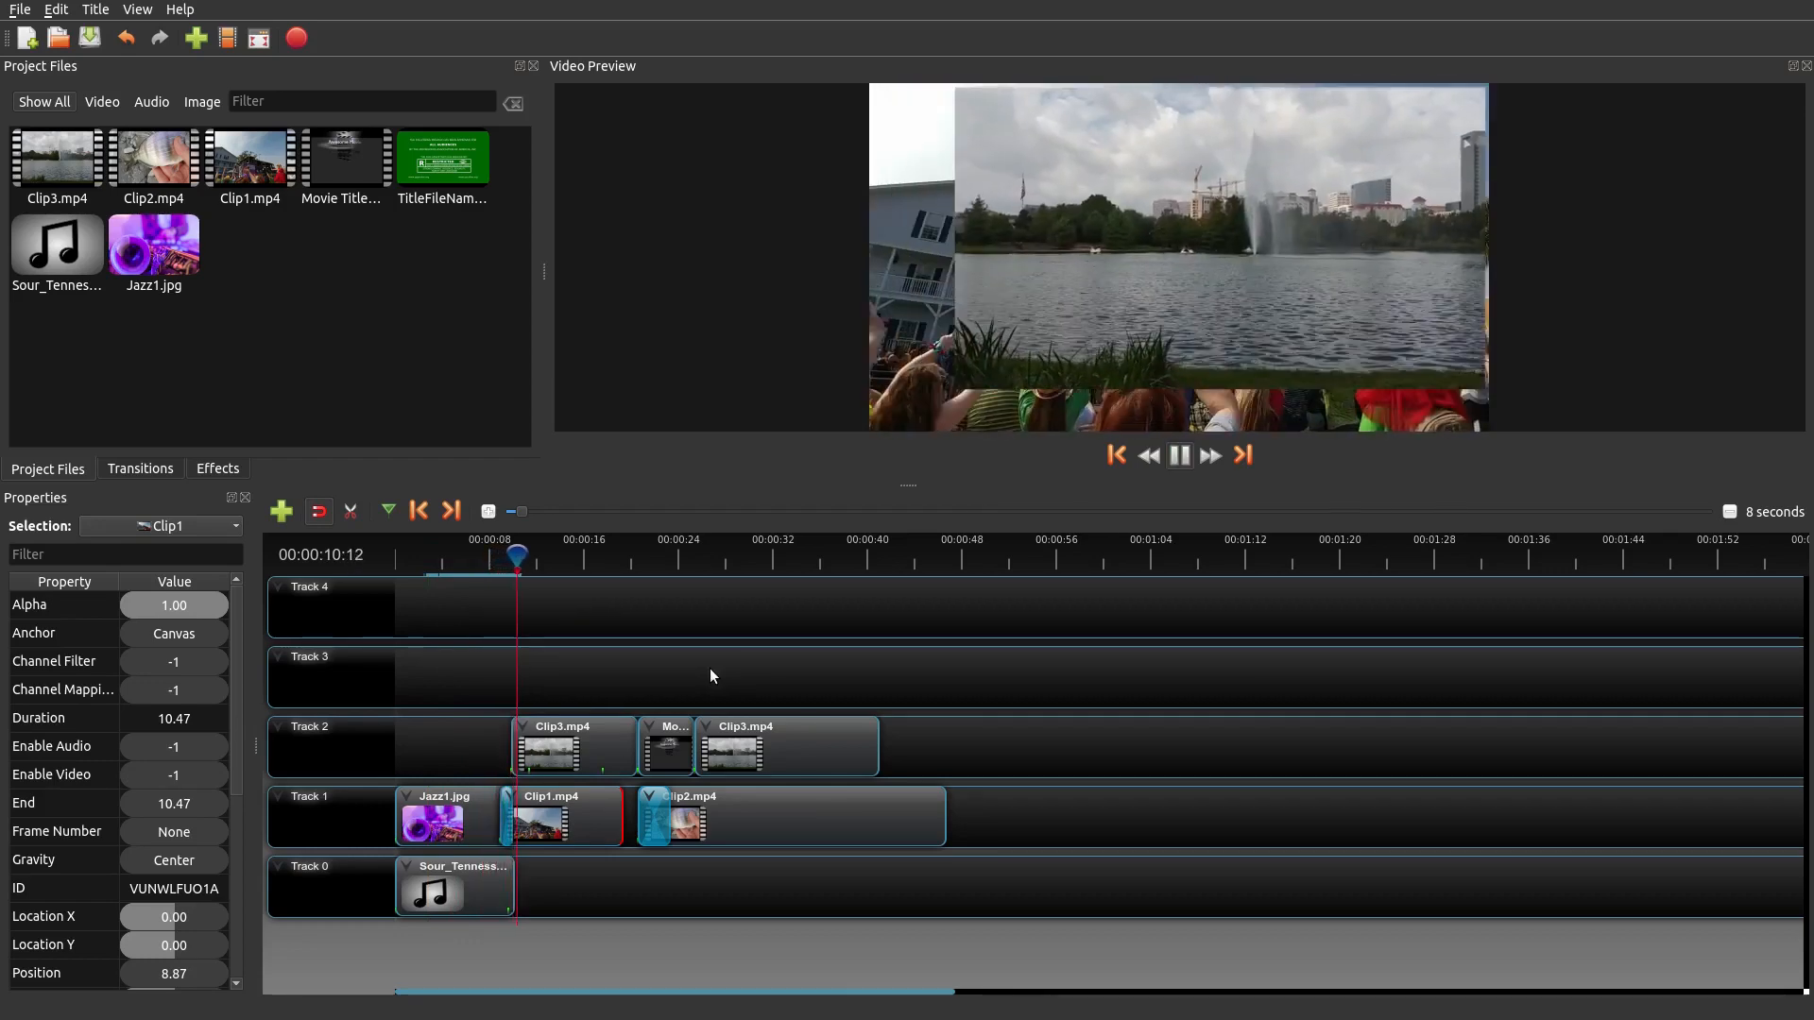
{"action": "left_click", "coordinate": [1178, 454]}
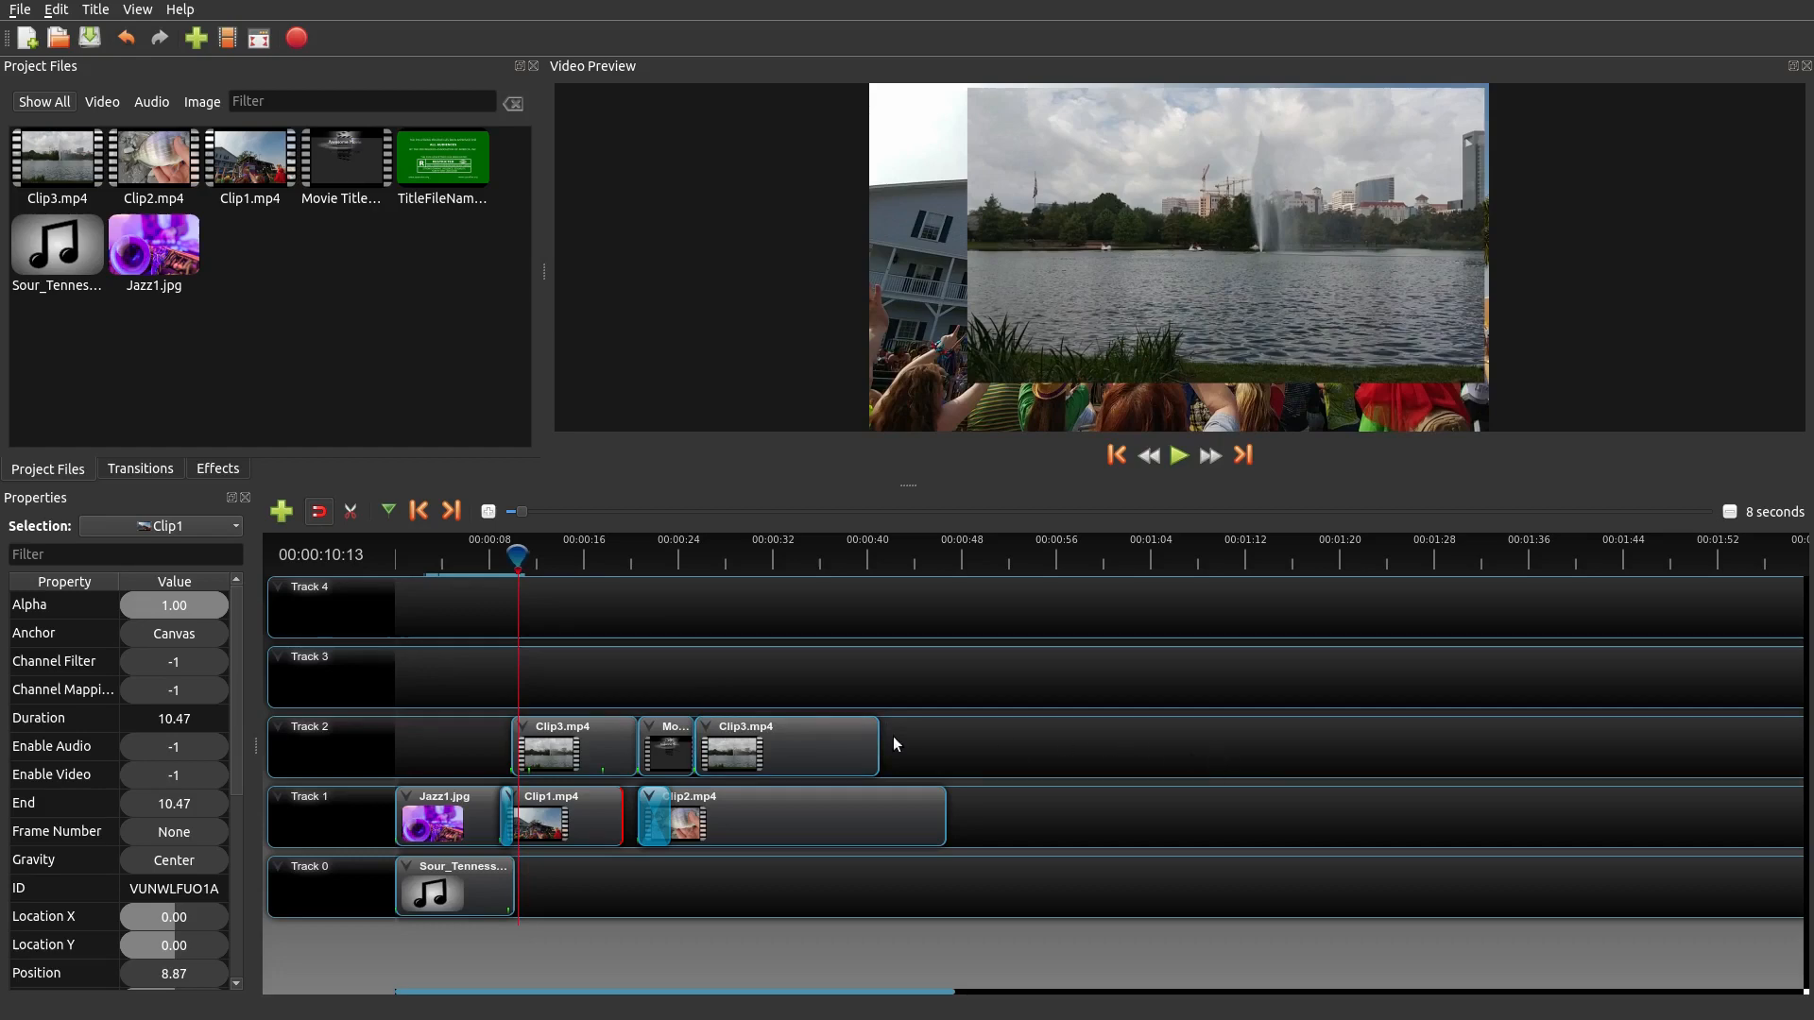
{"action": "left_click", "coordinate": [500, 557]}
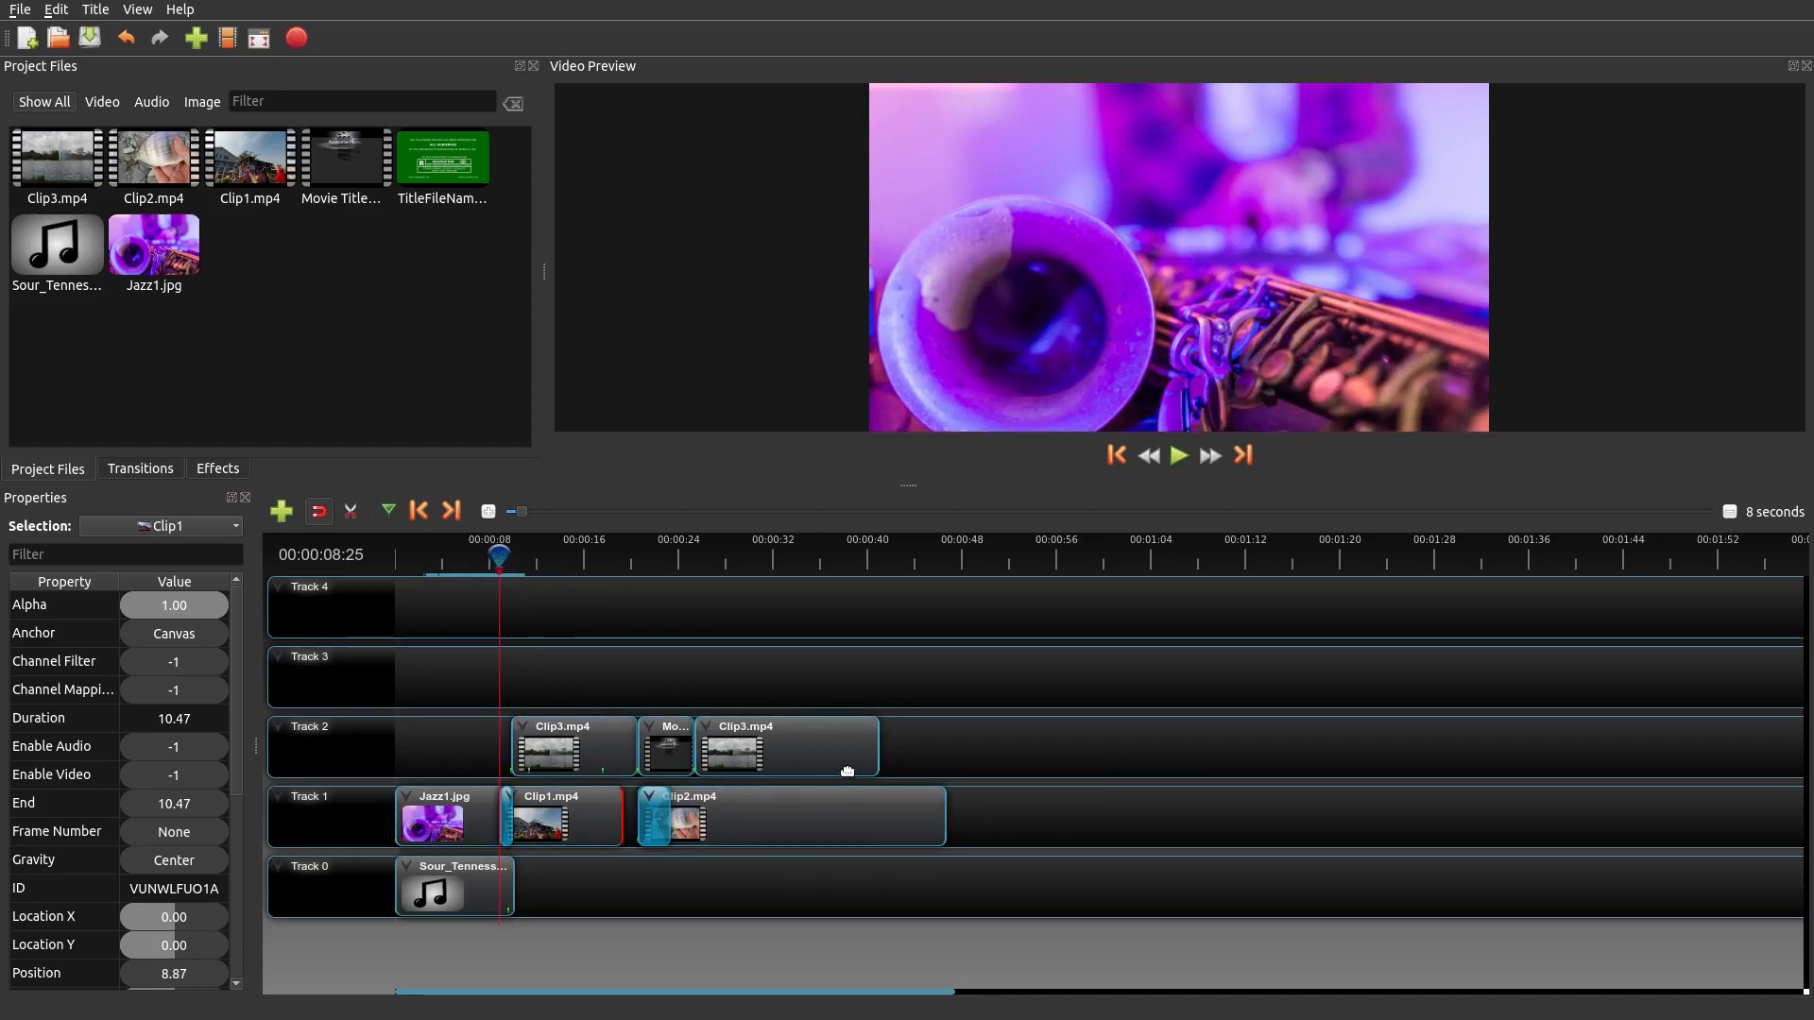
{"action": "mouse_move", "coordinate": [837, 773]}
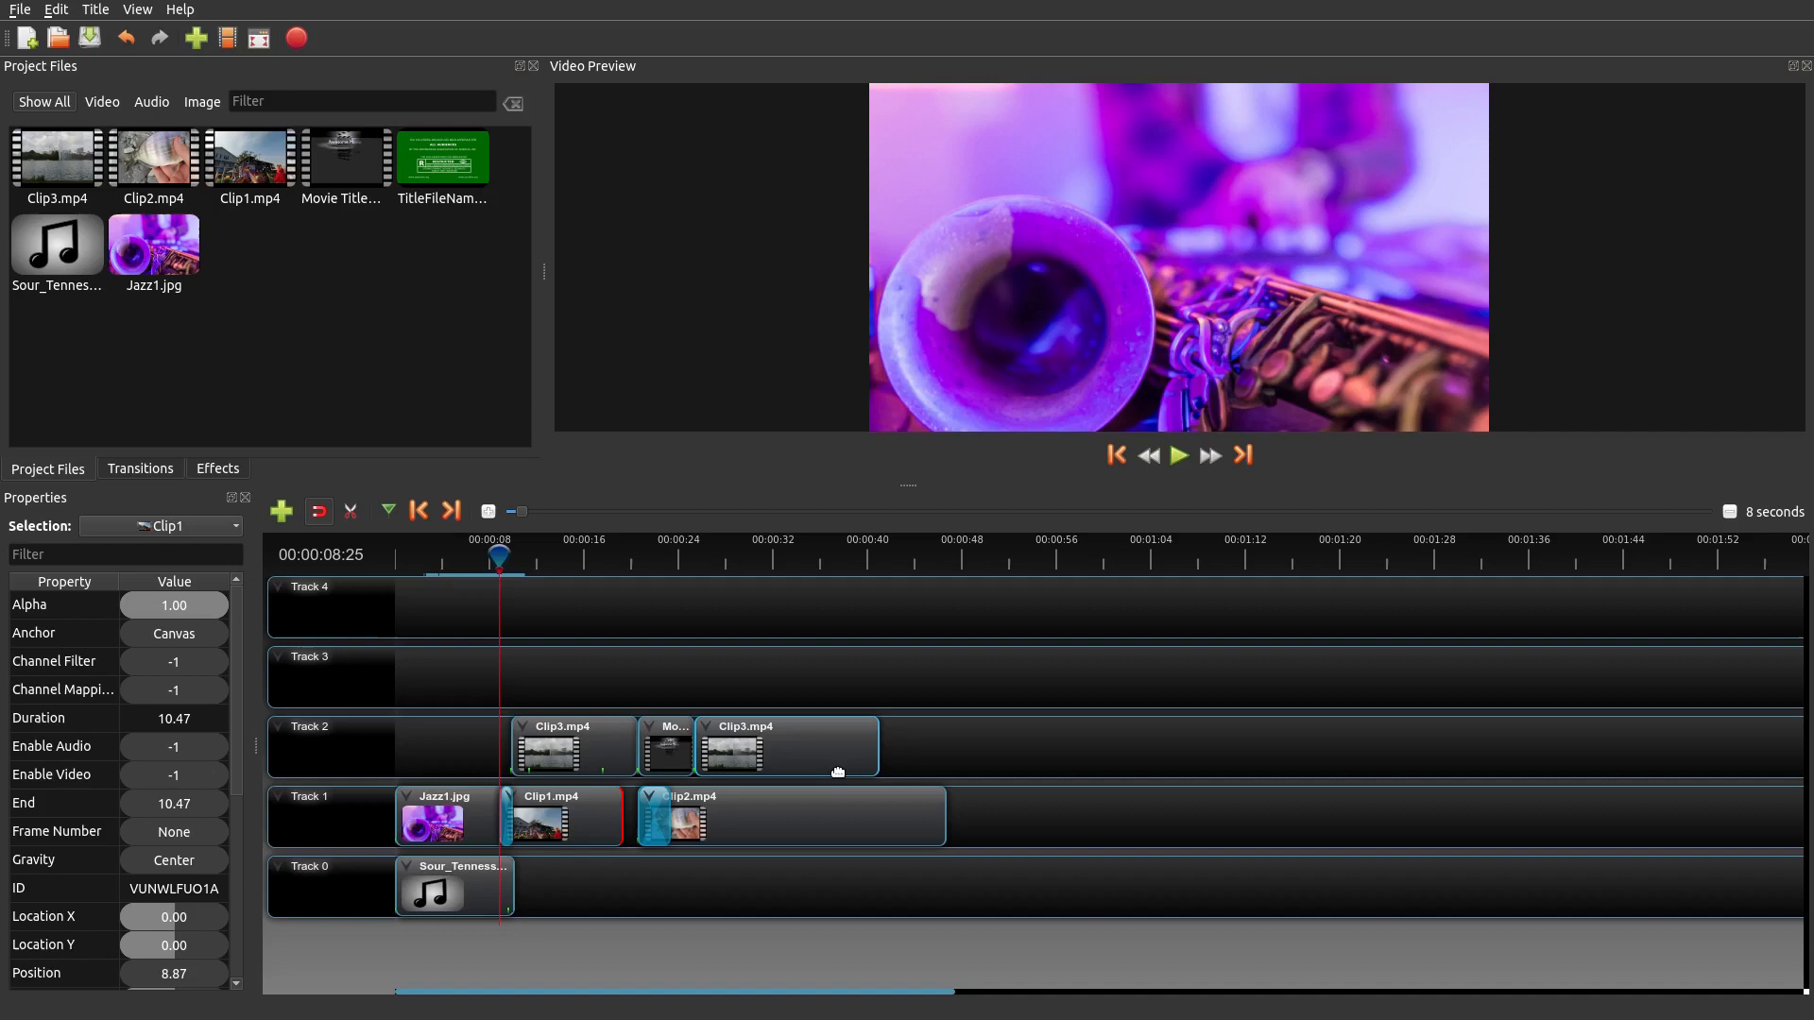
{"action": "mouse_move", "coordinate": [977, 748]}
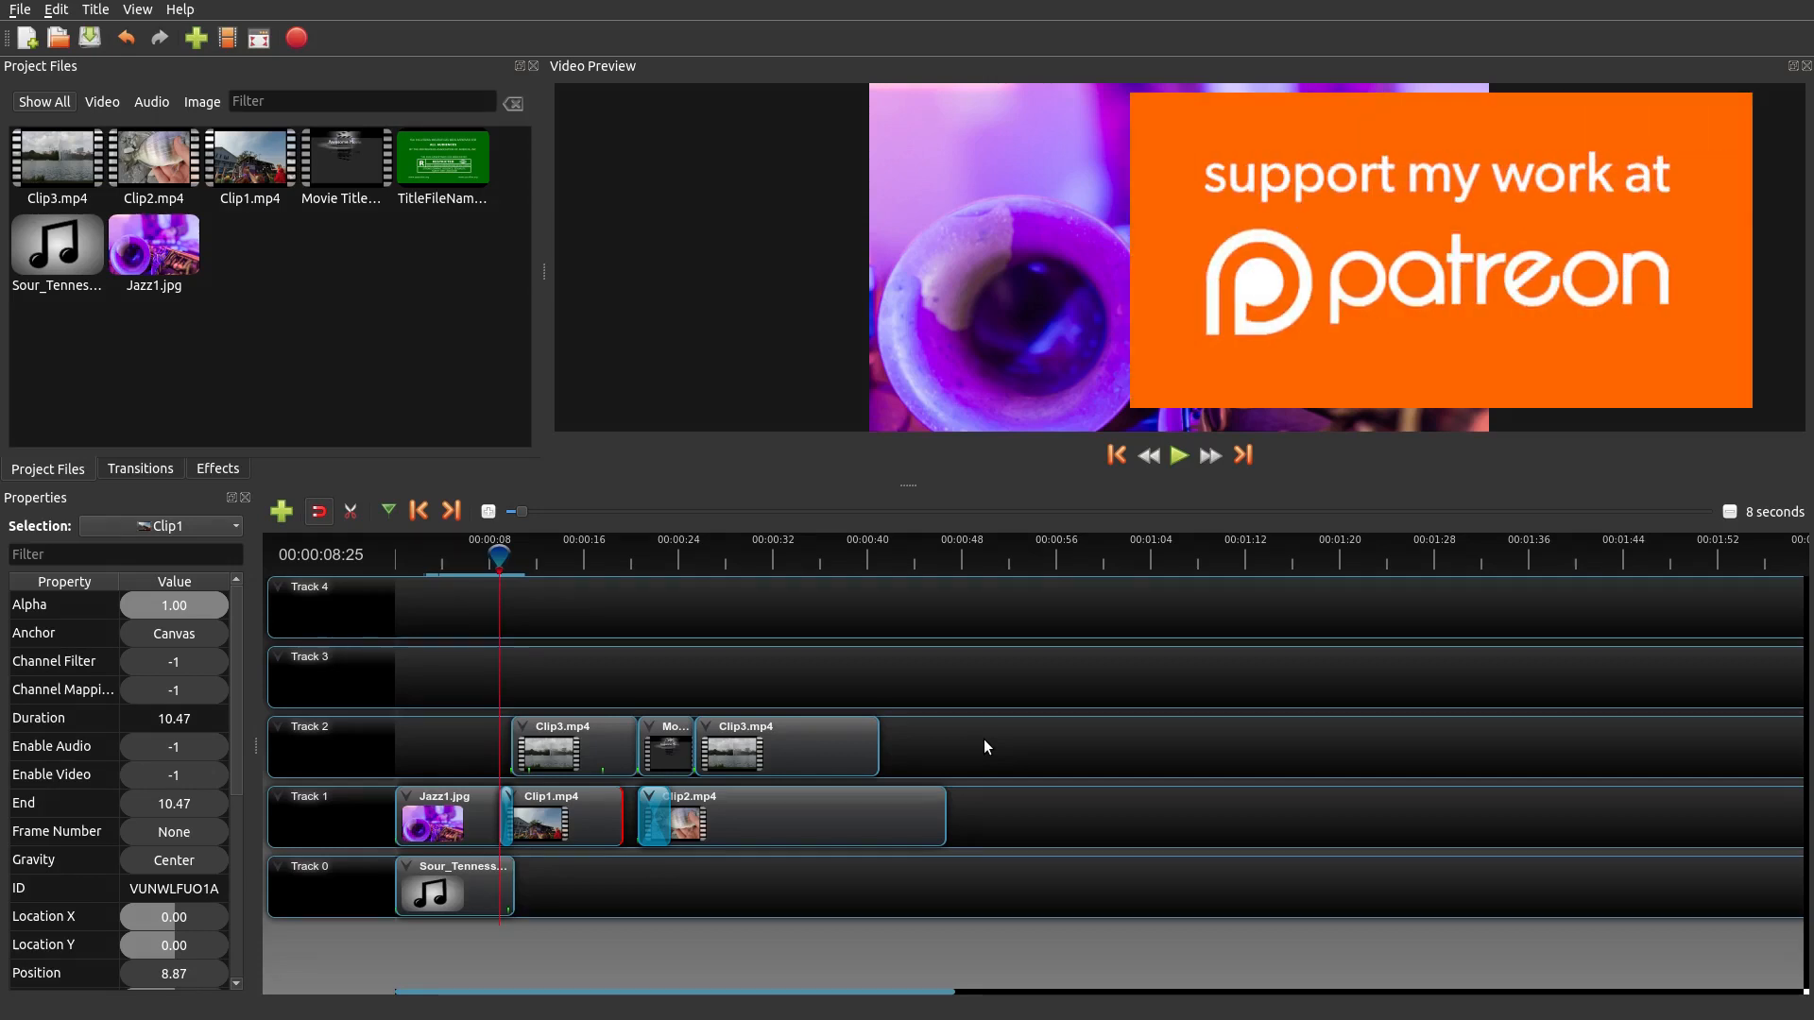
{"action": "mouse_move", "coordinate": [983, 764]}
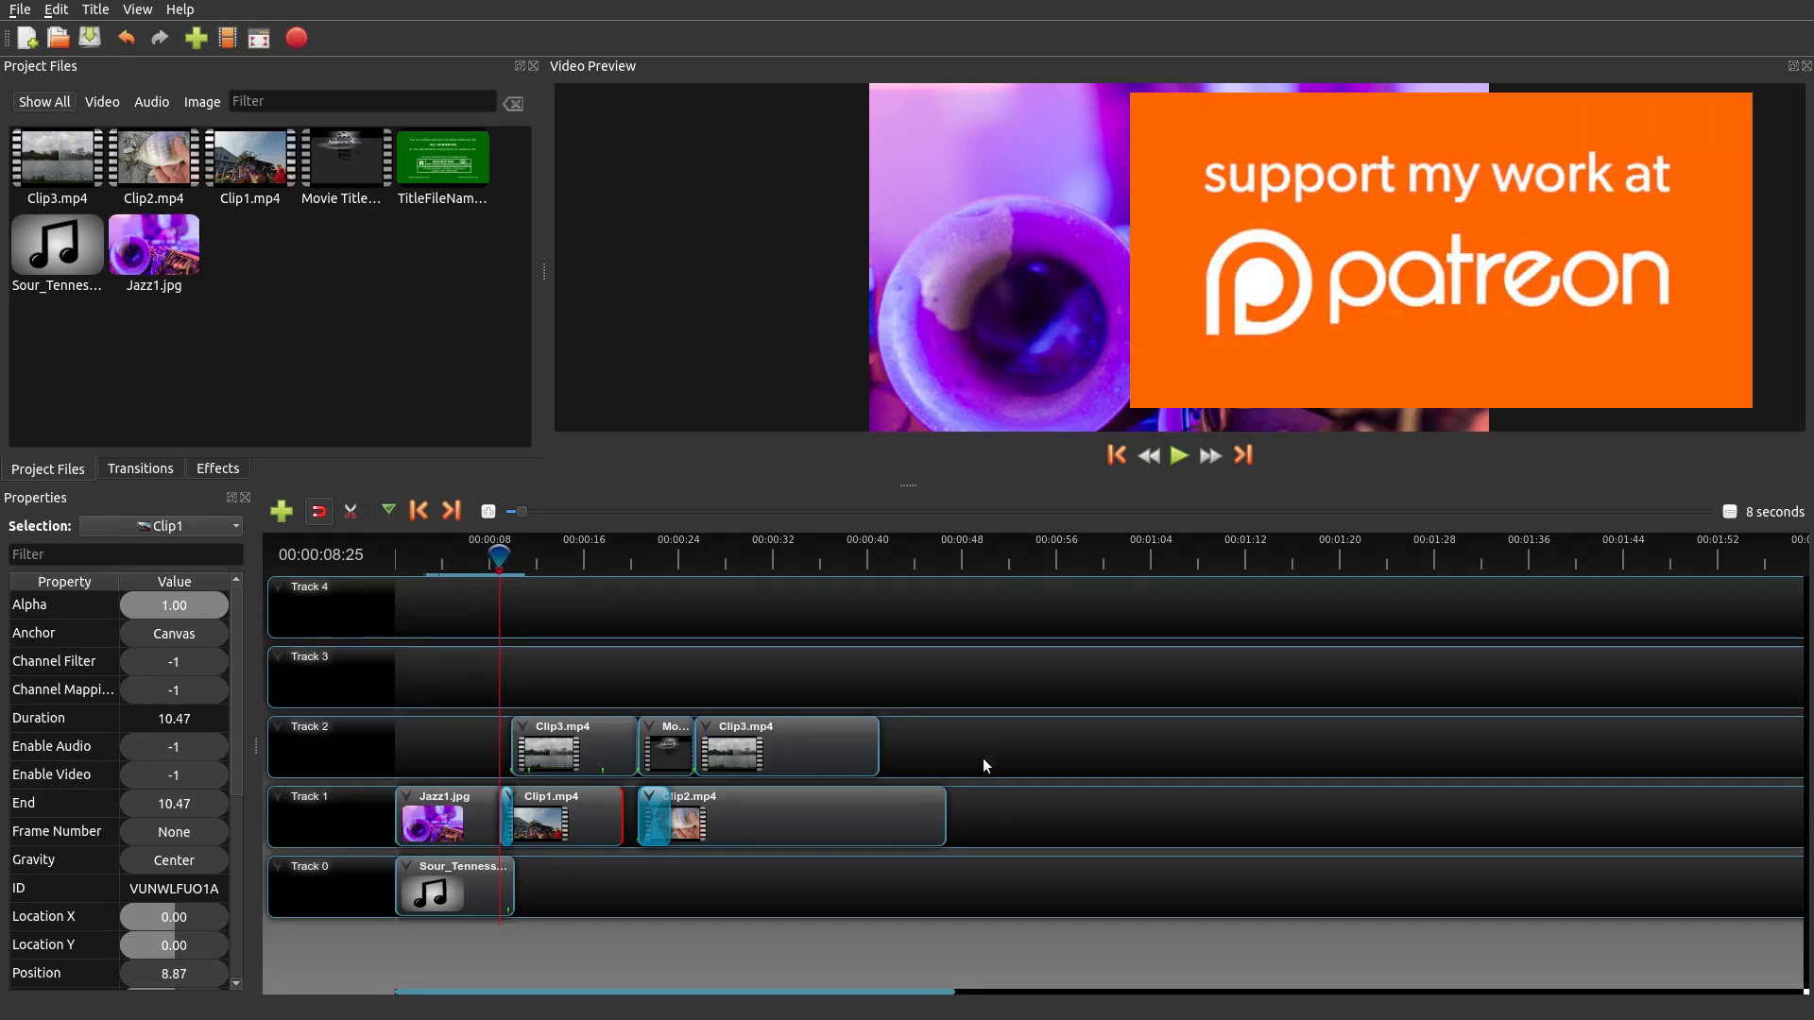